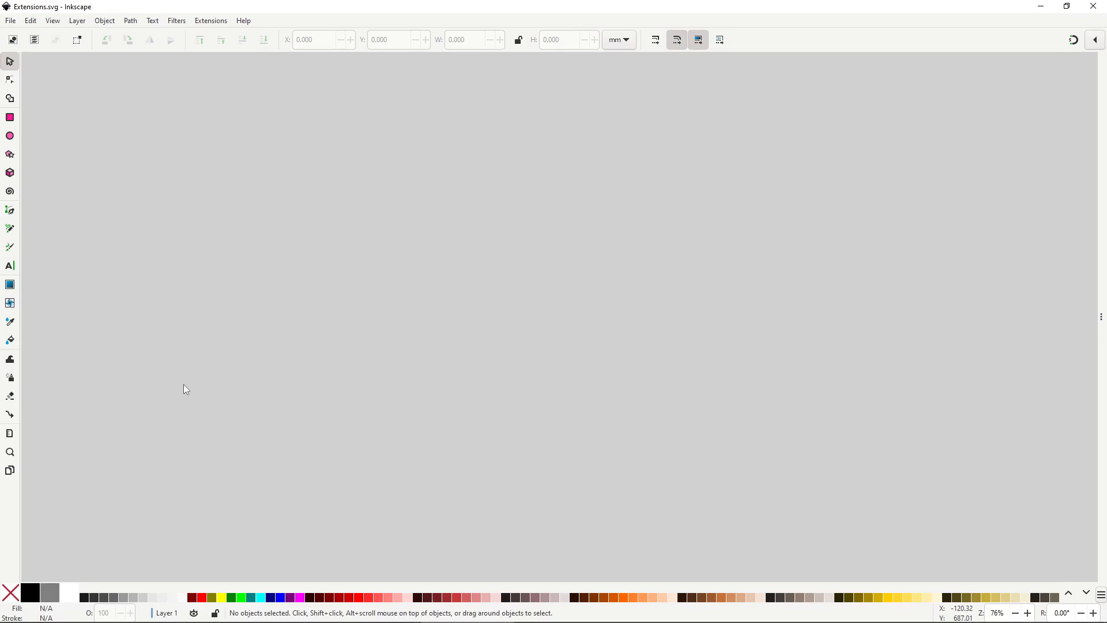
- Show the extension manager's Install Packages list and select the Scientific Inkscape package
{"action": "left_click", "coordinate": [210, 20]}
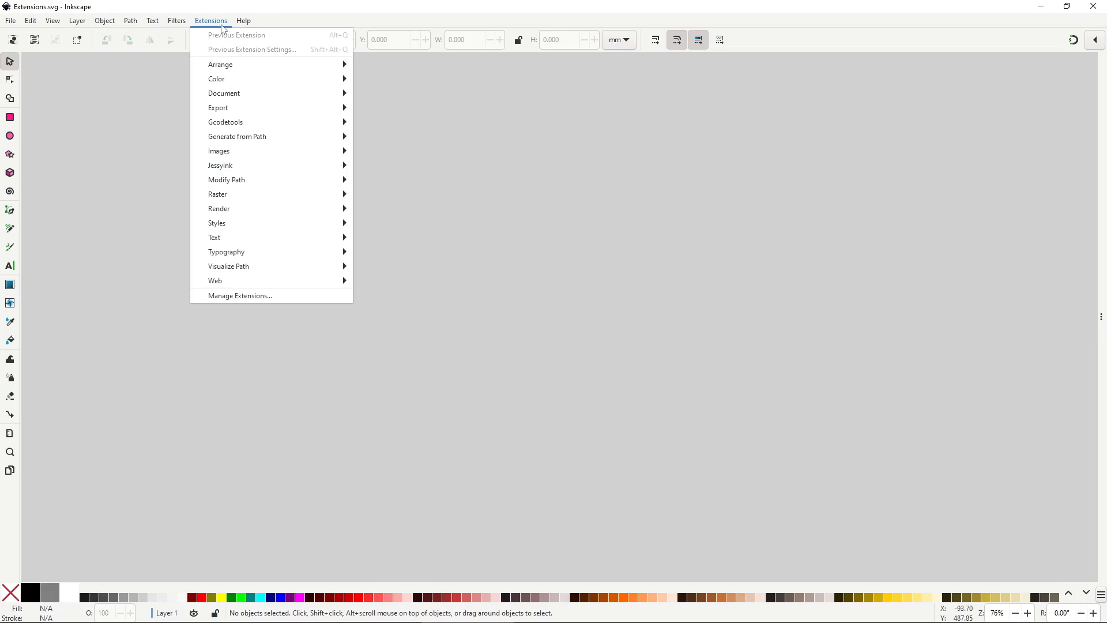
{"action": "mouse_move", "coordinate": [221, 50]}
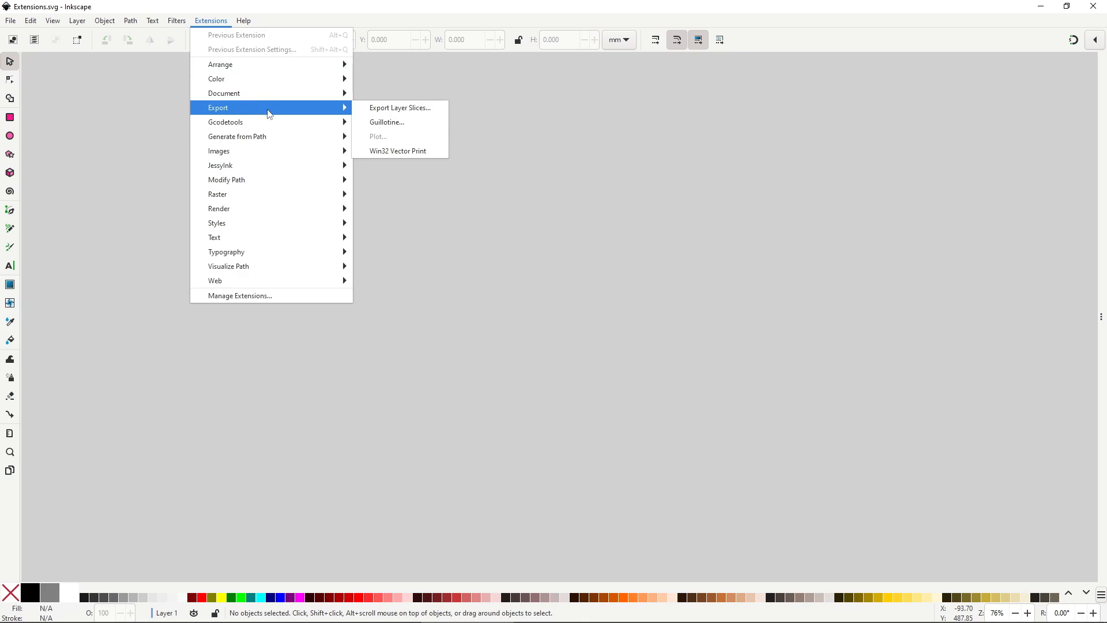
{"action": "mouse_move", "coordinate": [236, 136]}
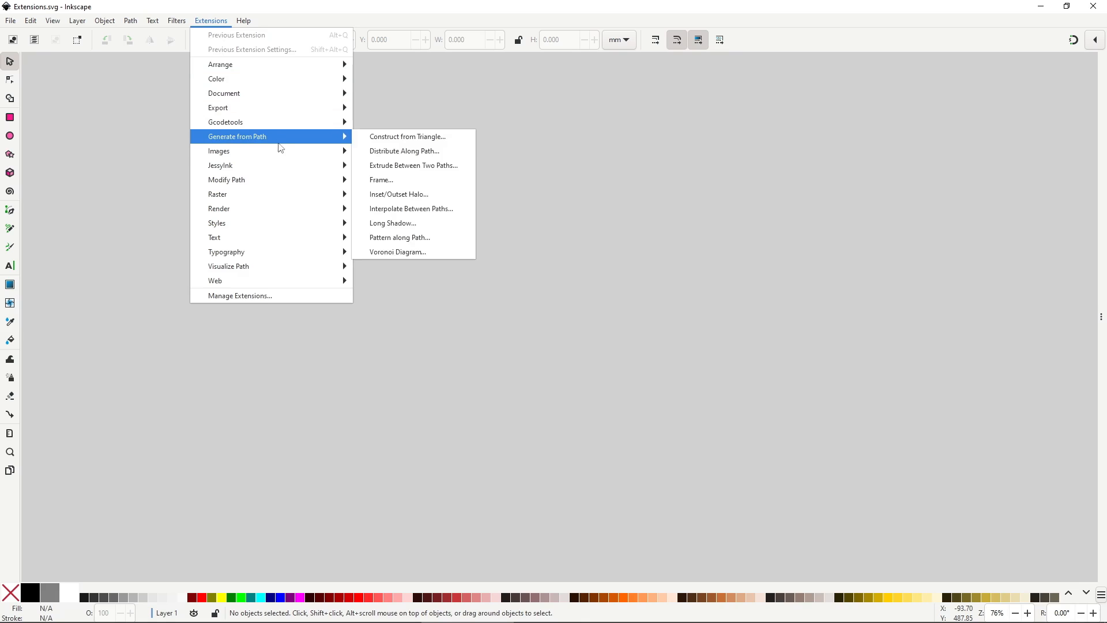
{"action": "mouse_move", "coordinate": [219, 165]}
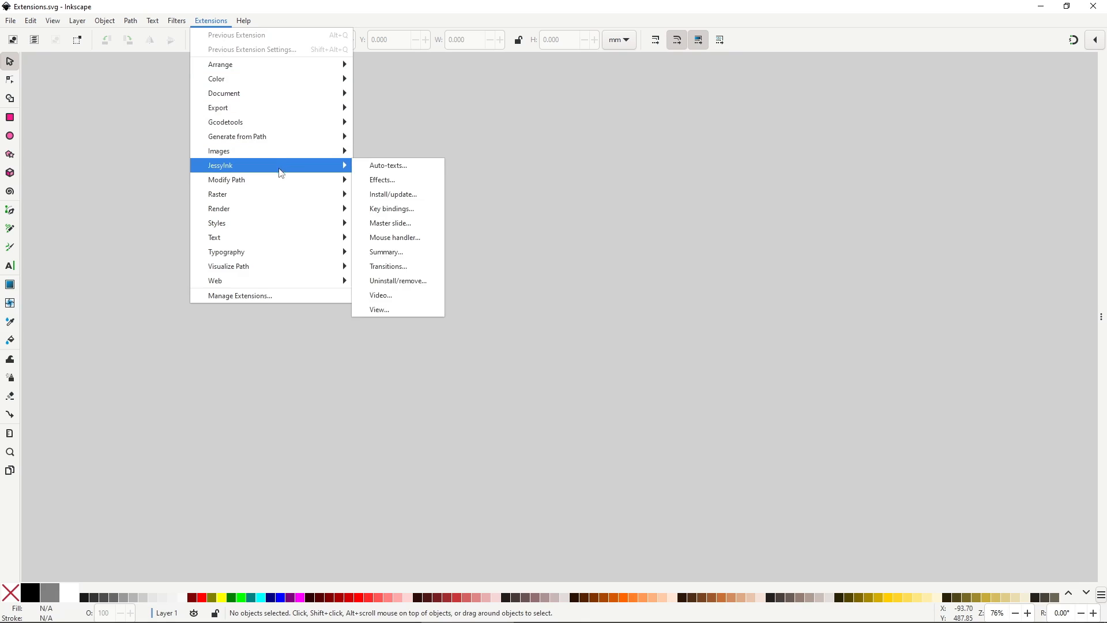
{"action": "mouse_move", "coordinate": [247, 194]}
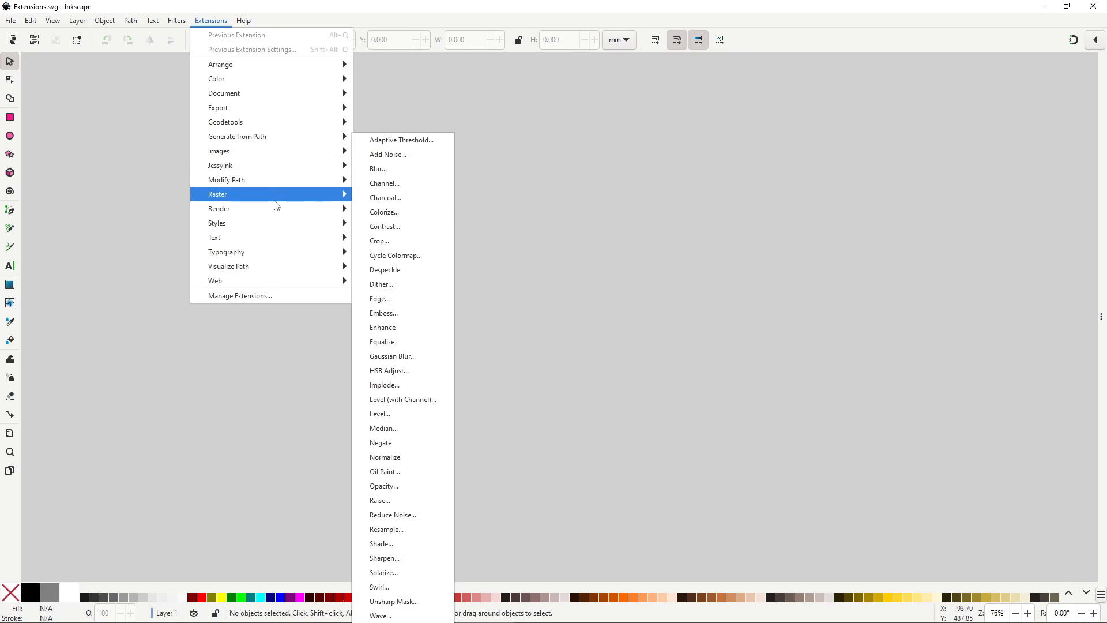
{"action": "mouse_move", "coordinate": [271, 237]}
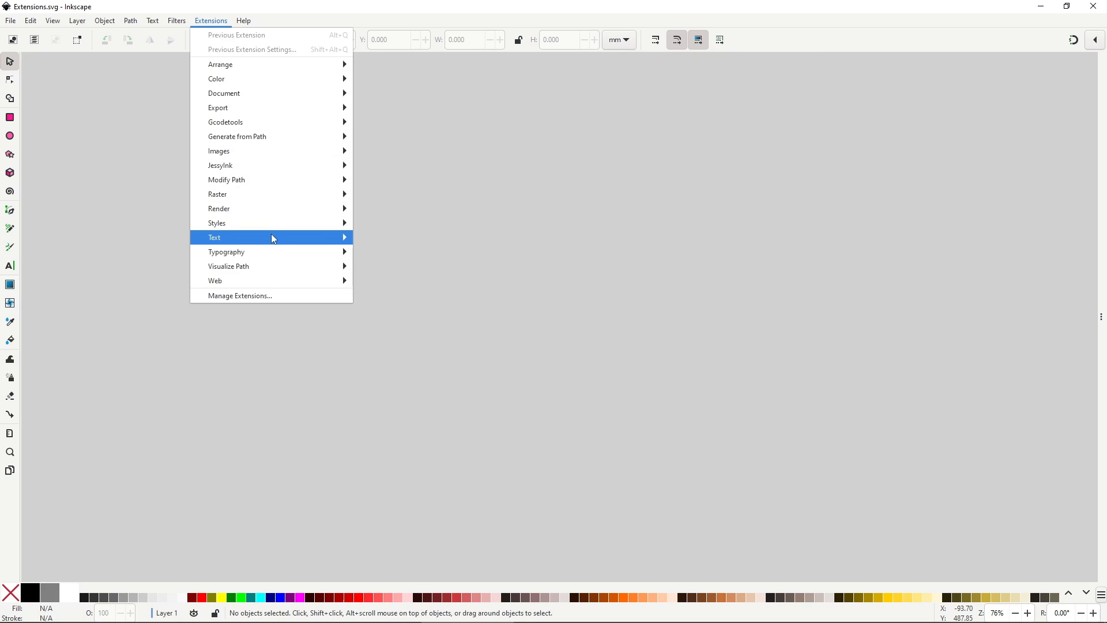
{"action": "mouse_move", "coordinate": [268, 267]}
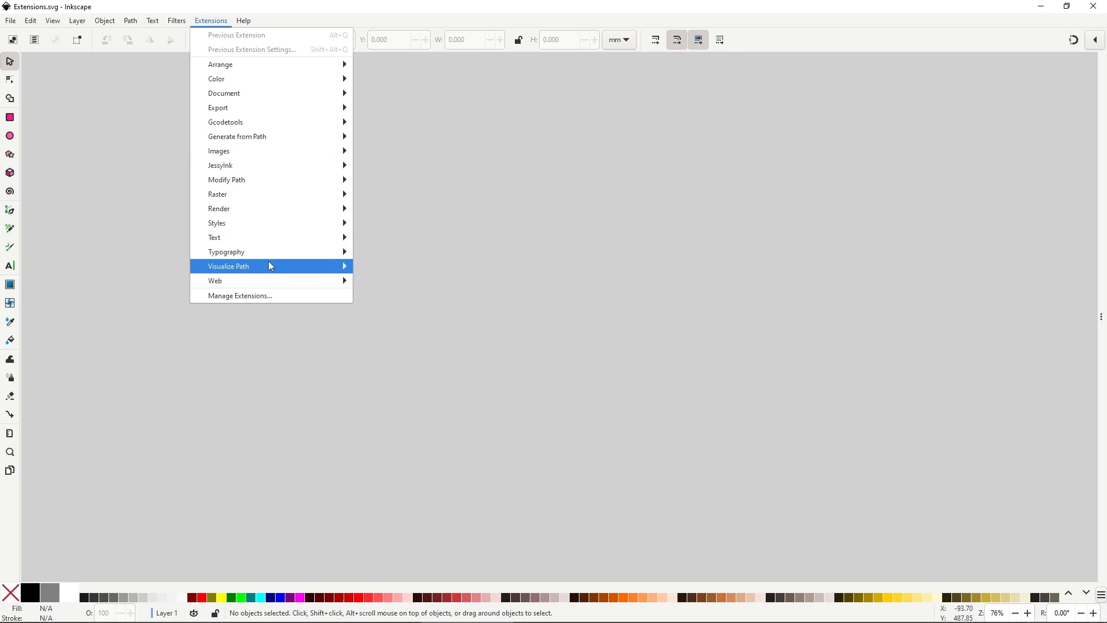
{"action": "mouse_move", "coordinate": [242, 323]}
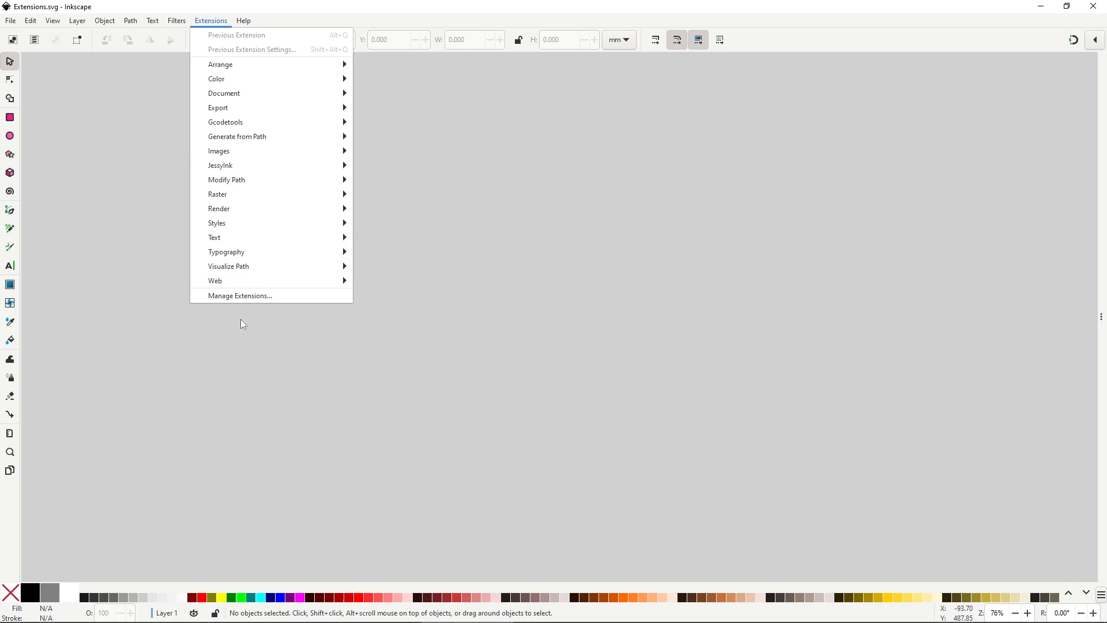
{"action": "mouse_move", "coordinate": [205, 369]}
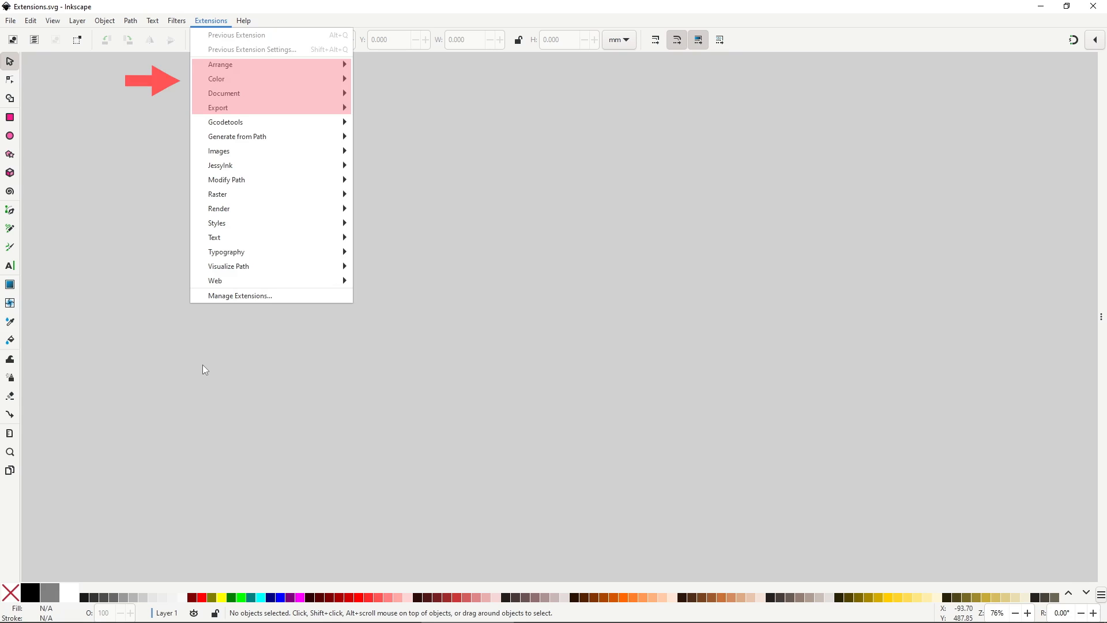
{"action": "mouse_move", "coordinate": [205, 369]}
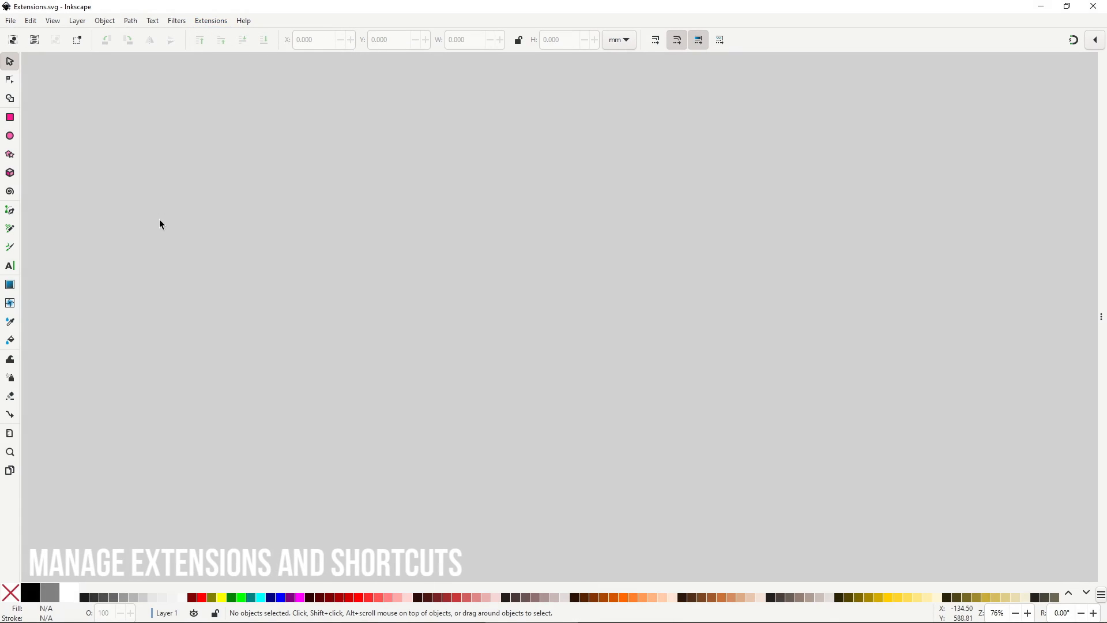
{"action": "mouse_move", "coordinate": [211, 21]}
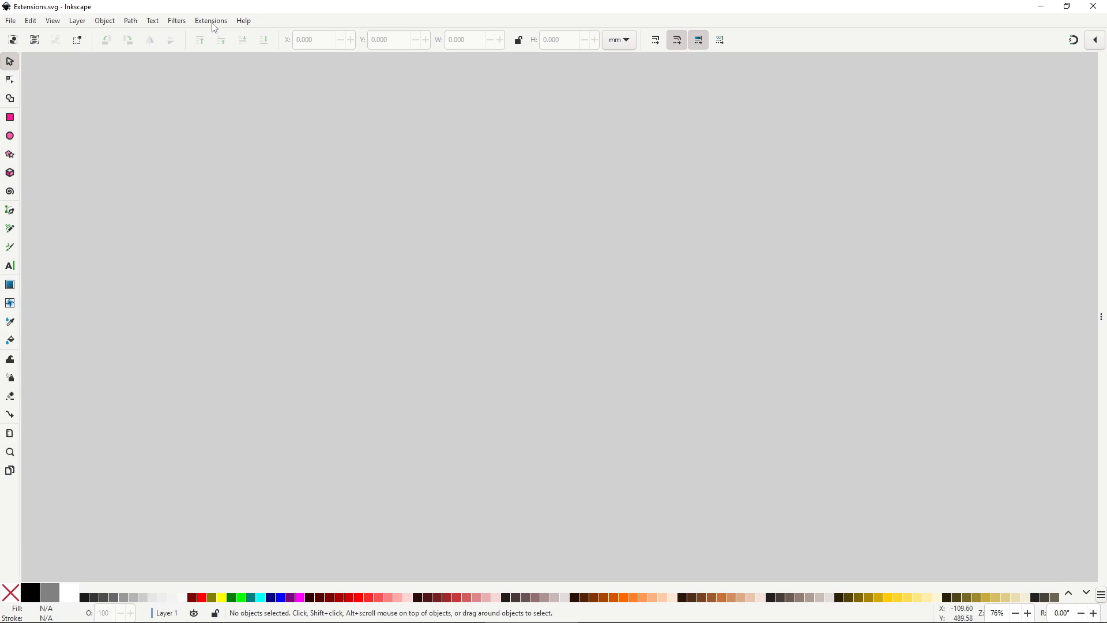
{"action": "left_click", "coordinate": [210, 21]}
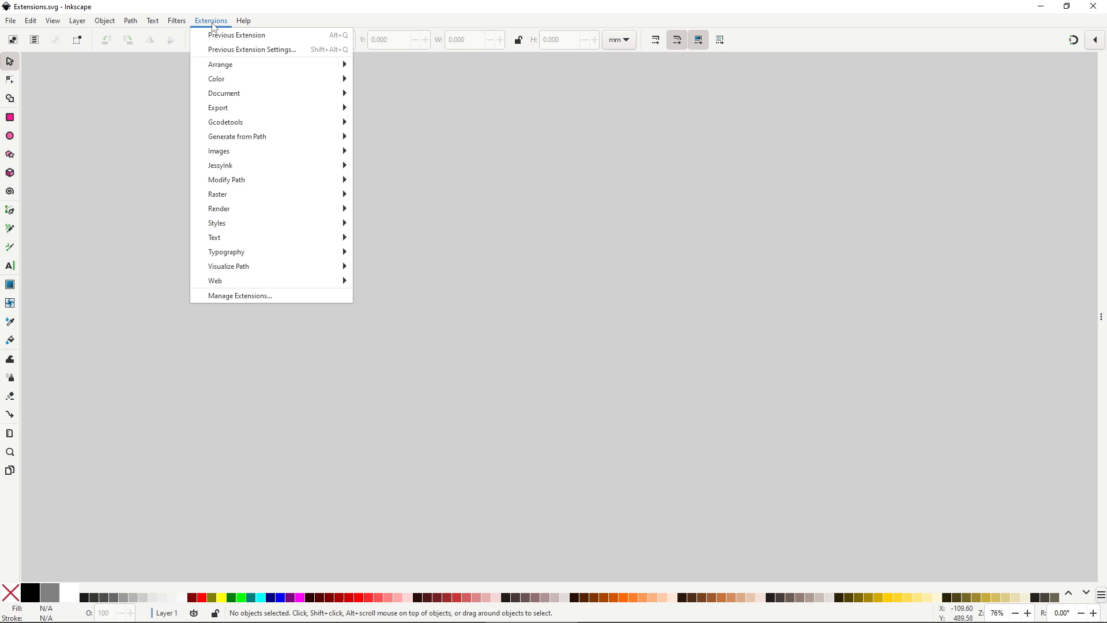
{"action": "mouse_move", "coordinate": [240, 296]}
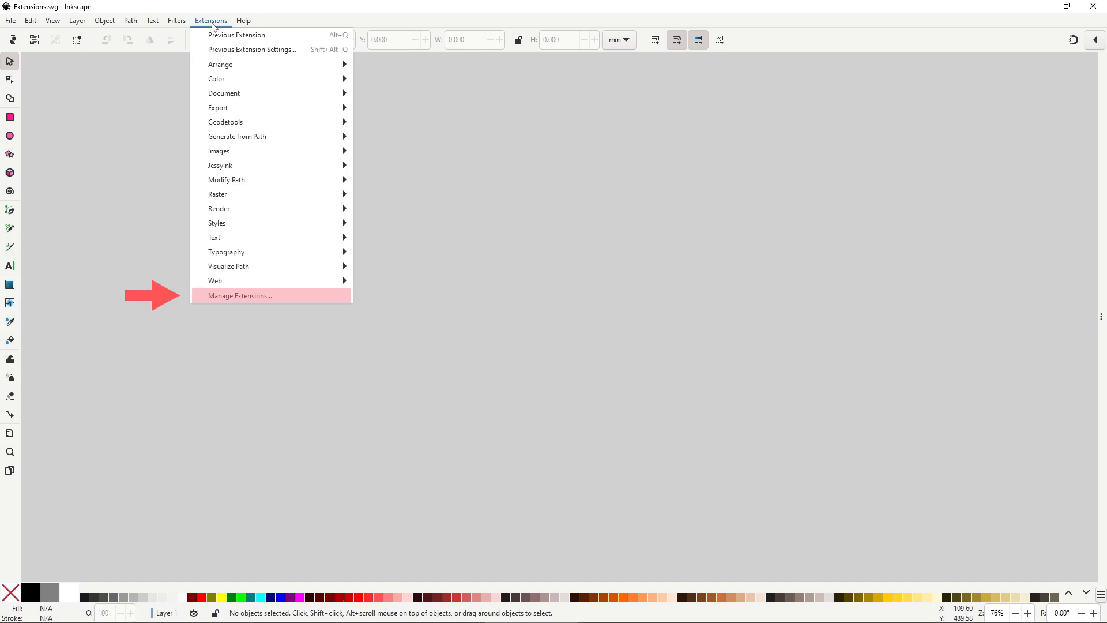
{"action": "left_click", "coordinate": [239, 295]}
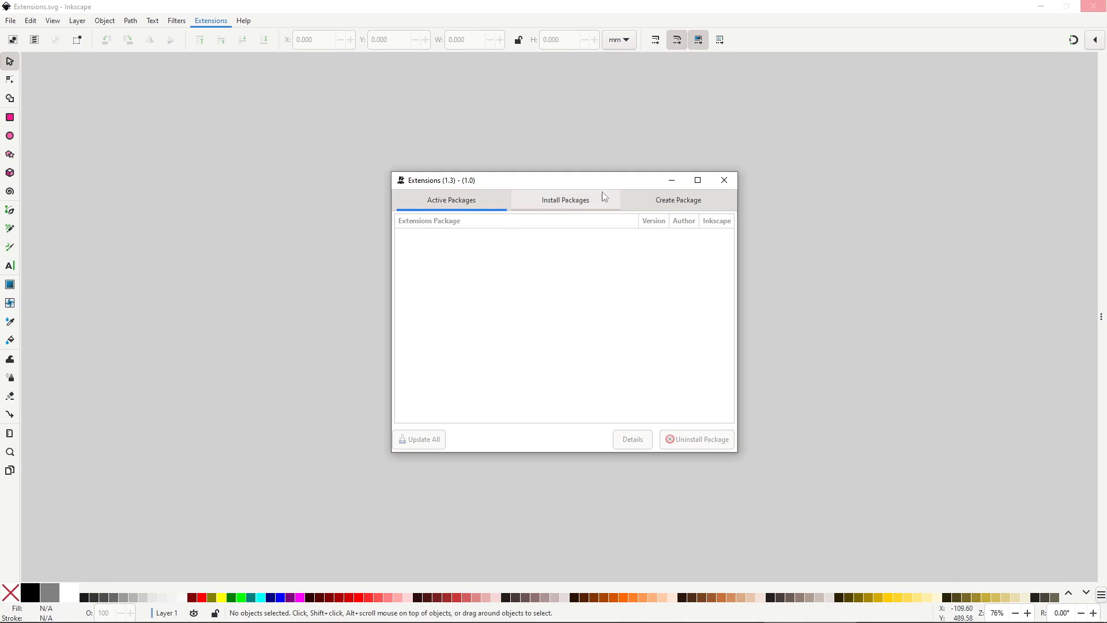
{"action": "left_click", "coordinate": [565, 199]}
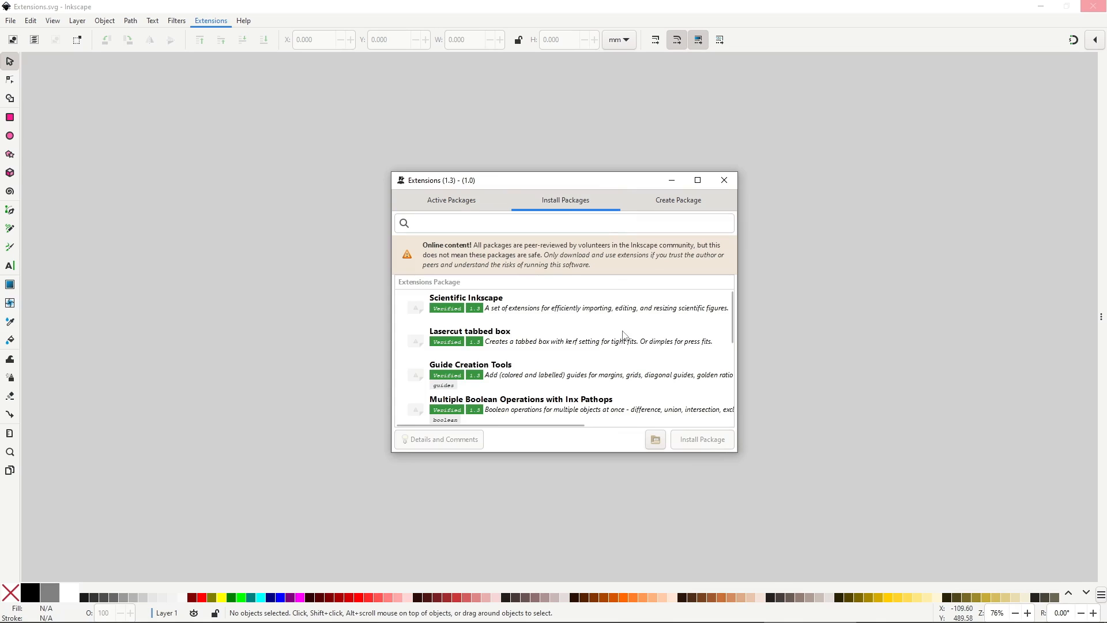
{"action": "mouse_move", "coordinate": [609, 314]}
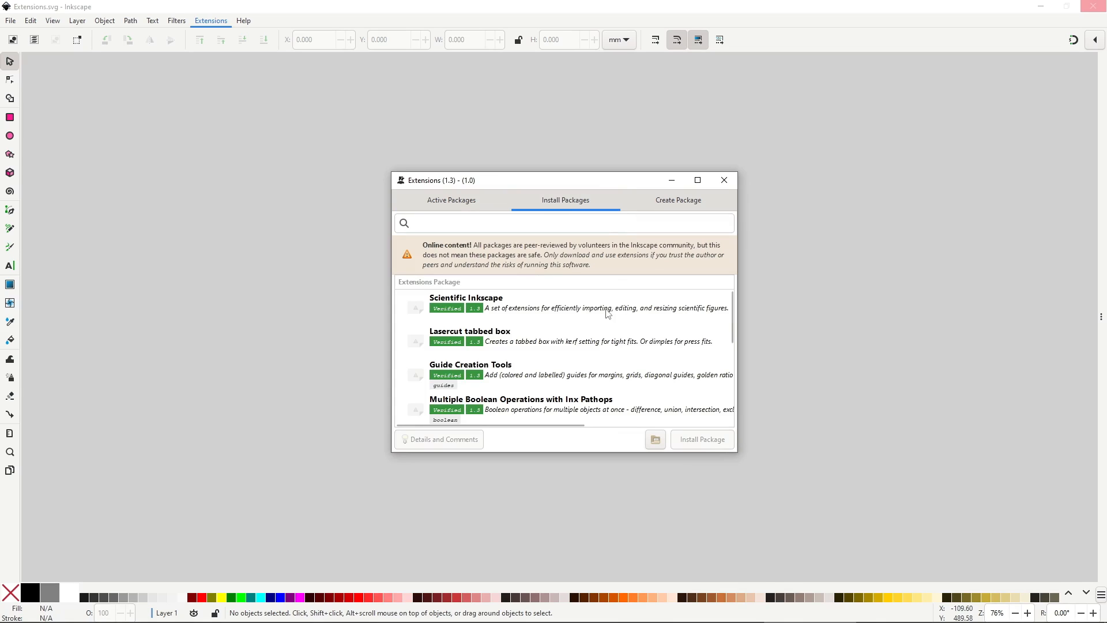
{"action": "left_click", "coordinate": [565, 304]}
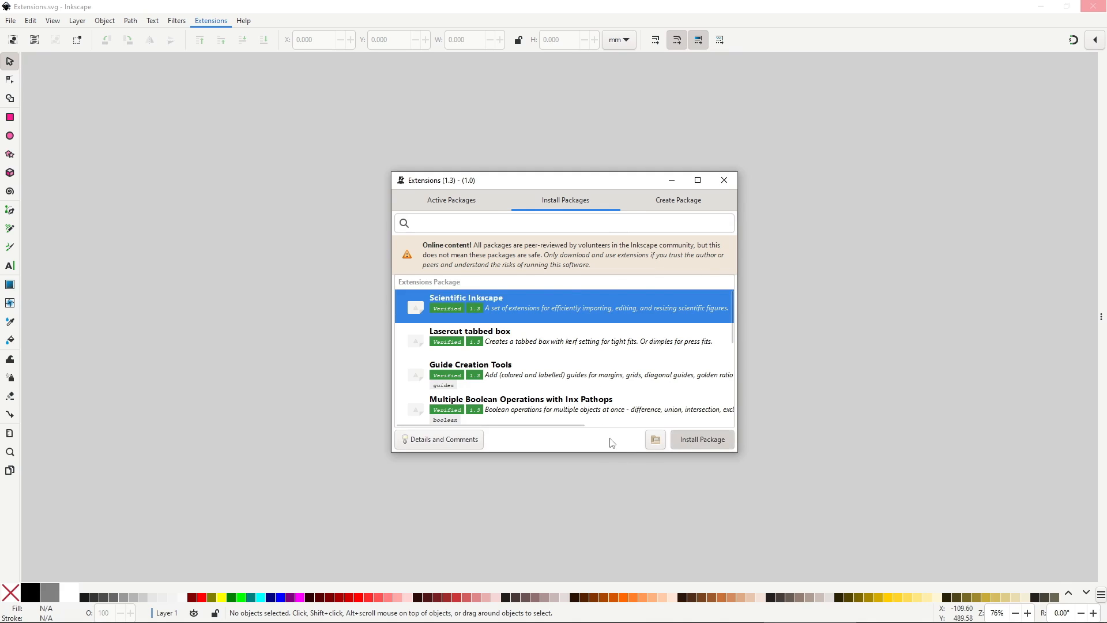
{"action": "left_click", "coordinate": [451, 199]}
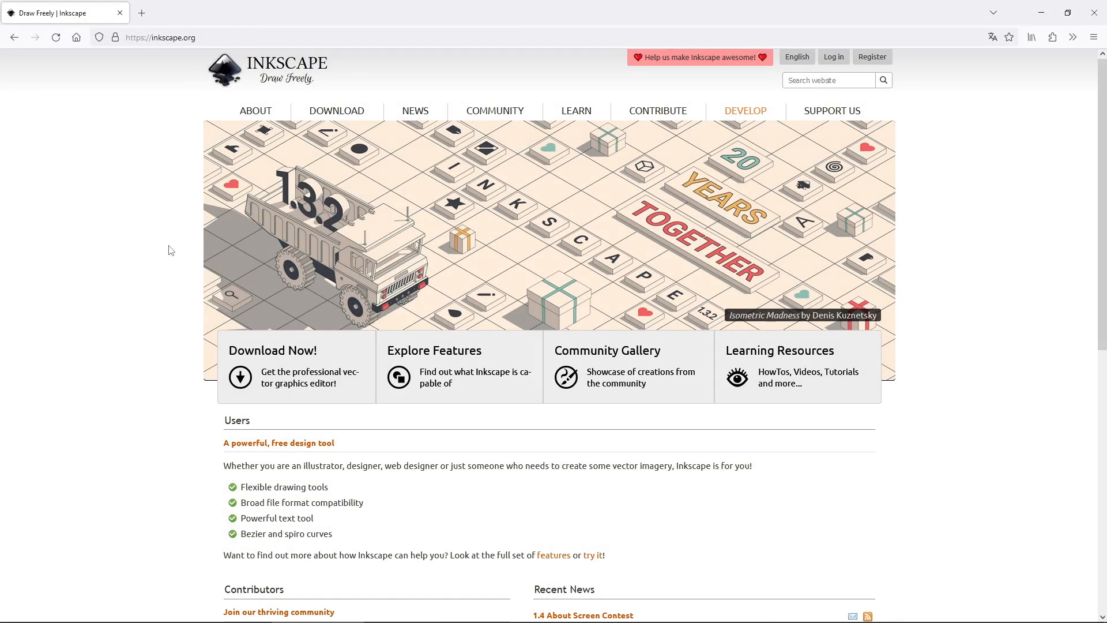
- Browse the inkscape.org Extensions gallery from the Download menu, scrolling through its 256 entries
{"action": "left_click", "coordinate": [335, 110]}
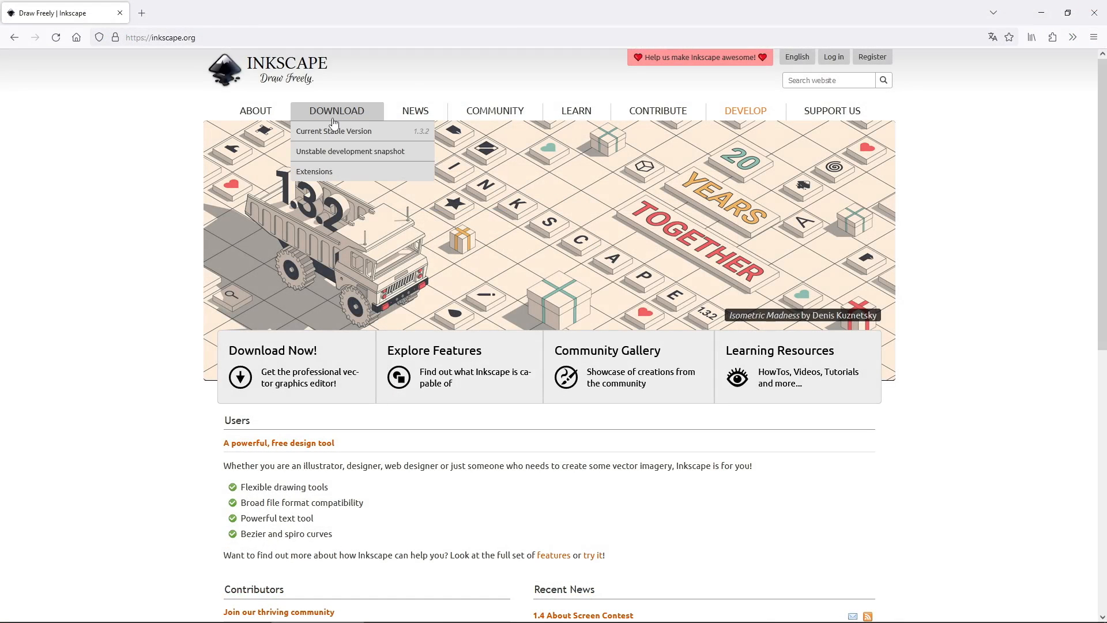
{"action": "mouse_move", "coordinate": [341, 174]}
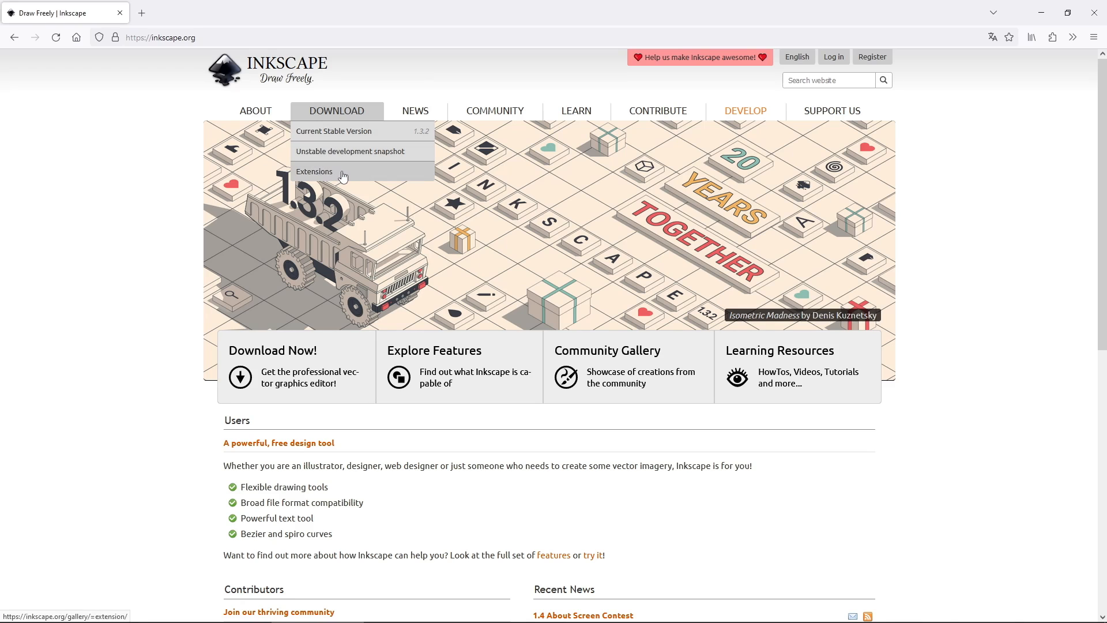
{"action": "left_click", "coordinate": [314, 171]}
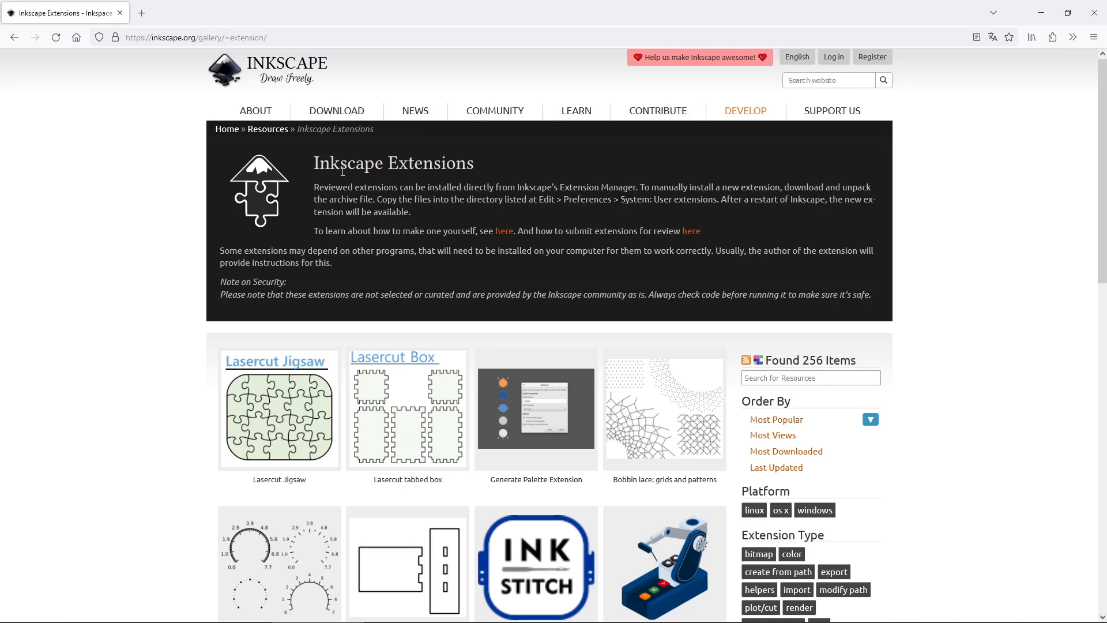
{"action": "scroll", "scroll_direction": "down", "scroll_amount": 3}
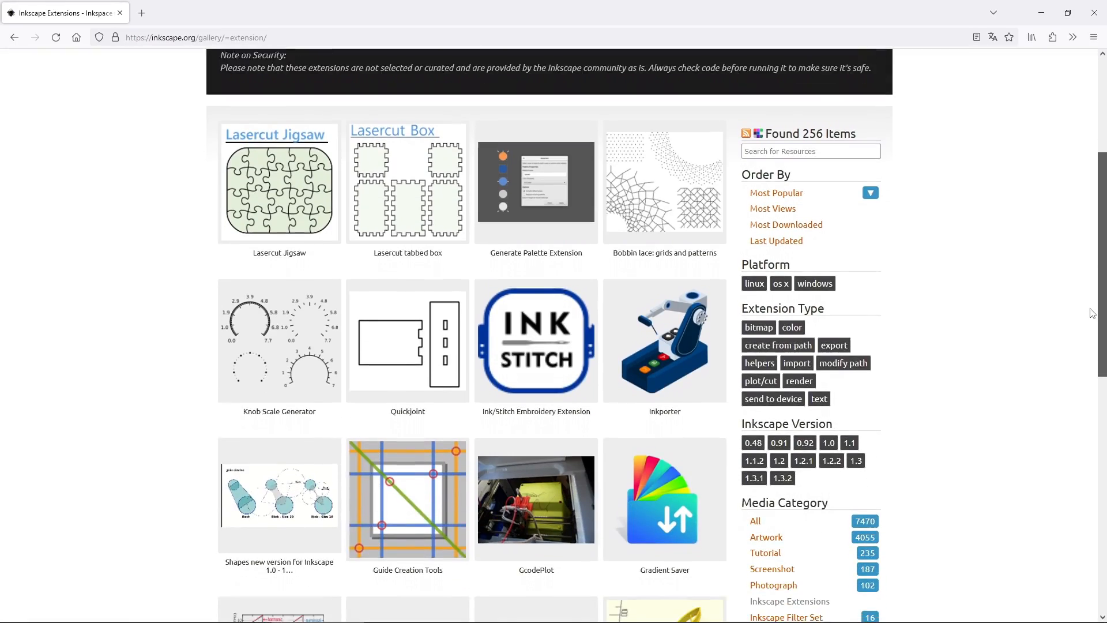
{"action": "scroll", "scroll_direction": "down", "scroll_amount": 3}
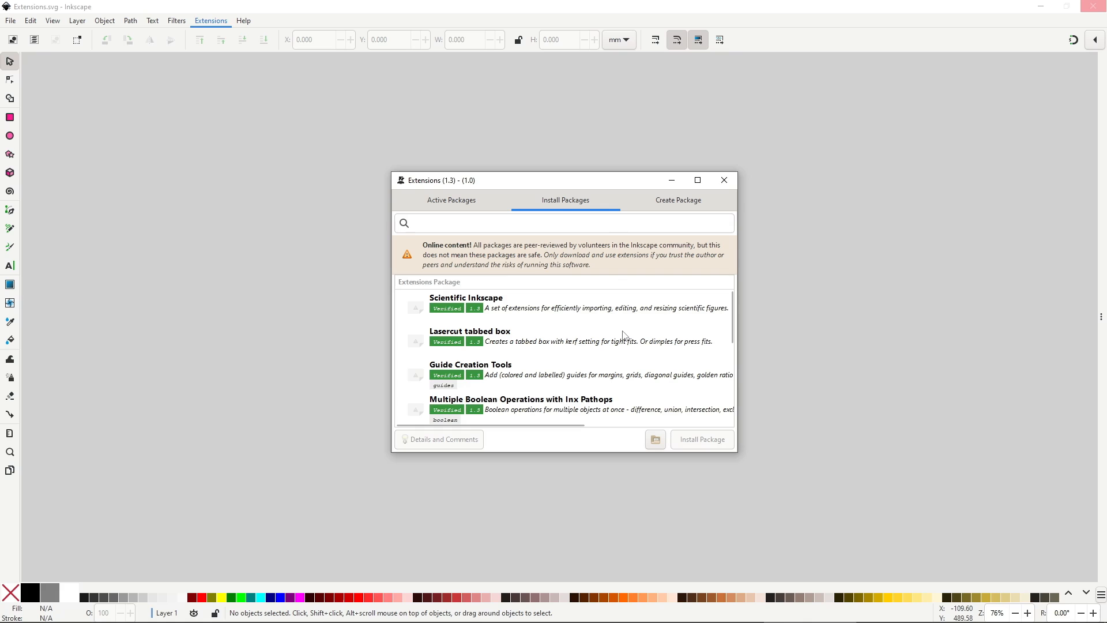
- Close the extension manager, leaving the empty Extensions.svg canvas
{"action": "left_click", "coordinate": [723, 180]}
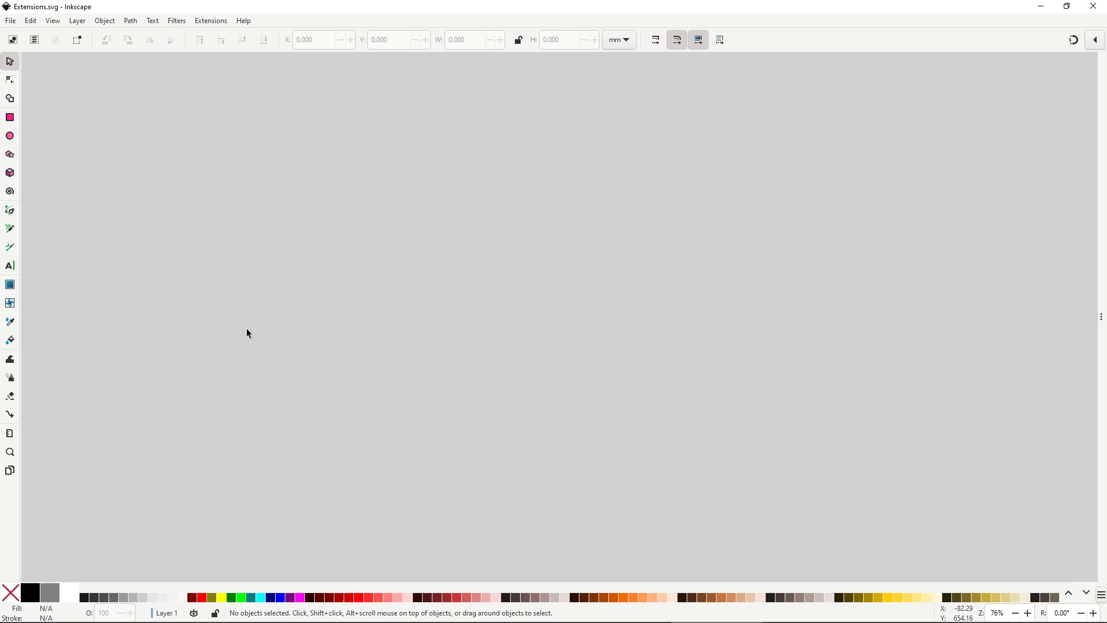
{"action": "mouse_move", "coordinate": [91, 85]}
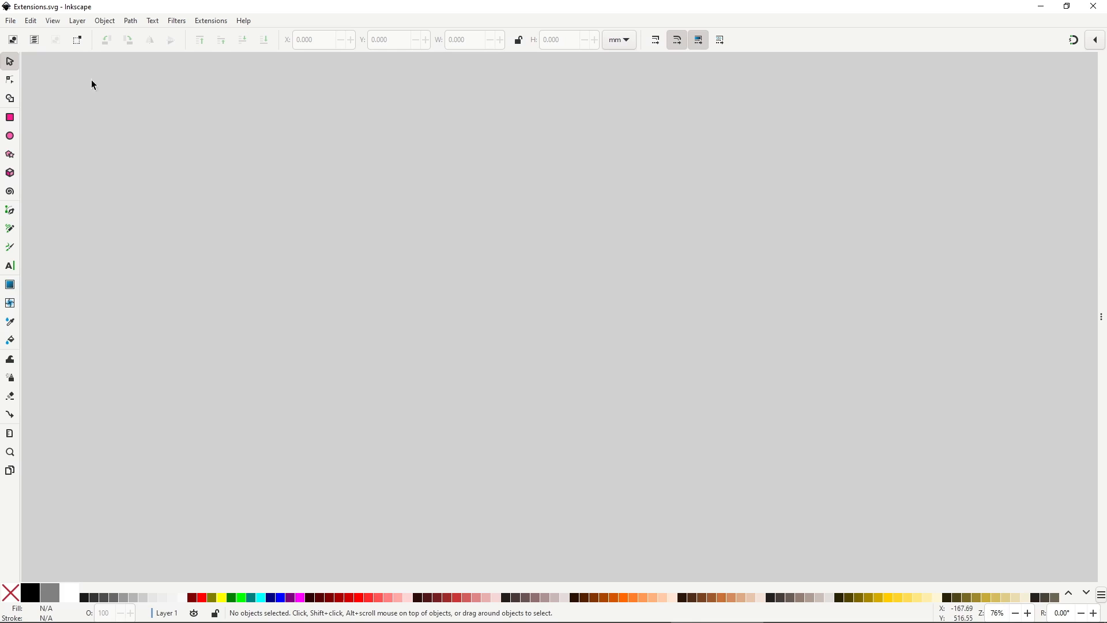
- Reach the Keyboard shortcut settings under Preferences > Interface
{"action": "left_click", "coordinate": [30, 20]}
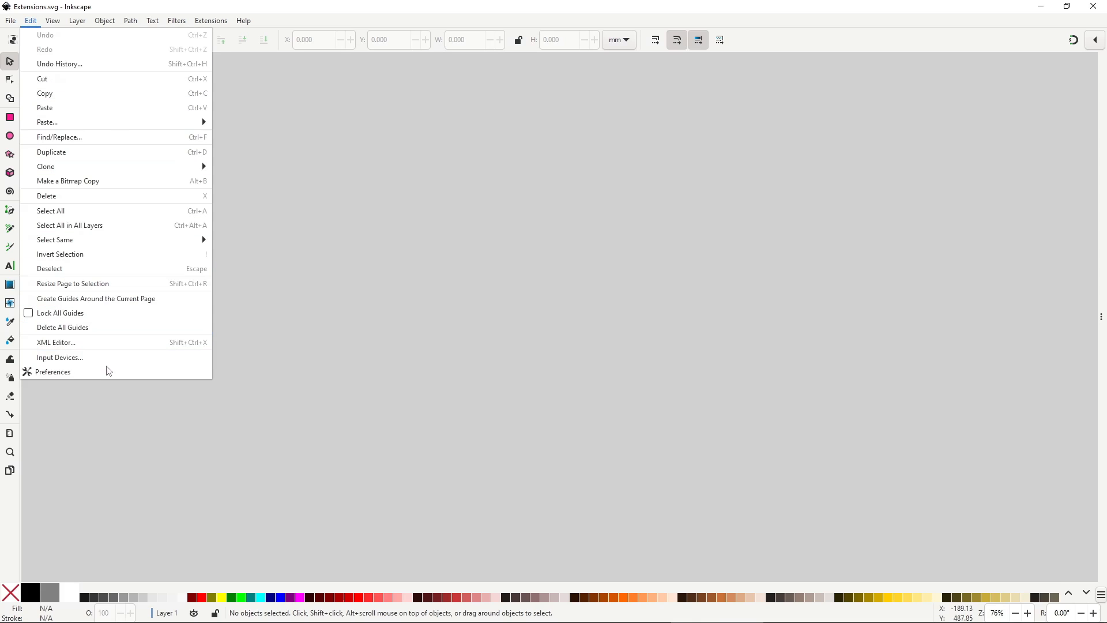
{"action": "left_click", "coordinate": [52, 373]}
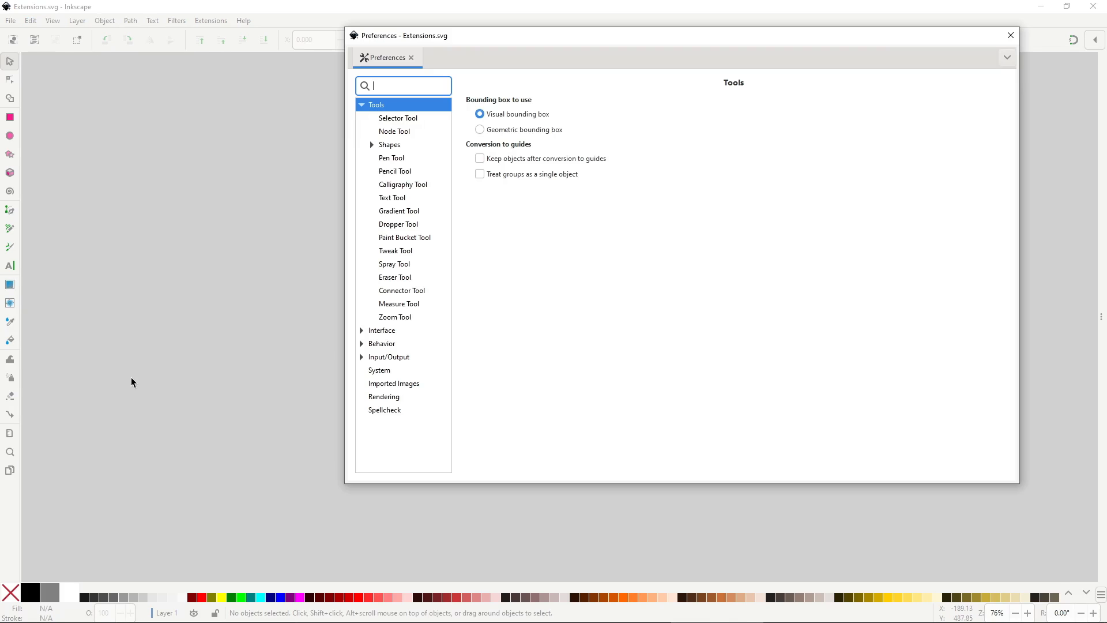
{"action": "left_click", "coordinate": [361, 105]}
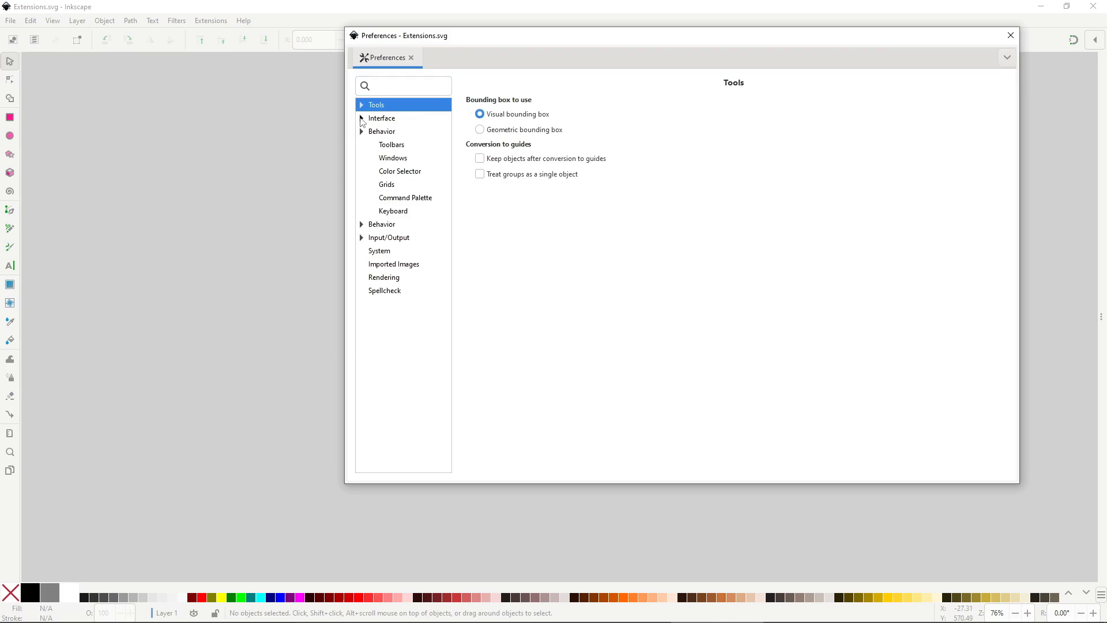
{"action": "left_click", "coordinate": [361, 118]}
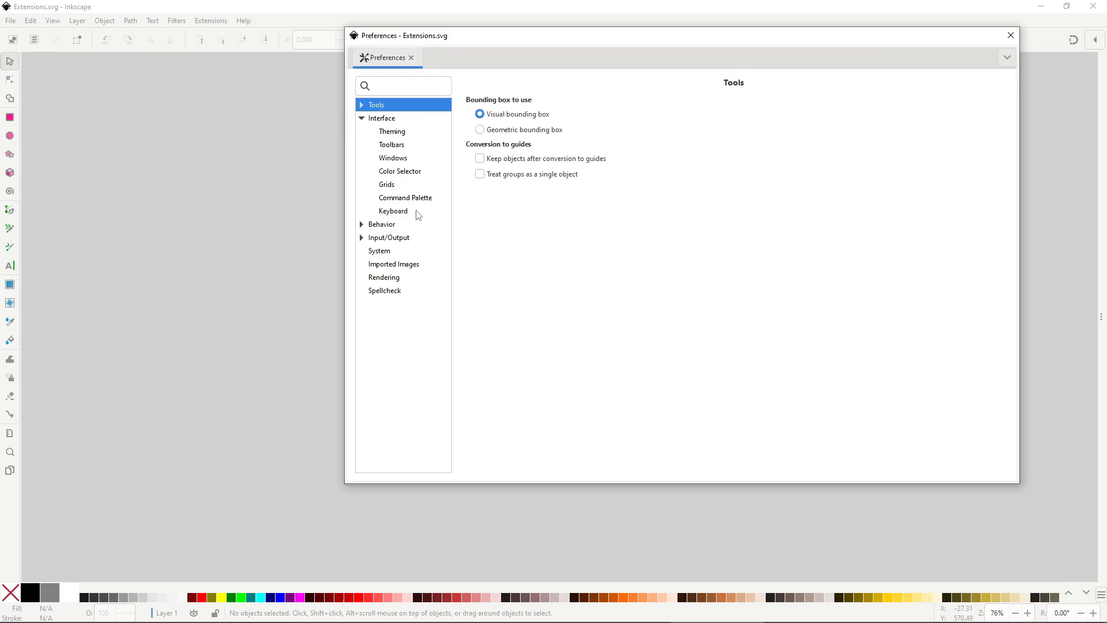
{"action": "left_click", "coordinate": [393, 210]}
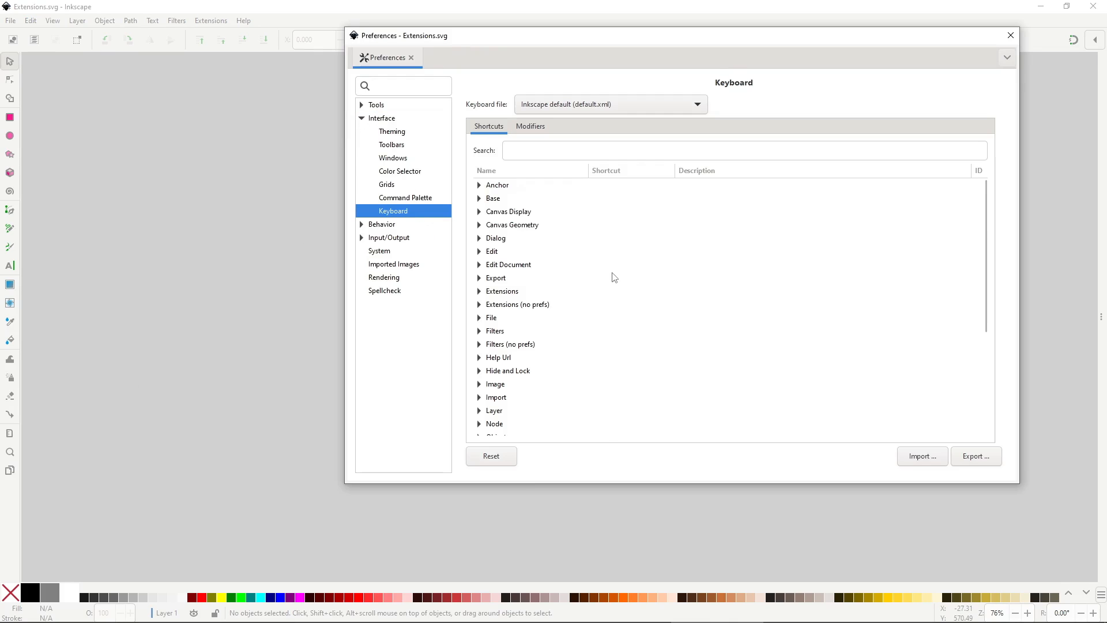
- Expand the Extensions shortcut category and scroll through every extension command
{"action": "left_click", "coordinate": [480, 291]}
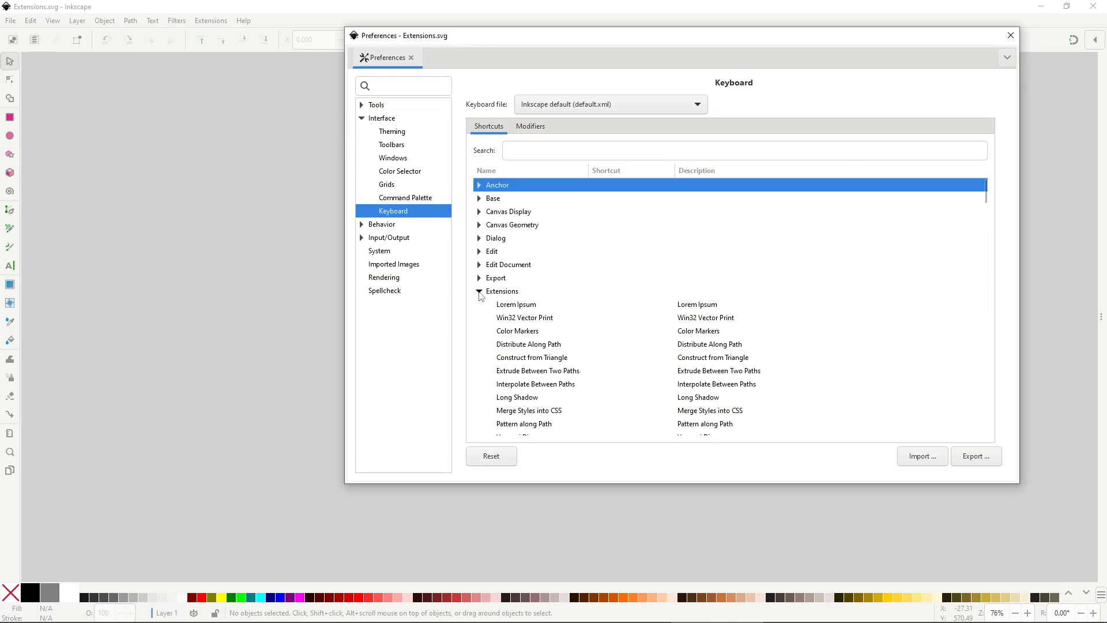
{"action": "scroll", "scroll_direction": "down", "scroll_amount": 3}
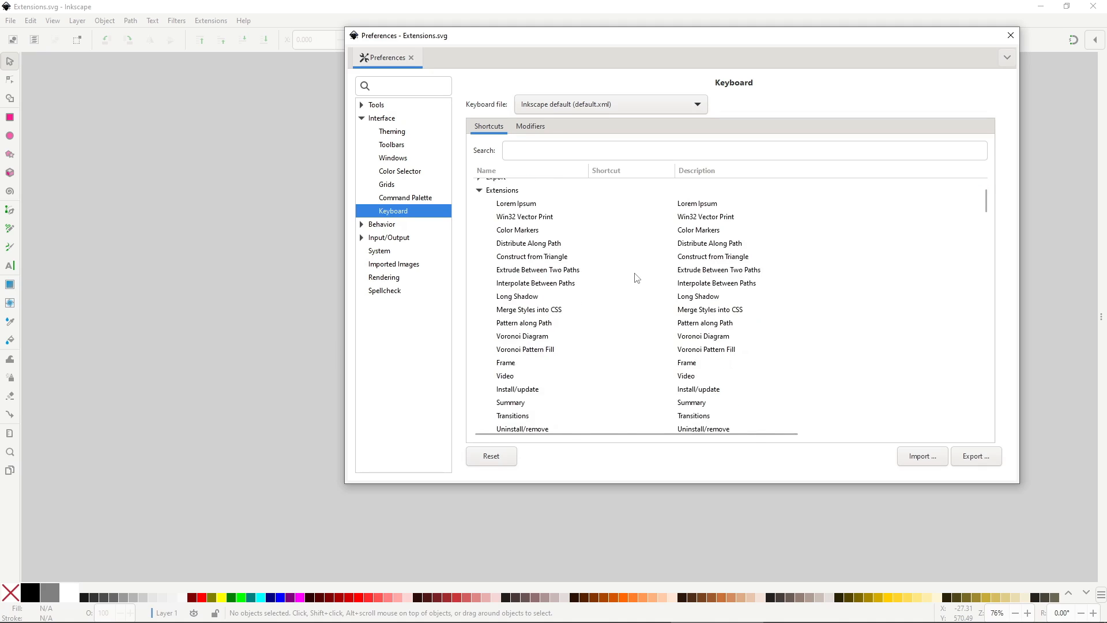
{"action": "scroll", "scroll_direction": "down", "scroll_amount": 3}
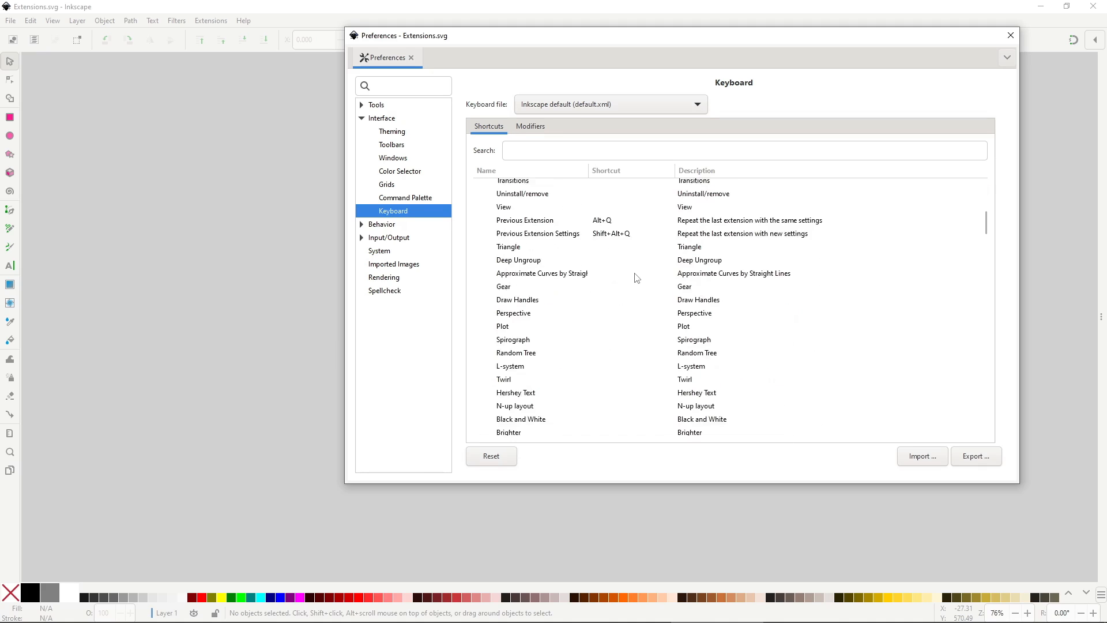
{"action": "scroll", "scroll_direction": "down", "scroll_amount": 3}
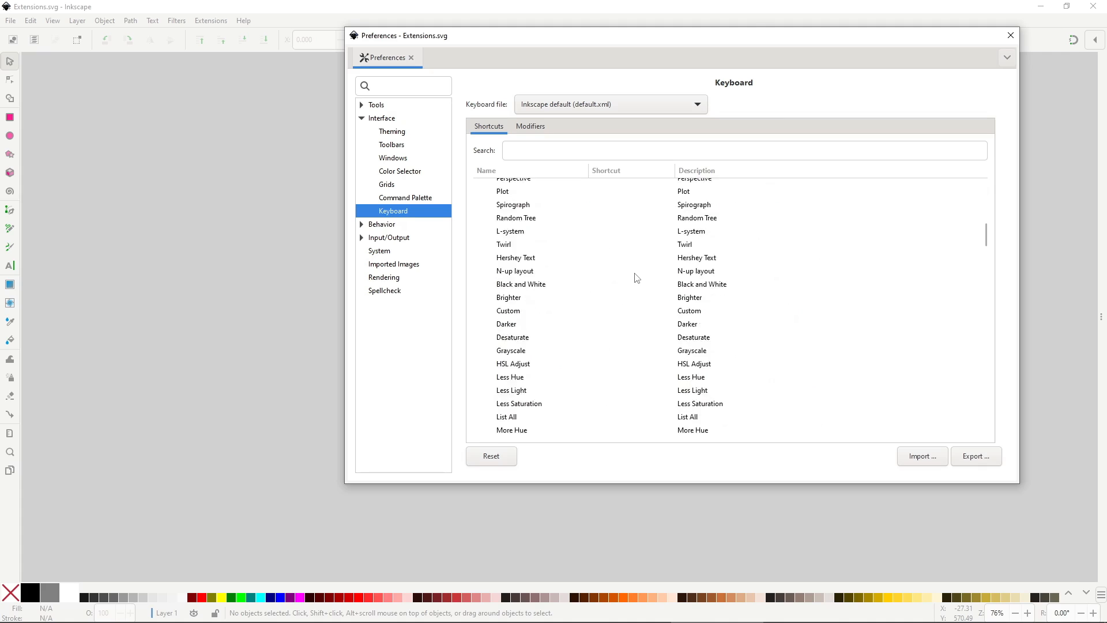
{"action": "scroll", "scroll_direction": "down", "scroll_amount": 3}
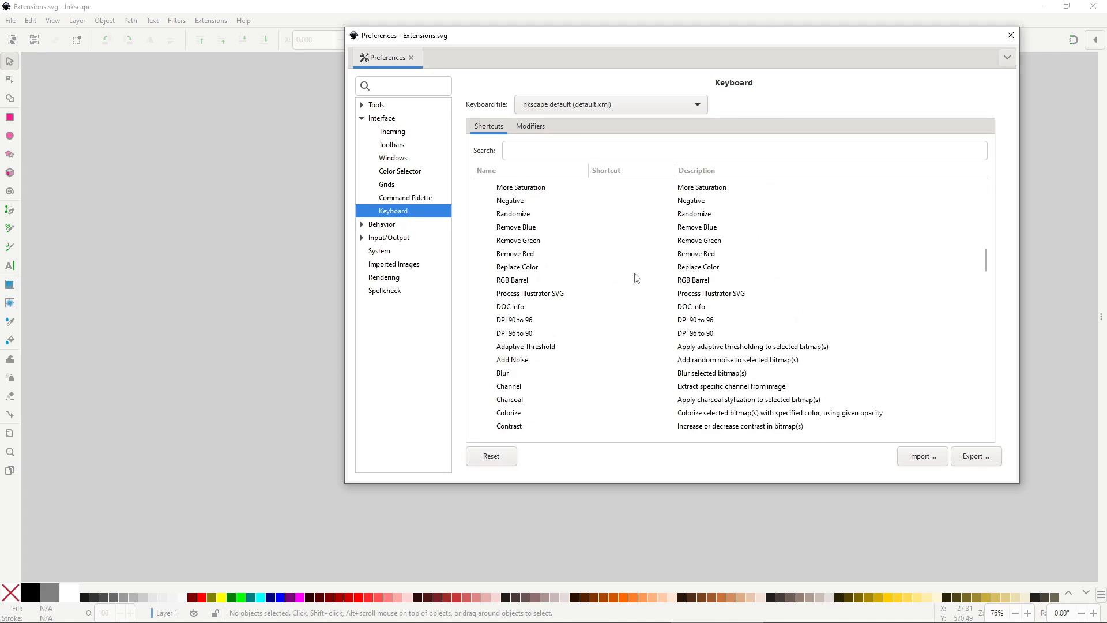
{"action": "scroll", "scroll_direction": "down", "scroll_amount": 3}
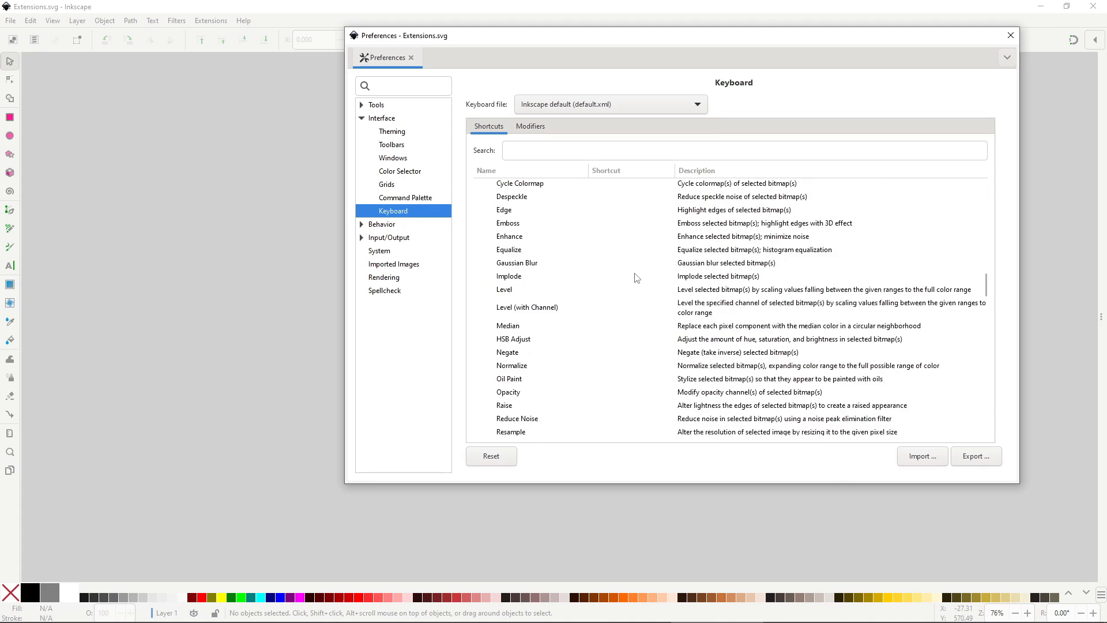
{"action": "left_click", "coordinate": [210, 20]}
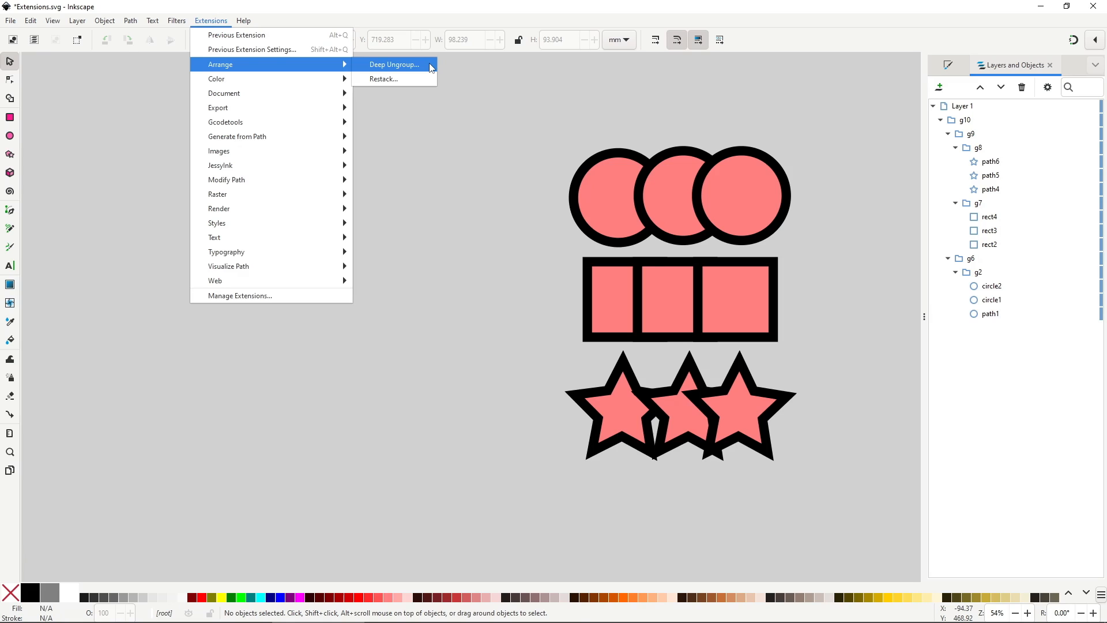
- Run Arrange > Deep Ungroup on the outer group g10 to dissolve the nested shape groups
{"action": "left_click", "coordinate": [394, 65]}
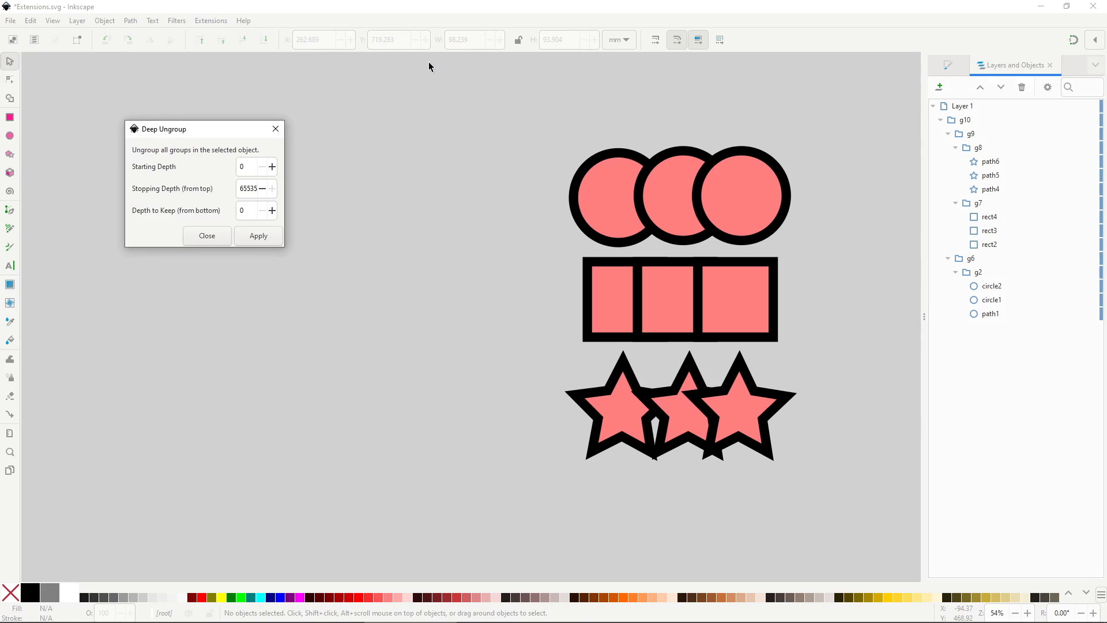
{"action": "mouse_move", "coordinate": [431, 190]}
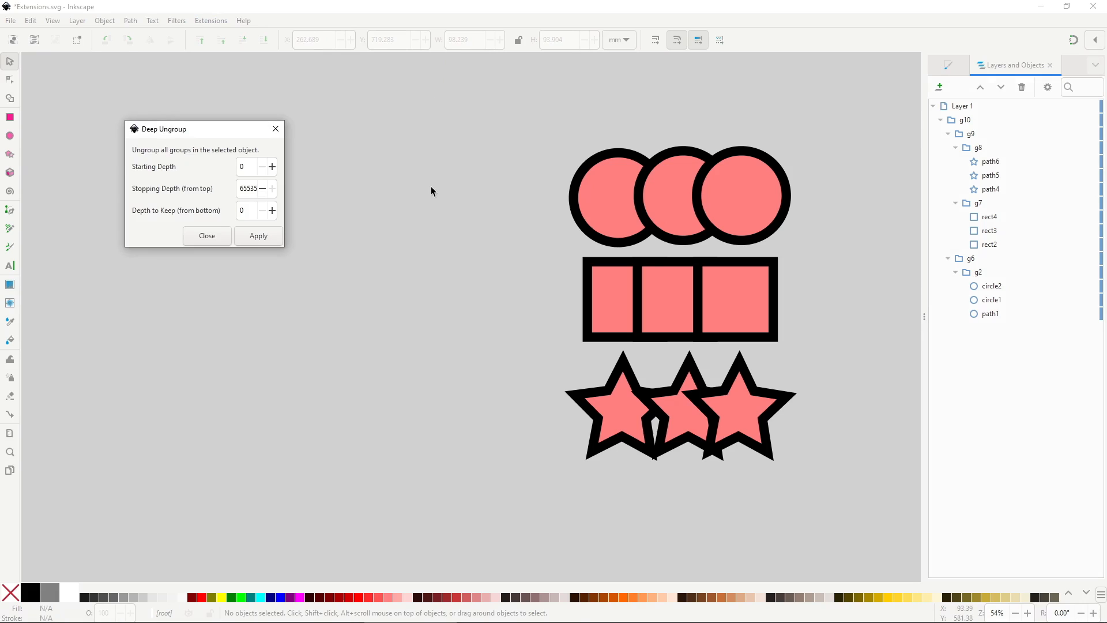
{"action": "left_click", "coordinate": [600, 205]}
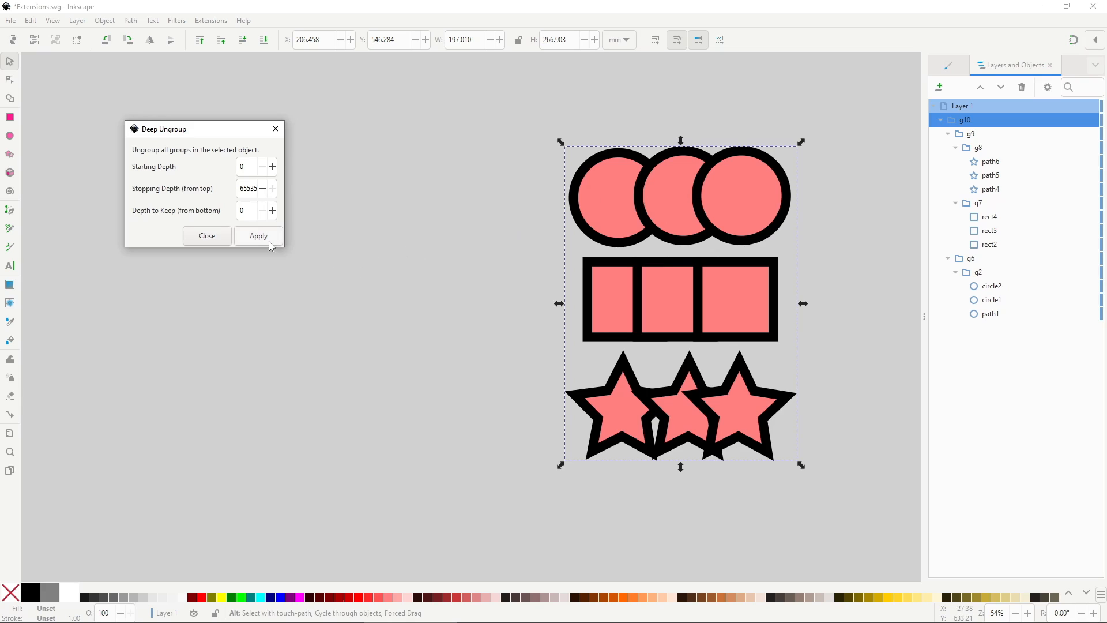
{"action": "left_click", "coordinate": [257, 236]}
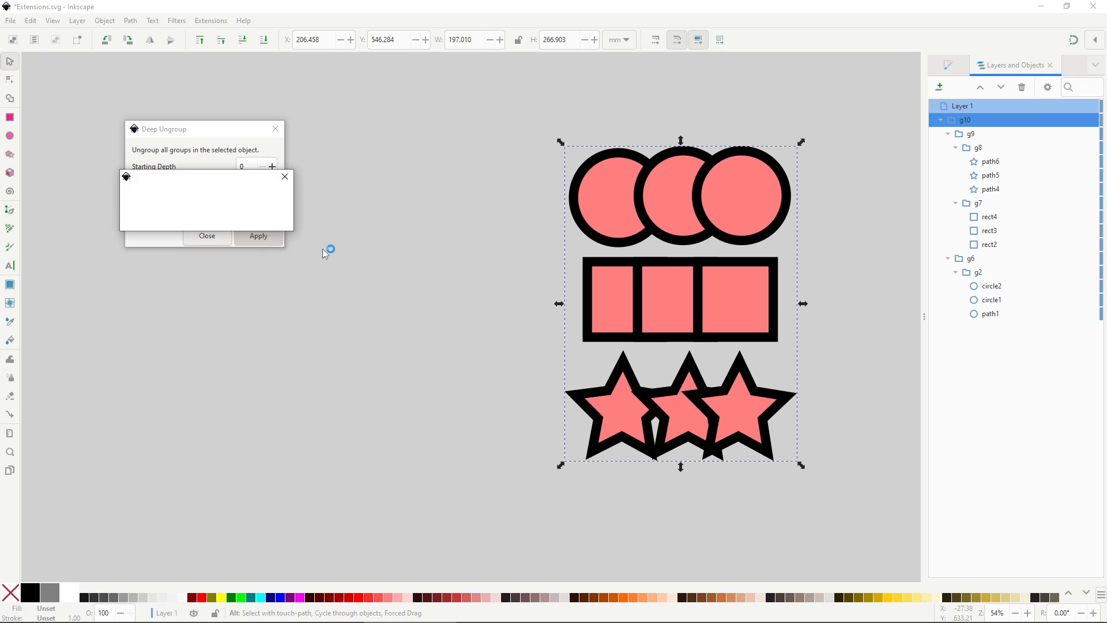
{"action": "left_click", "coordinate": [257, 235]}
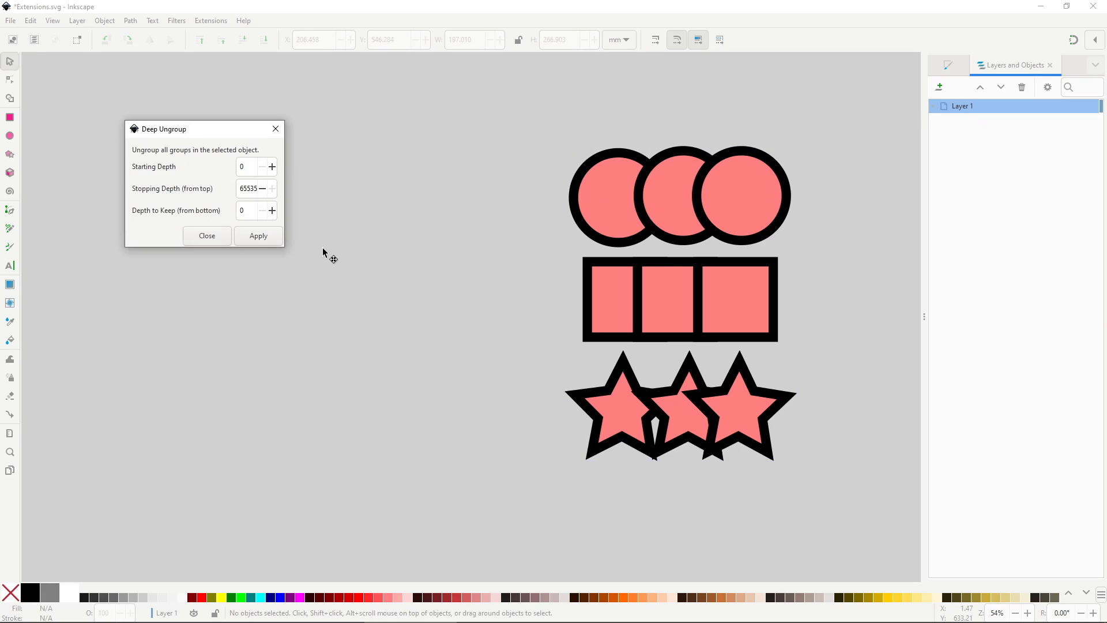
{"action": "left_click", "coordinate": [207, 235]}
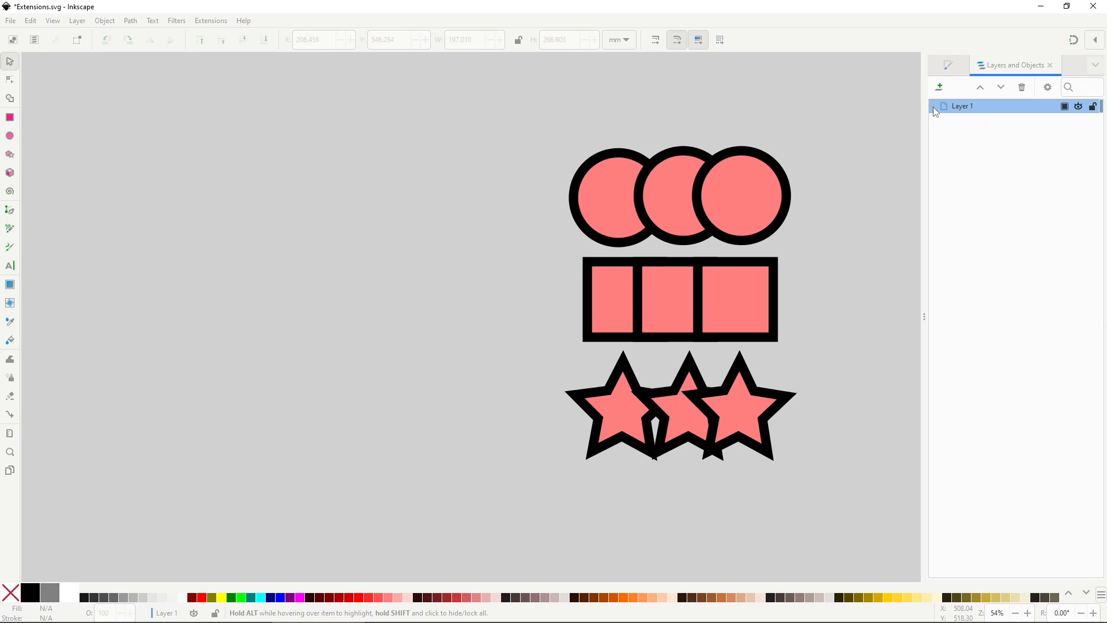
{"action": "left_click", "coordinate": [934, 106]}
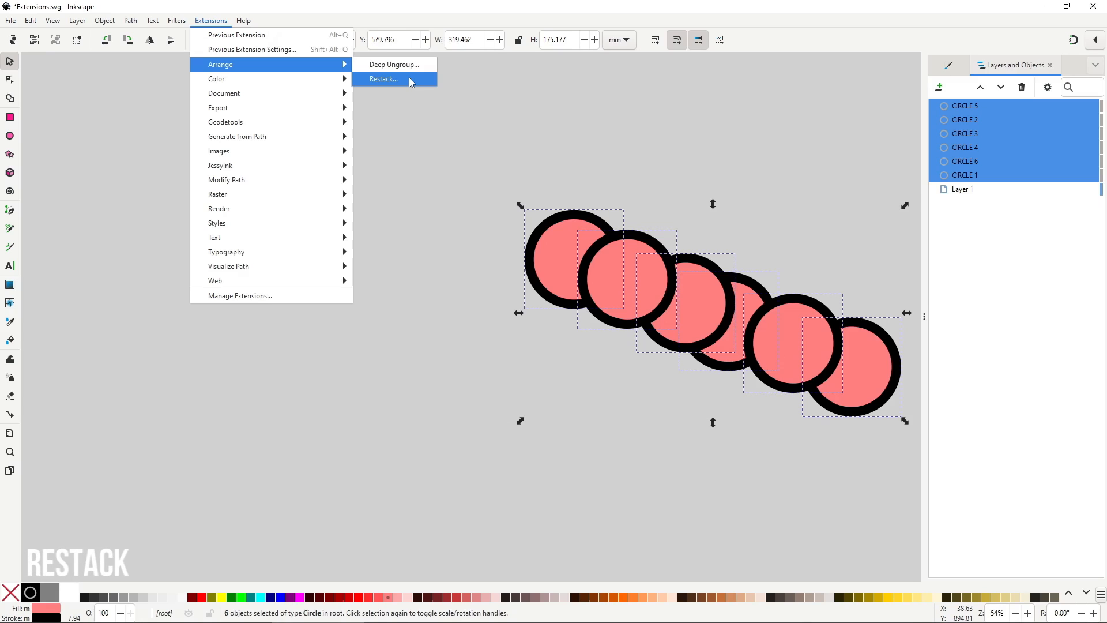
- Preview Restack by position on the six circles, trying direction presets and settling on Top to Bottom (270)
{"action": "left_click", "coordinate": [384, 78]}
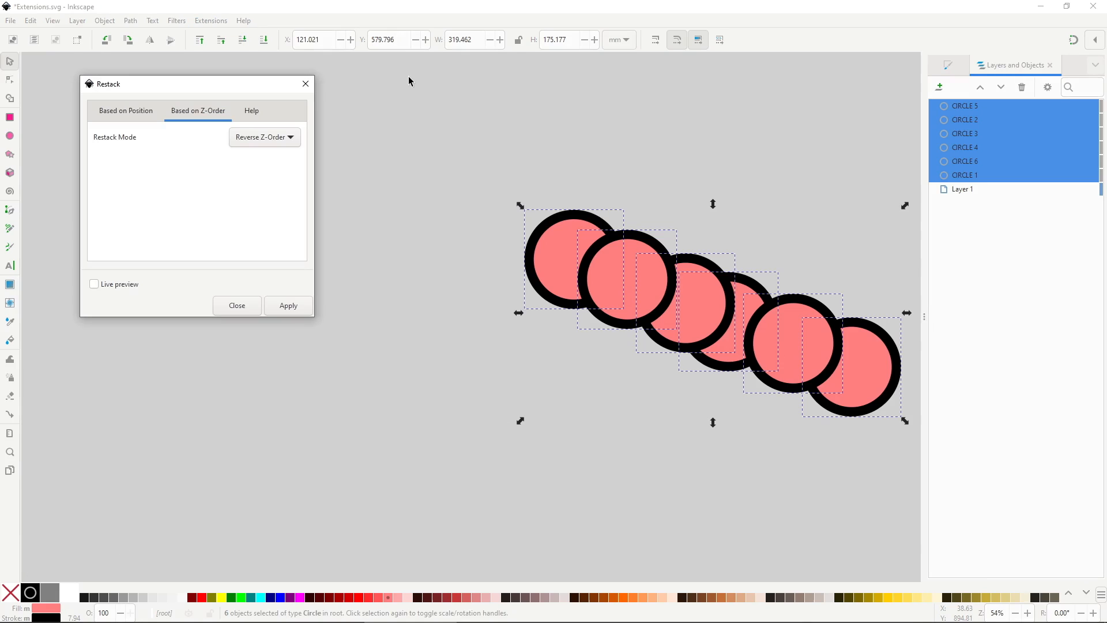
{"action": "left_click", "coordinate": [124, 110]}
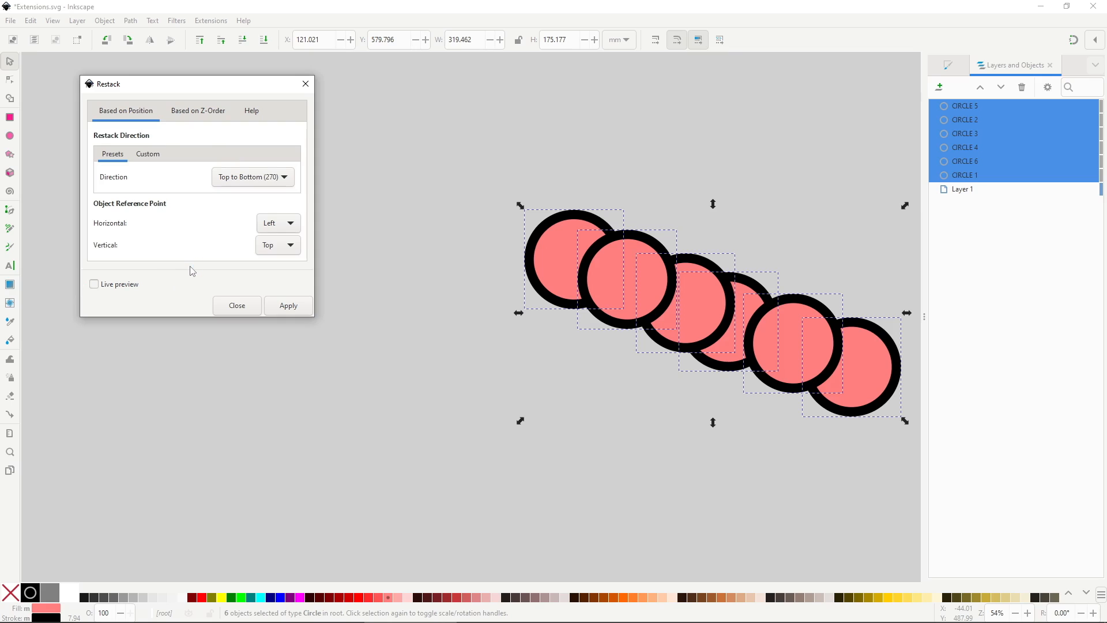
{"action": "left_click", "coordinate": [94, 284]}
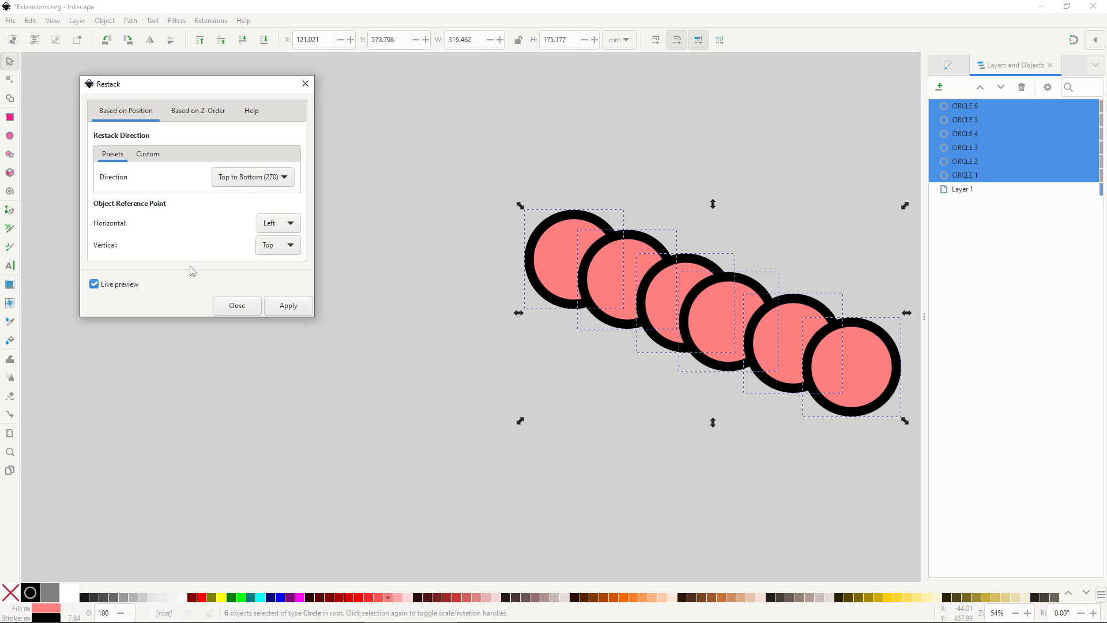
{"action": "left_click", "coordinate": [284, 177]}
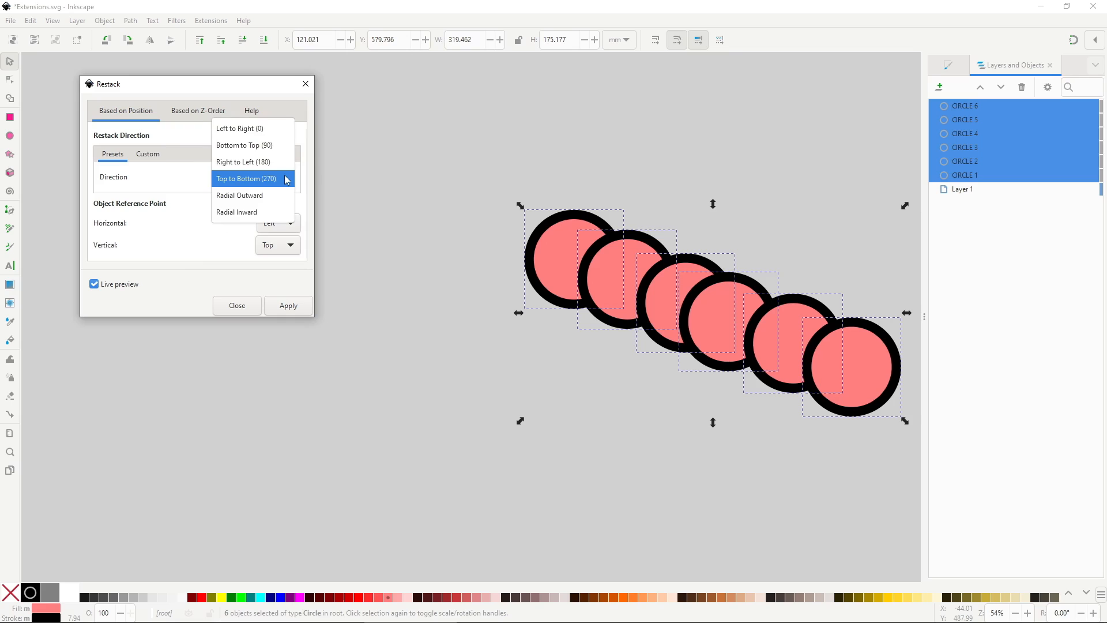
{"action": "mouse_move", "coordinate": [244, 161]}
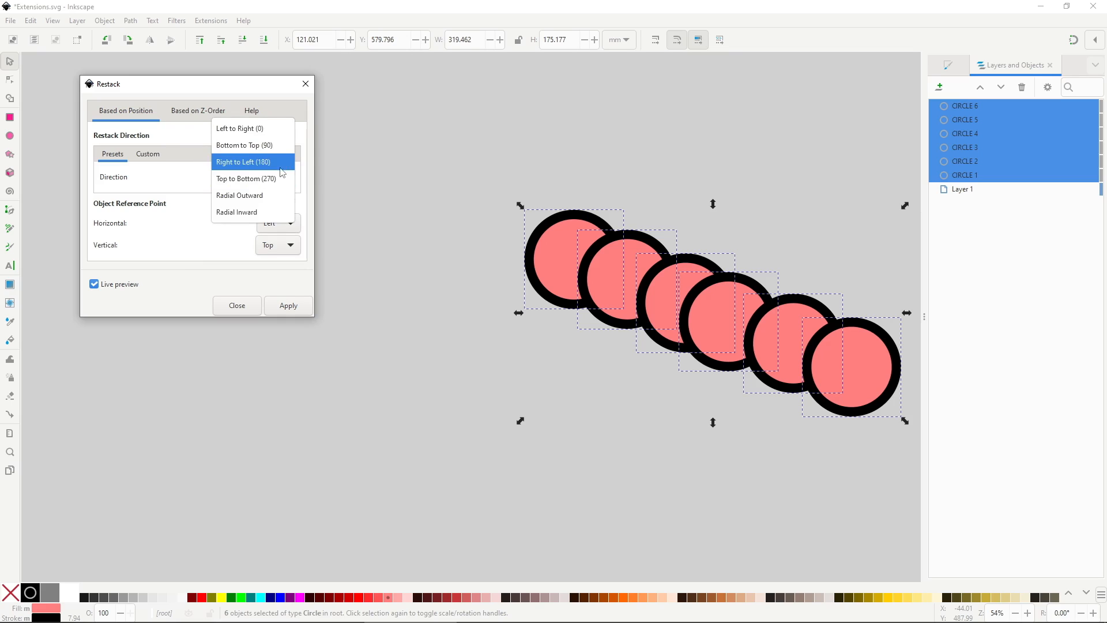
{"action": "left_click", "coordinate": [244, 162]}
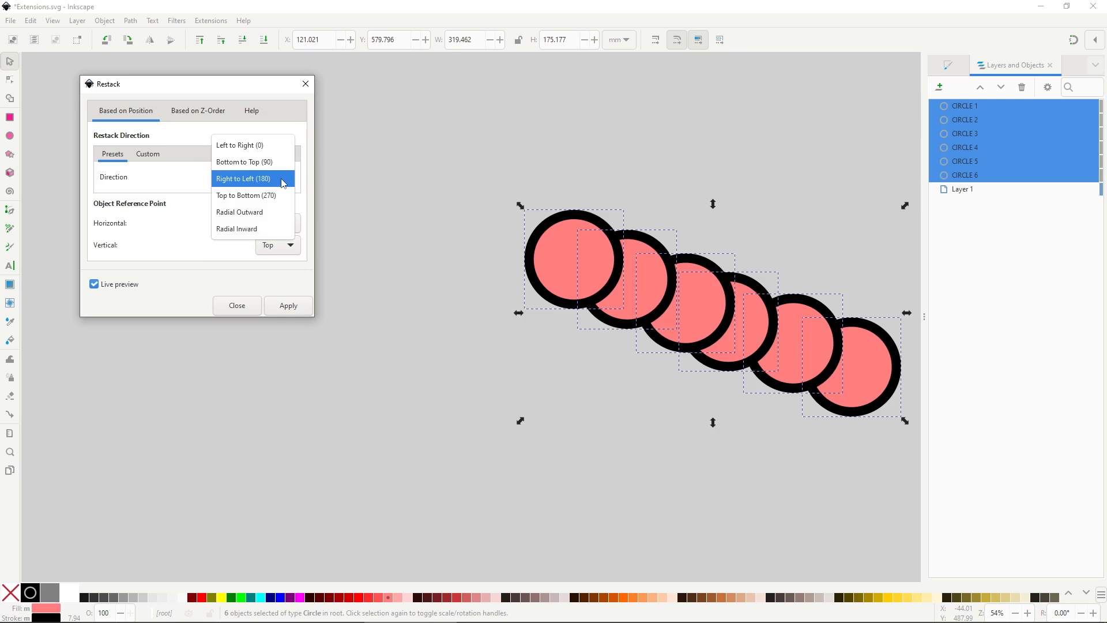
{"action": "left_click", "coordinate": [244, 162]}
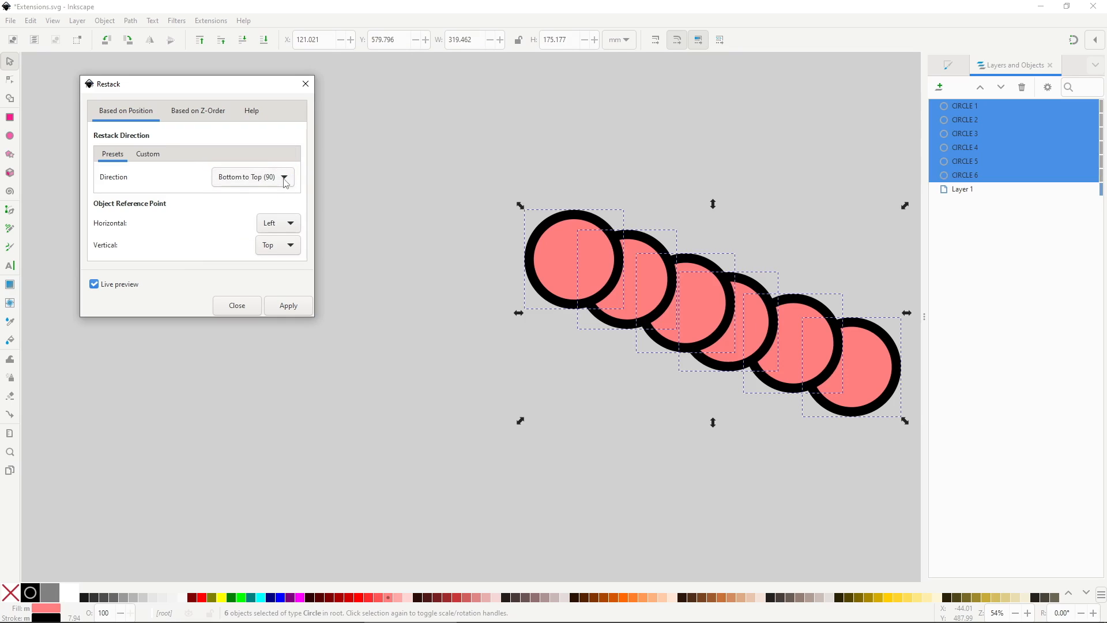
{"action": "left_click", "coordinate": [253, 176]}
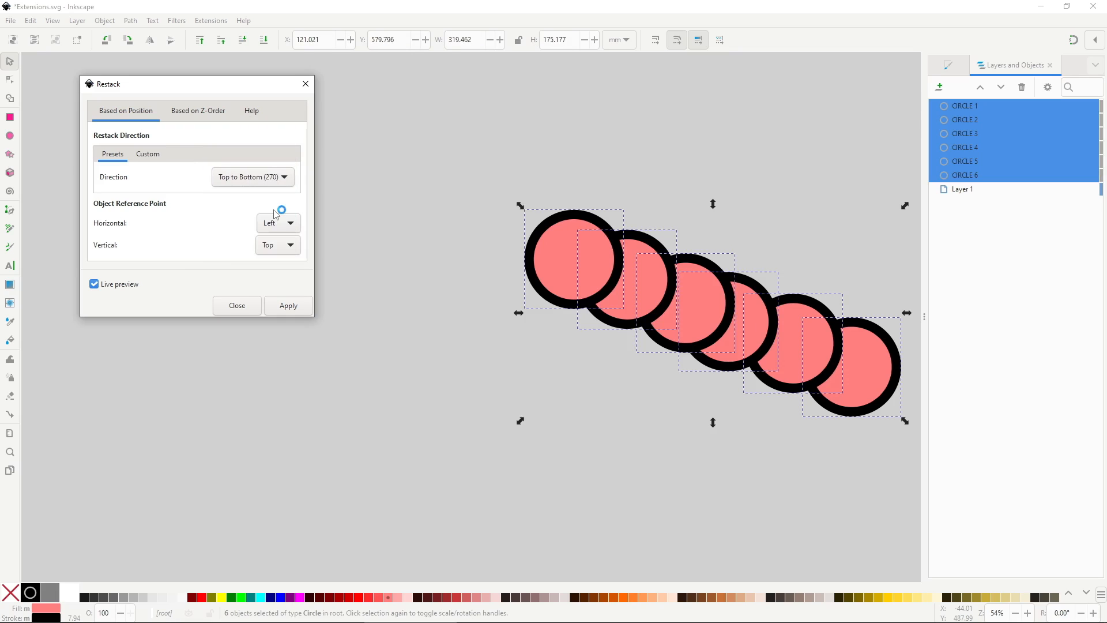
{"action": "left_click", "coordinate": [287, 305]}
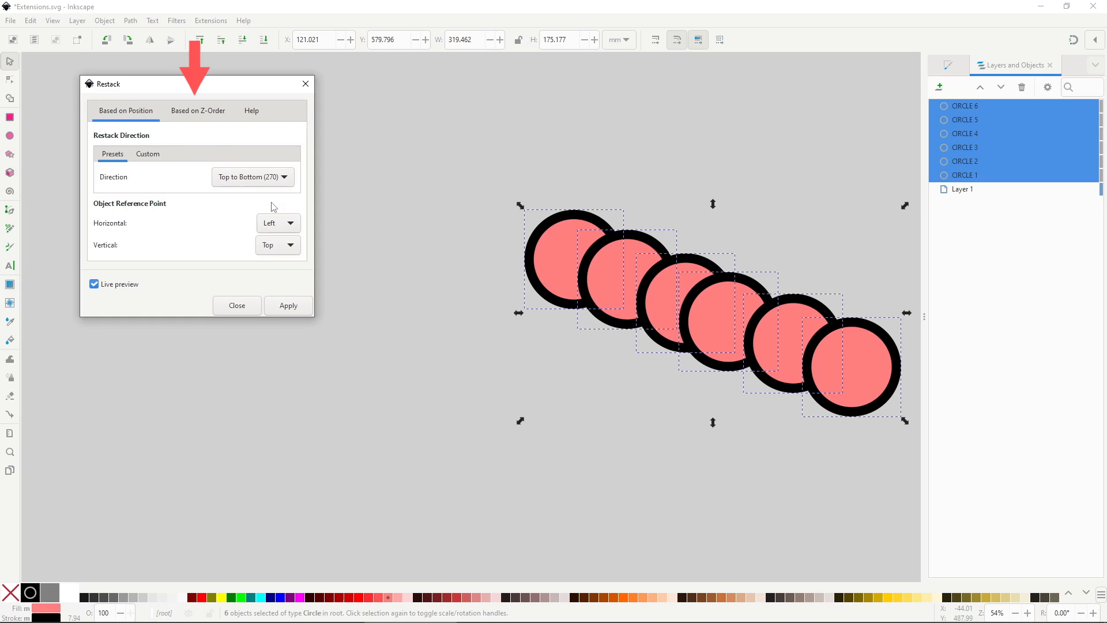
- Switch Restack to the Based on Z-Order tab and preview reversing the circles' stacking order
{"action": "left_click", "coordinate": [197, 111]}
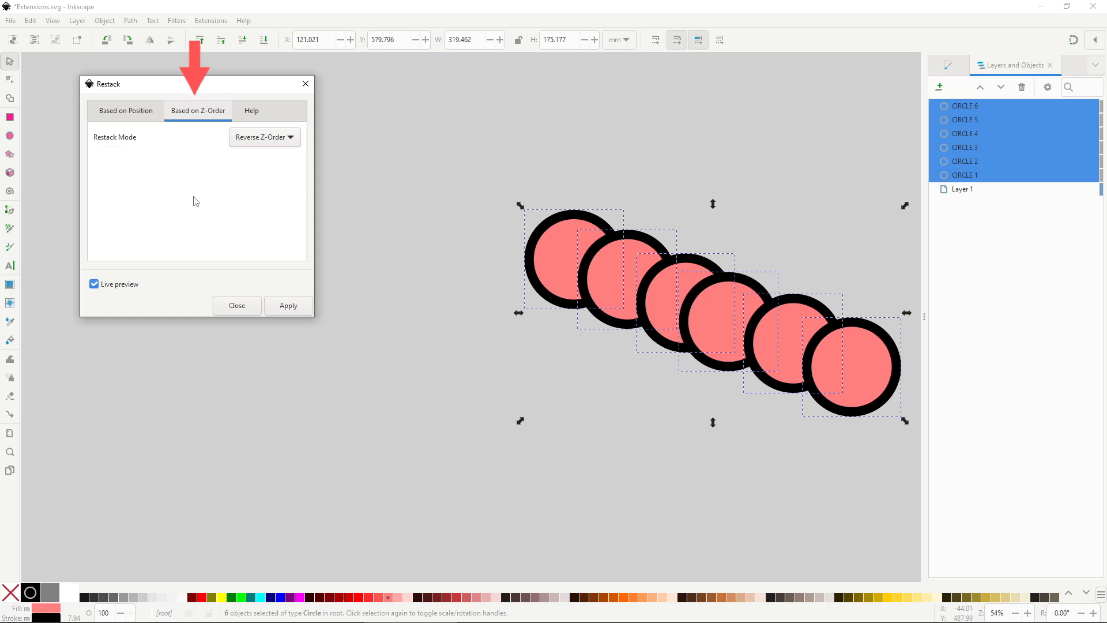
{"action": "left_click", "coordinate": [263, 137]}
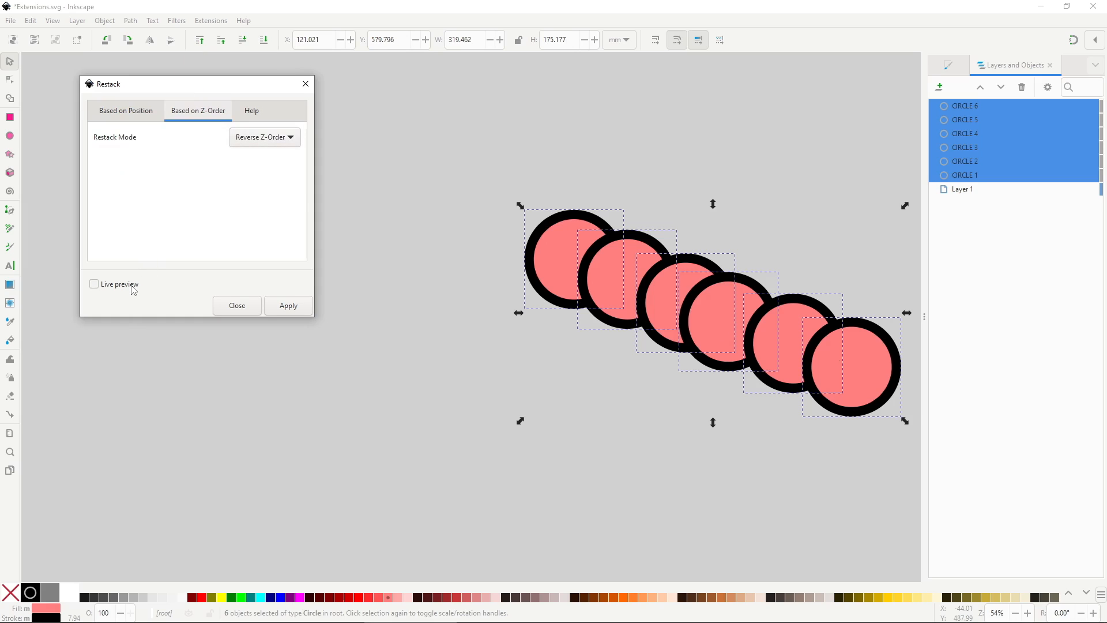
{"action": "left_click", "coordinate": [287, 304]}
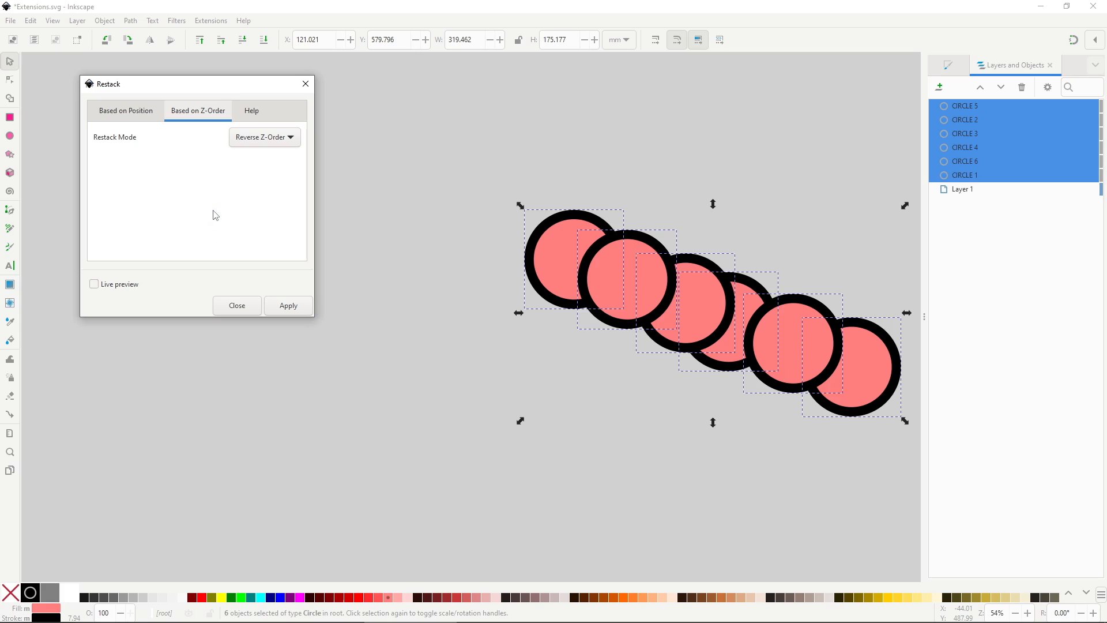
{"action": "left_click", "coordinate": [94, 284]}
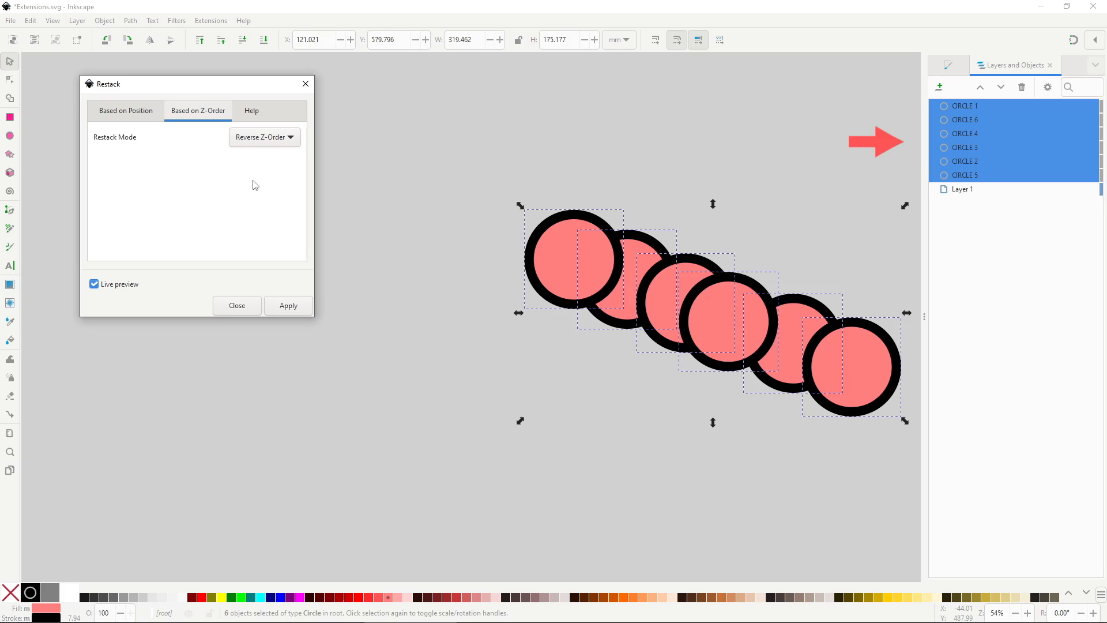
- Shuffle the circles' z-order twice and apply the shuffled stacking
{"action": "left_click", "coordinate": [263, 137]}
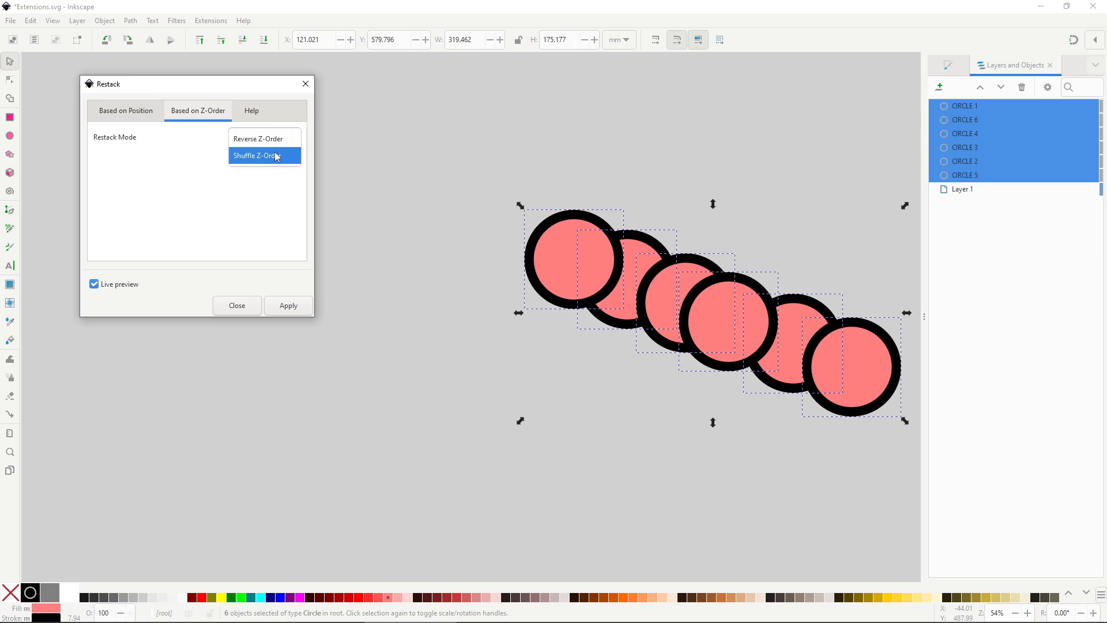
{"action": "left_click", "coordinate": [255, 156]}
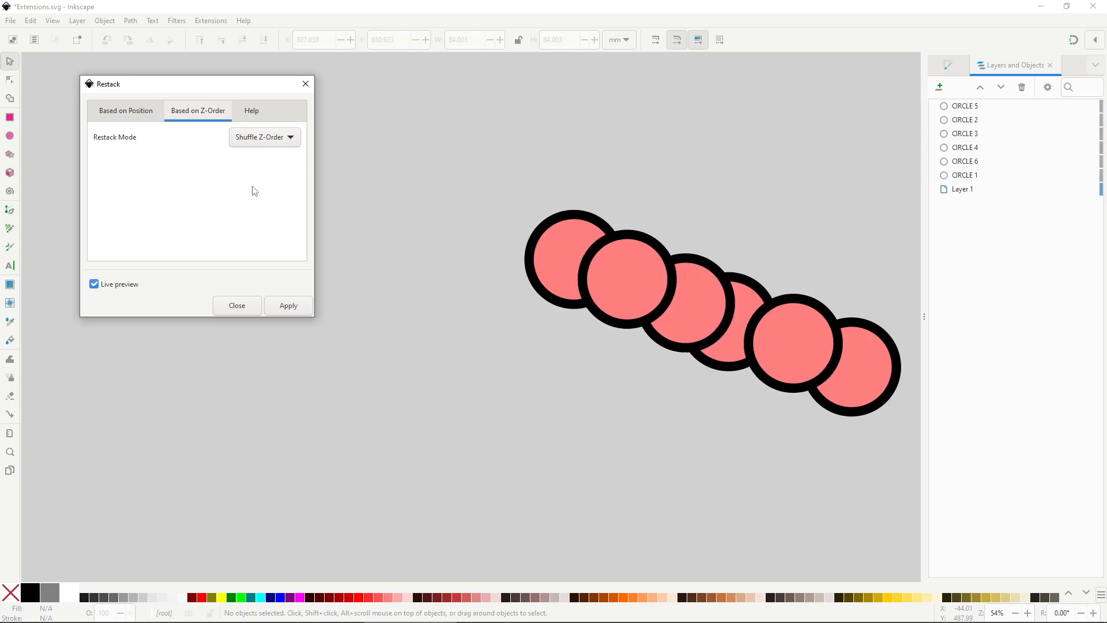
{"action": "left_click", "coordinate": [263, 136]}
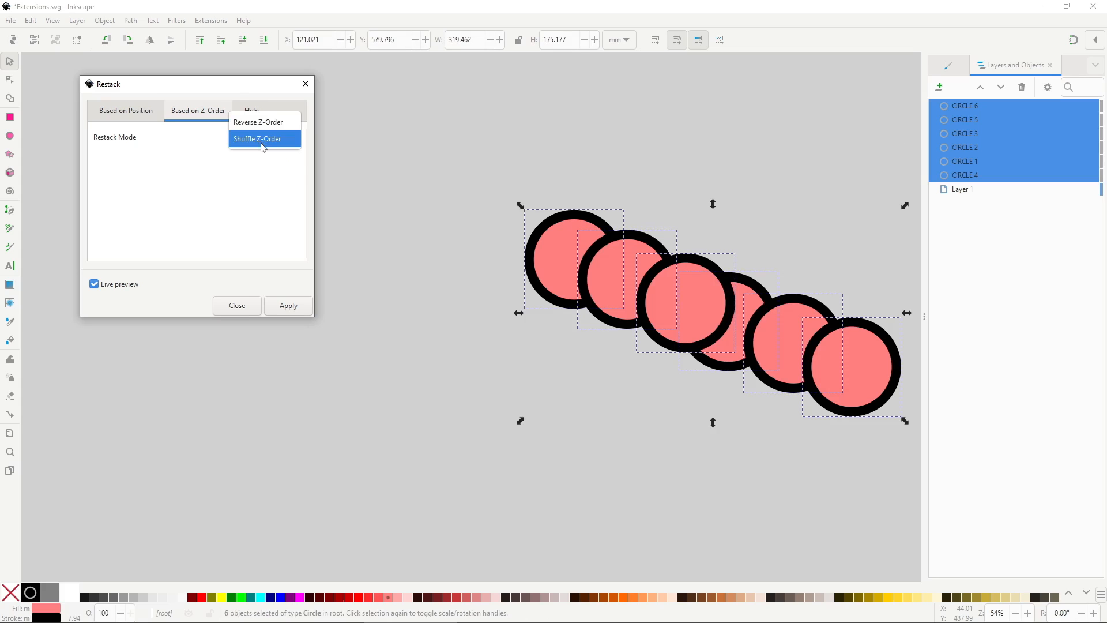
{"action": "left_click", "coordinate": [264, 138]}
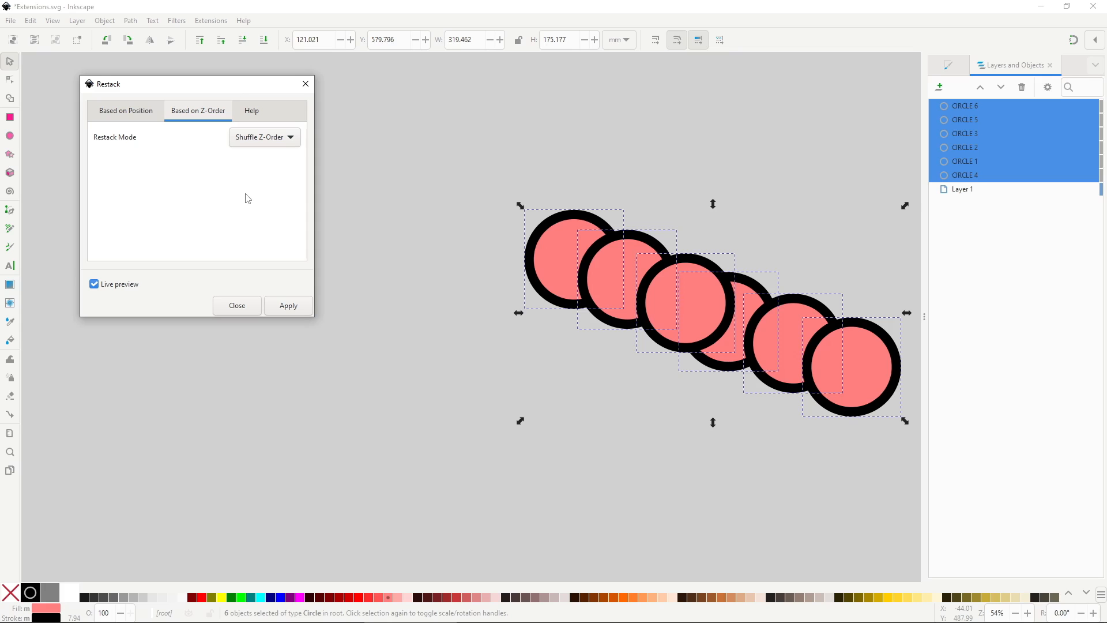
{"action": "left_click", "coordinate": [210, 20]}
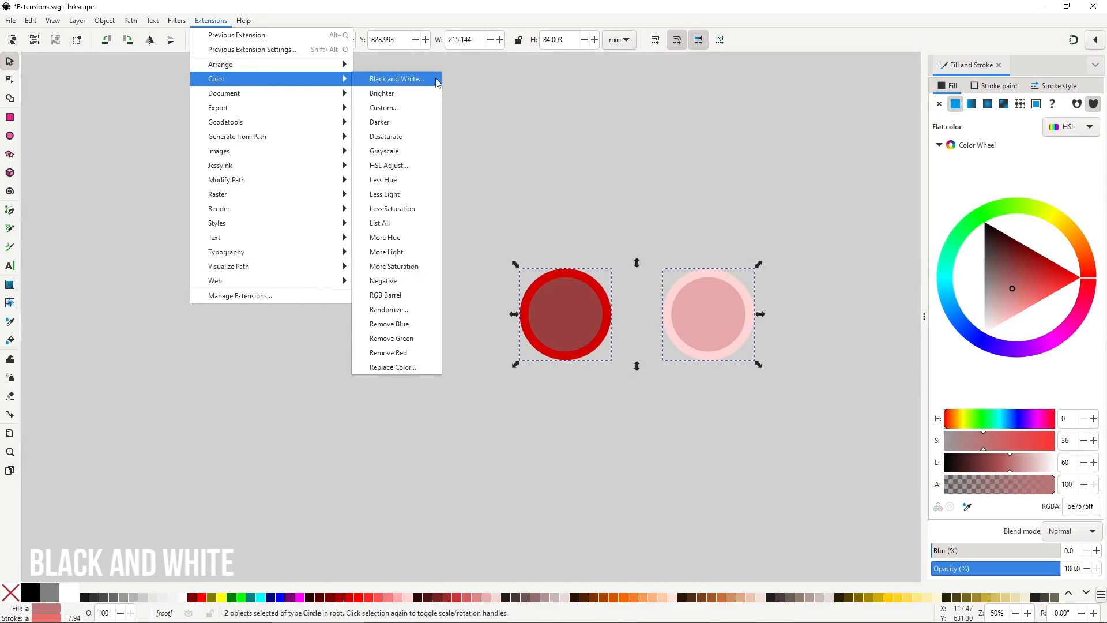
- Convert the two circles with Color > Black and White, previewing thresholds 1 and 250, and apply
{"action": "left_click", "coordinate": [396, 78]}
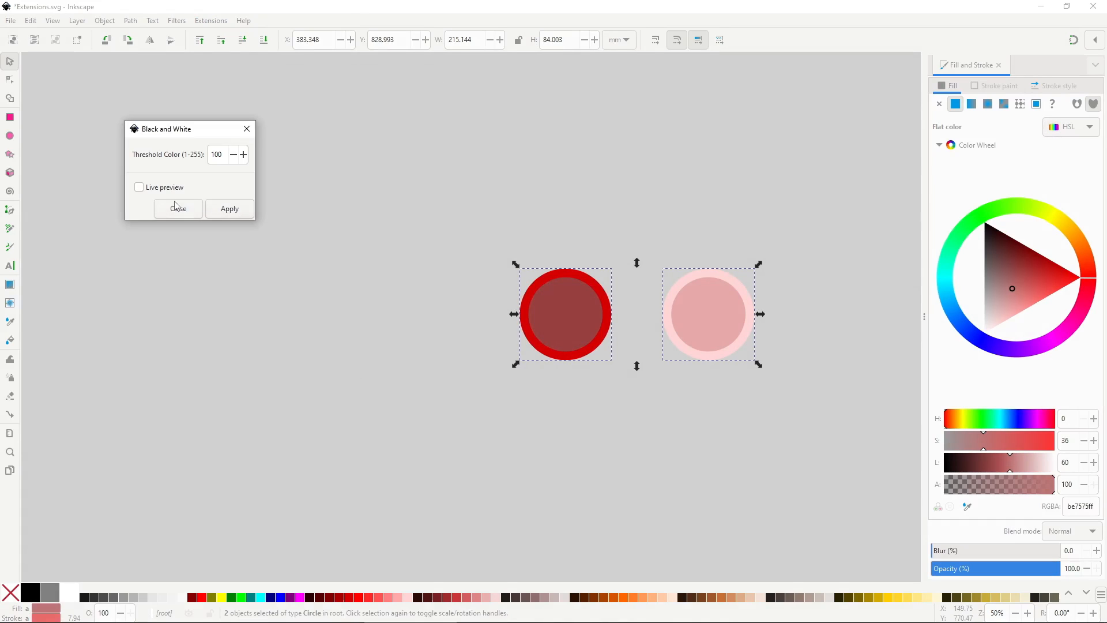
{"action": "left_click", "coordinate": [140, 187]}
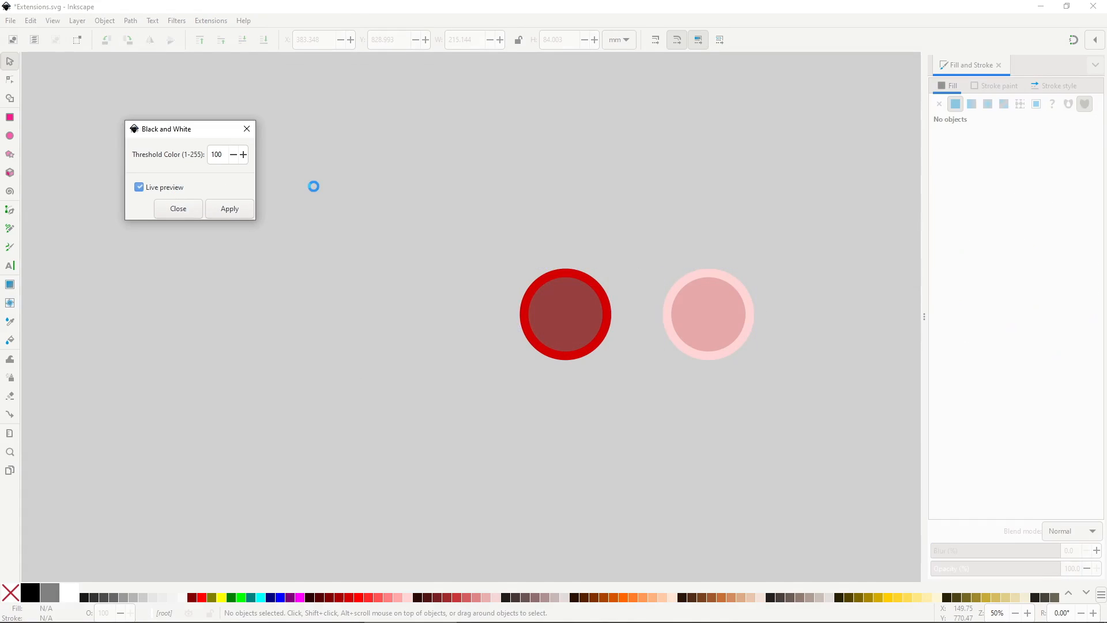
{"action": "left_click", "coordinate": [229, 209]}
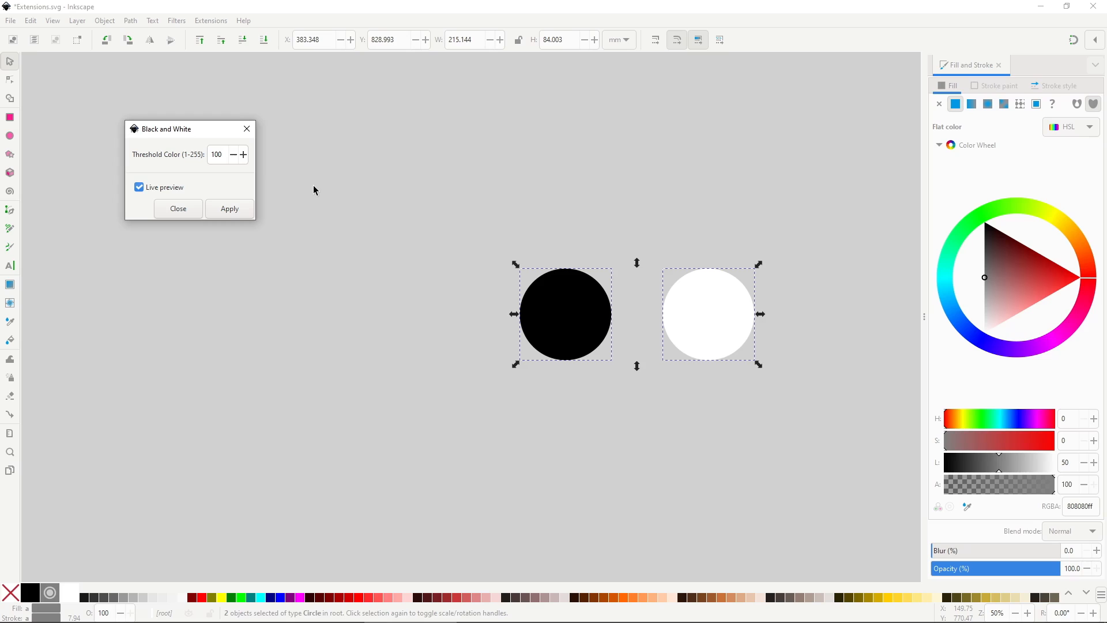
{"action": "mouse_move", "coordinate": [244, 180]}
{"action": "type", "text": "1"}
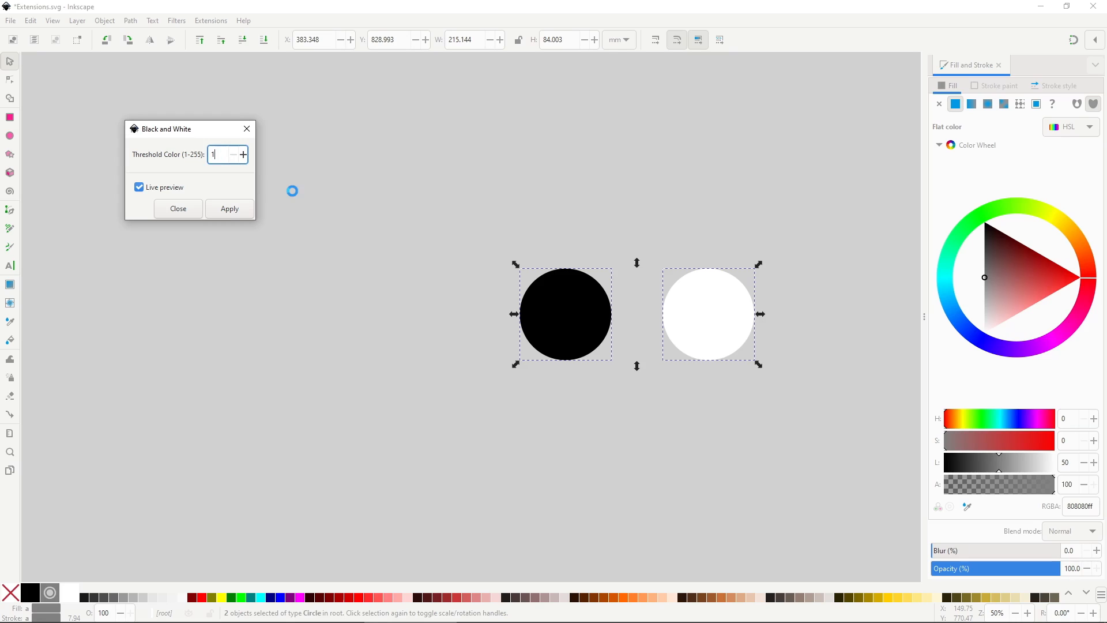
{"action": "left_click", "coordinate": [229, 209]}
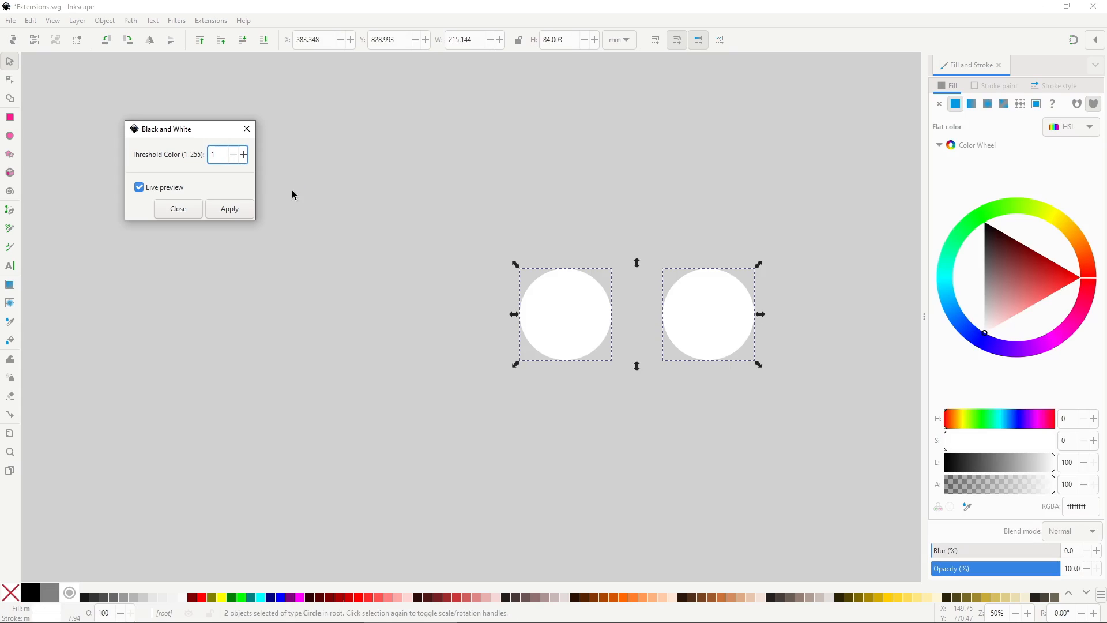
{"action": "type", "text": "250"}
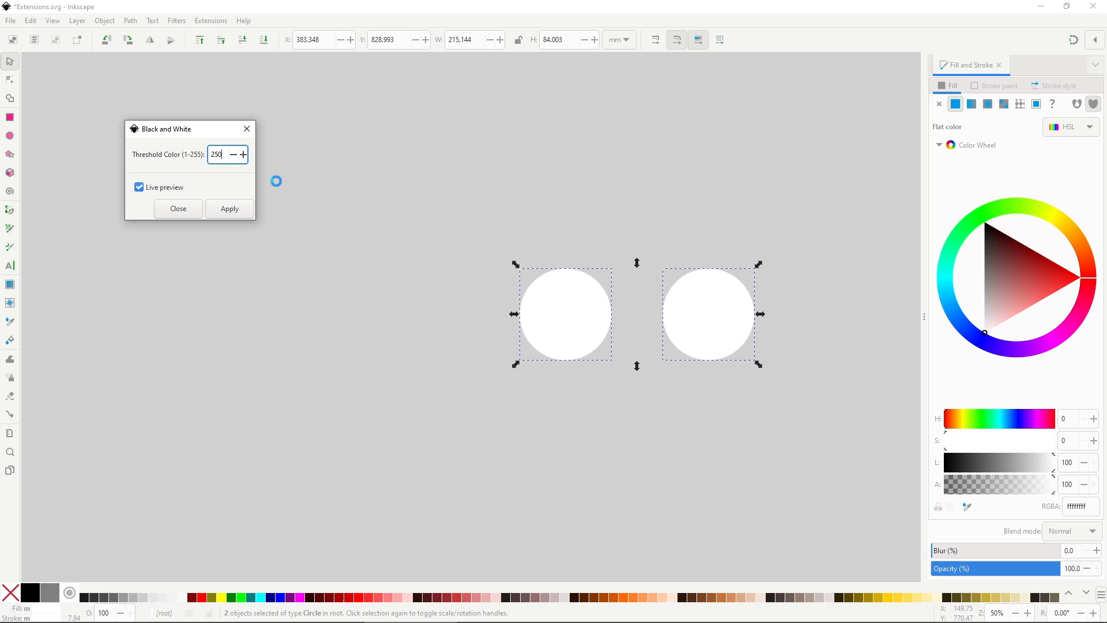
{"action": "left_click", "coordinate": [229, 208]}
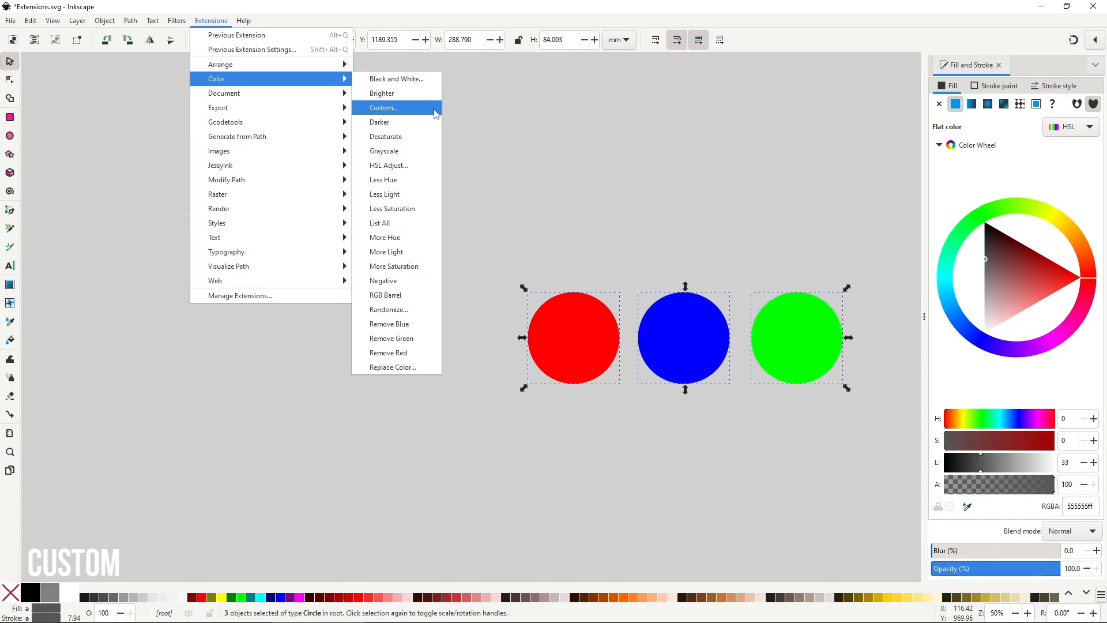
- Preview Color > Custom with Red function r*0.5, Green function g-r and an edited Blue function
{"action": "left_click", "coordinate": [383, 107]}
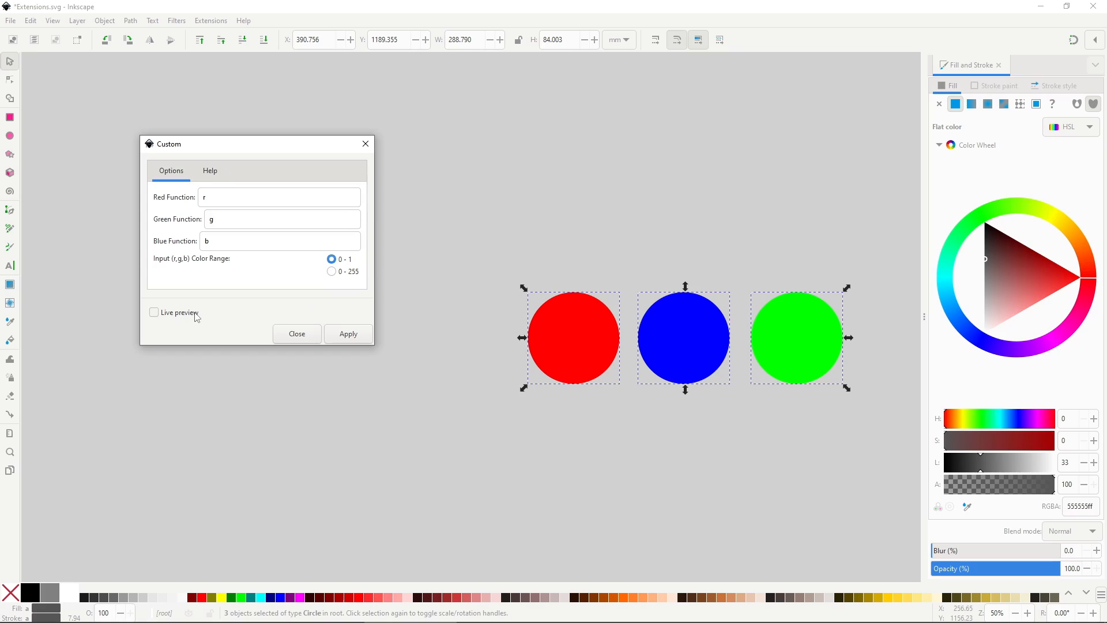
{"action": "left_click", "coordinate": [154, 312]}
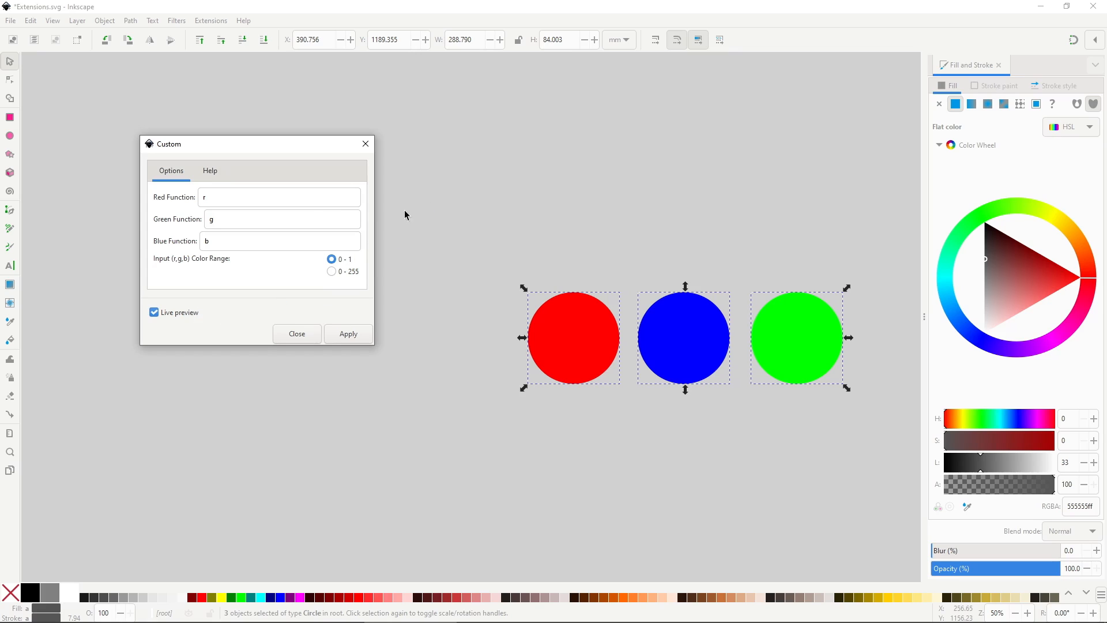
{"action": "type", "text": "*0.5"}
{"action": "type", "text": "-r"}
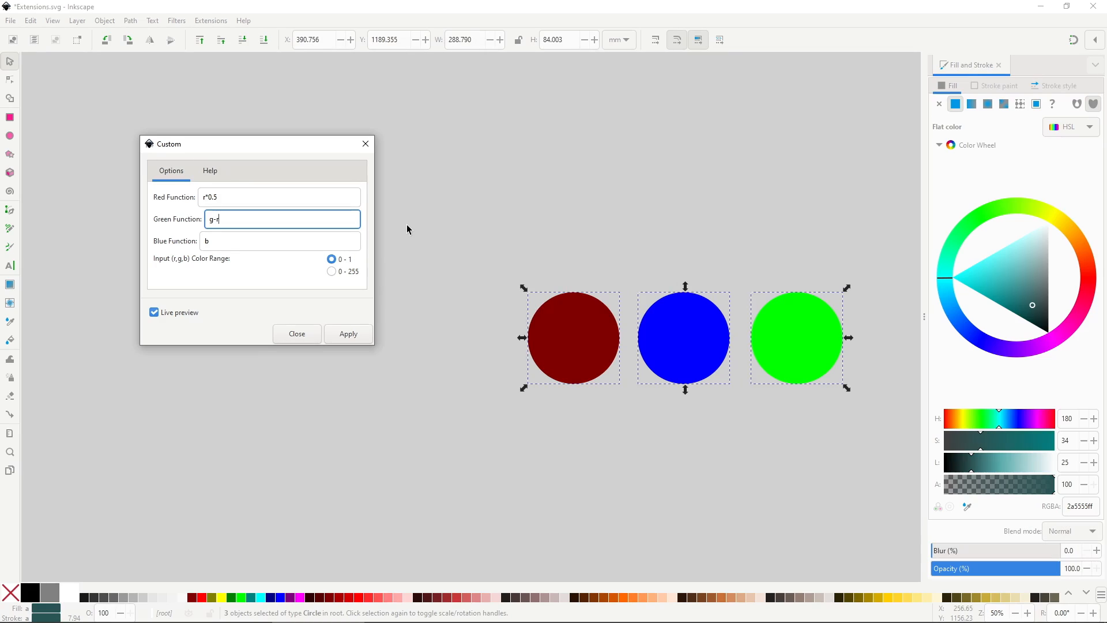
{"action": "left_click", "coordinate": [279, 241]}
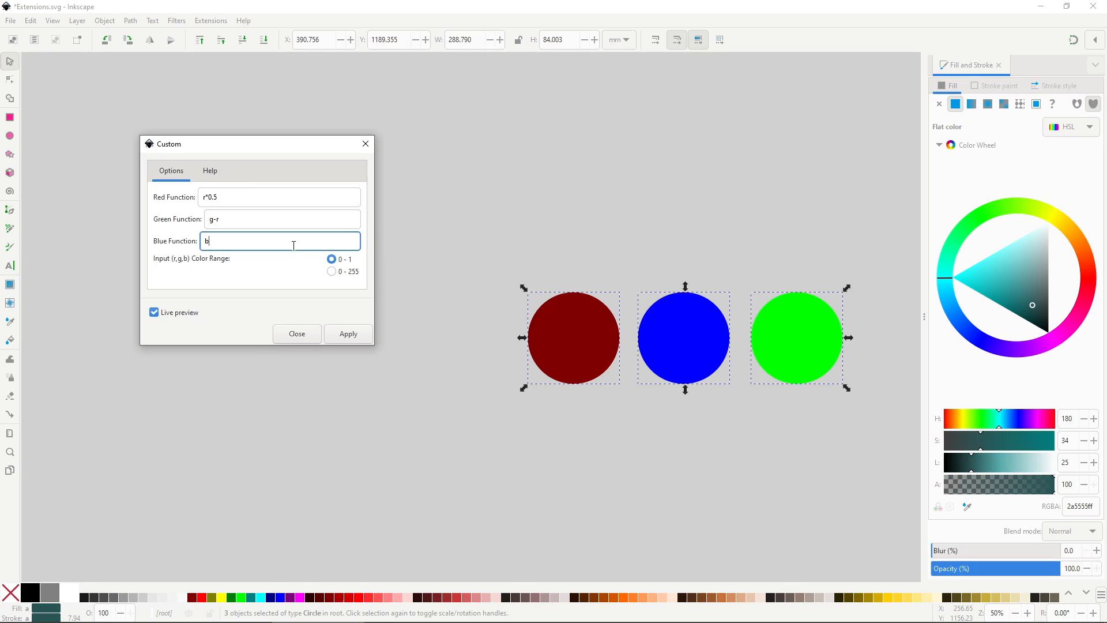
{"action": "type", "text": "-1"}
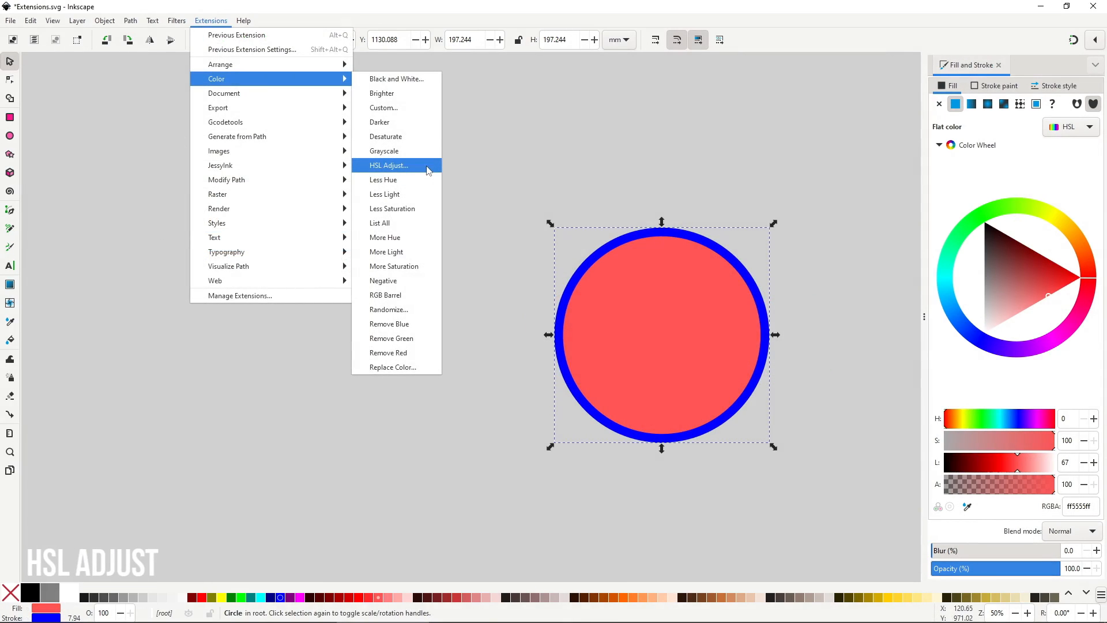
{"action": "left_click", "coordinate": [389, 165]}
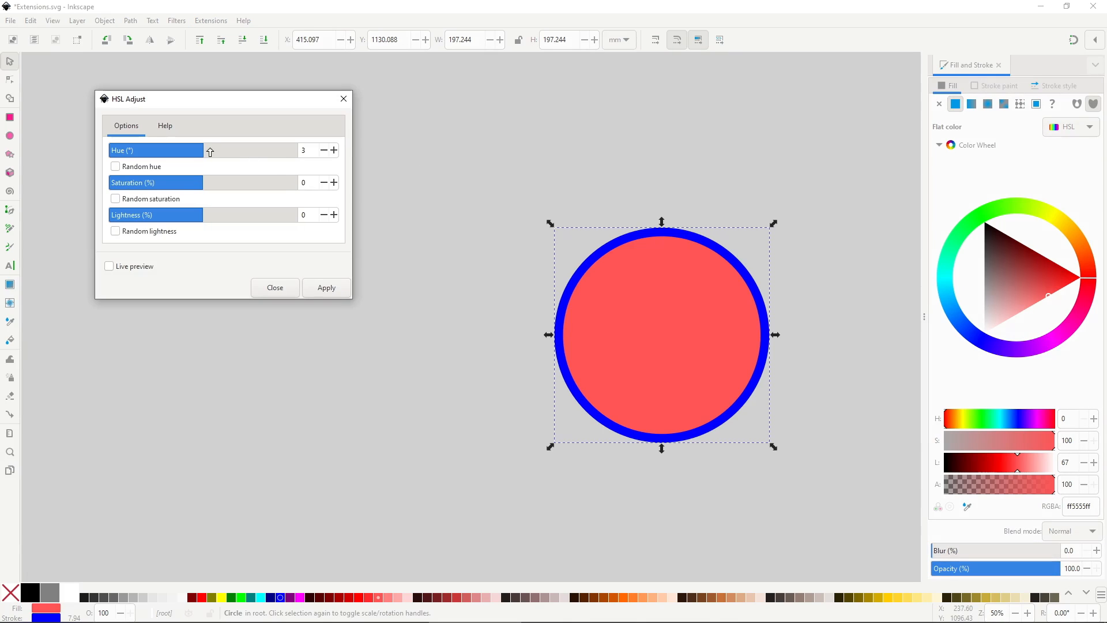
{"action": "left_click", "coordinate": [109, 267]}
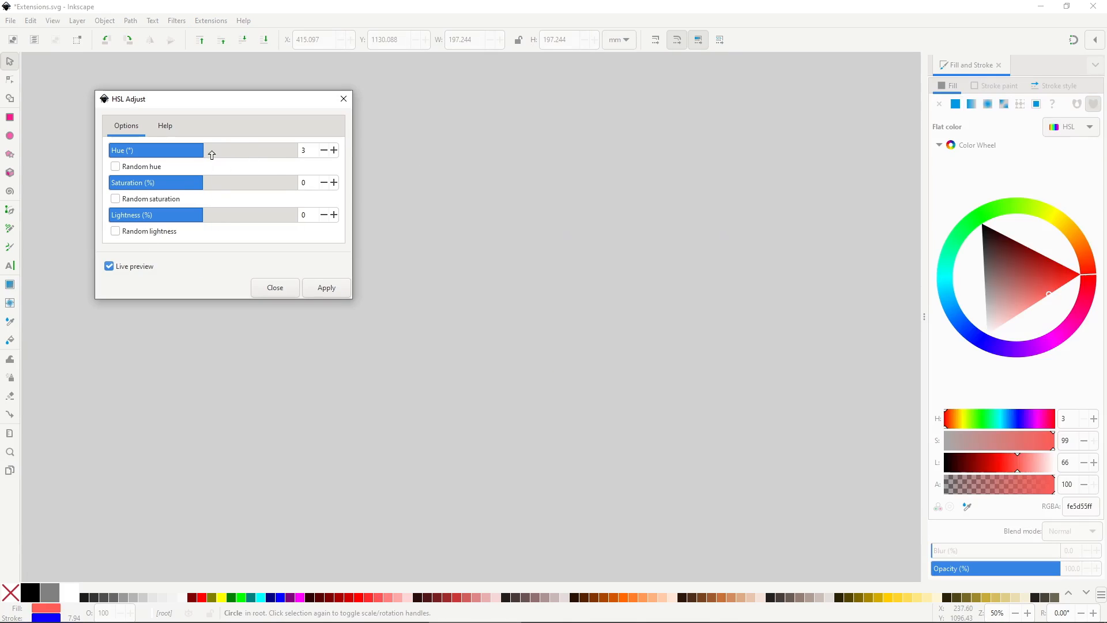
{"action": "left_click_drag", "start_coordinate": [203, 183], "coordinate": [154, 182]}
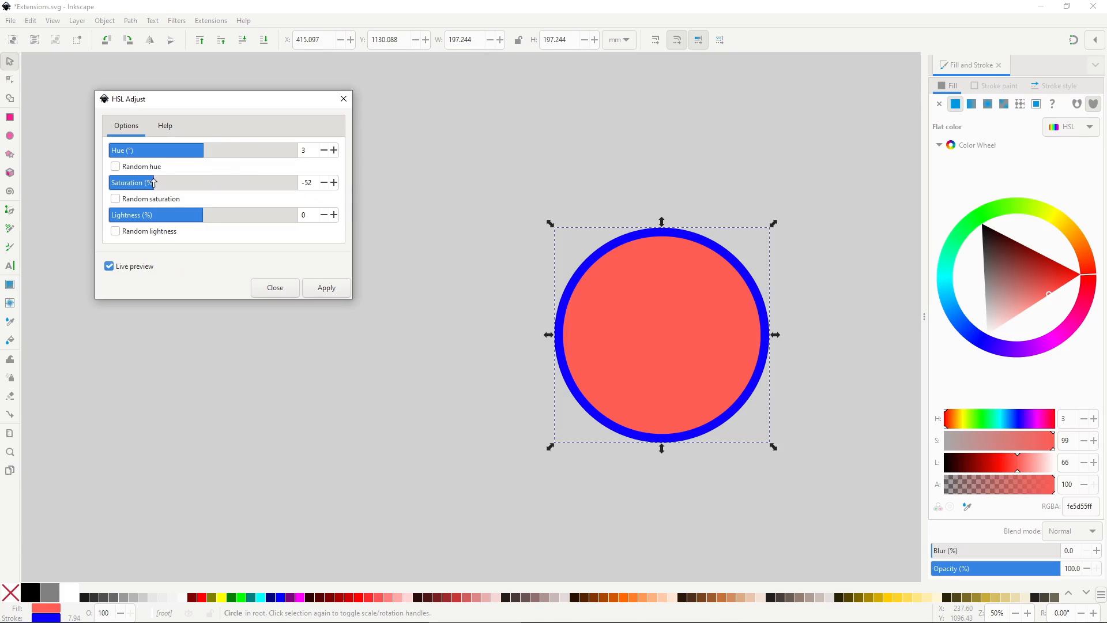
{"action": "left_click", "coordinate": [325, 287]}
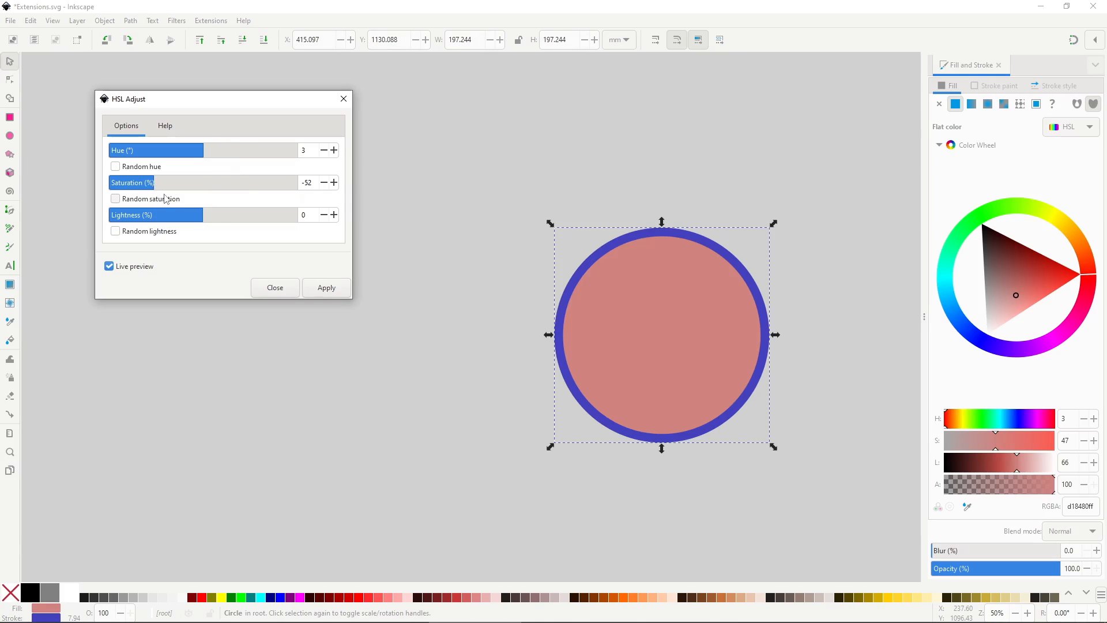
{"action": "left_click_drag", "start_coordinate": [132, 183], "coordinate": [245, 183]}
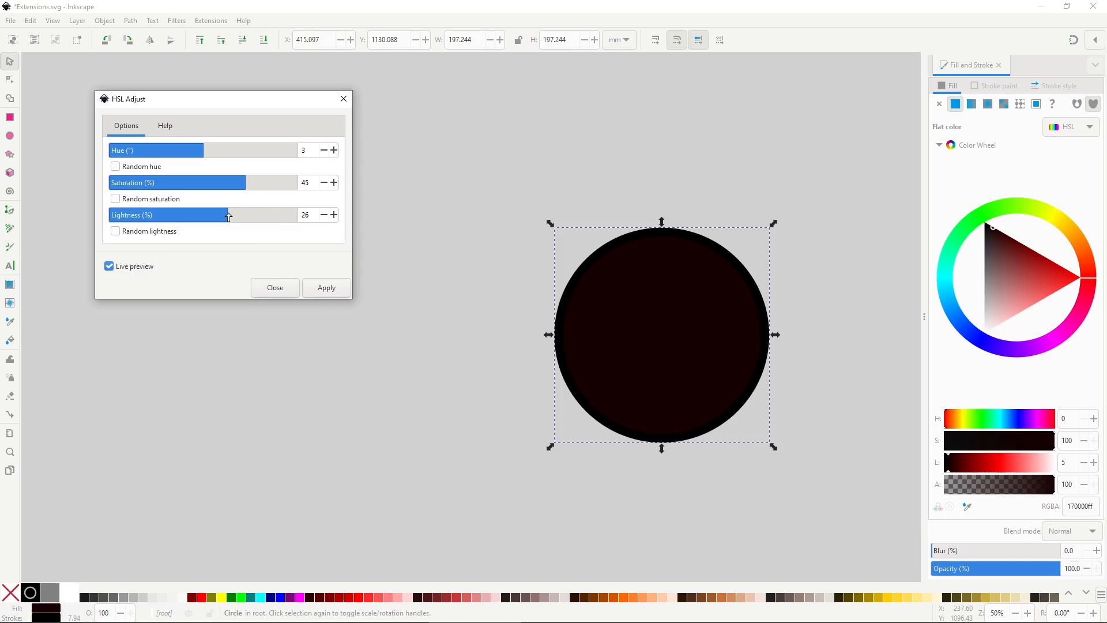
{"action": "left_click", "coordinate": [325, 287]}
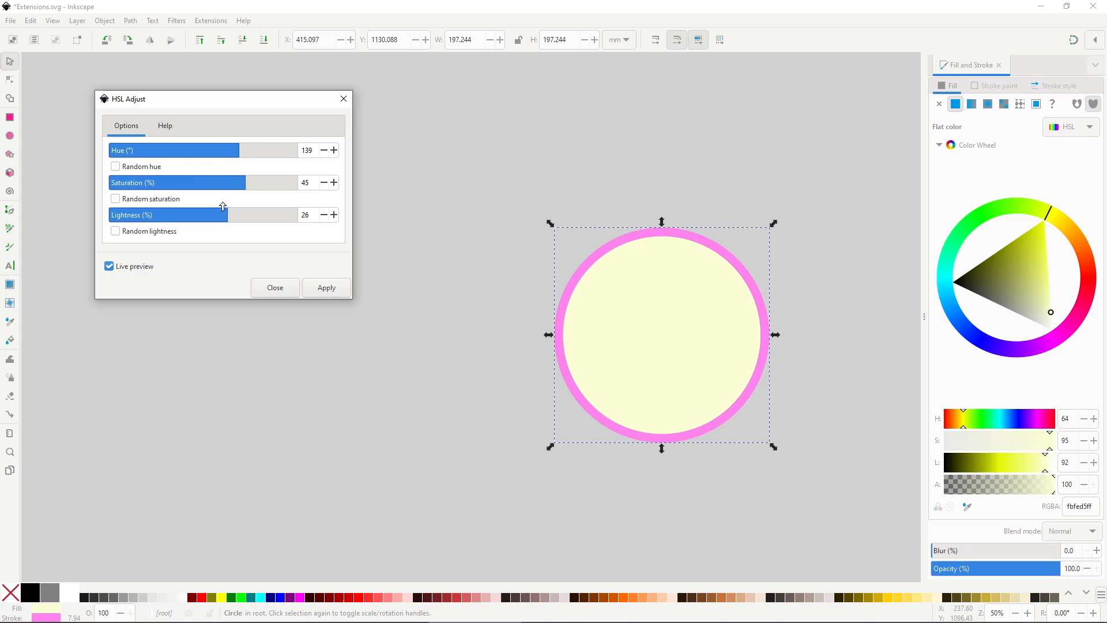
{"action": "left_click", "coordinate": [326, 287]}
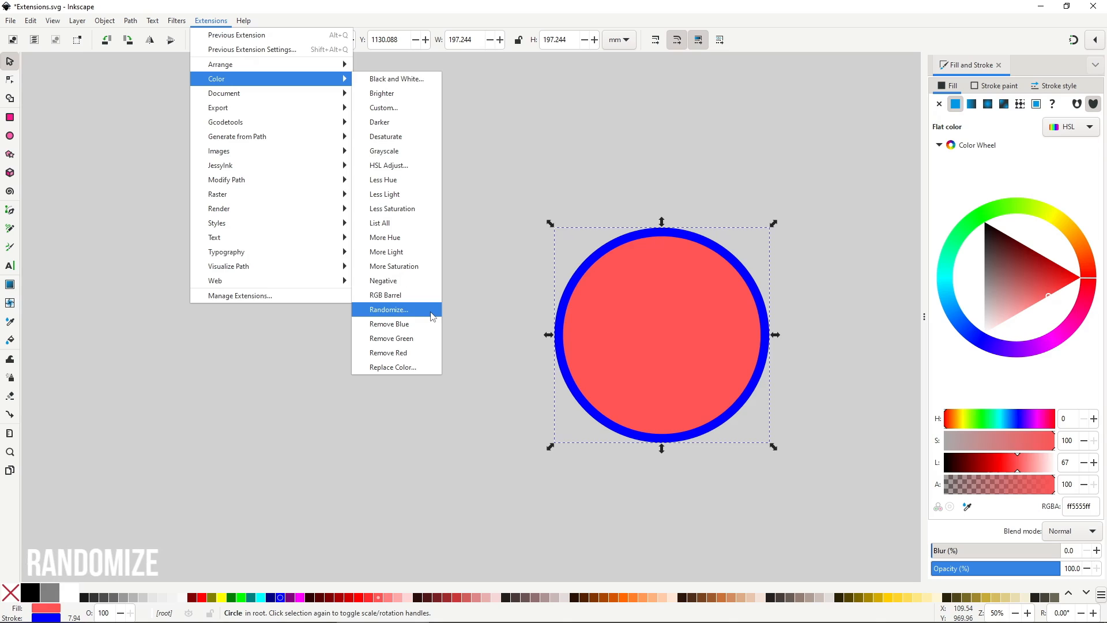
{"action": "left_click", "coordinate": [389, 309]}
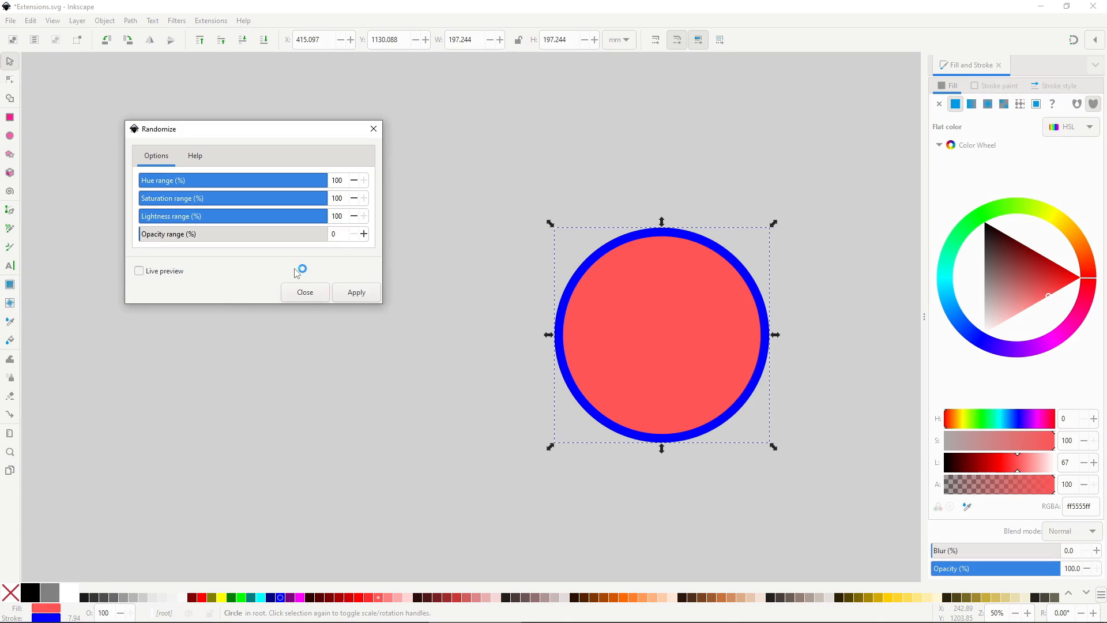
{"action": "left_click", "coordinate": [139, 270]}
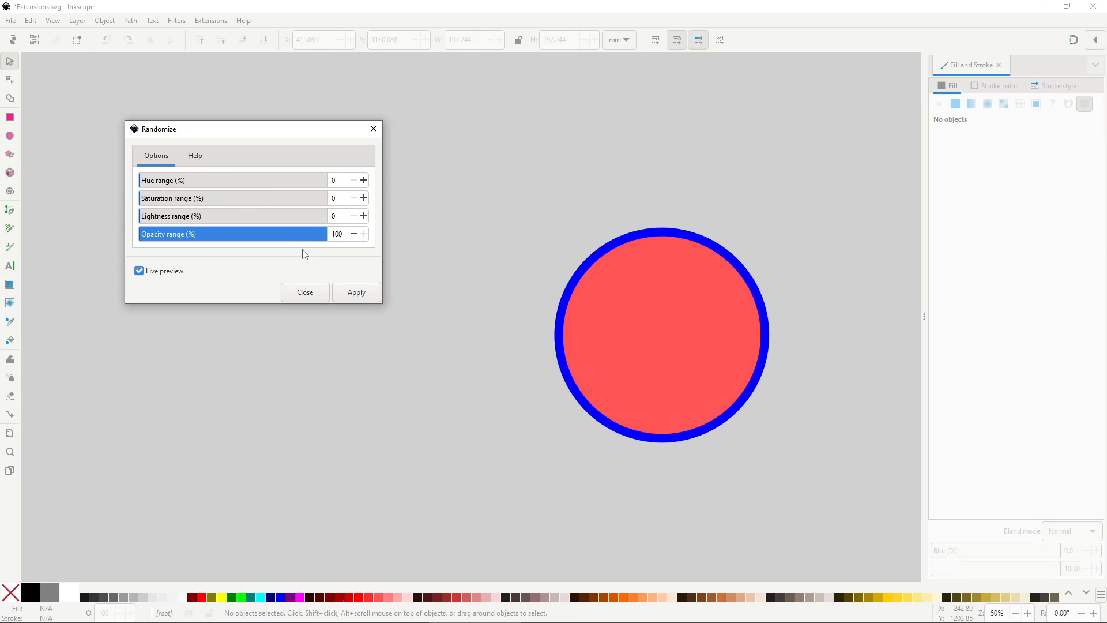
{"action": "left_click", "coordinate": [353, 234]}
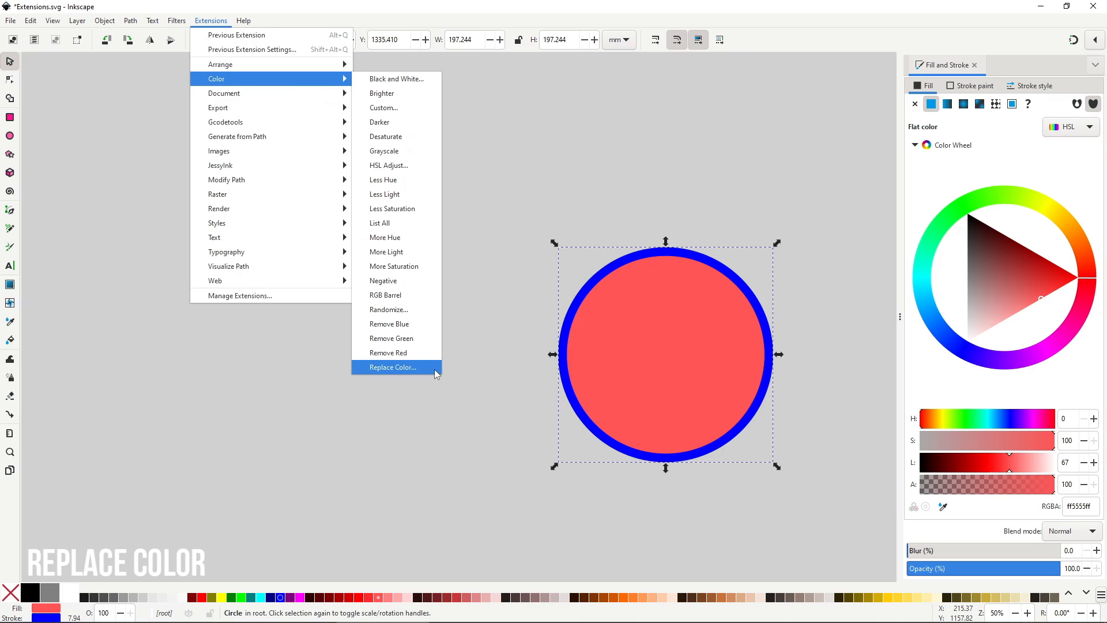
- In Replace Color, pick a green replacement on the New color wheel and preview it on the circle
{"action": "left_click", "coordinate": [392, 367]}
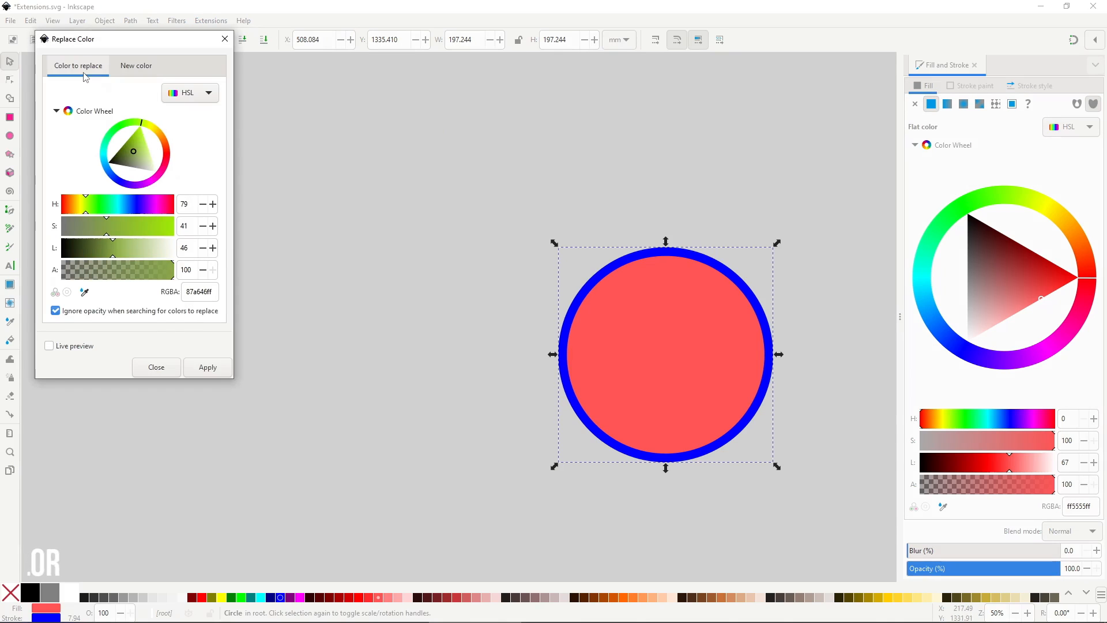
{"action": "mouse_move", "coordinate": [313, 295]}
{"action": "type", "text": "ff5555ff"}
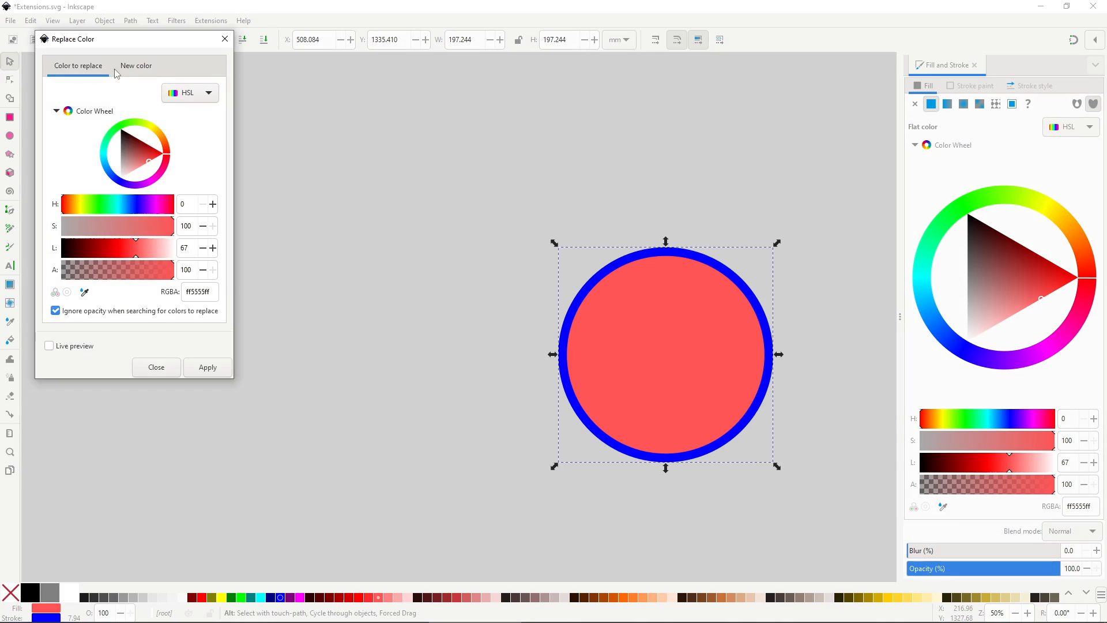
{"action": "left_click", "coordinate": [136, 65]}
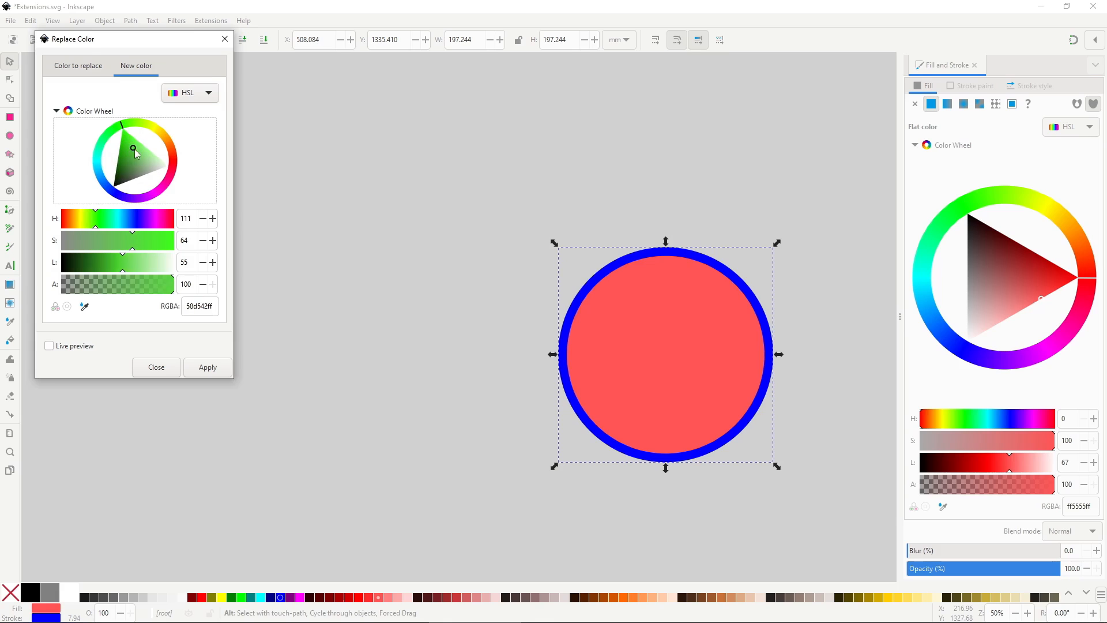
{"action": "left_click", "coordinate": [50, 345]}
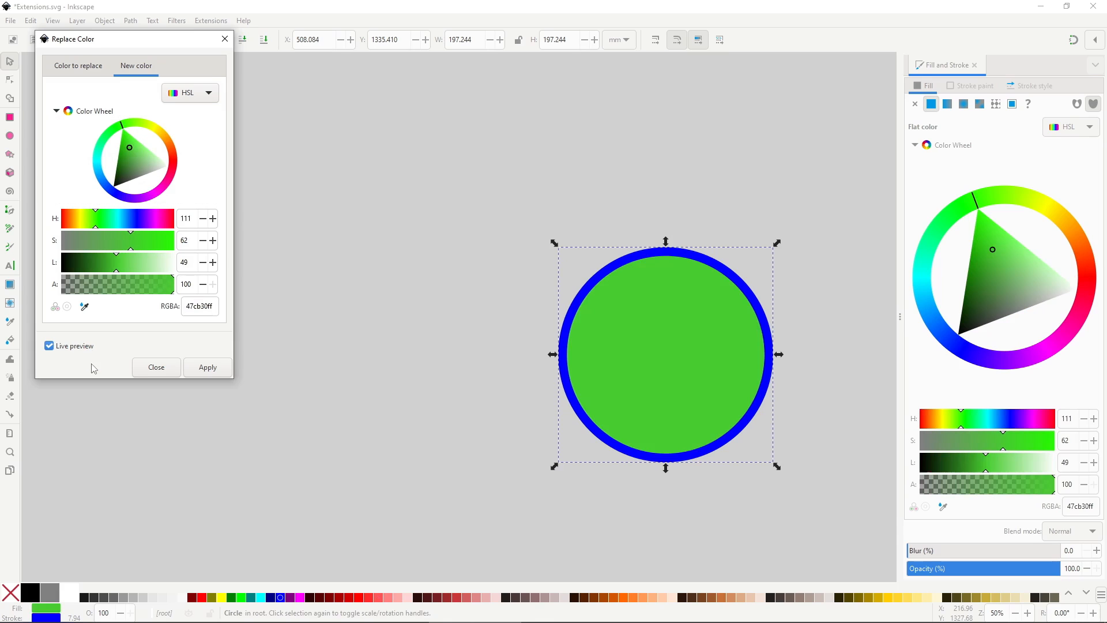
{"action": "left_click", "coordinate": [208, 367]}
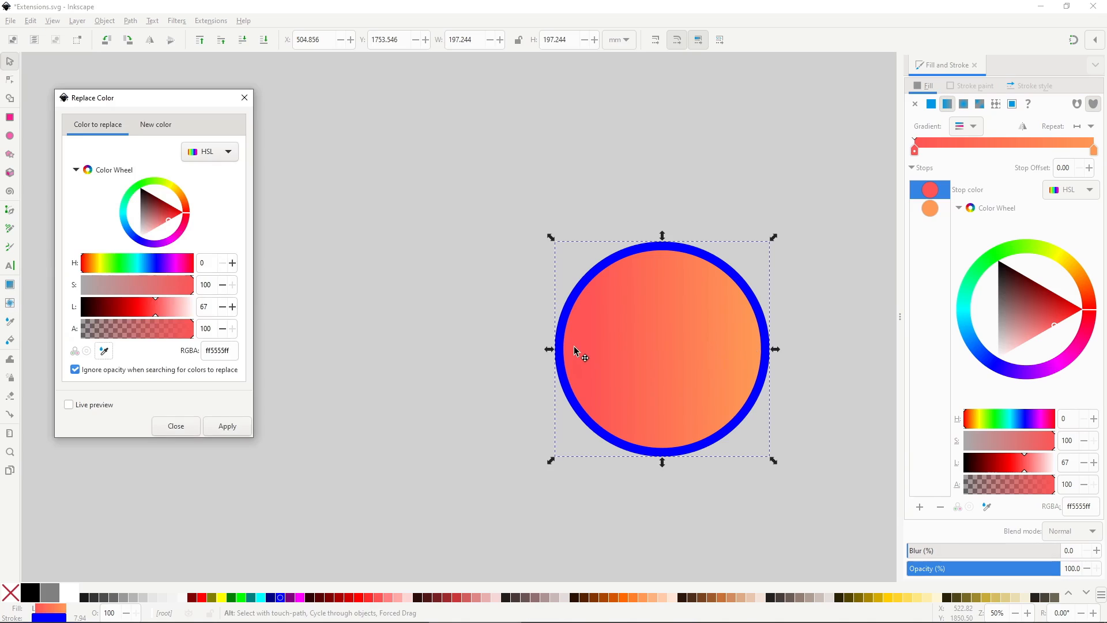
- Pick the circle's blue outline as the colour to replace and live-preview a yellow replacement
{"action": "left_click", "coordinate": [156, 124]}
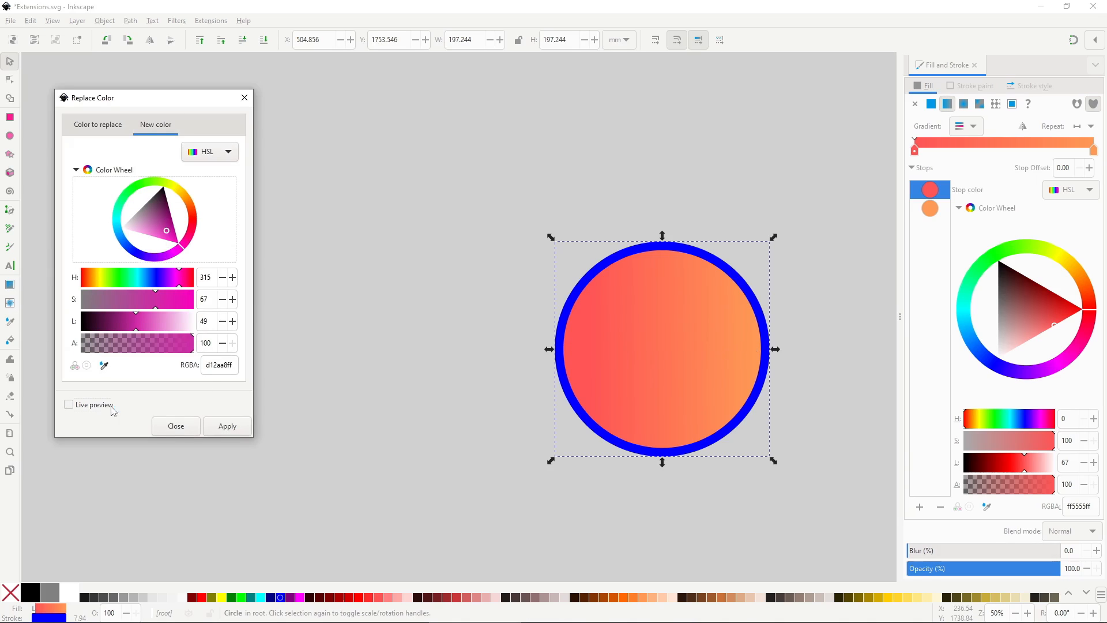
{"action": "left_click", "coordinate": [68, 404]}
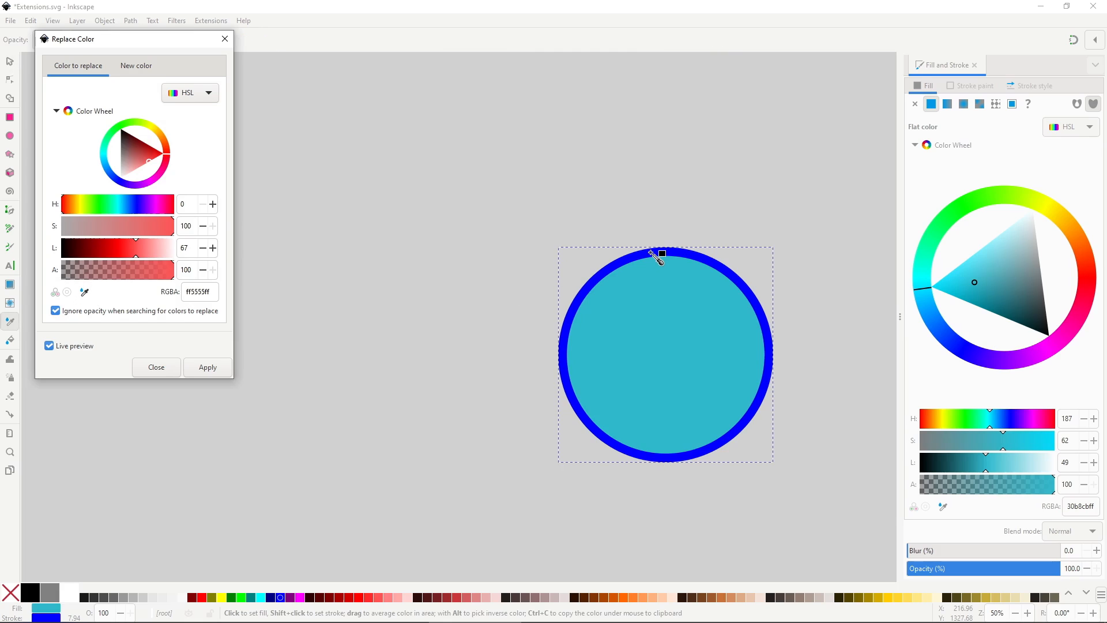
{"action": "mouse_move", "coordinate": [698, 266]}
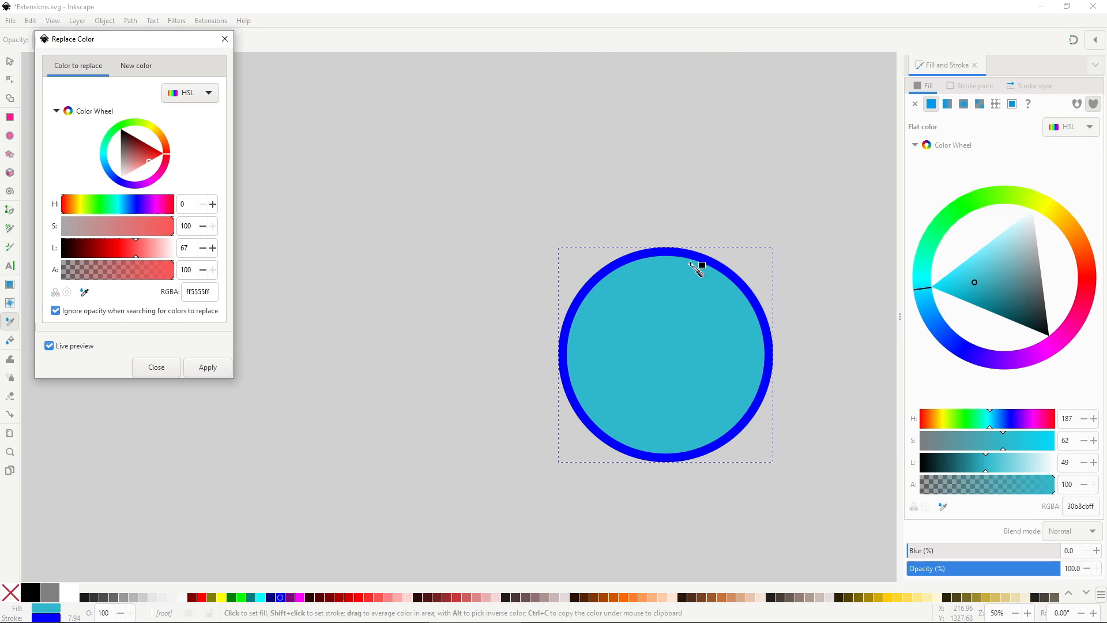
{"action": "mouse_move", "coordinate": [90, 351]}
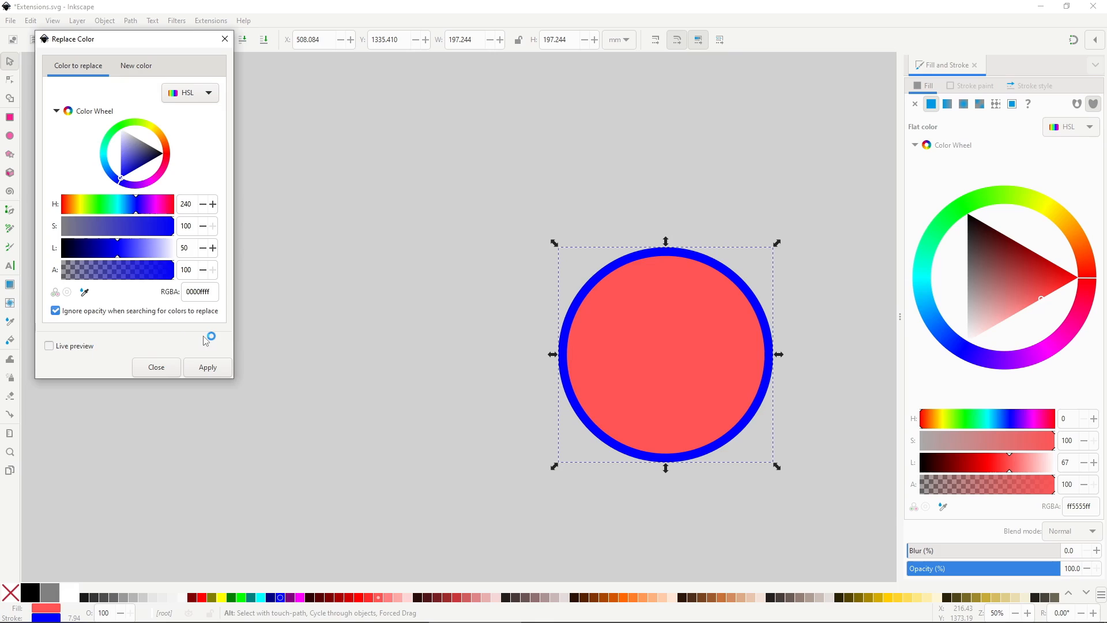
{"action": "left_click", "coordinate": [136, 66]}
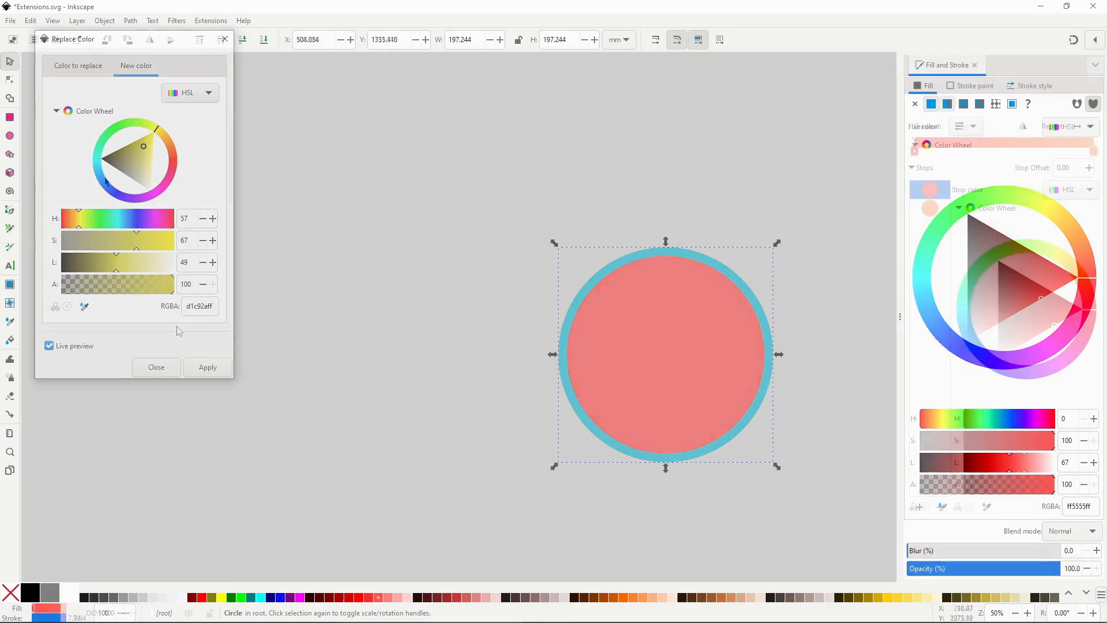
- Close Replace Color and bring back the Extensions > Color list
{"action": "left_click", "coordinate": [156, 367]}
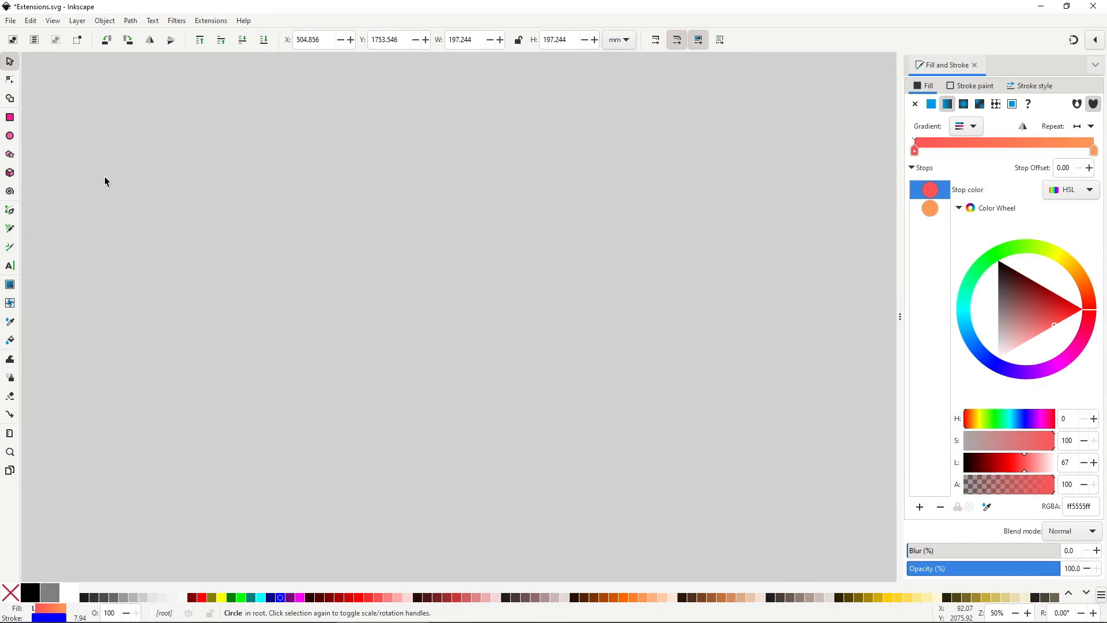
{"action": "mouse_move", "coordinate": [209, 27]}
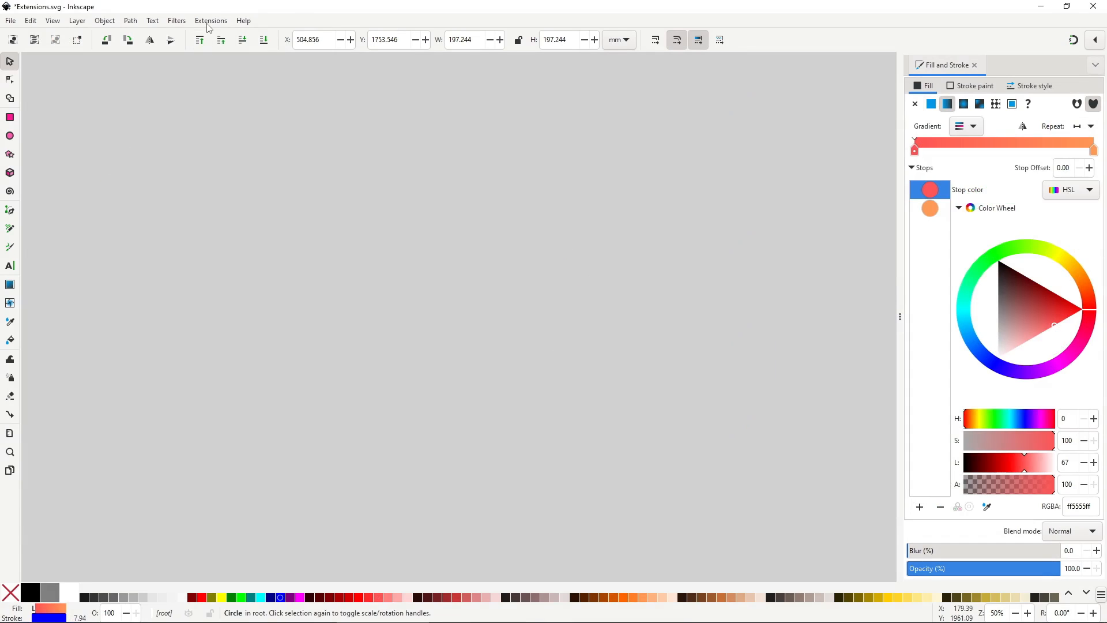
{"action": "left_click", "coordinate": [210, 21]}
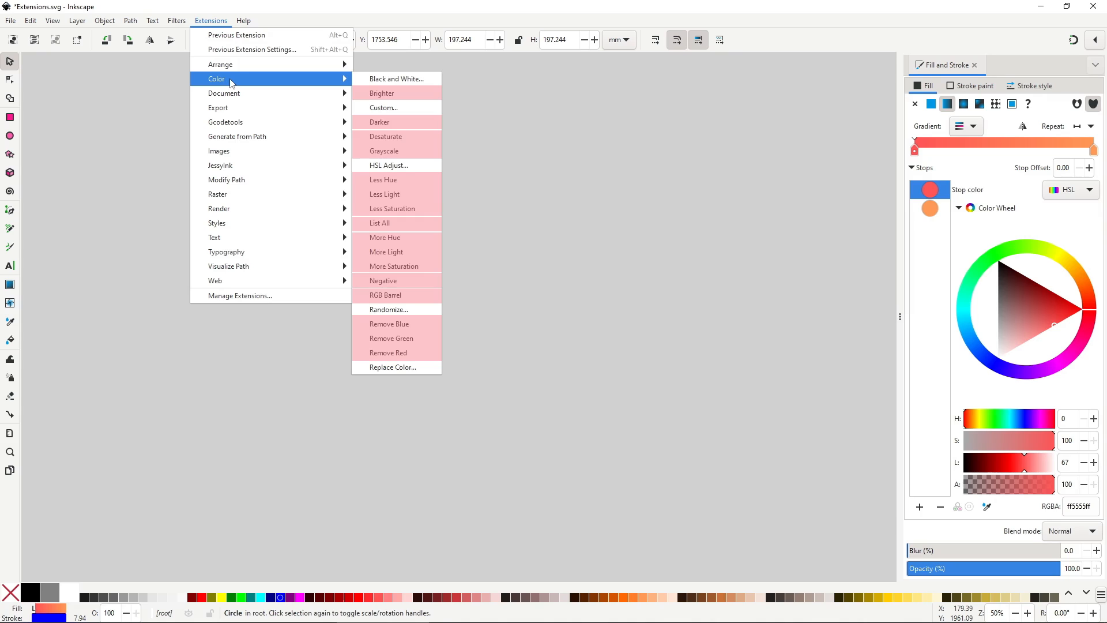
{"action": "mouse_move", "coordinate": [228, 84]}
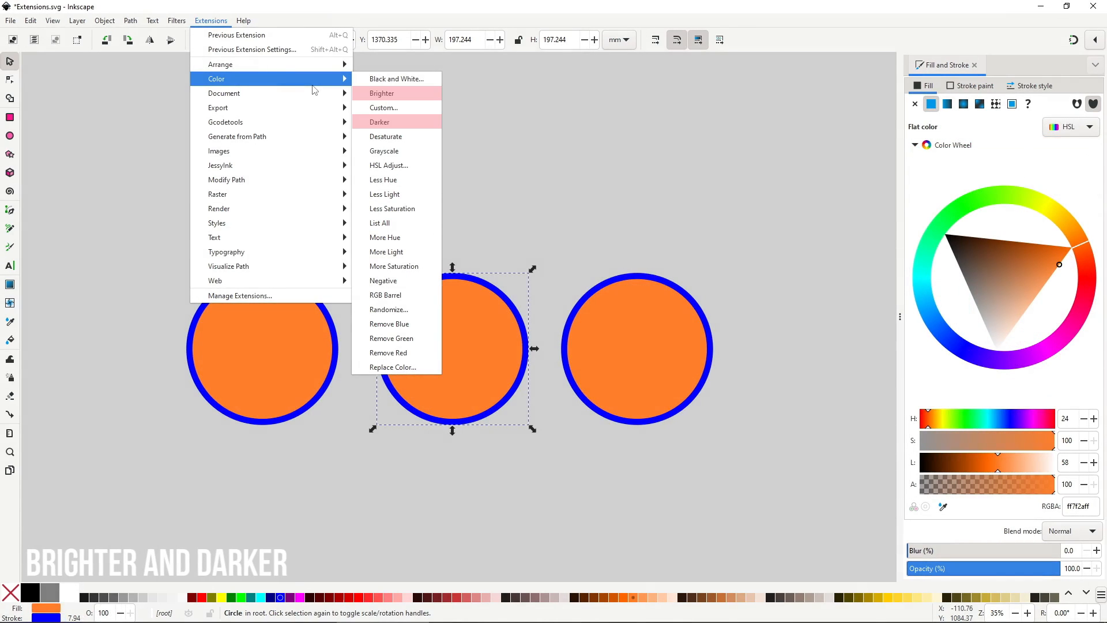
- Brighten the middle orange circle, darken the right one, and compare against the left circle
{"action": "left_click", "coordinate": [382, 94]}
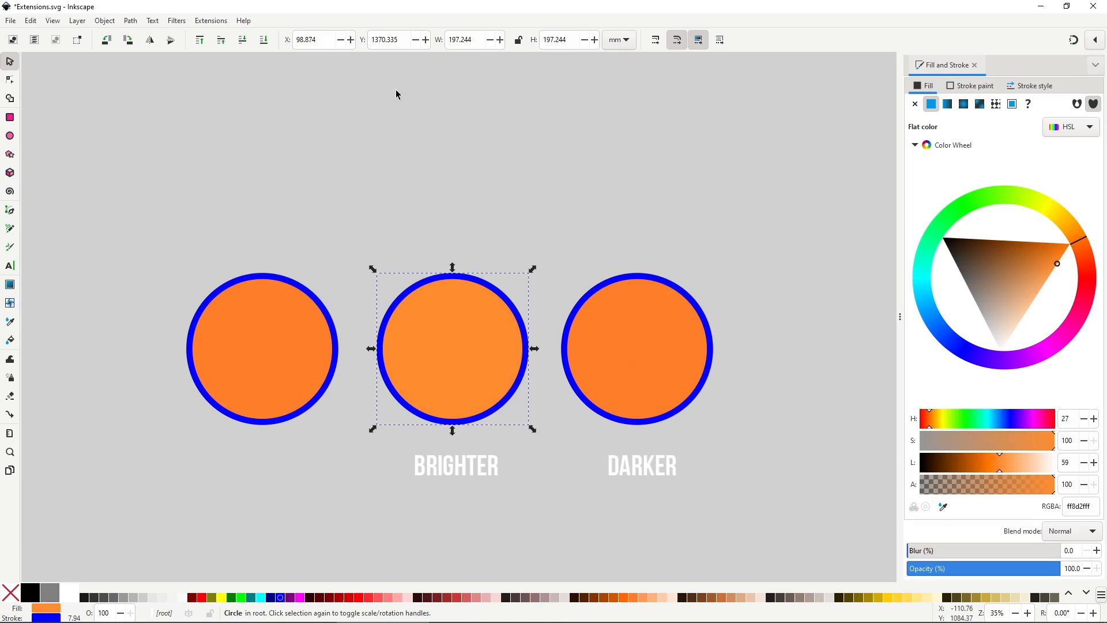
{"action": "left_click", "coordinate": [210, 21]}
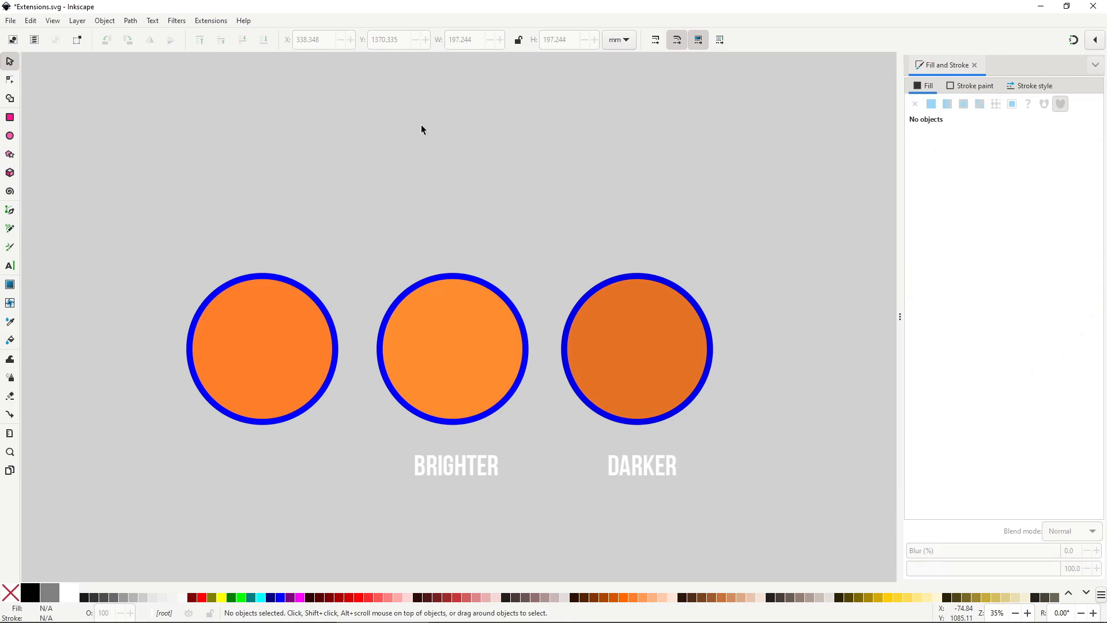
{"action": "left_click", "coordinate": [261, 348]}
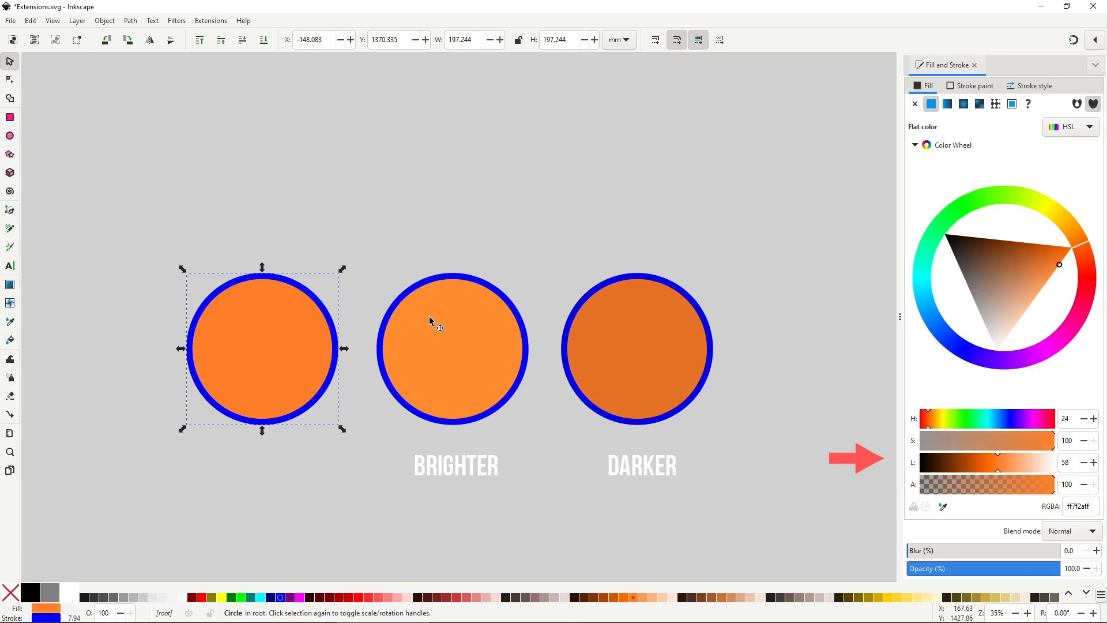
{"action": "left_click", "coordinate": [635, 349]}
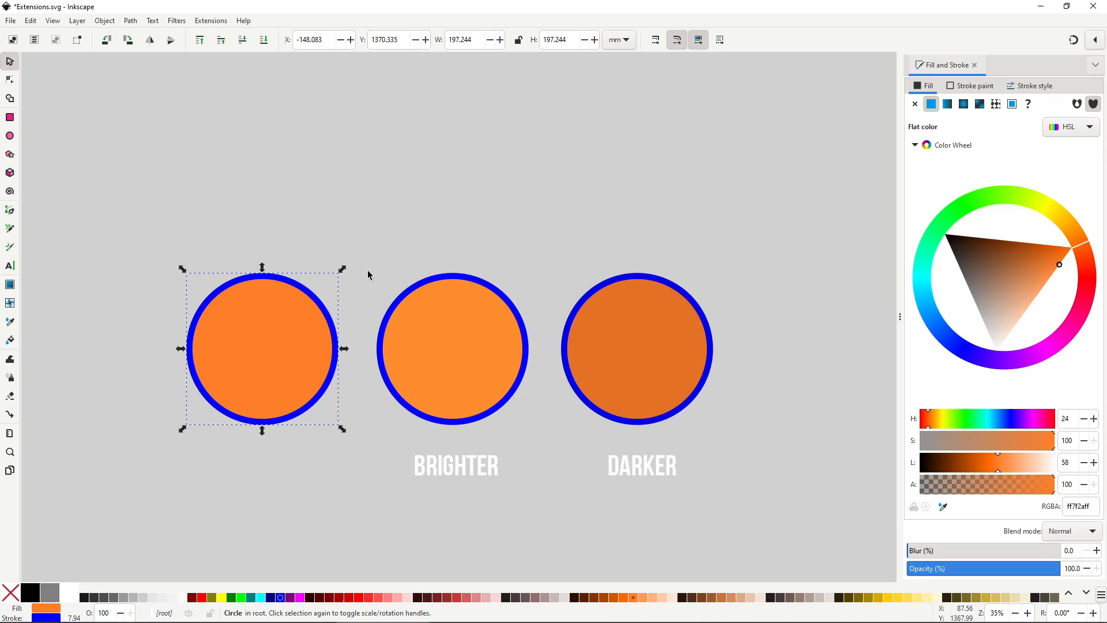
- Darken the right gradient-filled circle with the Darker extension
{"action": "left_click", "coordinate": [210, 19]}
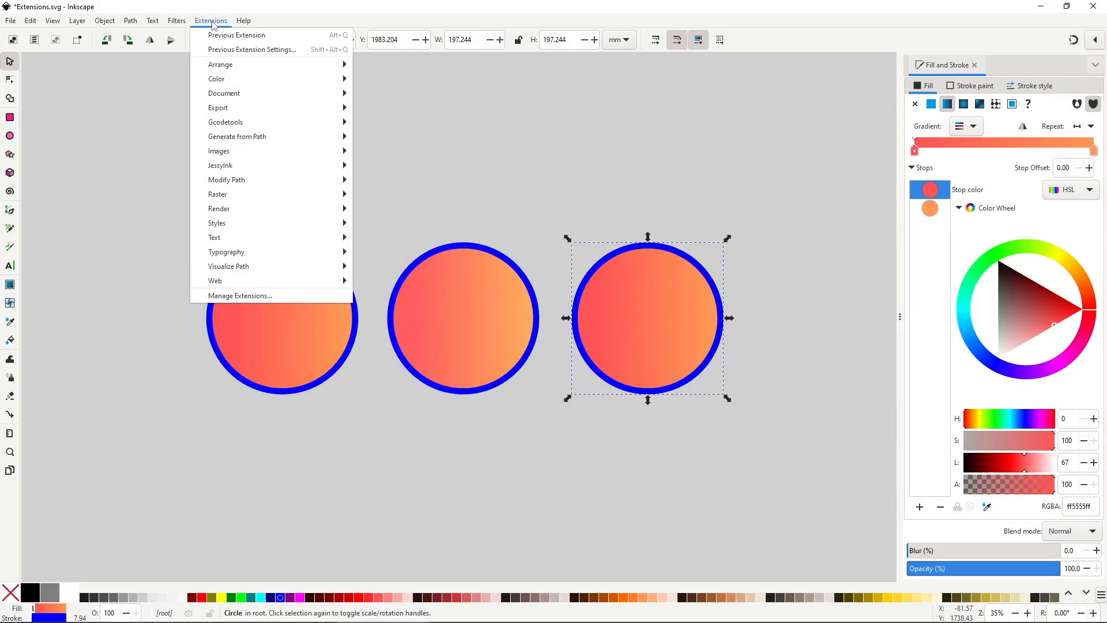
{"action": "left_click", "coordinate": [402, 125]}
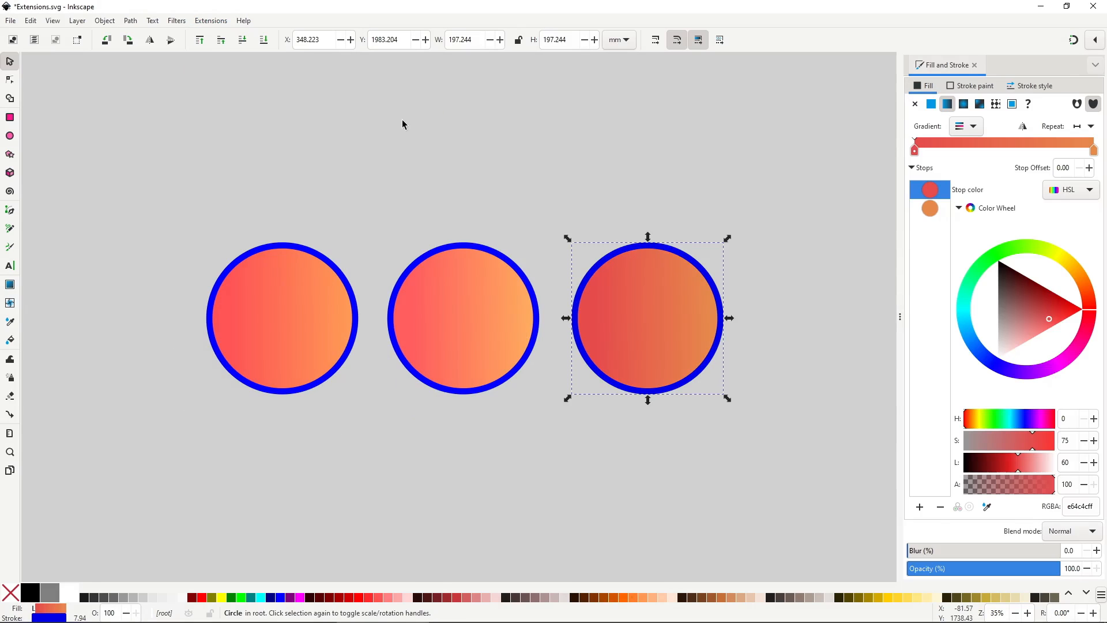
{"action": "left_click", "coordinate": [210, 19]}
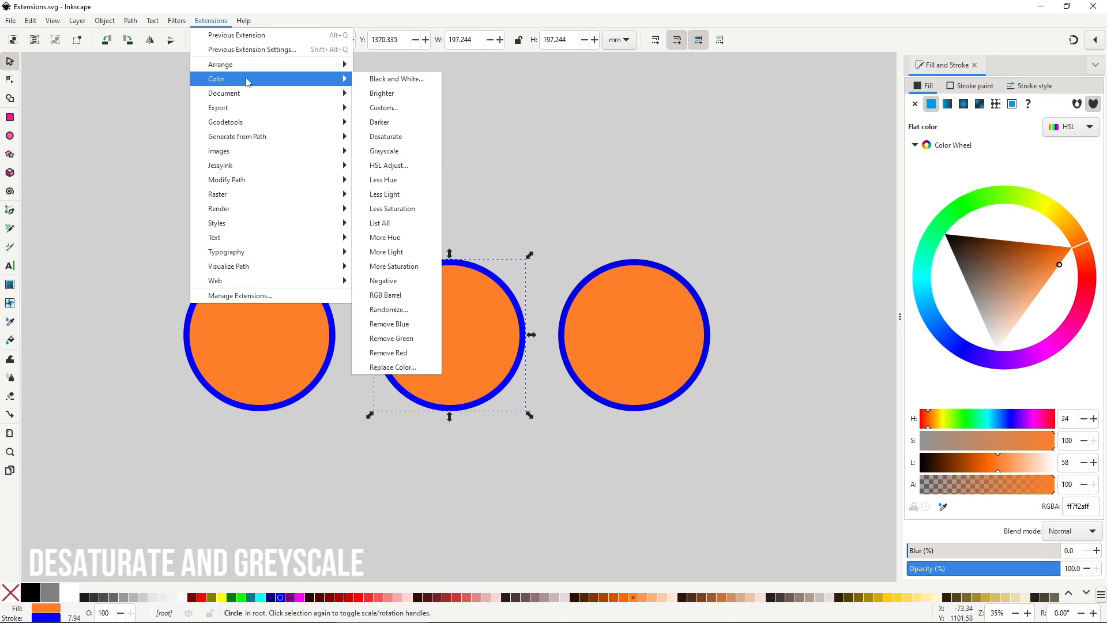
{"action": "mouse_move", "coordinate": [342, 86]}
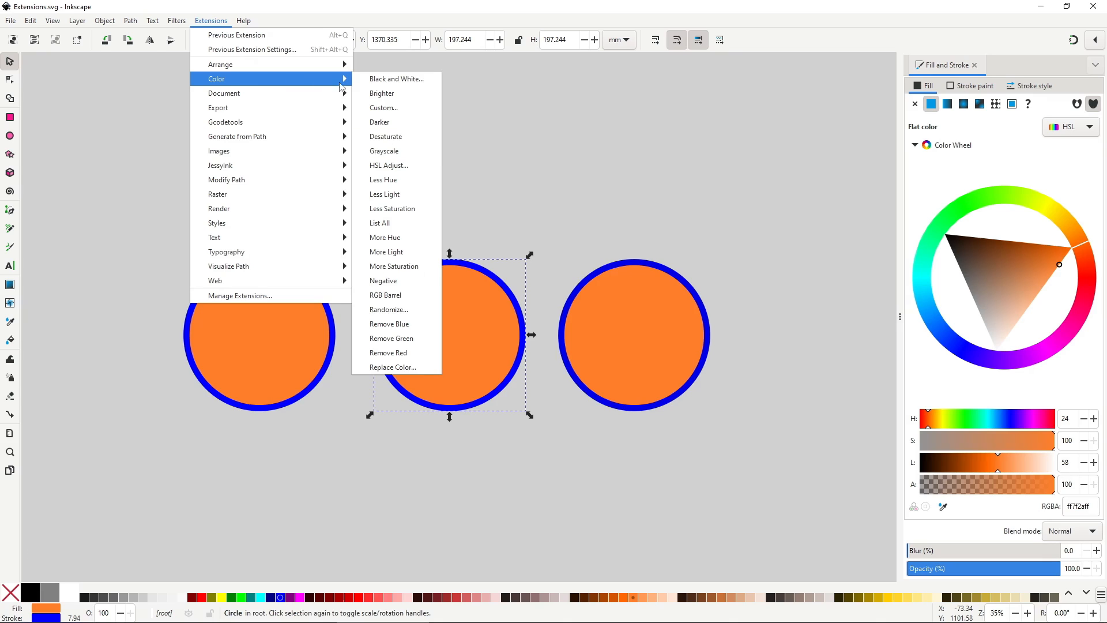
- Desaturate the middle circle to grey and convert the right gradient circle to greyscale
{"action": "left_click", "coordinate": [386, 136]}
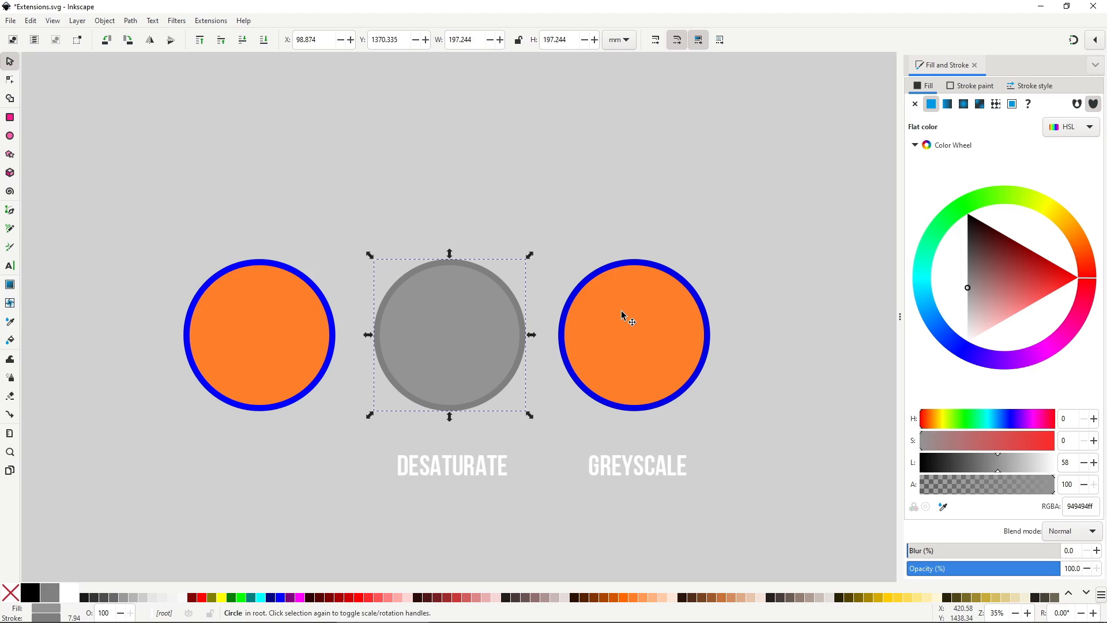
{"action": "left_click", "coordinate": [210, 20]}
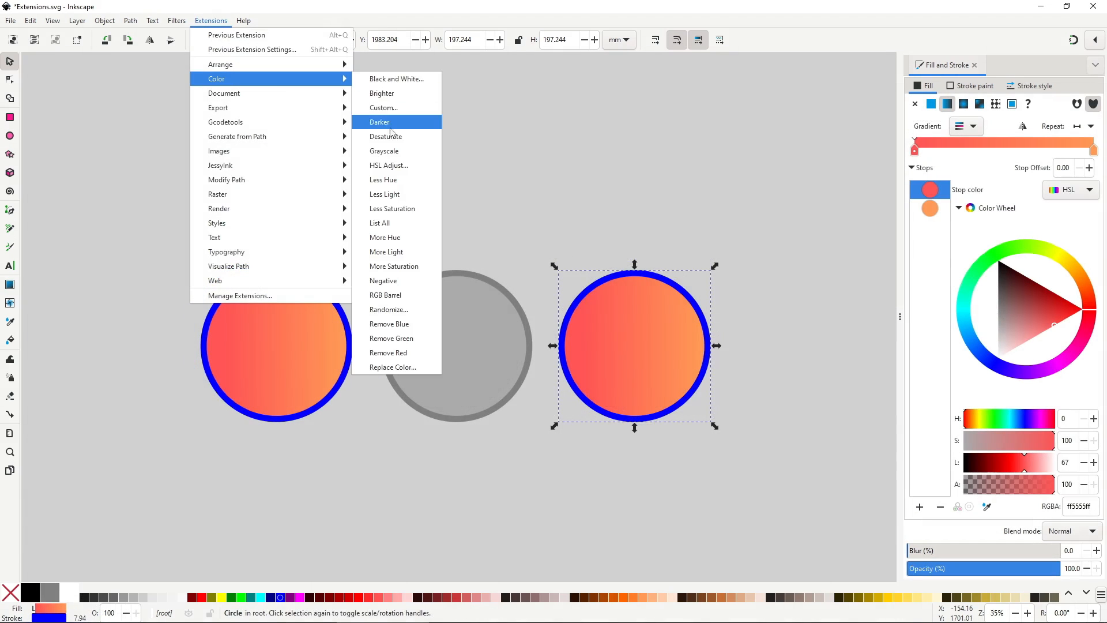
{"action": "left_click", "coordinate": [379, 121]}
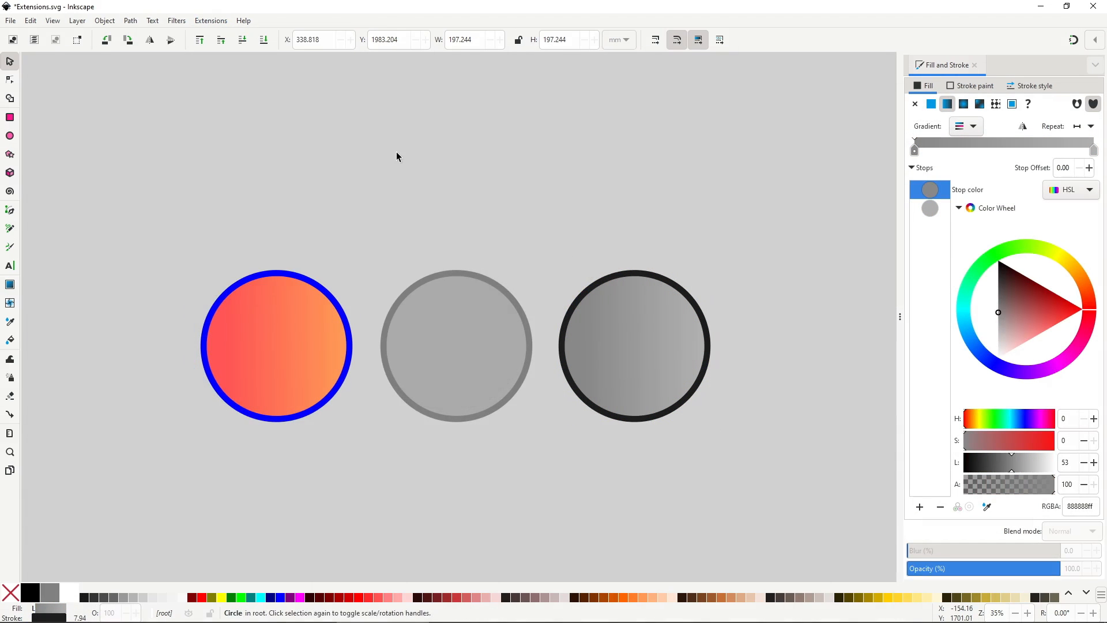
{"action": "left_click", "coordinate": [209, 20]}
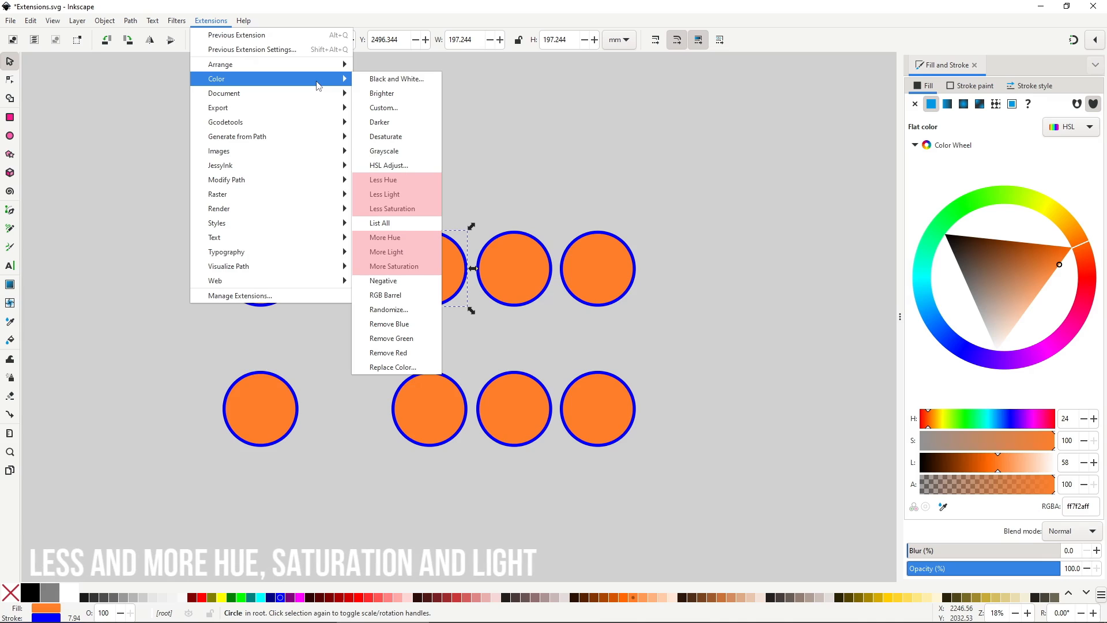
{"action": "mouse_move", "coordinate": [317, 84]}
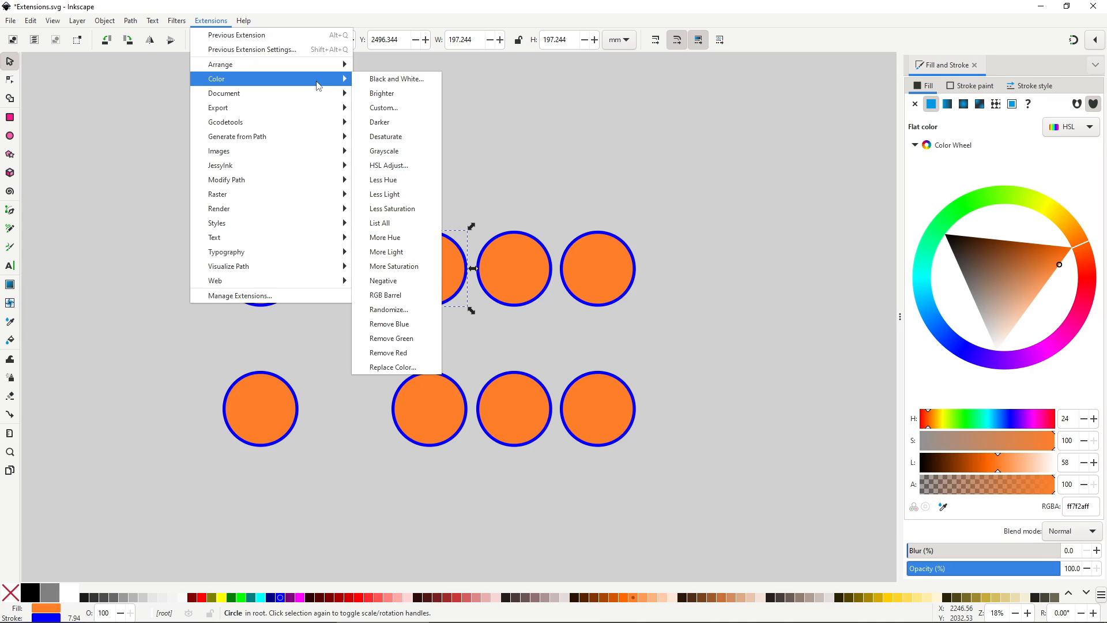
{"action": "mouse_move", "coordinate": [423, 238]}
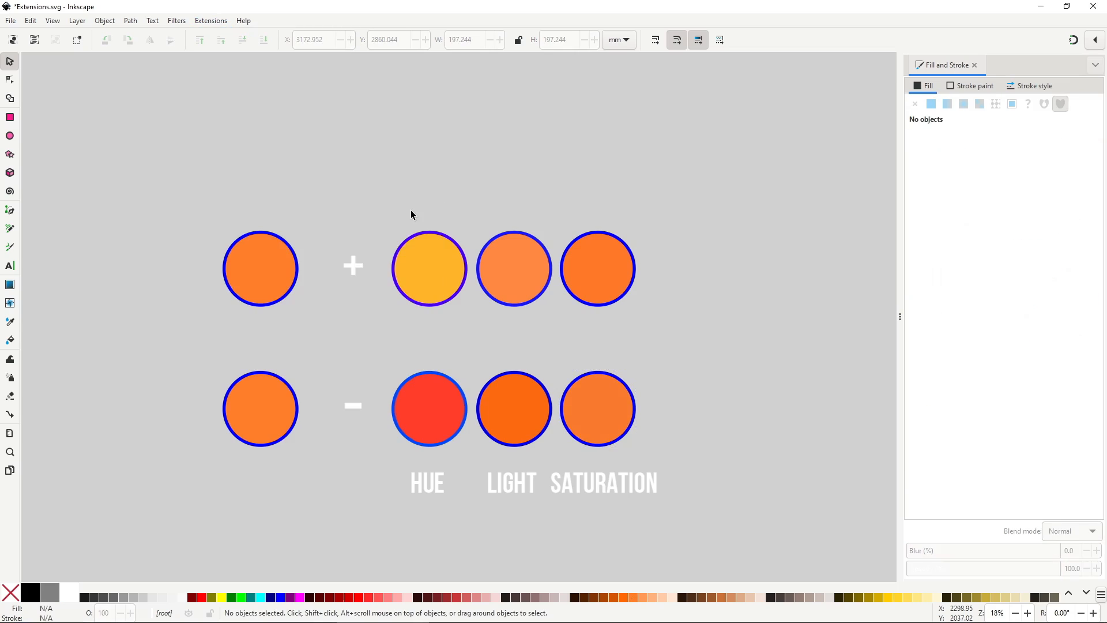
{"action": "left_click", "coordinate": [260, 269]}
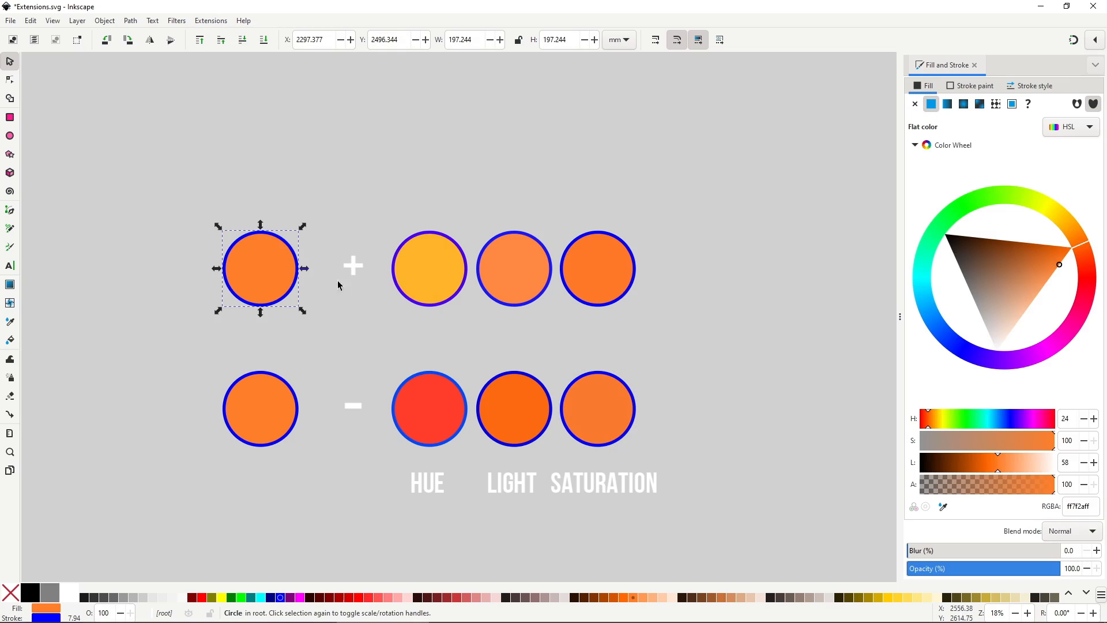
{"action": "left_click", "coordinate": [598, 269]}
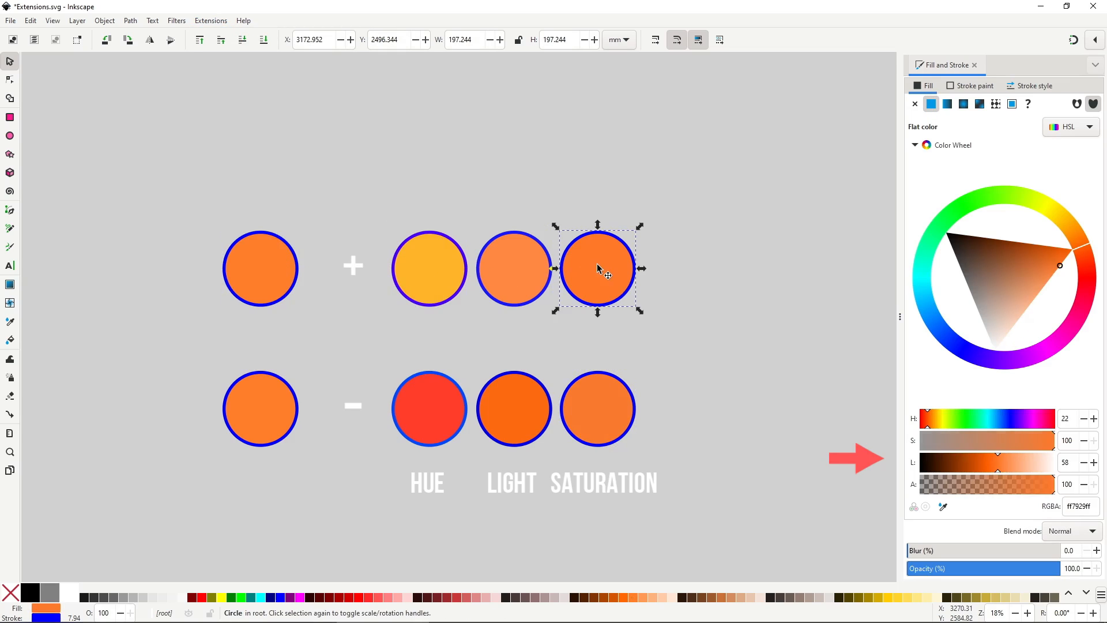
{"action": "left_click", "coordinate": [259, 408]}
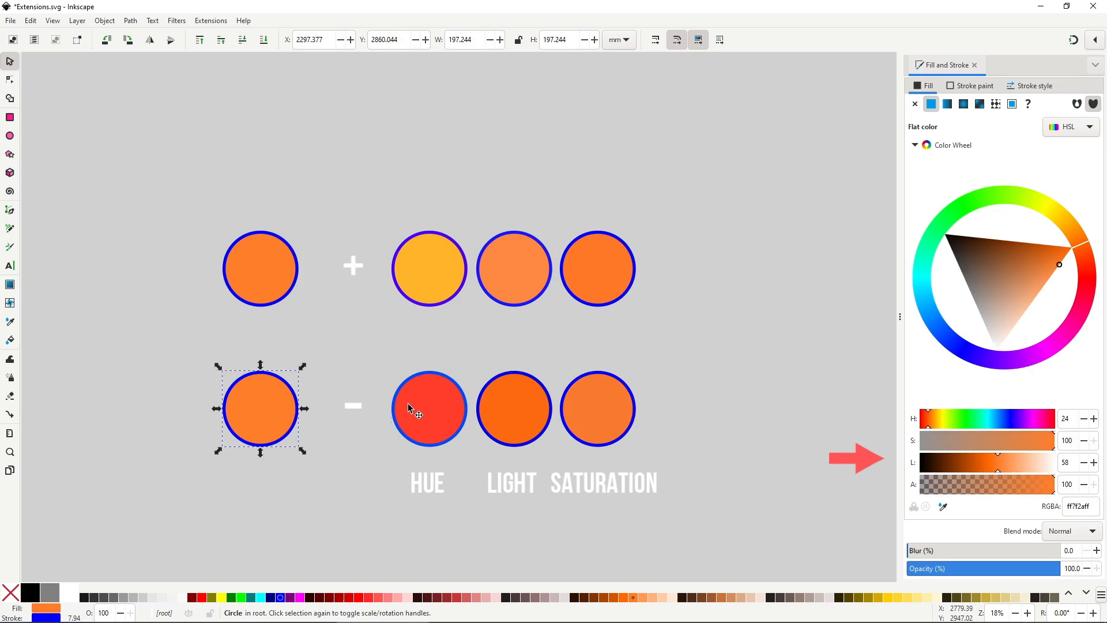
{"action": "left_click", "coordinate": [515, 408]}
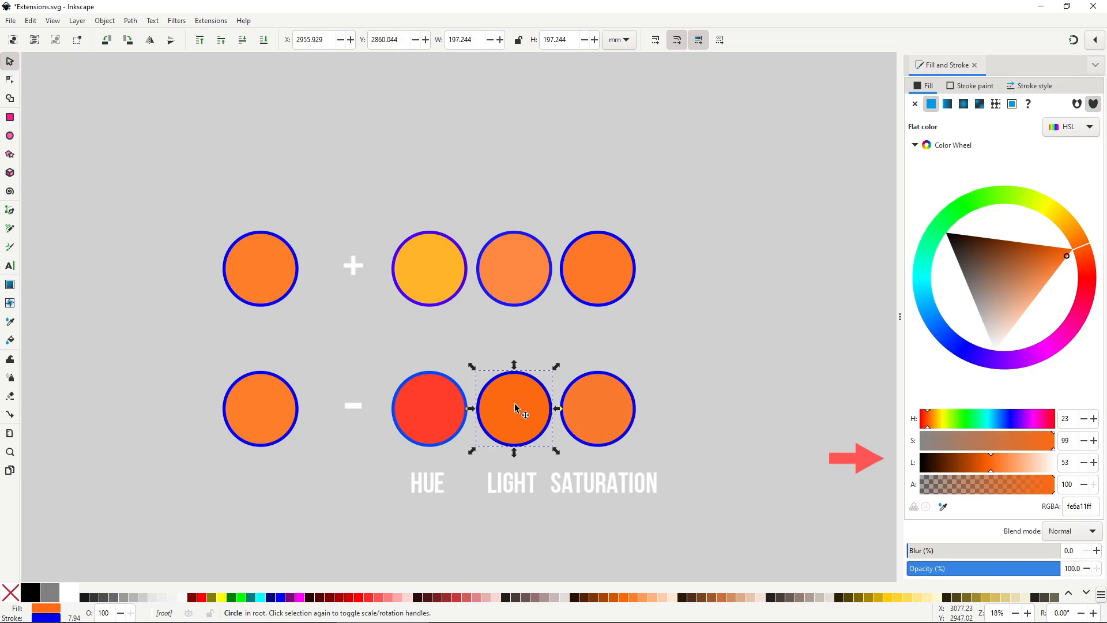
{"action": "left_click", "coordinate": [428, 269]}
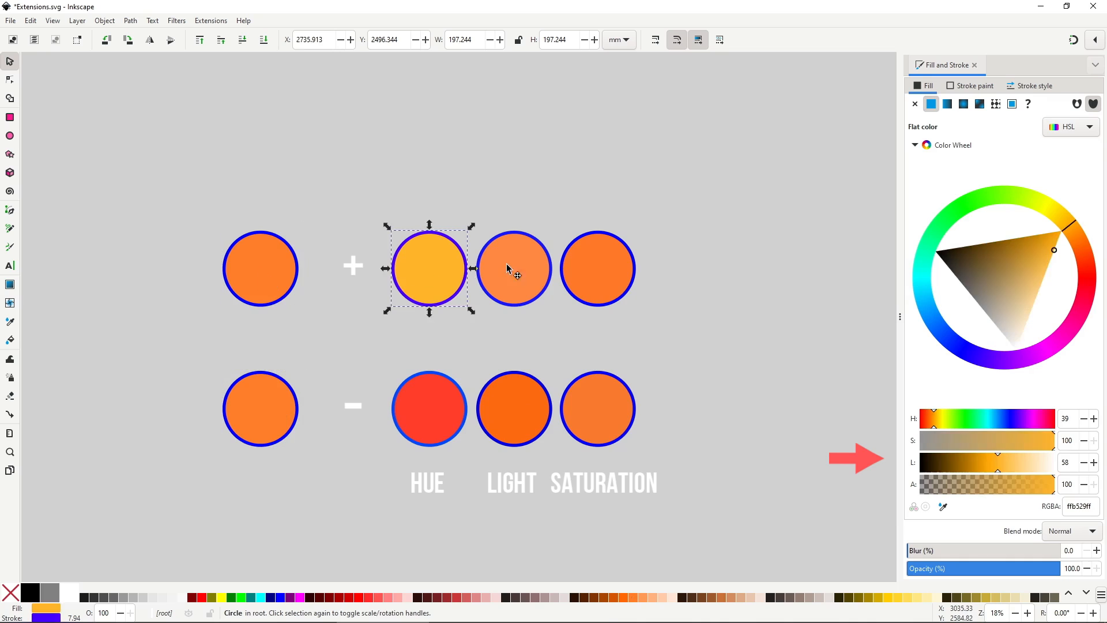
{"action": "mouse_move", "coordinate": [442, 263]}
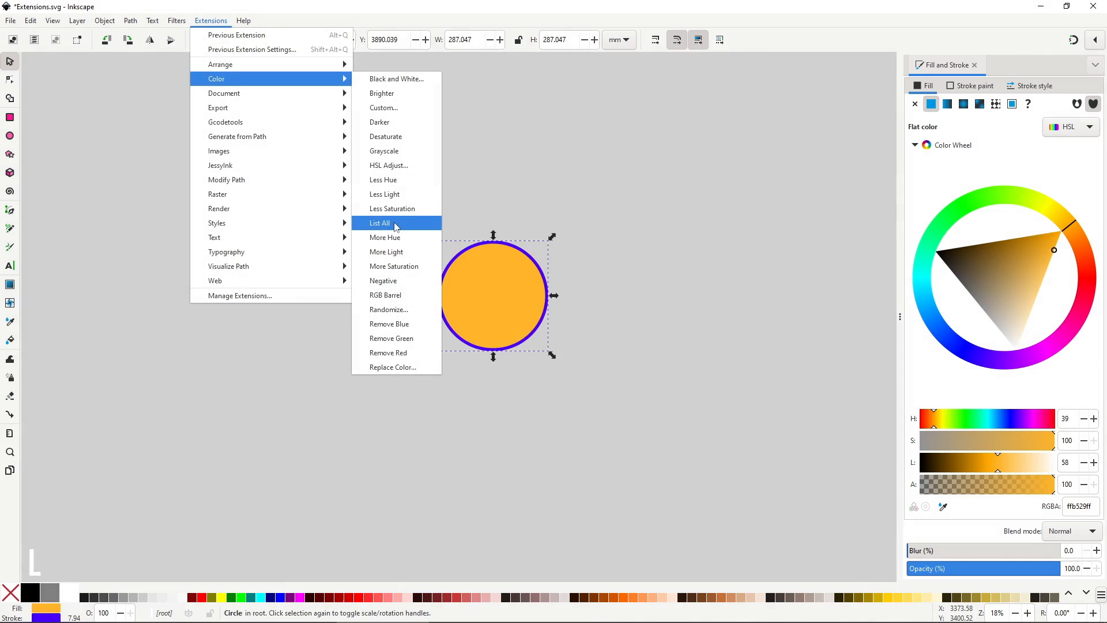
- List the selected circle's two colours with List All, then deselect it
{"action": "left_click", "coordinate": [380, 223]}
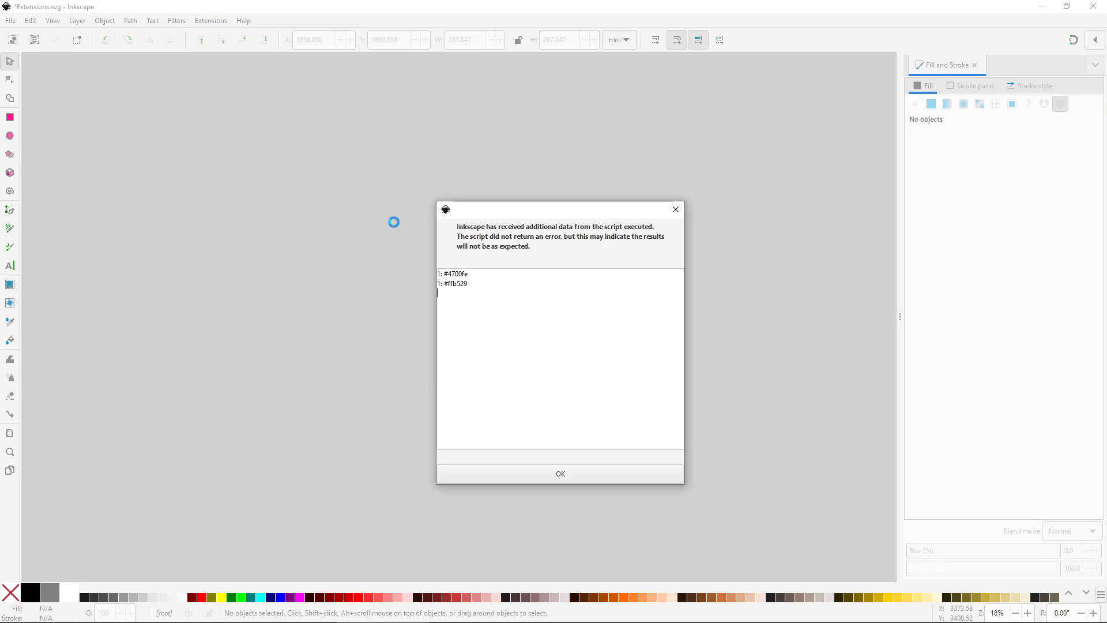
{"action": "left_click", "coordinate": [560, 473]}
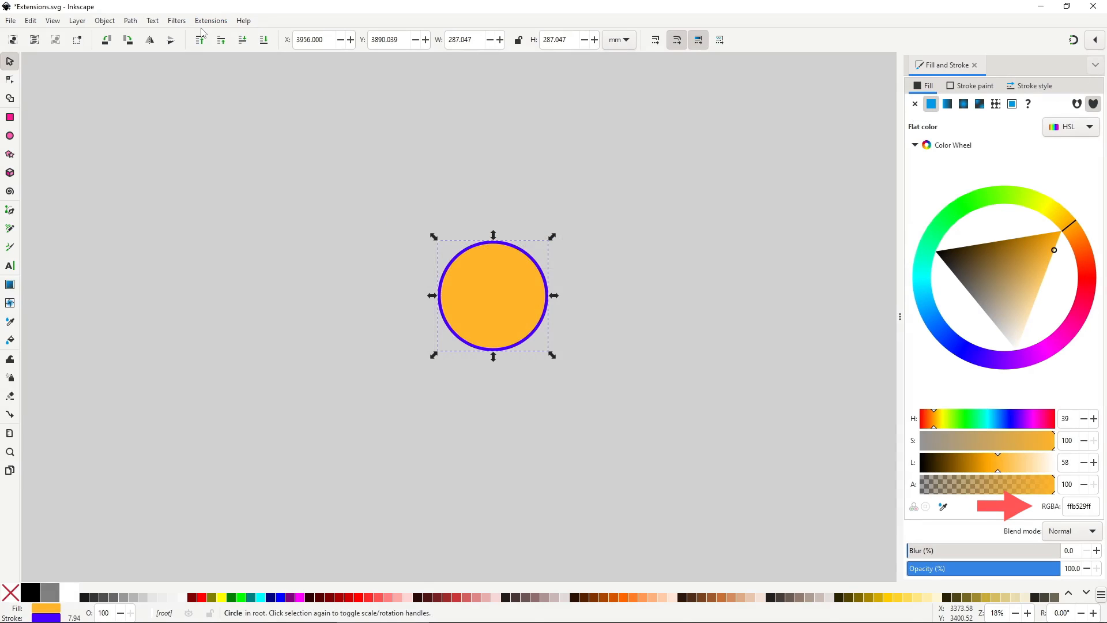
{"action": "left_click", "coordinate": [269, 184]}
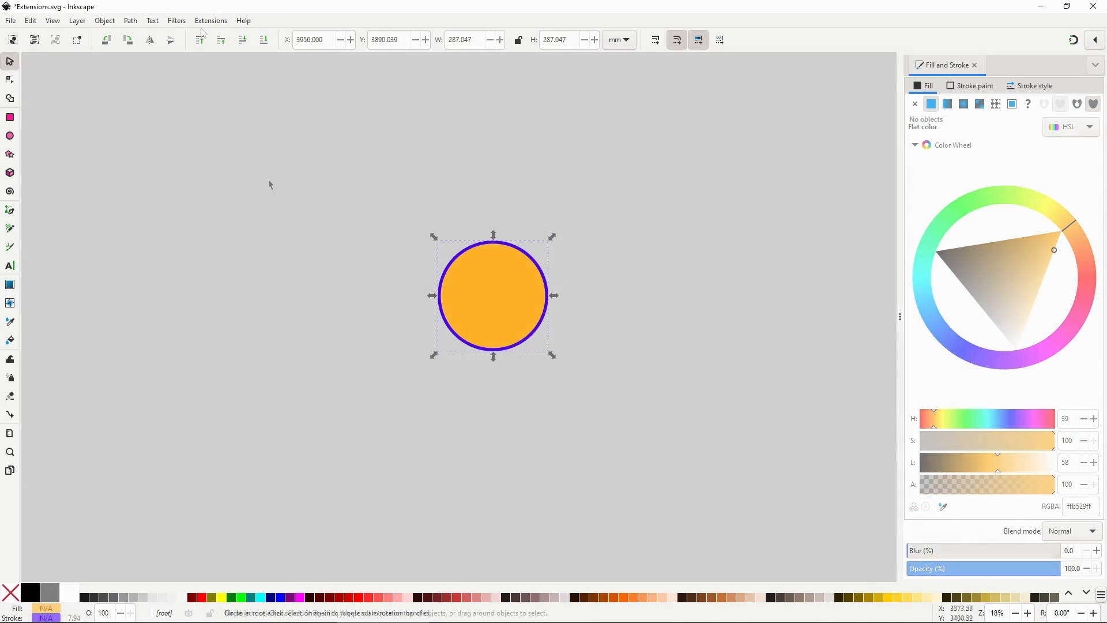
- Run List All on the whole drawing to report every colour with its usage count
{"action": "left_click", "coordinate": [209, 21]}
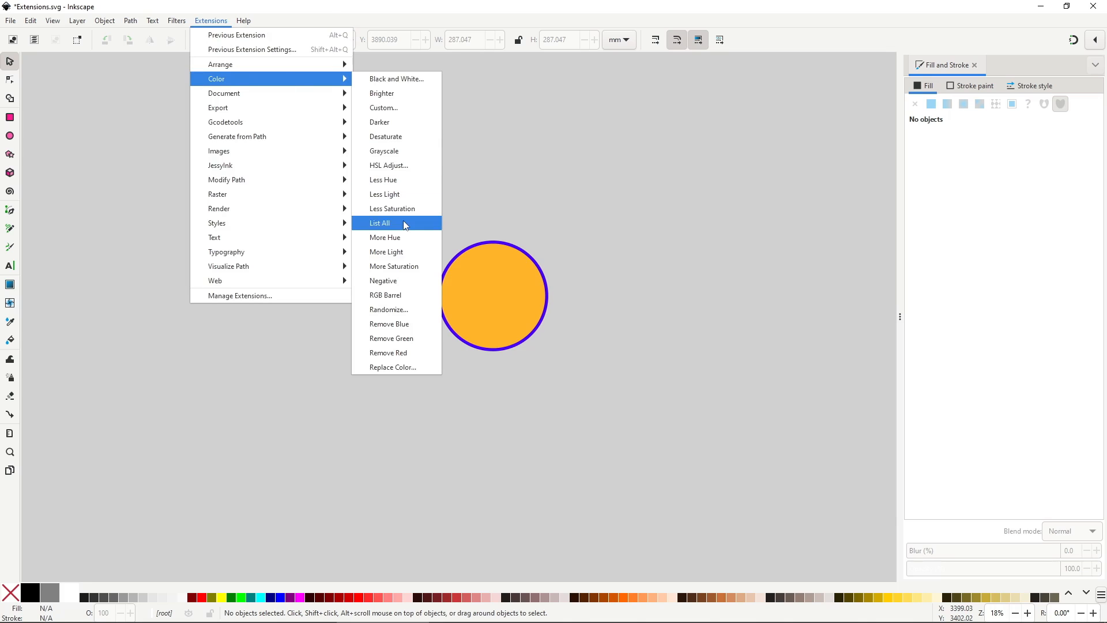
{"action": "left_click", "coordinate": [380, 223]}
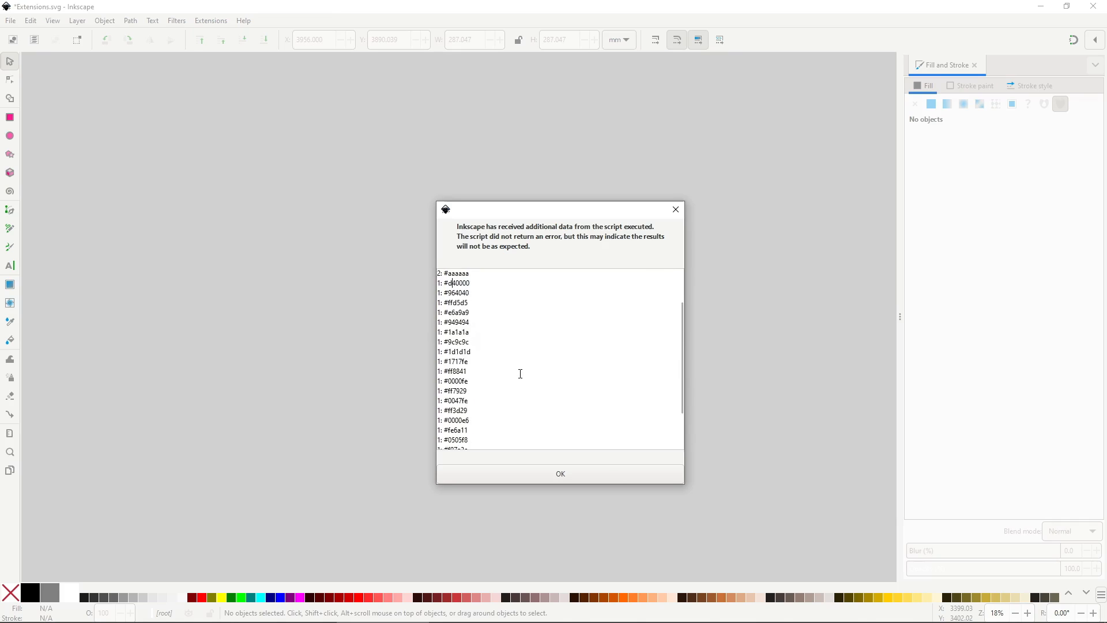
{"action": "scroll", "scroll_direction": "up", "scroll_amount": 3}
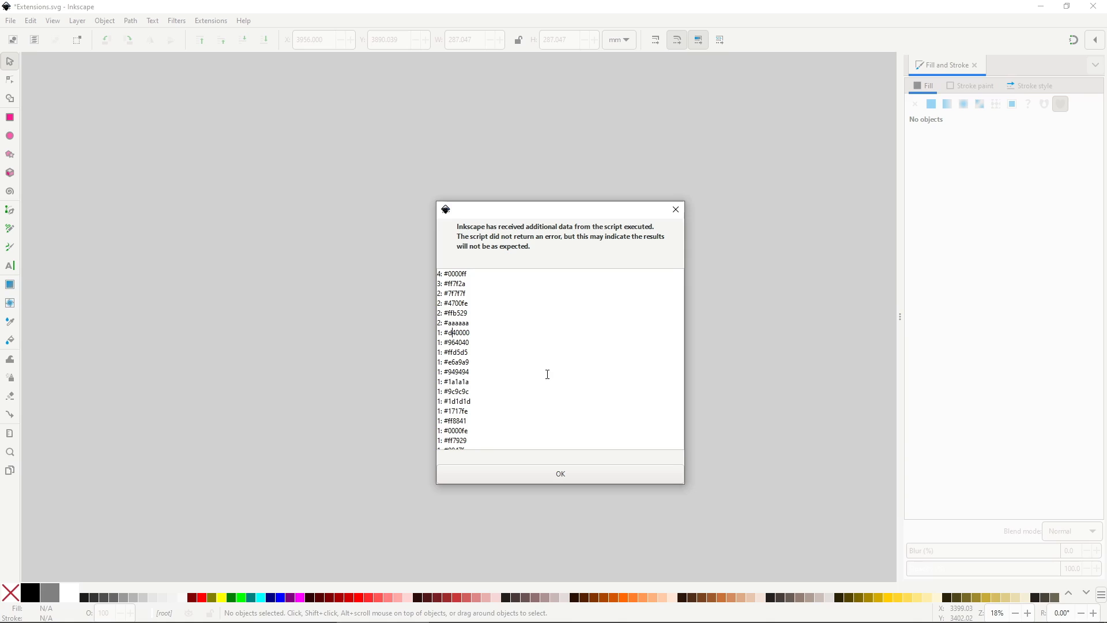
{"action": "left_click", "coordinate": [209, 19]}
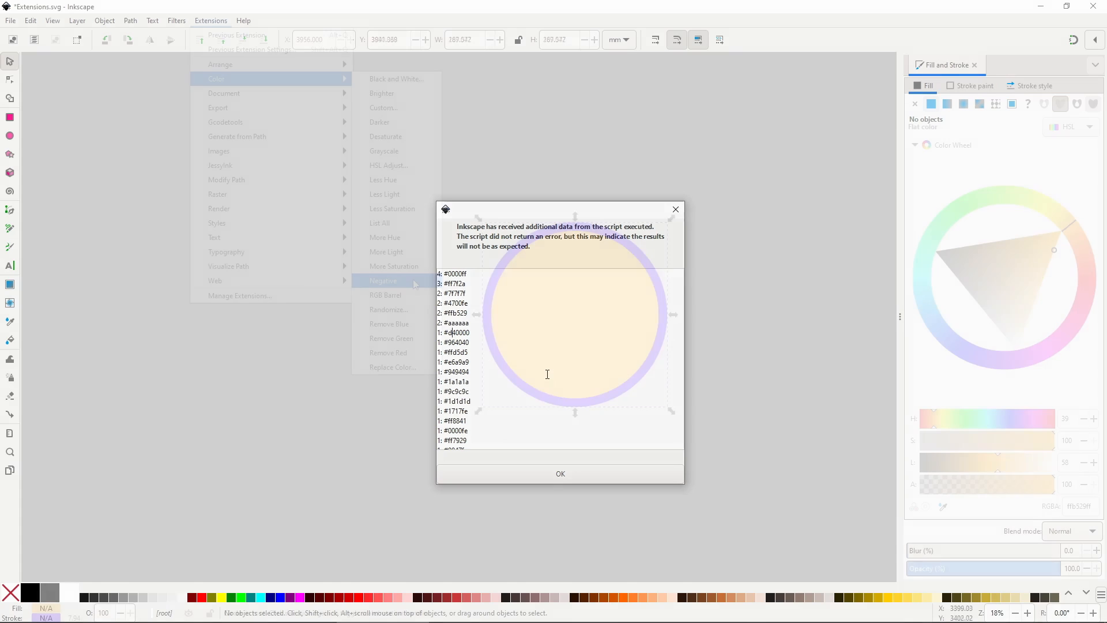
{"action": "left_click", "coordinate": [561, 474]}
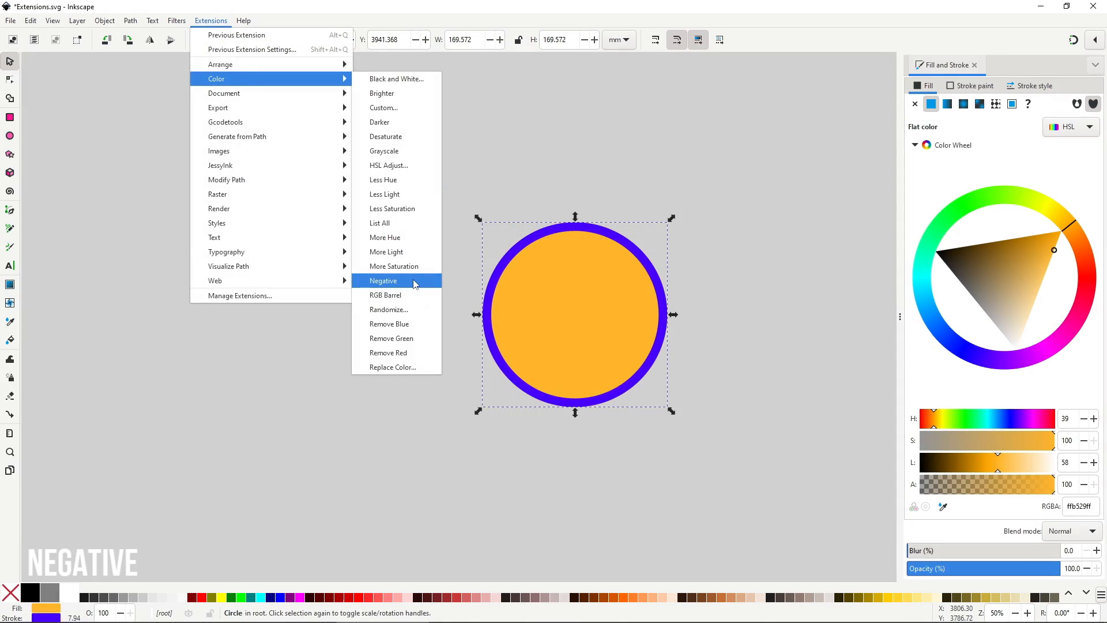
{"action": "left_click", "coordinate": [383, 281]}
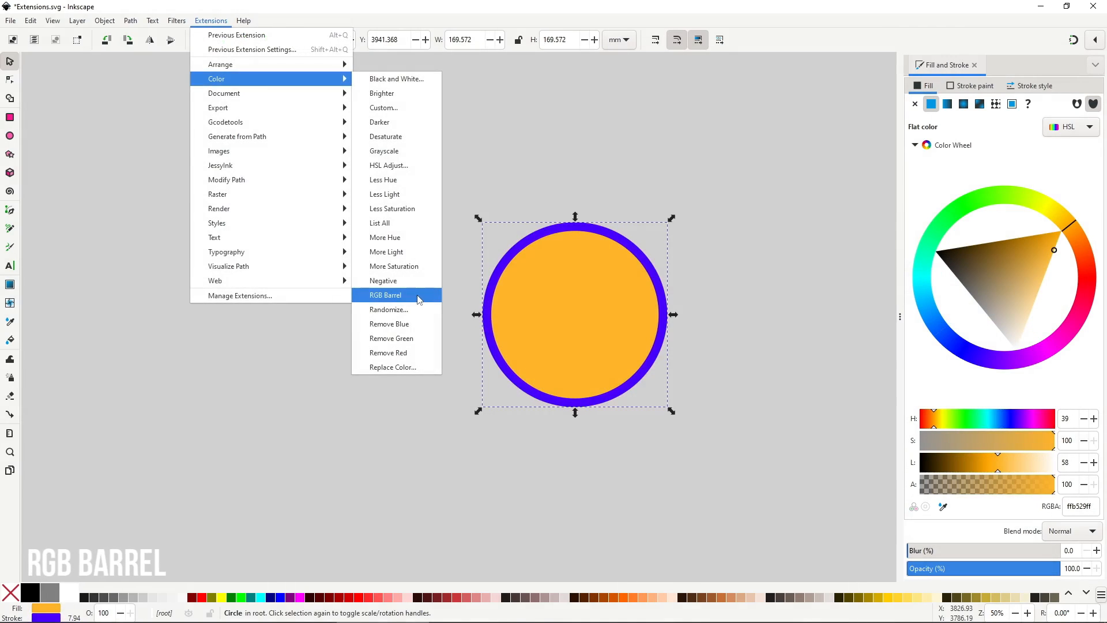
{"action": "left_click", "coordinate": [385, 294]}
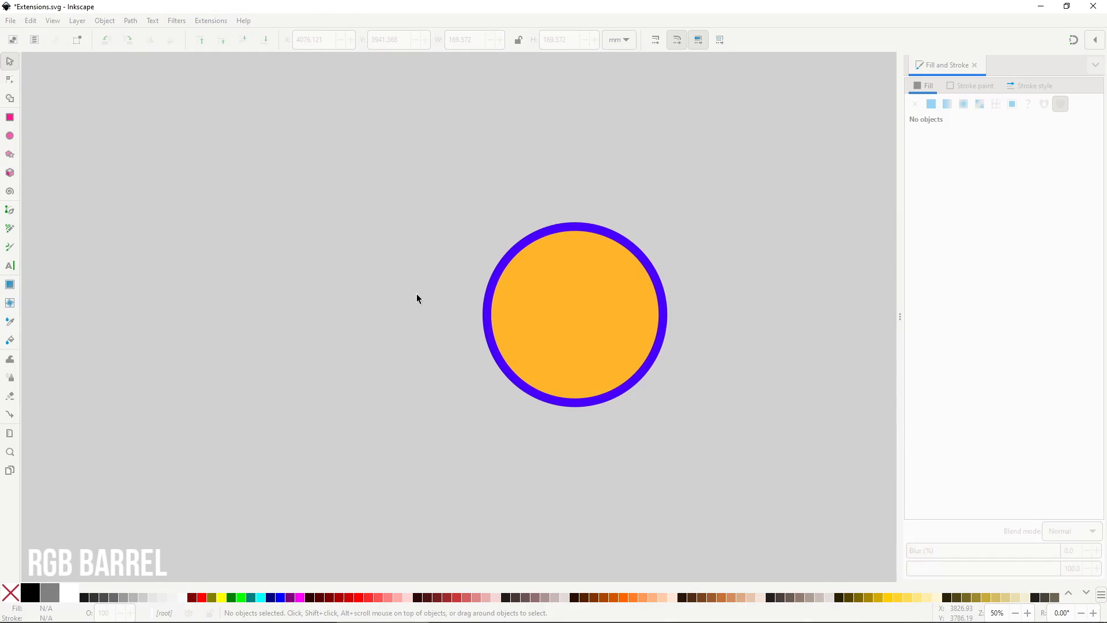
{"action": "left_click", "coordinate": [574, 312]}
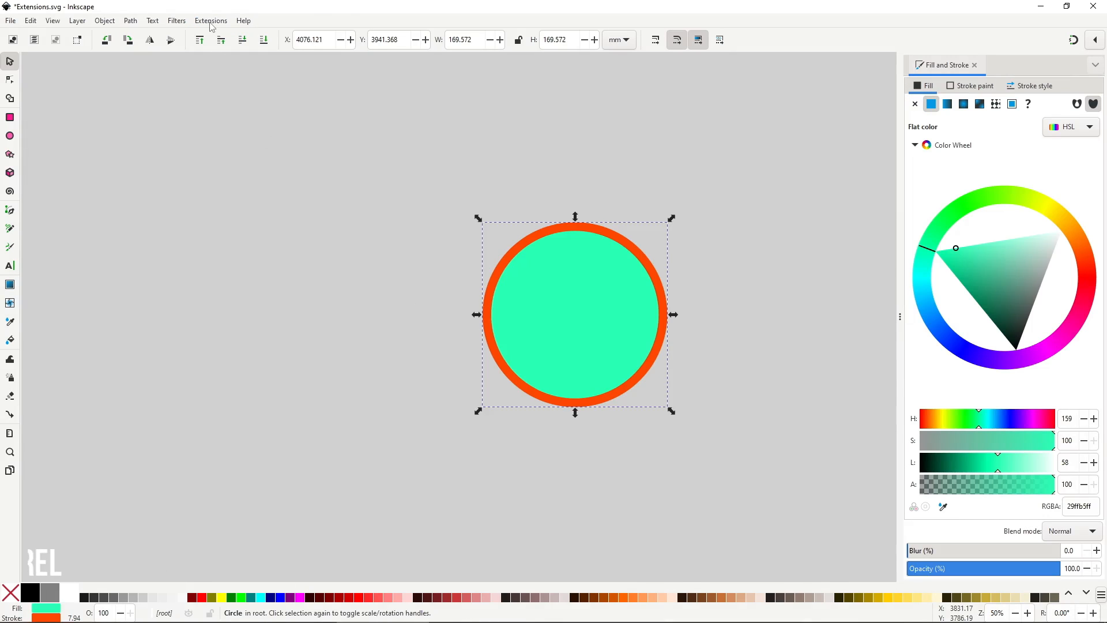
{"action": "left_click", "coordinate": [210, 19]}
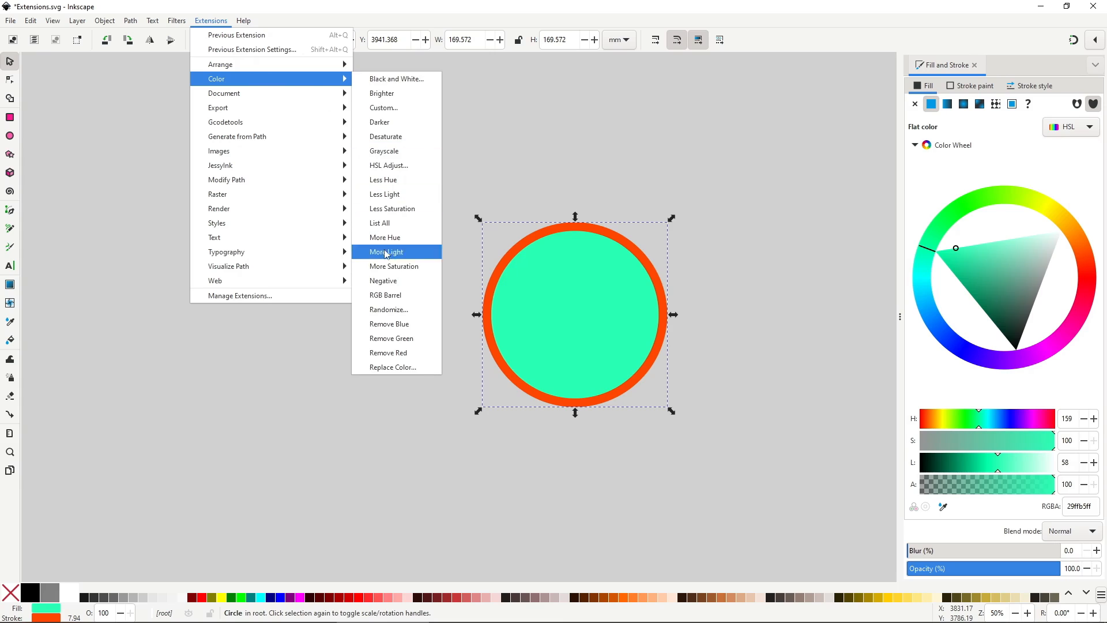
{"action": "left_click", "coordinate": [386, 252]}
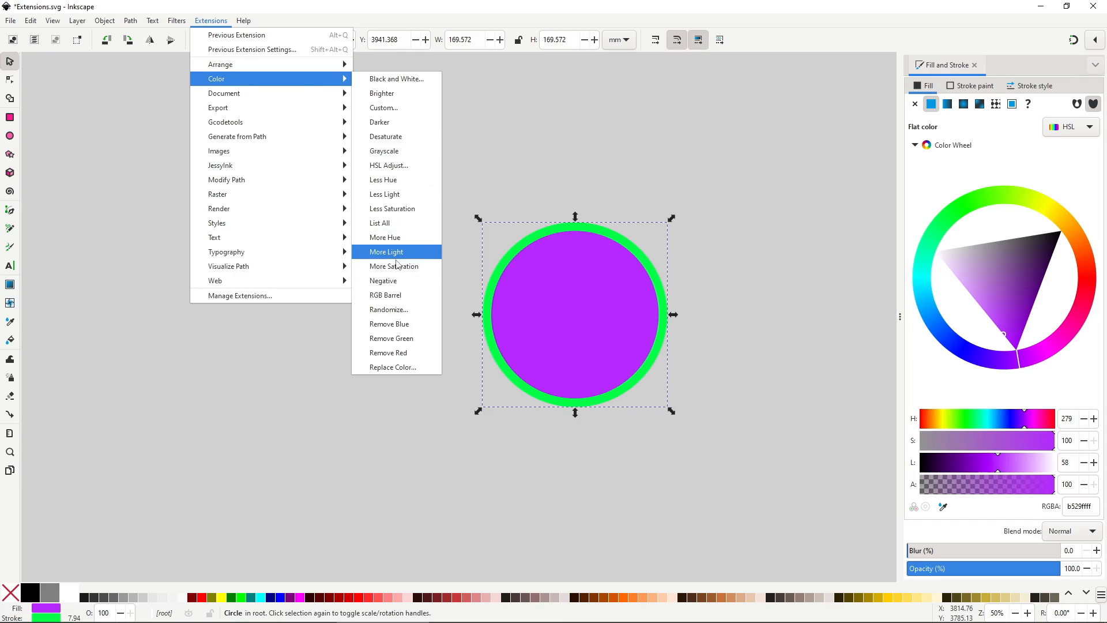
{"action": "left_click", "coordinate": [386, 251]}
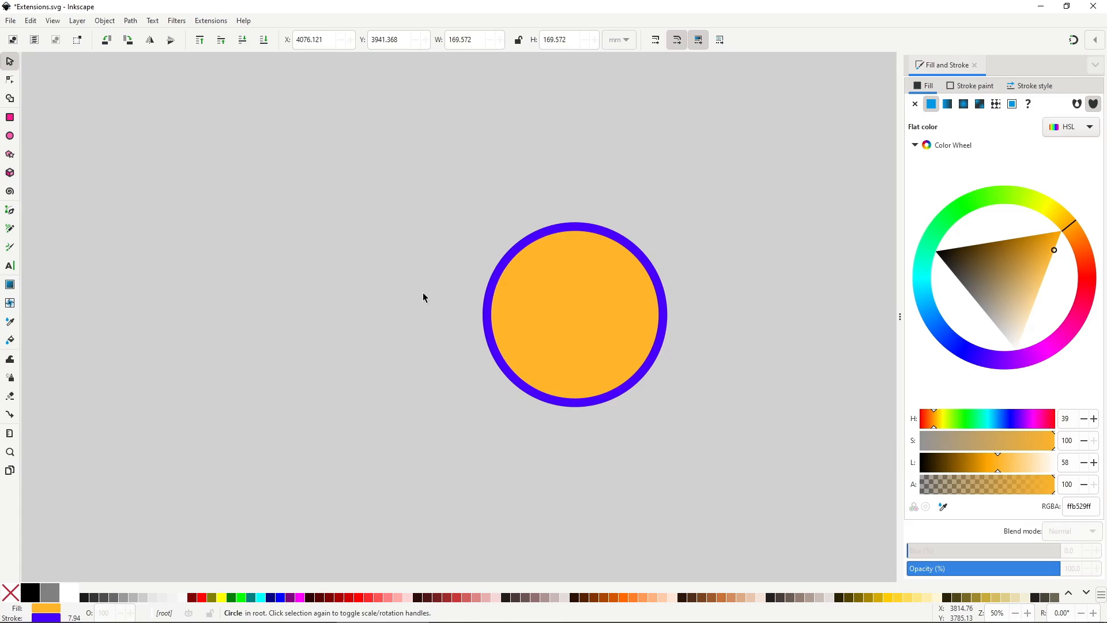
- Remove a colour channel from the selected circle with the Remove Blue/Green extensions
{"action": "left_click", "coordinate": [210, 19]}
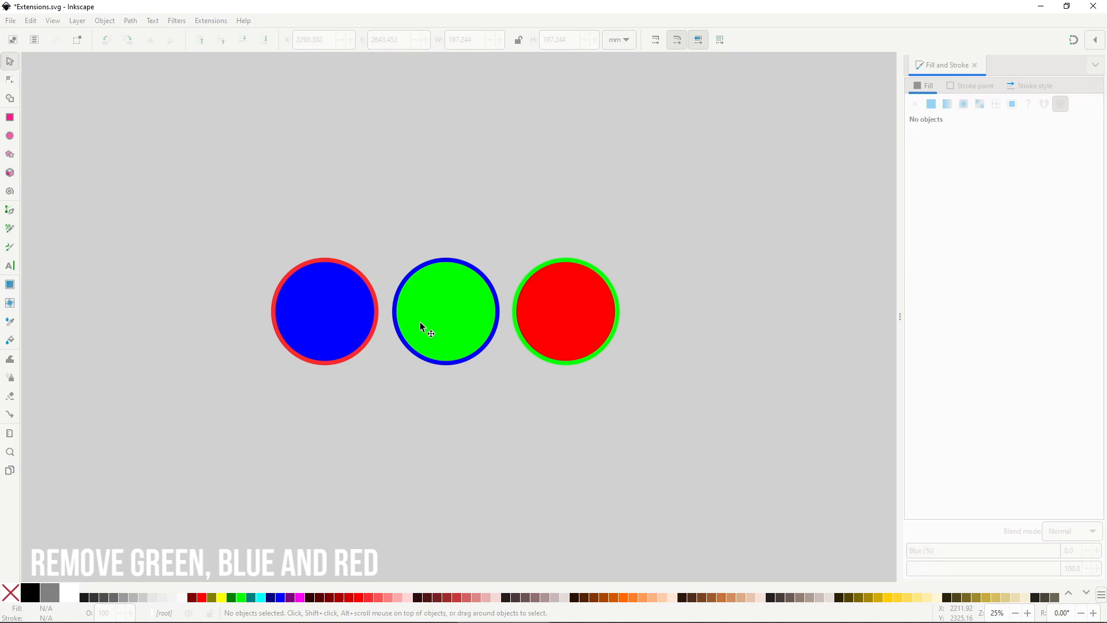
{"action": "left_click", "coordinate": [445, 310]}
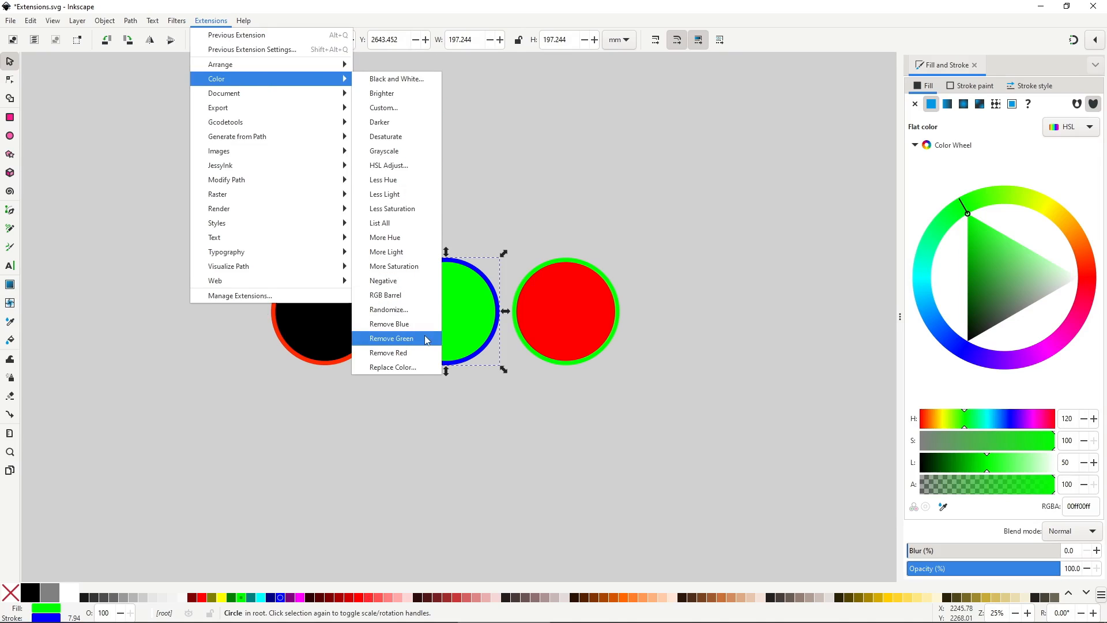
{"action": "left_click", "coordinate": [391, 338]}
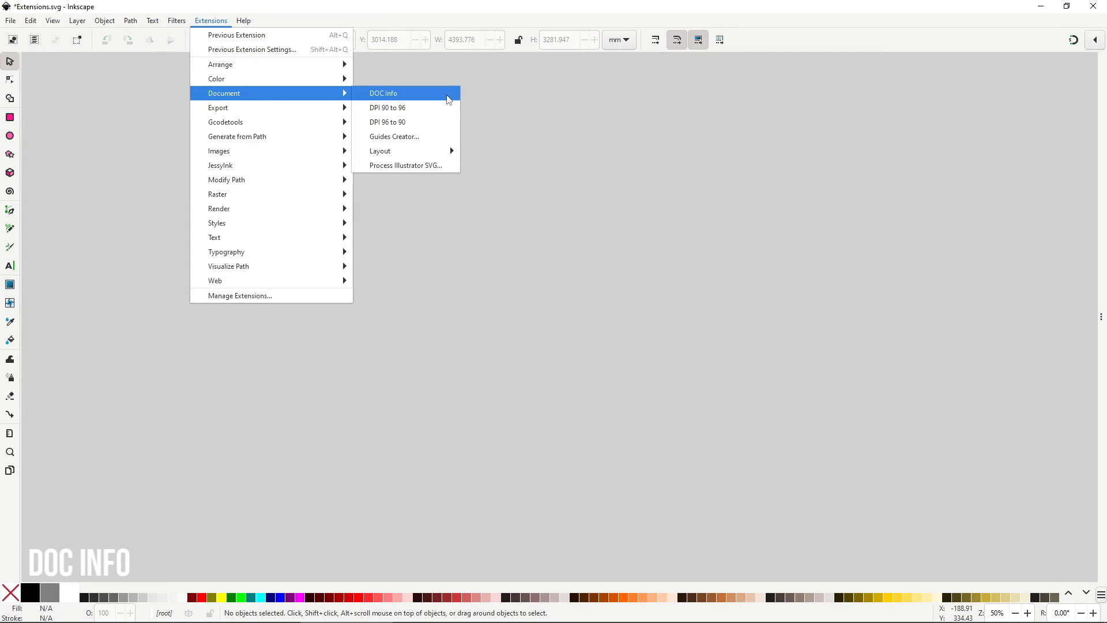
- Report the document's page size and guide count with DOC Info
{"action": "left_click", "coordinate": [383, 92]}
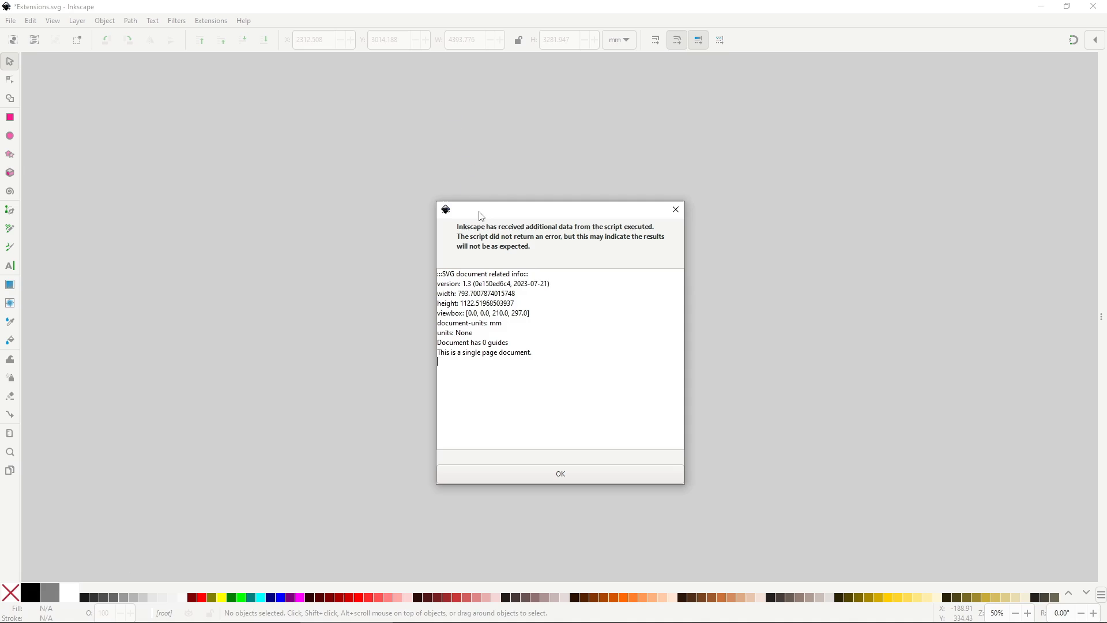
{"action": "left_click", "coordinate": [210, 20]}
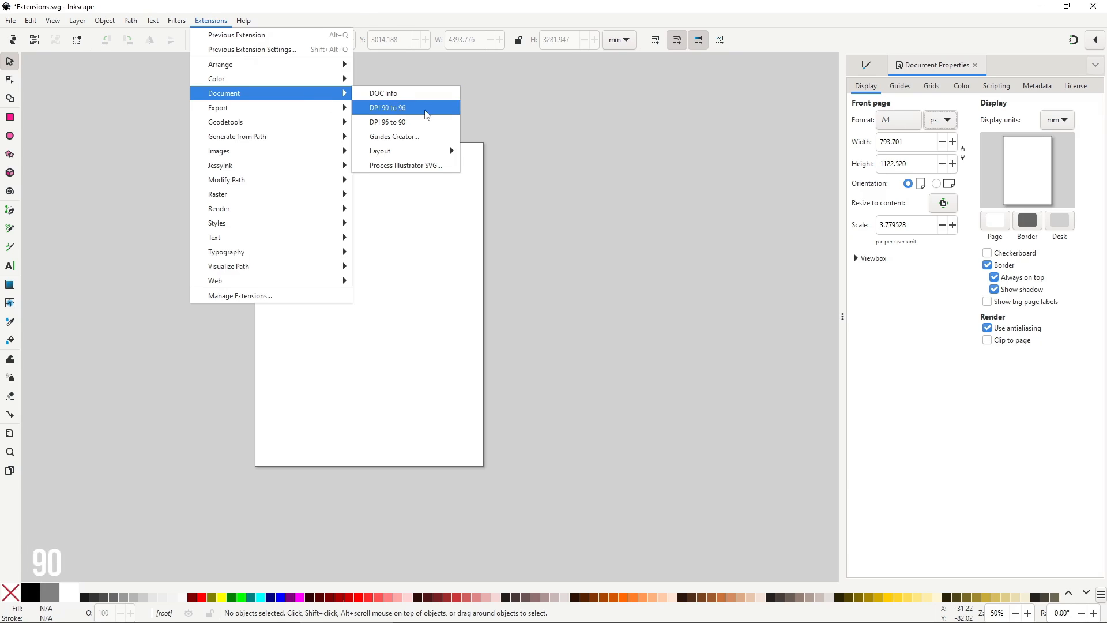
- Convert the page from 90 to 96 dpi (846.614 × 1197.354 px), then back to 90 dpi
{"action": "left_click", "coordinate": [388, 107]}
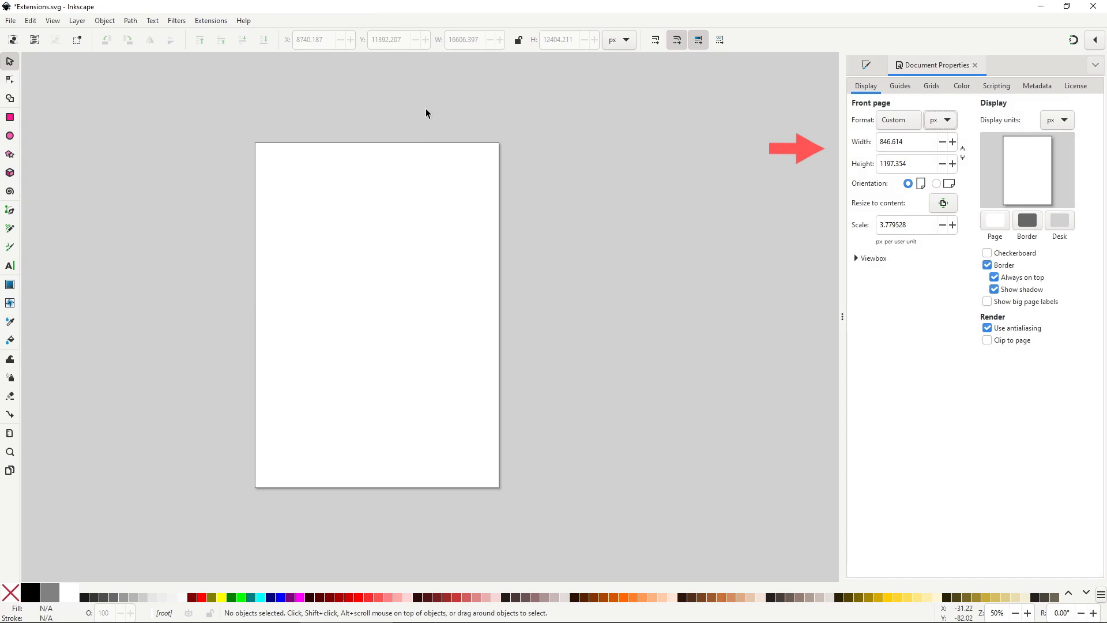
{"action": "left_click", "coordinate": [210, 19]}
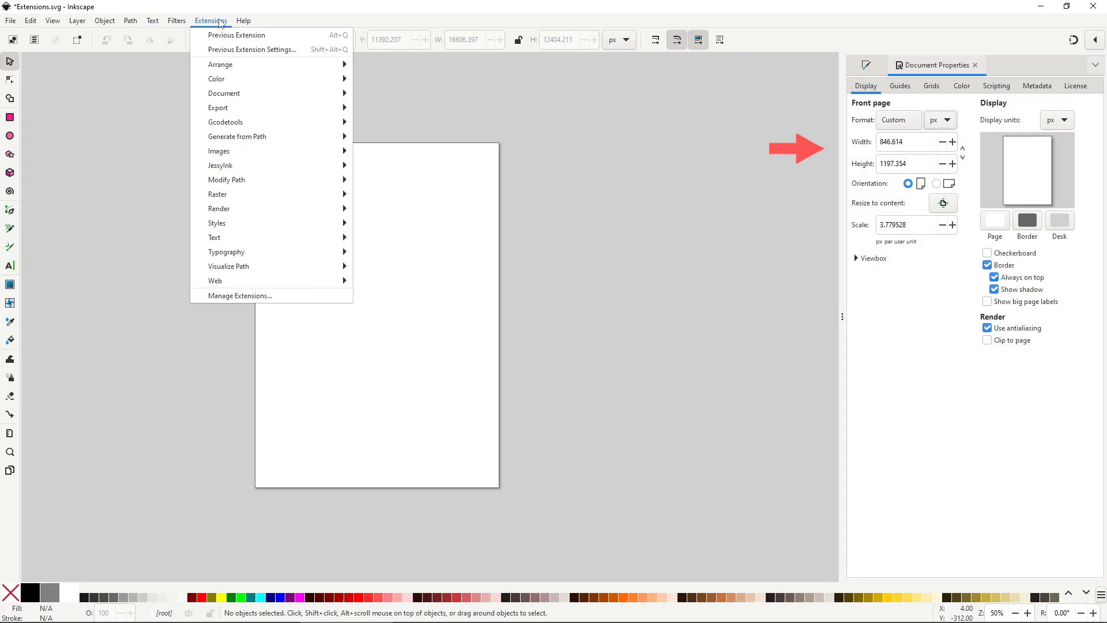
{"action": "mouse_move", "coordinate": [223, 92]}
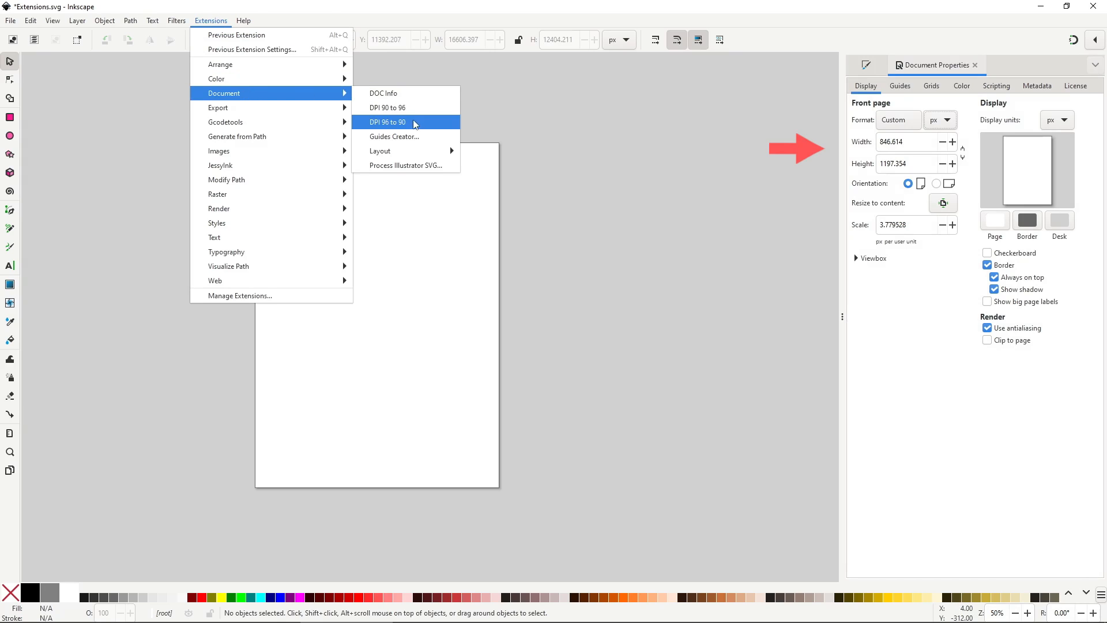
{"action": "left_click", "coordinate": [387, 121]}
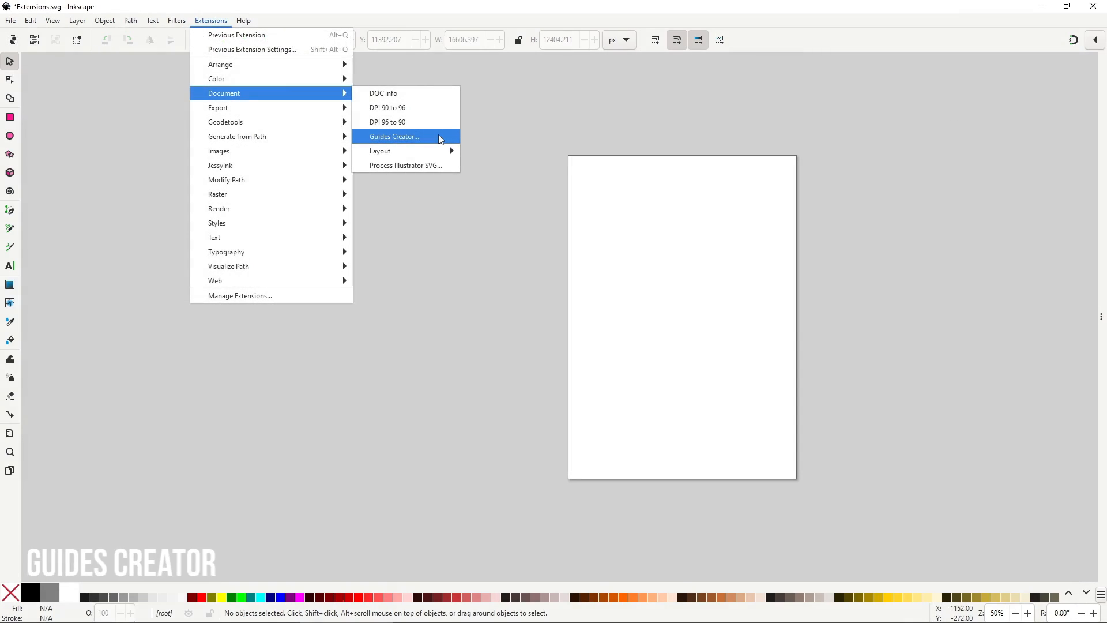
- Start Guides Creator with live preview and a 4-column, 4-row custom grid
{"action": "left_click", "coordinate": [394, 136]}
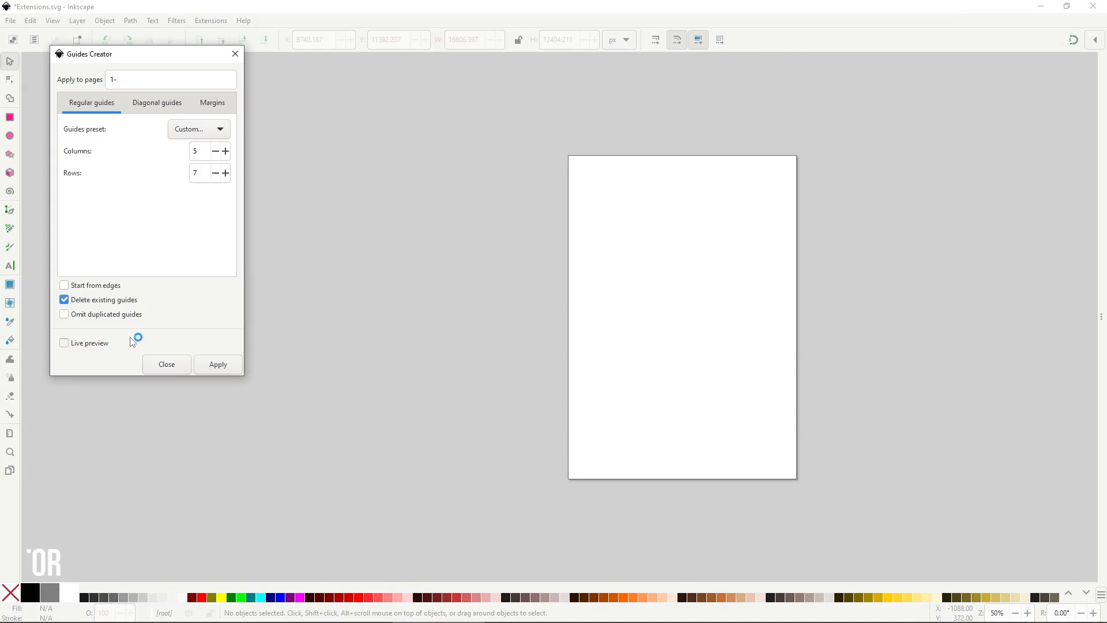
{"action": "left_click", "coordinate": [166, 365]}
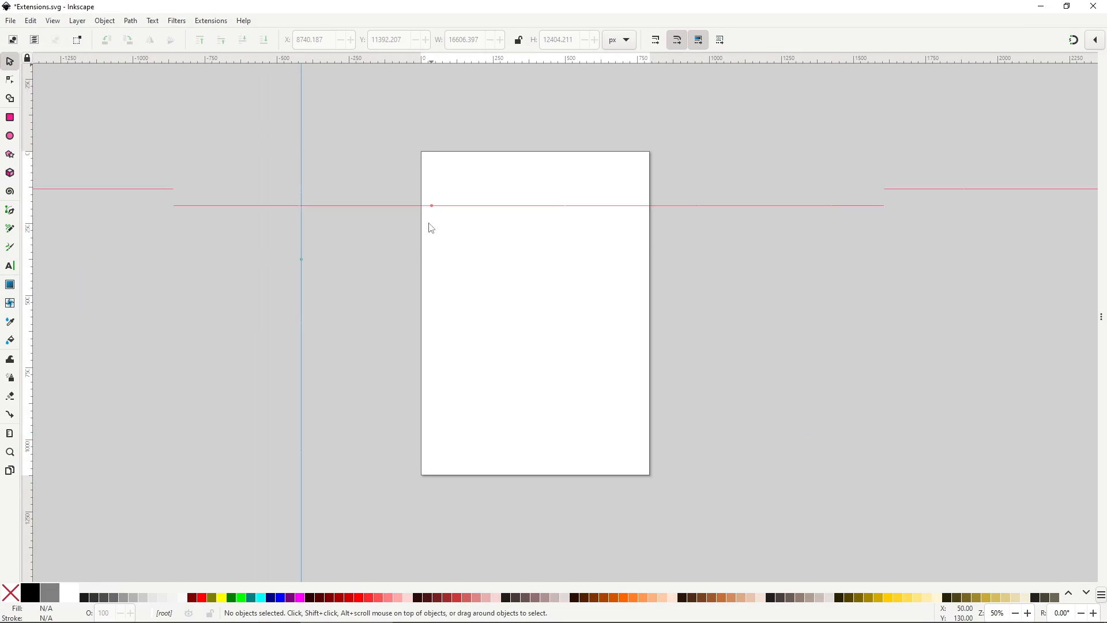
{"action": "left_click", "coordinate": [210, 20]}
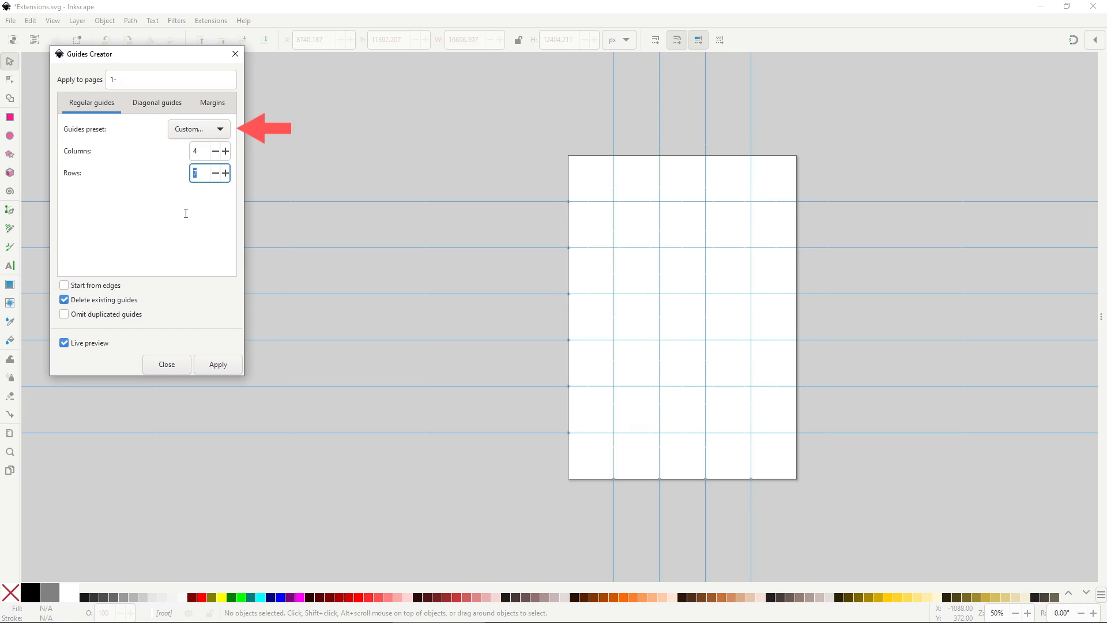
{"action": "type", "text": "4"}
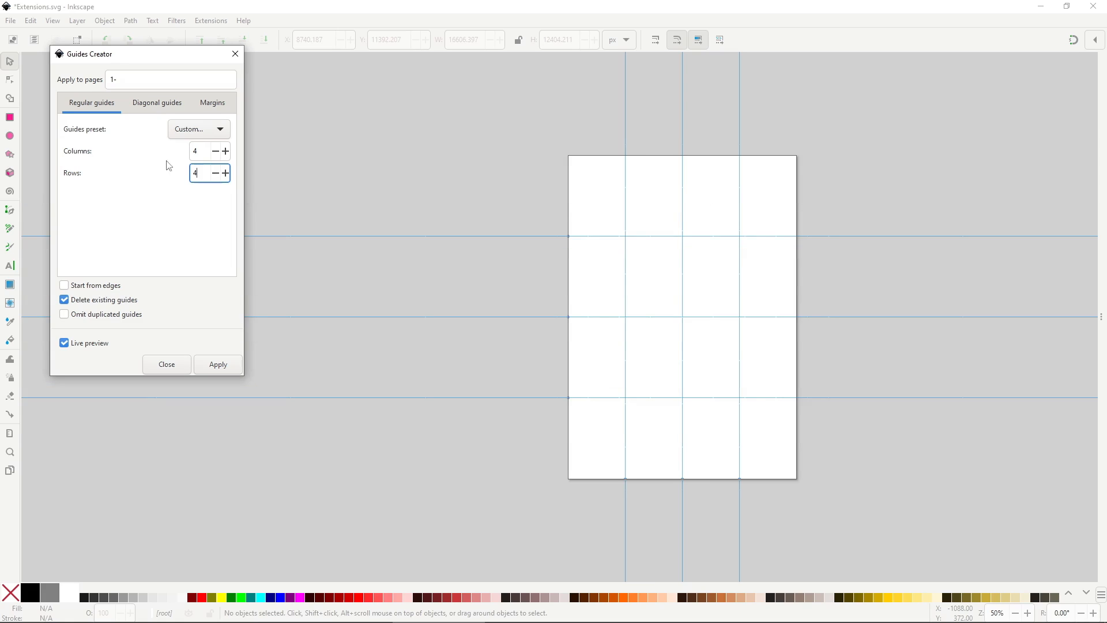
- Preview the Golden ratio guide preset on the page
{"action": "left_click", "coordinate": [198, 129]}
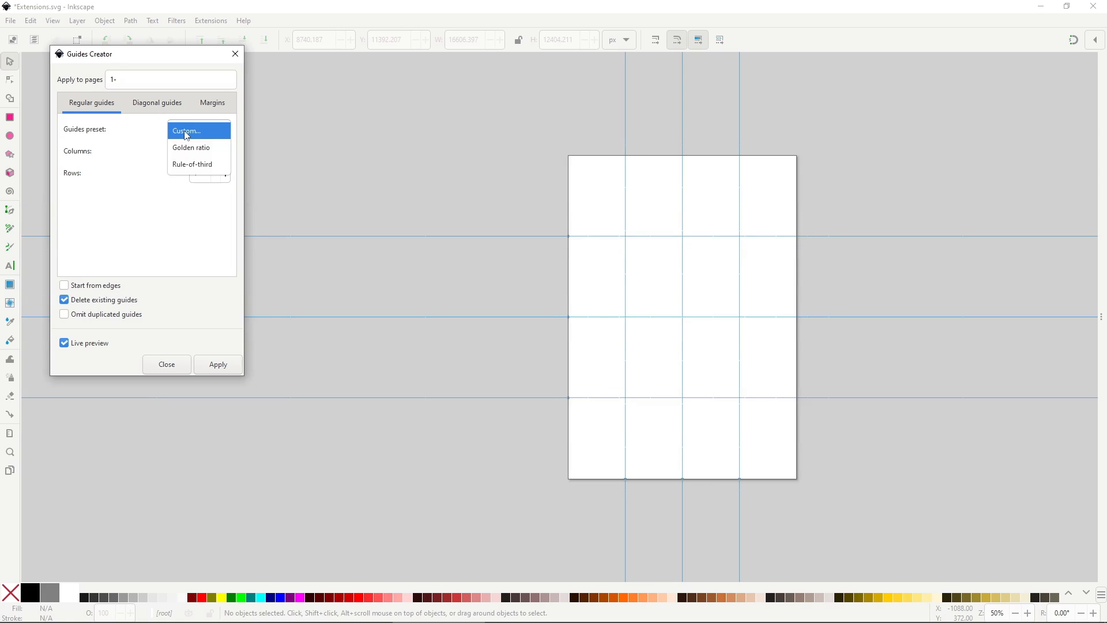
{"action": "left_click", "coordinate": [190, 147]}
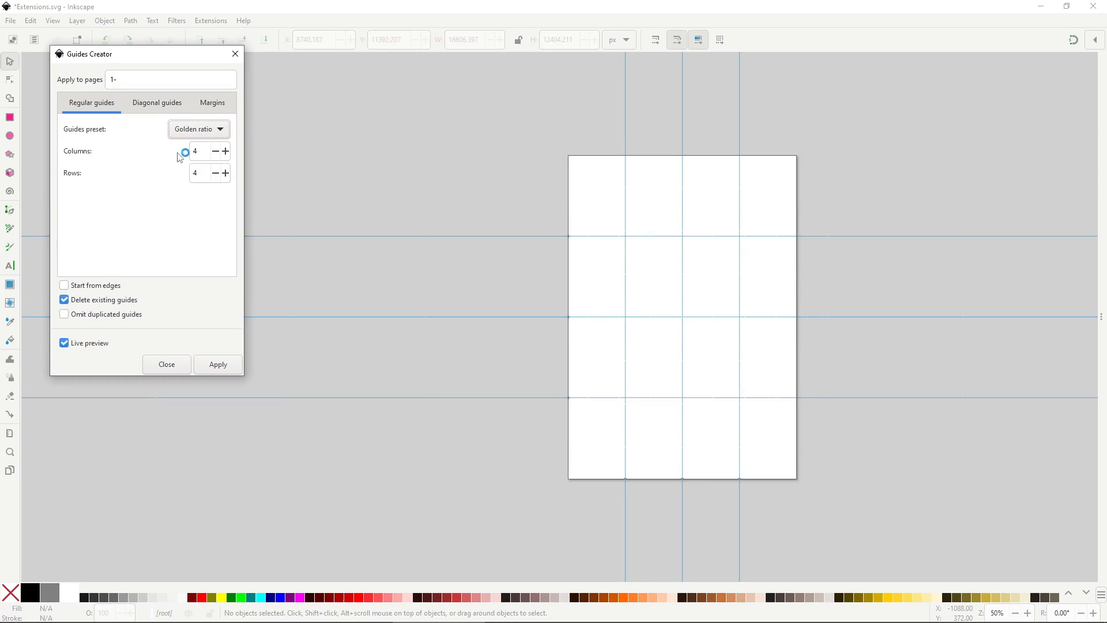
{"action": "left_click", "coordinate": [199, 129]}
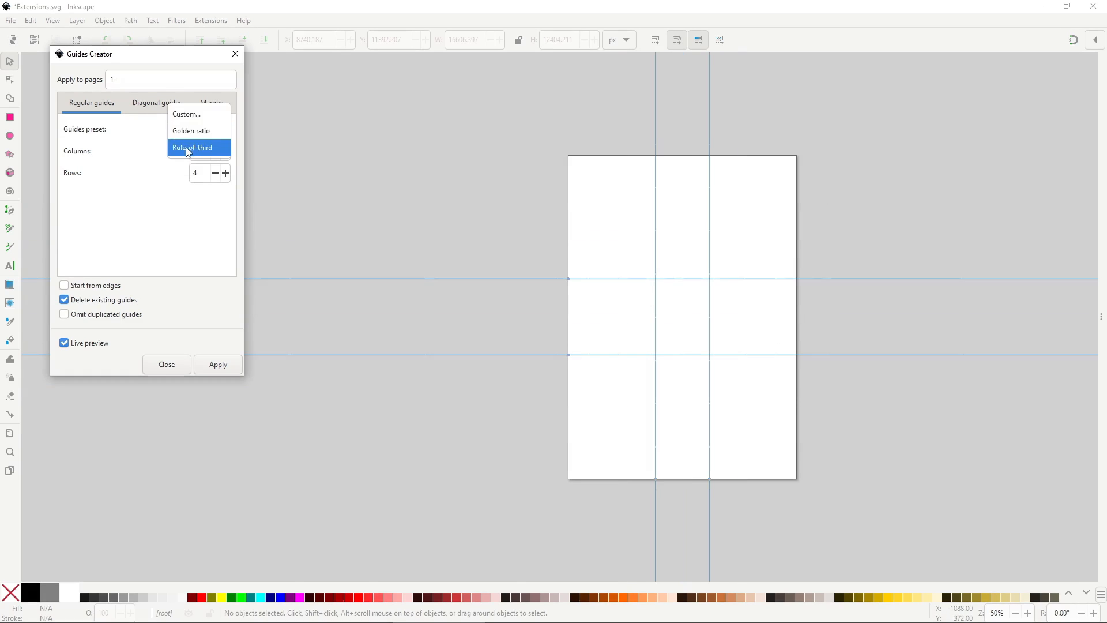
- Preview rule-of-thirds guides, then diagonal guides from all four page corners
{"action": "left_click", "coordinate": [193, 147]}
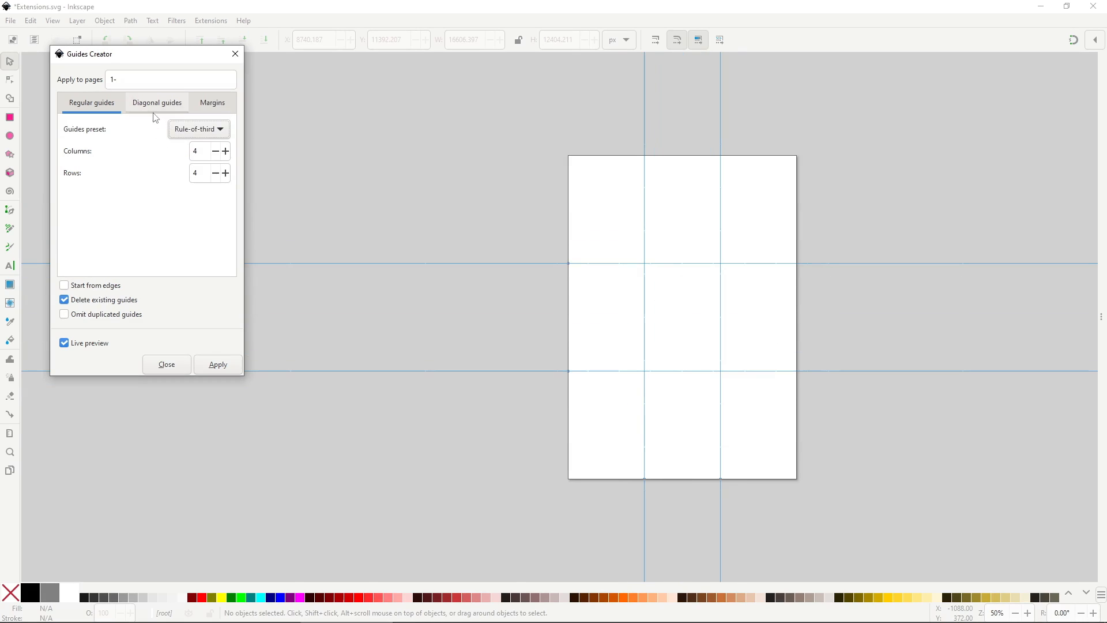
{"action": "left_click", "coordinate": [157, 102]}
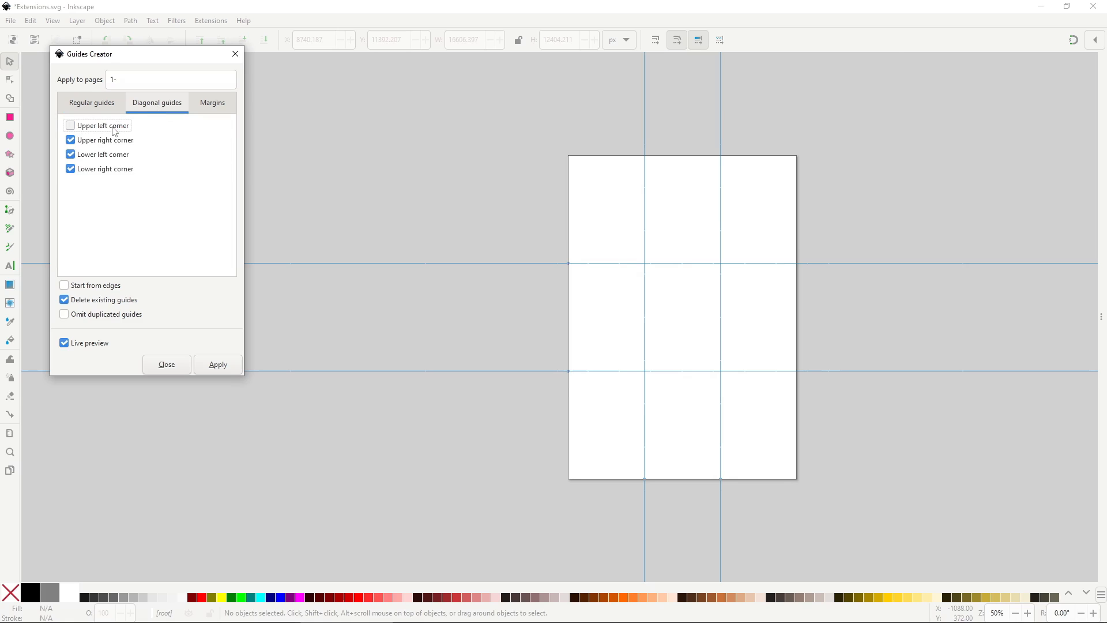
{"action": "left_click", "coordinate": [71, 140]}
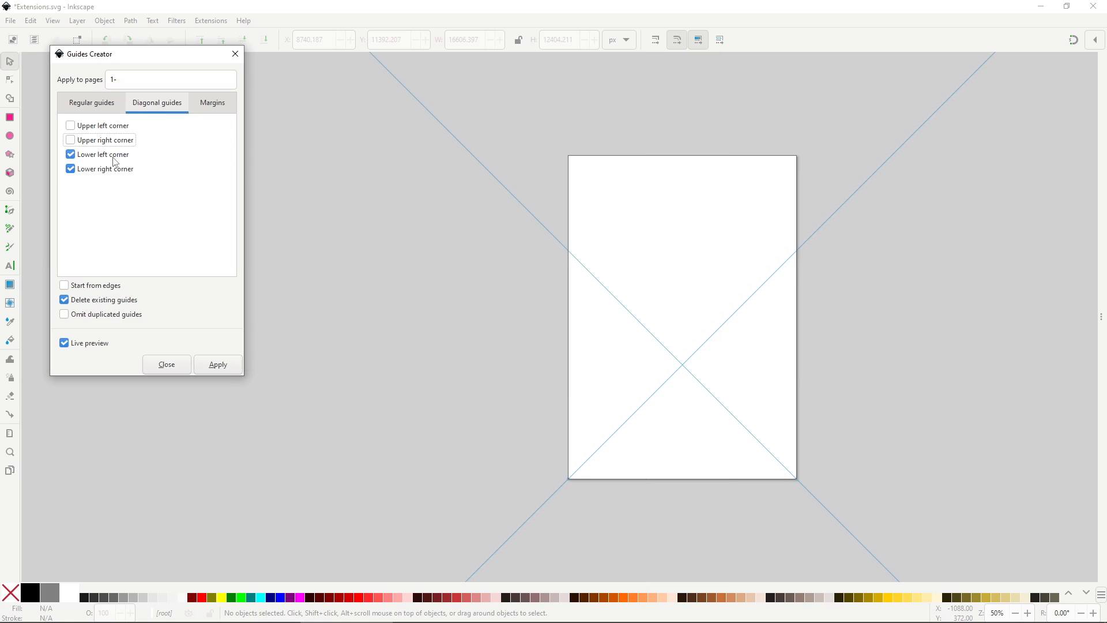
{"action": "left_click", "coordinate": [71, 154]}
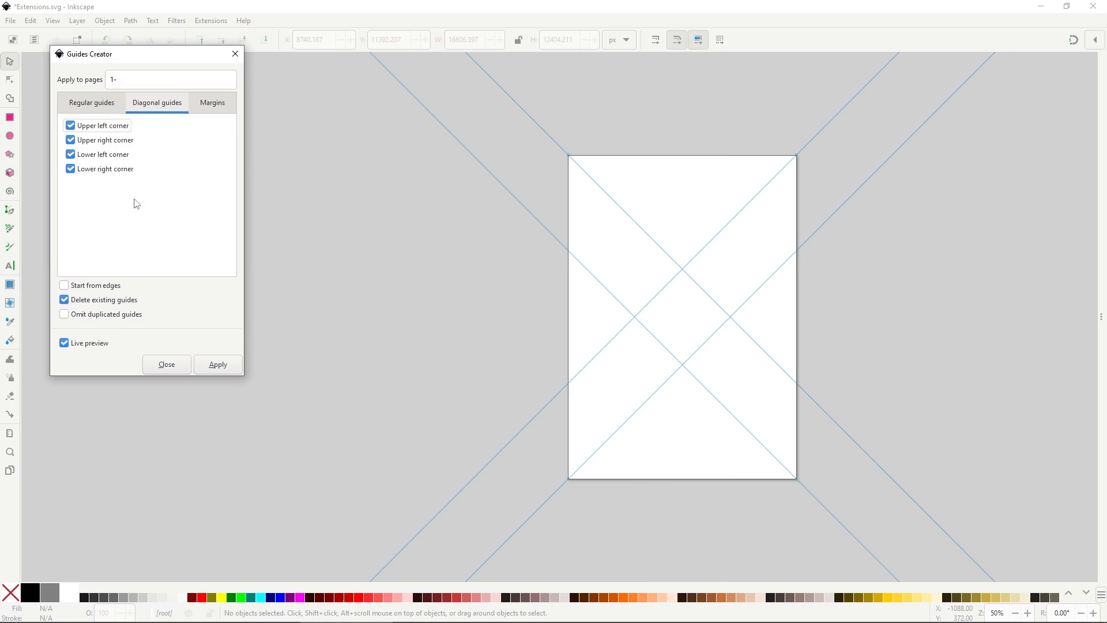
{"action": "left_click", "coordinate": [213, 103]}
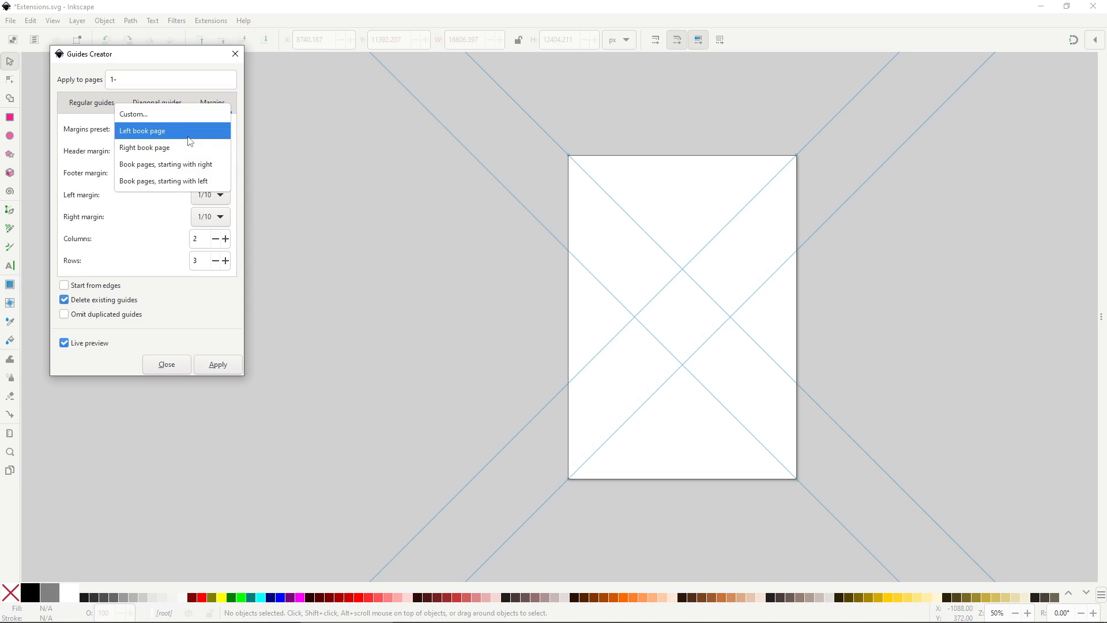
- Preview 'Book pages, starting with right' margin guides with a 1/4 header margin
{"action": "left_click", "coordinate": [145, 147]}
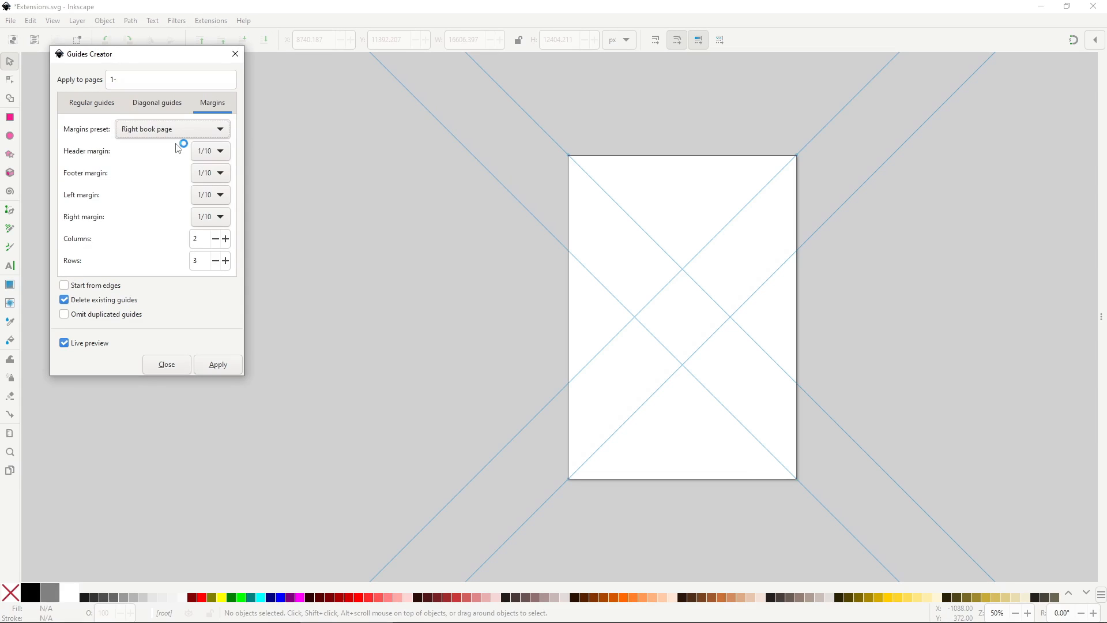
{"action": "left_click", "coordinate": [172, 128]}
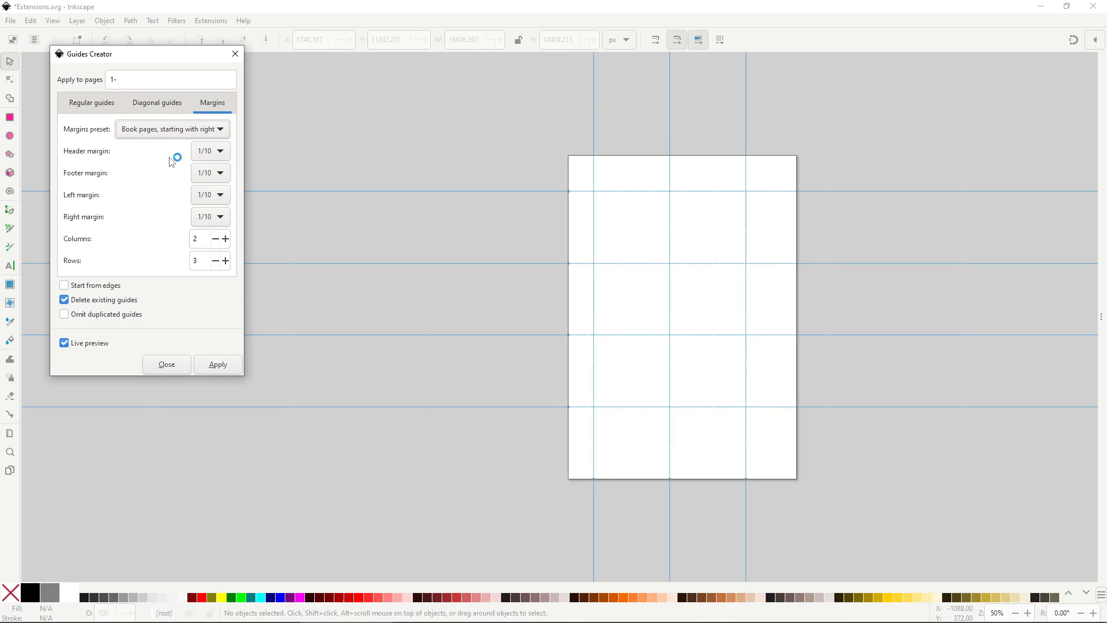
{"action": "left_click", "coordinate": [210, 150]}
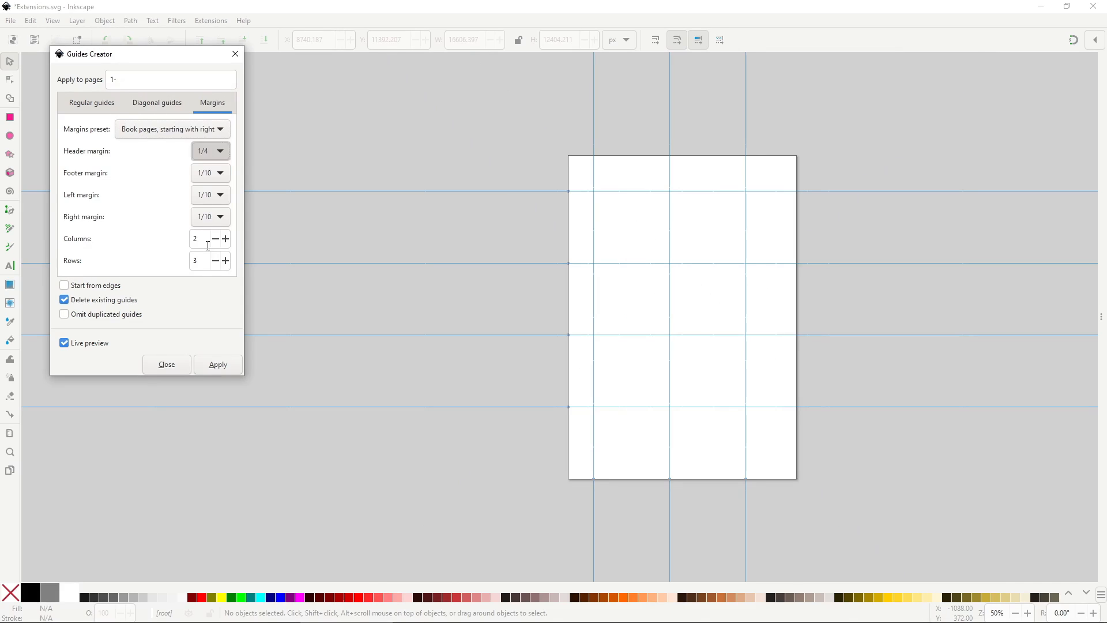
{"action": "mouse_move", "coordinate": [180, 235]}
{"action": "type", "text": "5"}
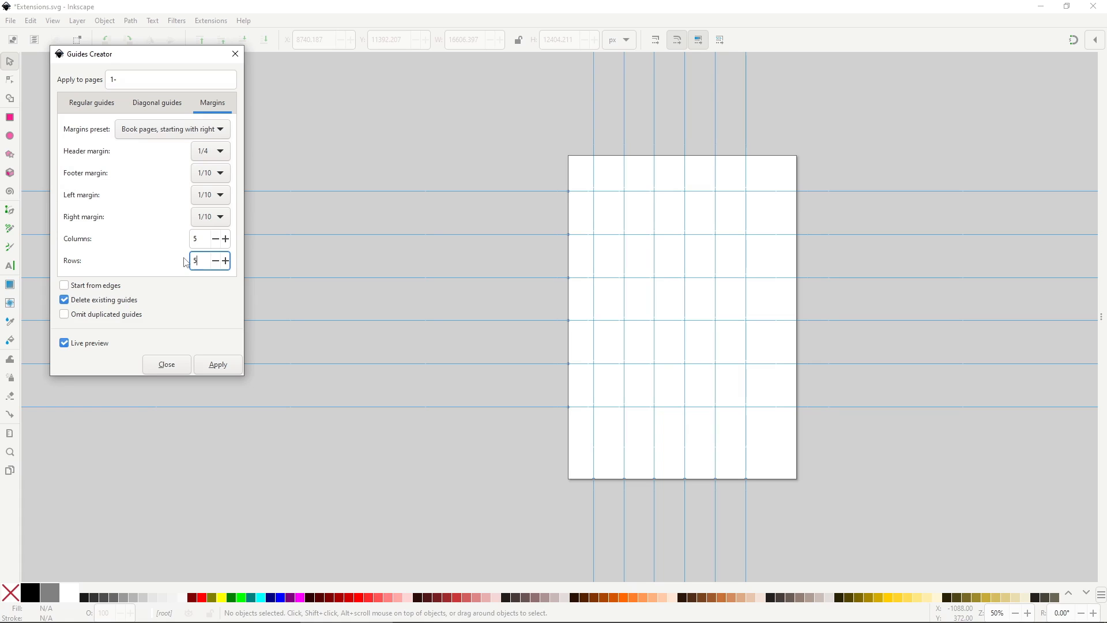
- Live-preview the N-up layout extension on a 1000×800 px page with 20 px top, bottom and left margins
{"action": "left_click", "coordinate": [210, 20]}
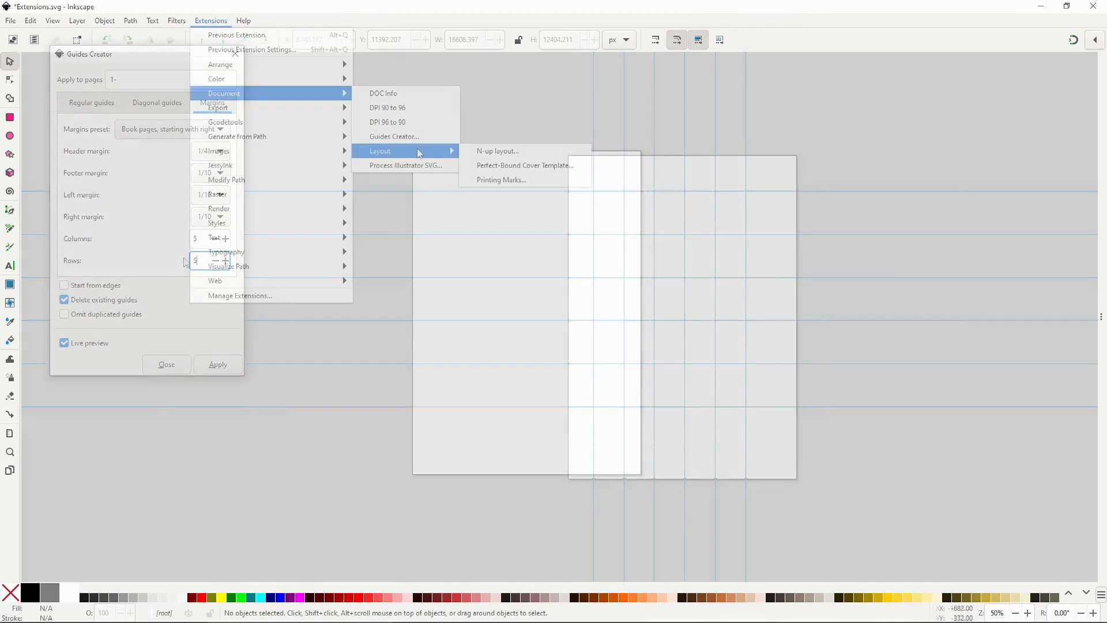
{"action": "left_click", "coordinate": [166, 365]}
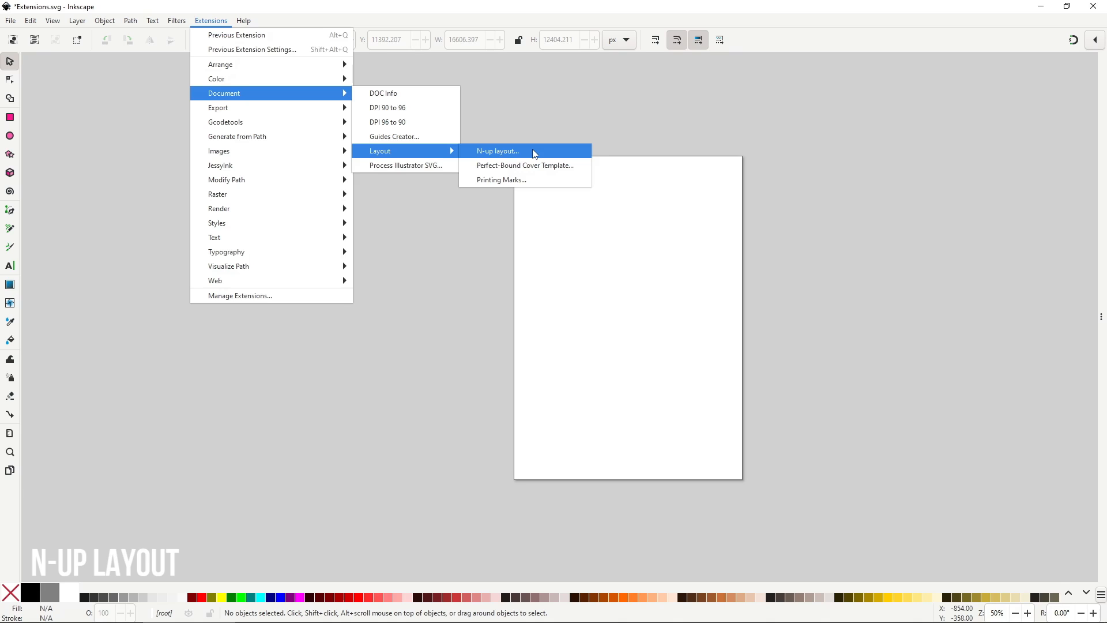
{"action": "left_click", "coordinate": [497, 150]}
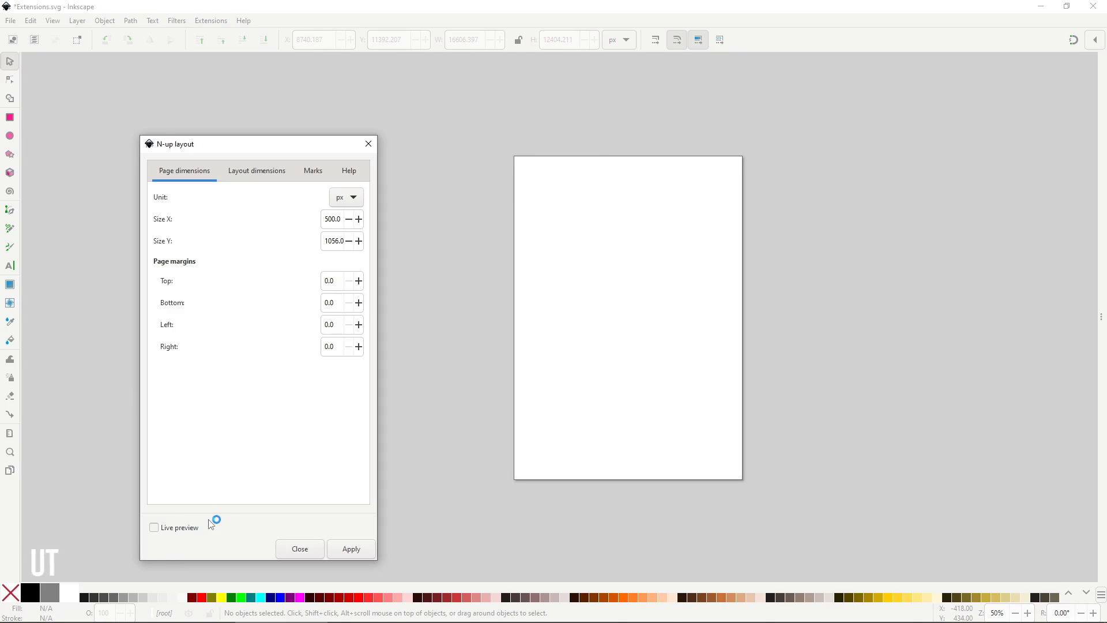
{"action": "left_click", "coordinate": [154, 528]}
{"action": "type", "text": "20"}
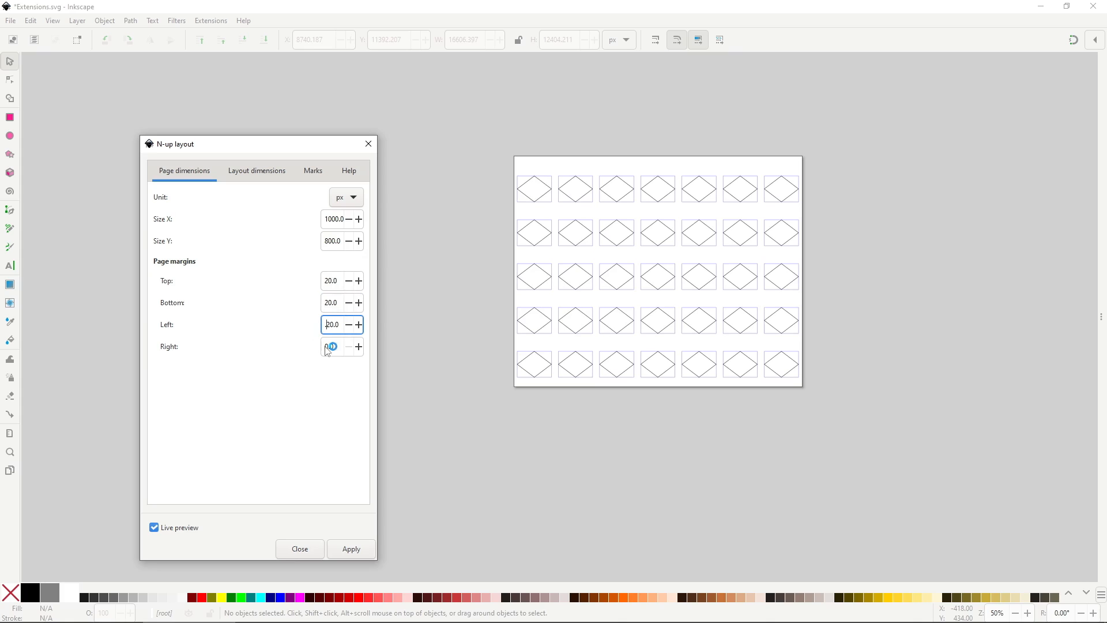
{"action": "left_click", "coordinate": [348, 346]}
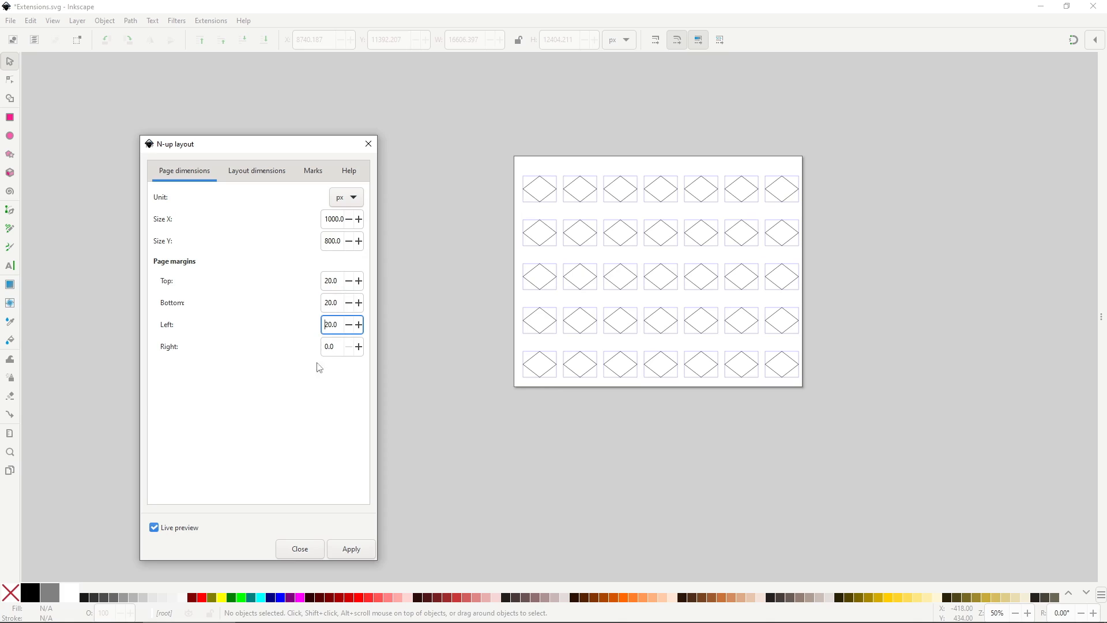
- Set the layout dimensions to 5 rows, 5 columns and Size X 20 for flatter diamonds
{"action": "left_click", "coordinate": [256, 171]}
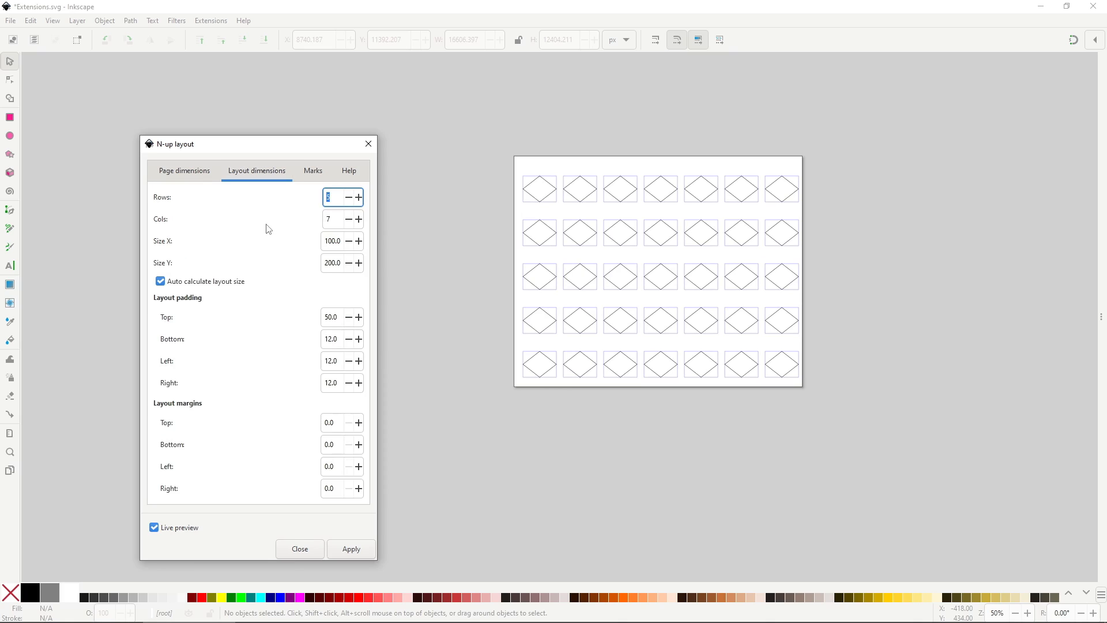
{"action": "type", "text": "10"}
{"action": "left_click", "coordinate": [342, 218]}
{"action": "type", "text": "5"}
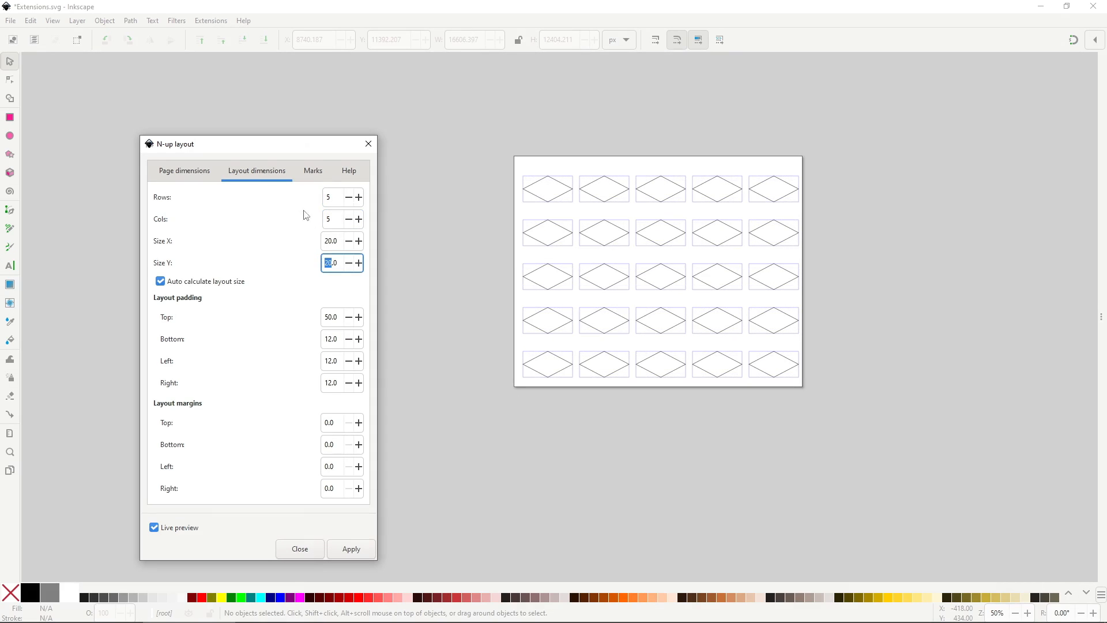
- Turn off placeholders, cutting marks and padding guides and turn on margin guides in the Marks settings
{"action": "left_click", "coordinate": [312, 171]}
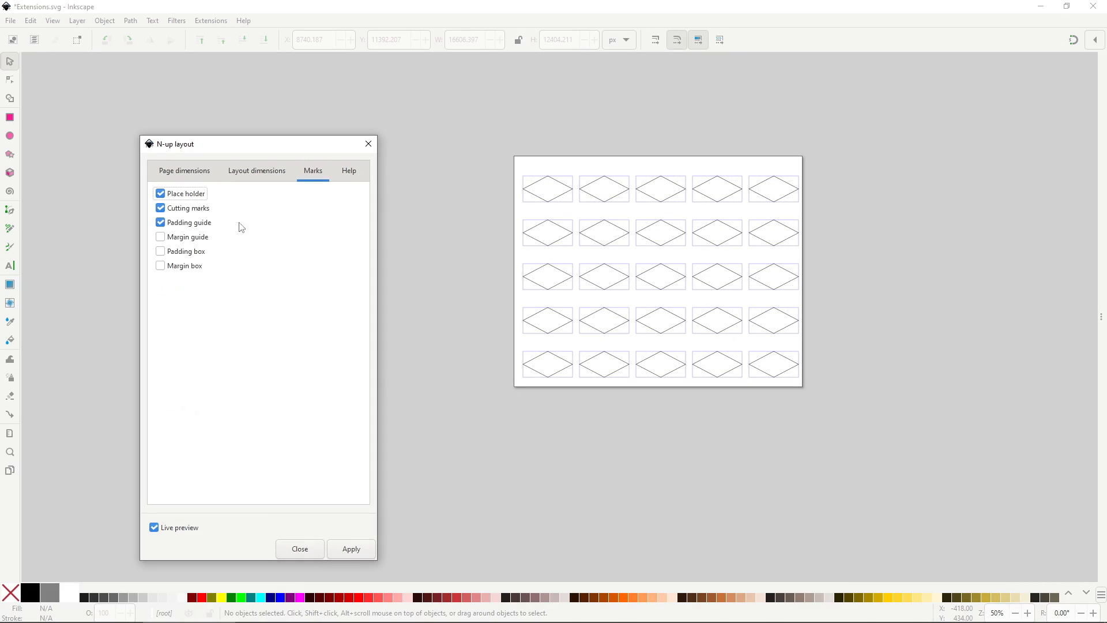
{"action": "left_click", "coordinate": [160, 194]}
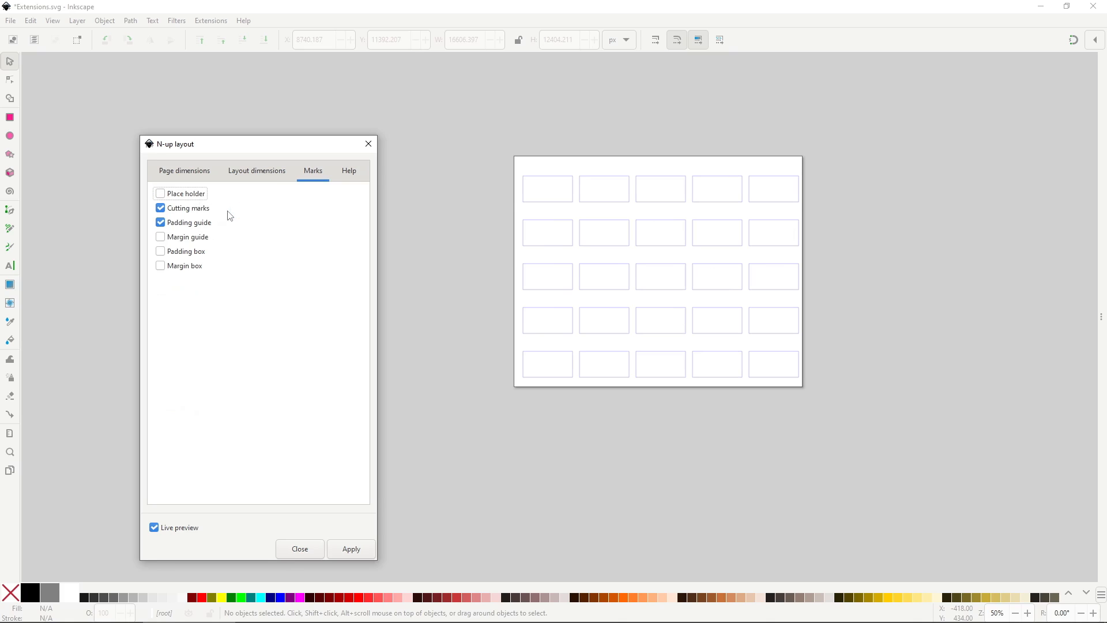
{"action": "left_click", "coordinate": [161, 208]}
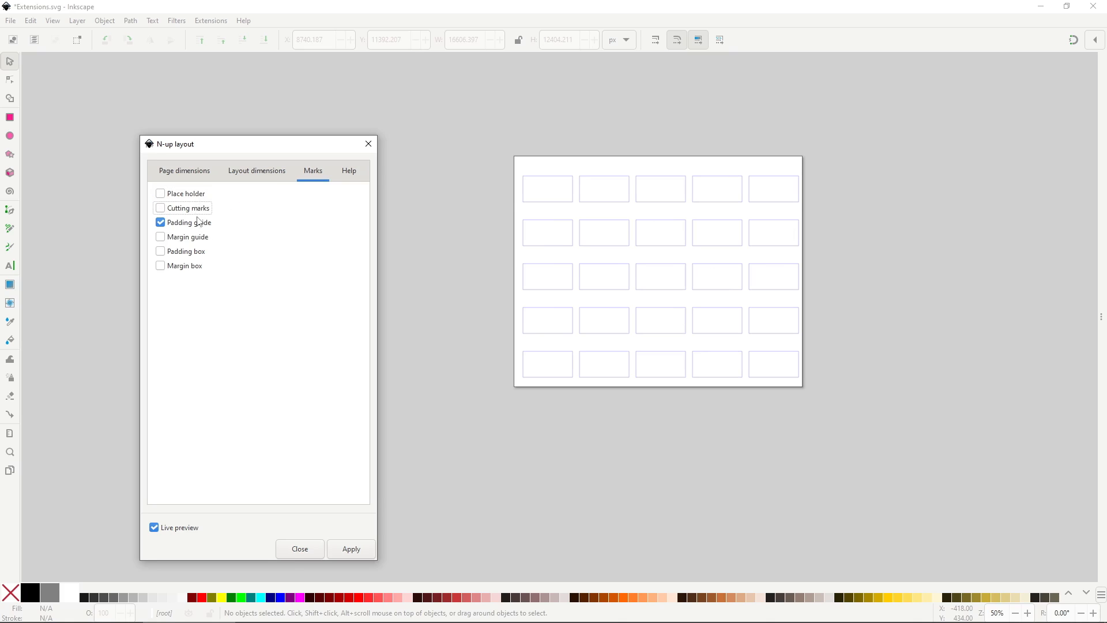
{"action": "left_click", "coordinate": [160, 222]}
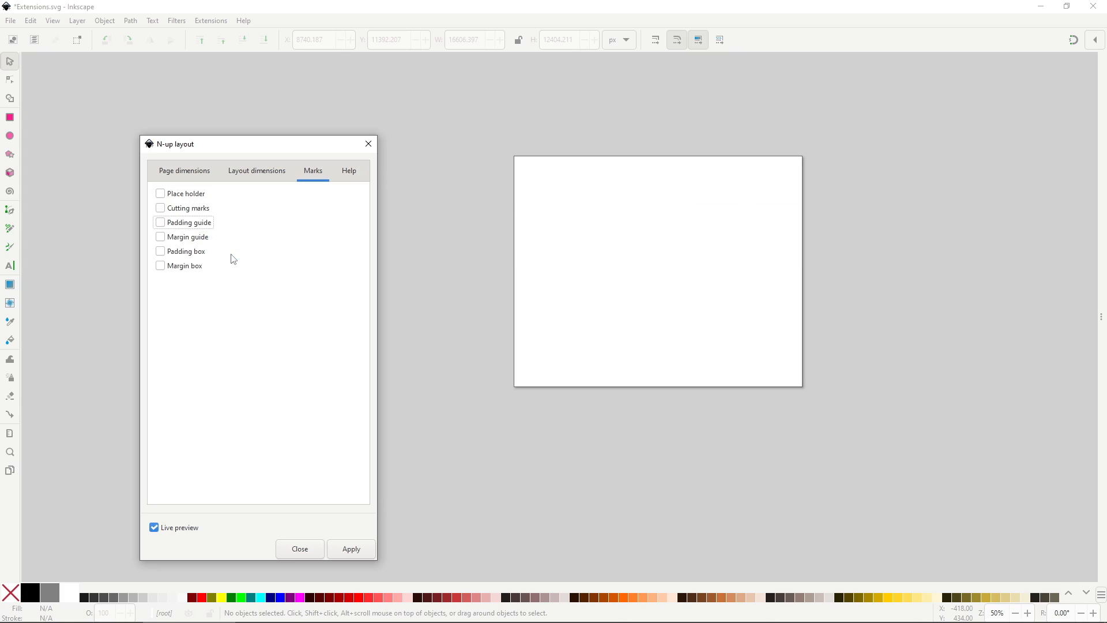
{"action": "left_click", "coordinate": [161, 237]}
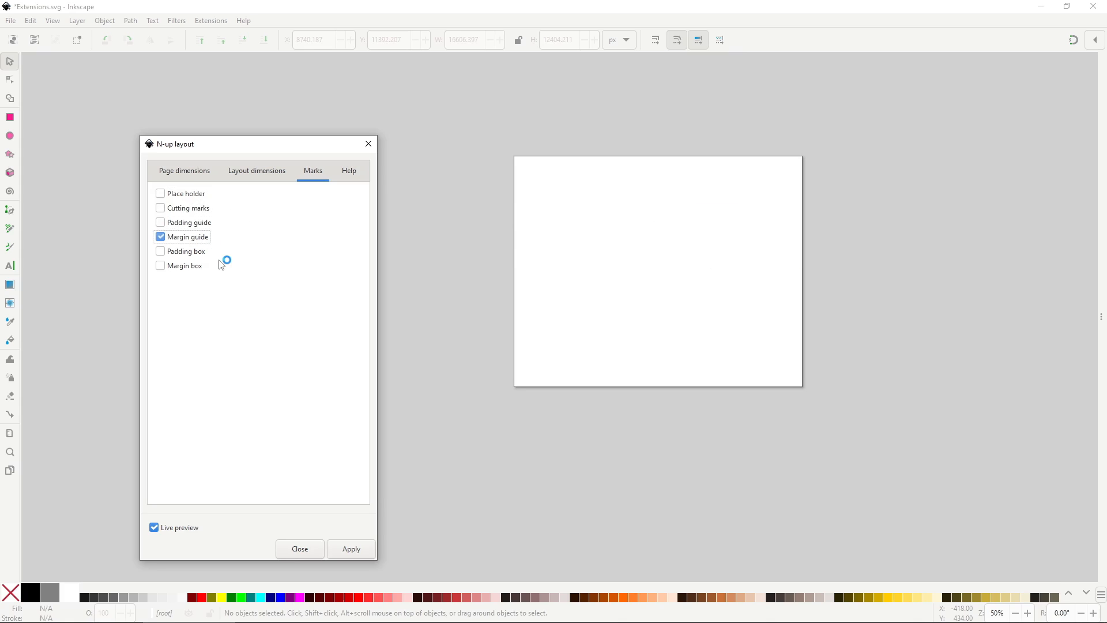
{"action": "left_click", "coordinate": [161, 236]}
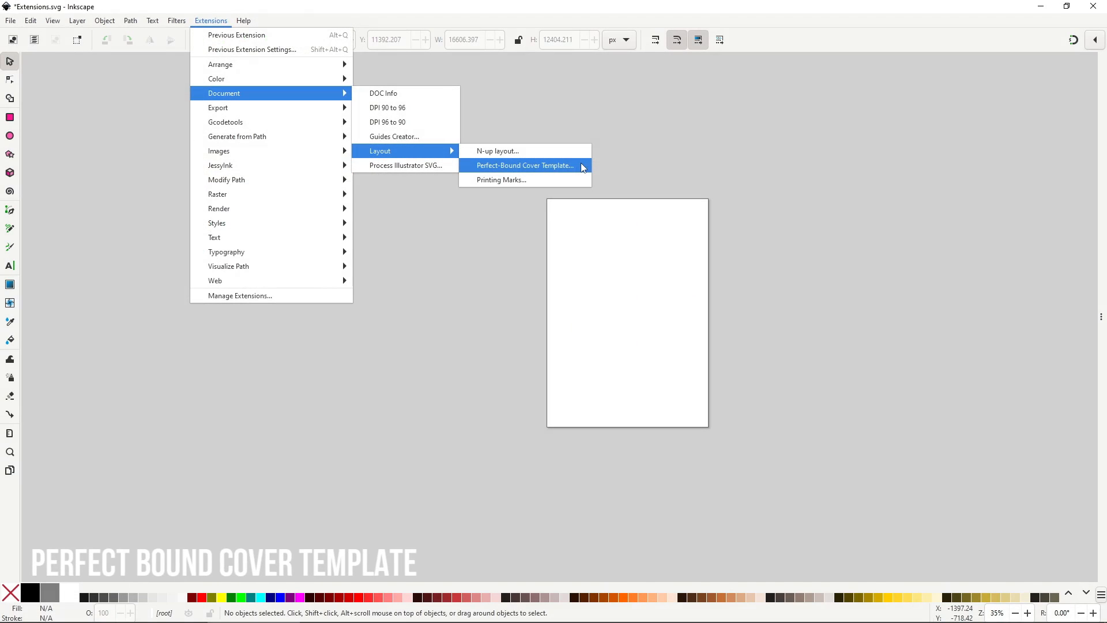
- Live-preview the Perfect-Bound Cover Template with book height 10.000, 16 pages and points for paper thickness
{"action": "left_click", "coordinate": [524, 165]}
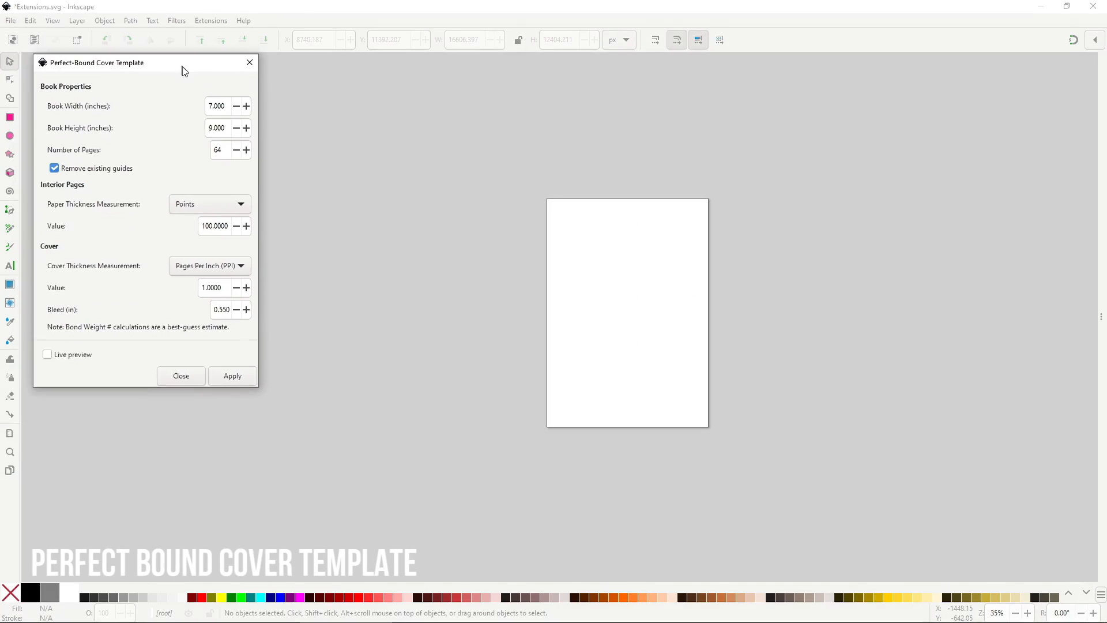
{"action": "left_click", "coordinate": [48, 354]}
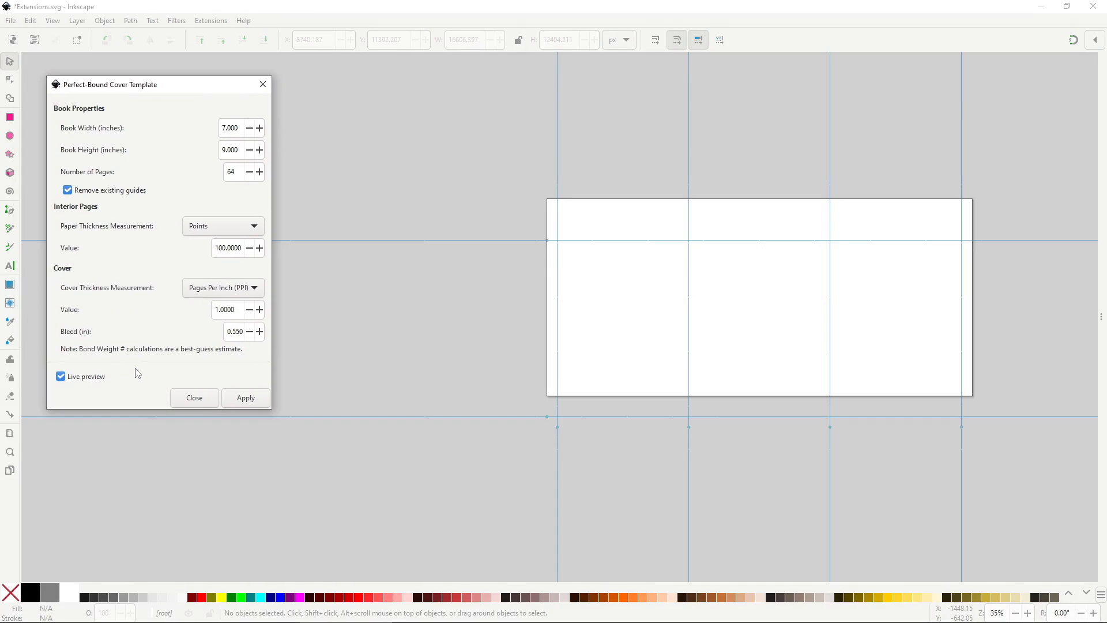
{"action": "mouse_move", "coordinate": [209, 185]}
{"action": "type", "text": "10.000"}
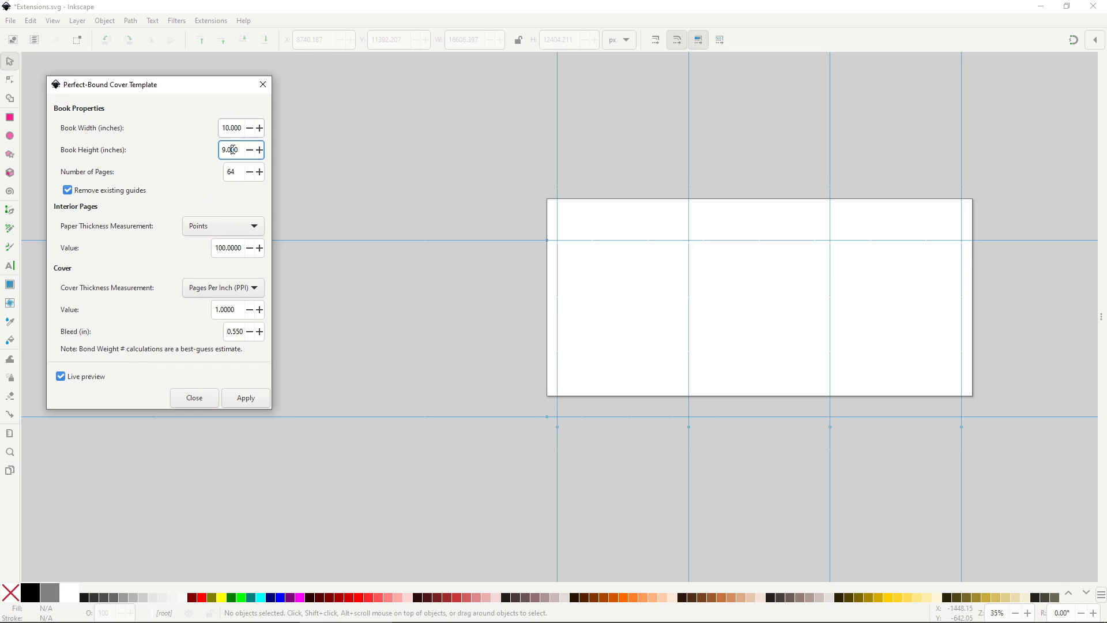
{"action": "triple_click", "coordinate": [229, 150]}
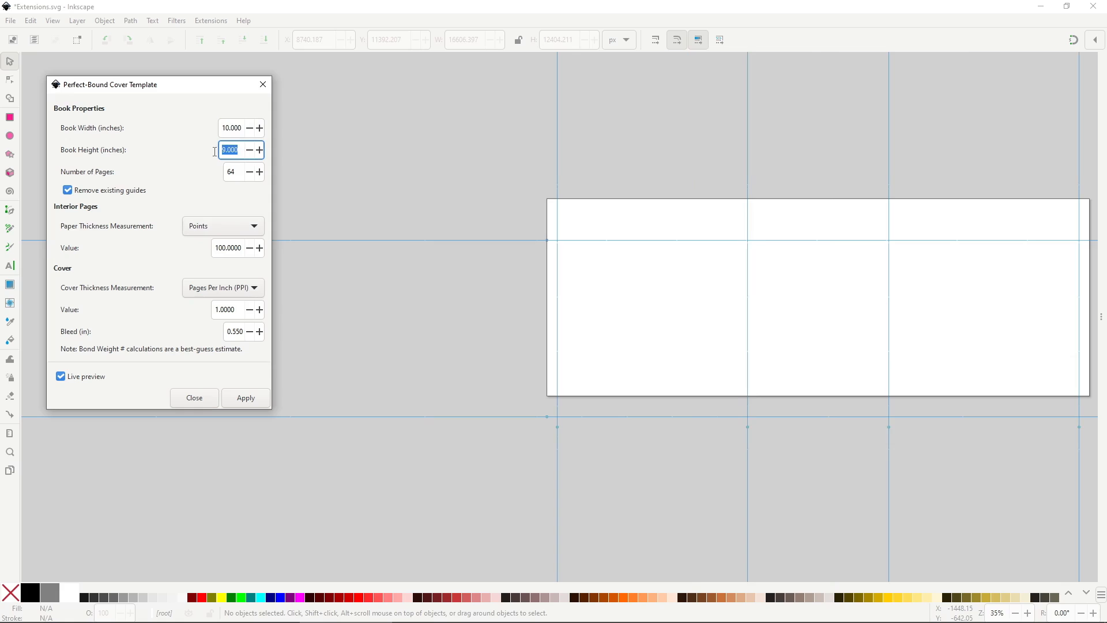
{"action": "type", "text": "10.000"}
{"action": "left_click", "coordinate": [243, 170]}
{"action": "type", "text": "16"}
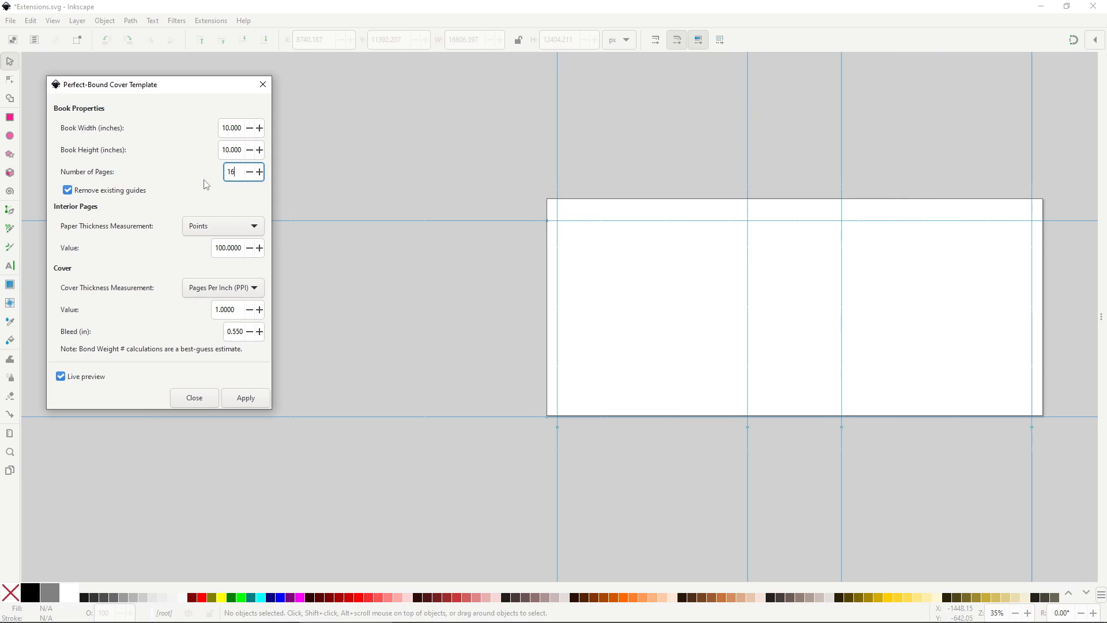
{"action": "left_click", "coordinate": [222, 225]}
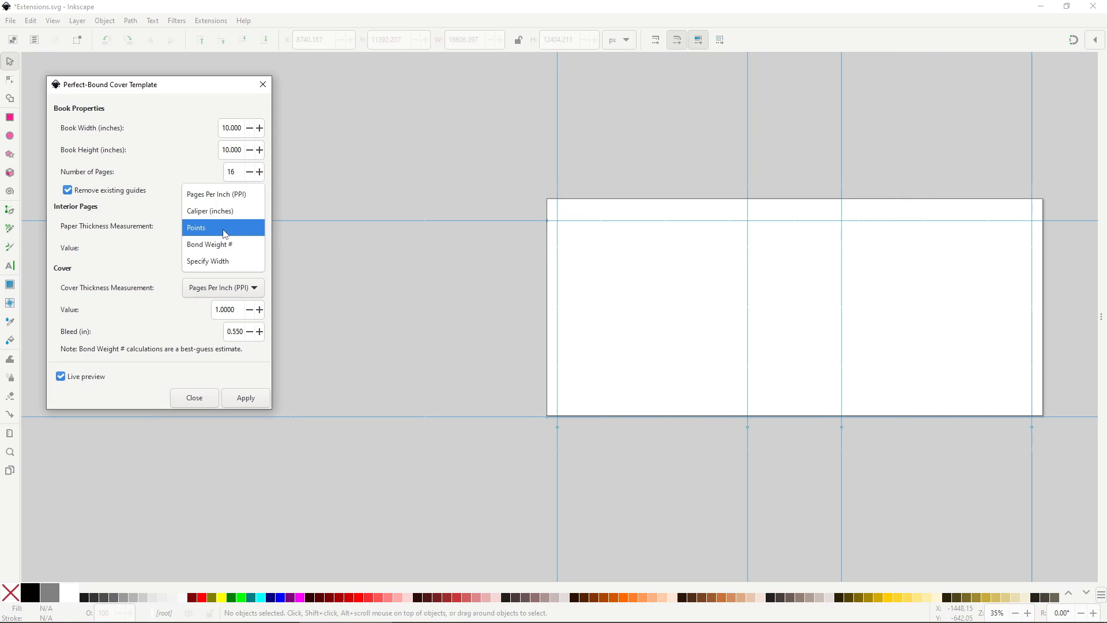
{"action": "left_click", "coordinate": [216, 194]}
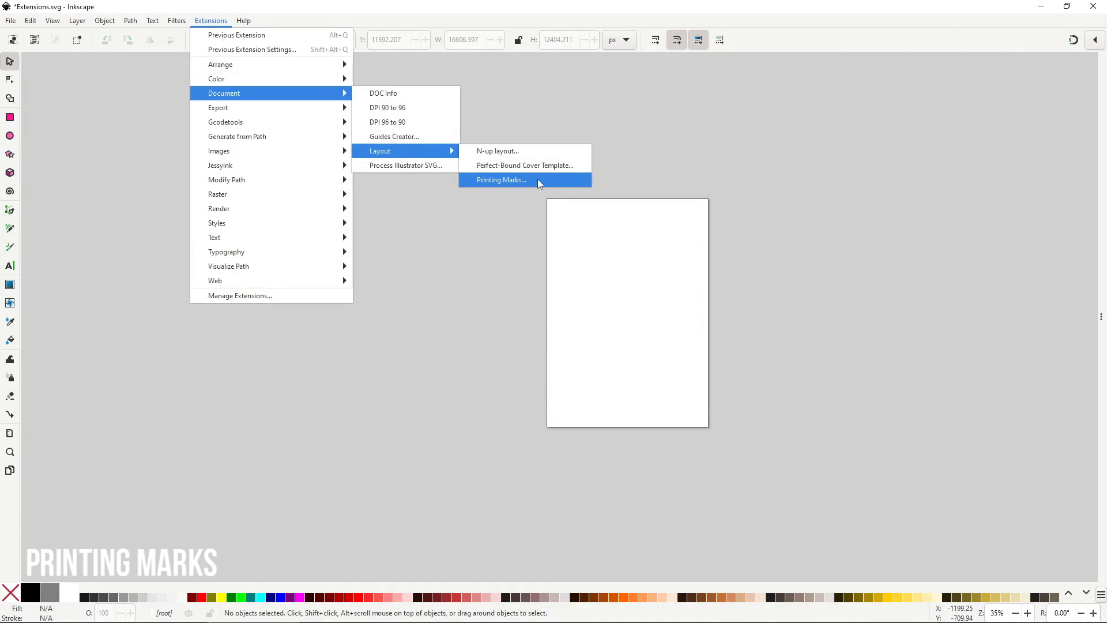
- Apply Printing Marks with crop, bleed and registration marks turned off
{"action": "left_click", "coordinate": [502, 180]}
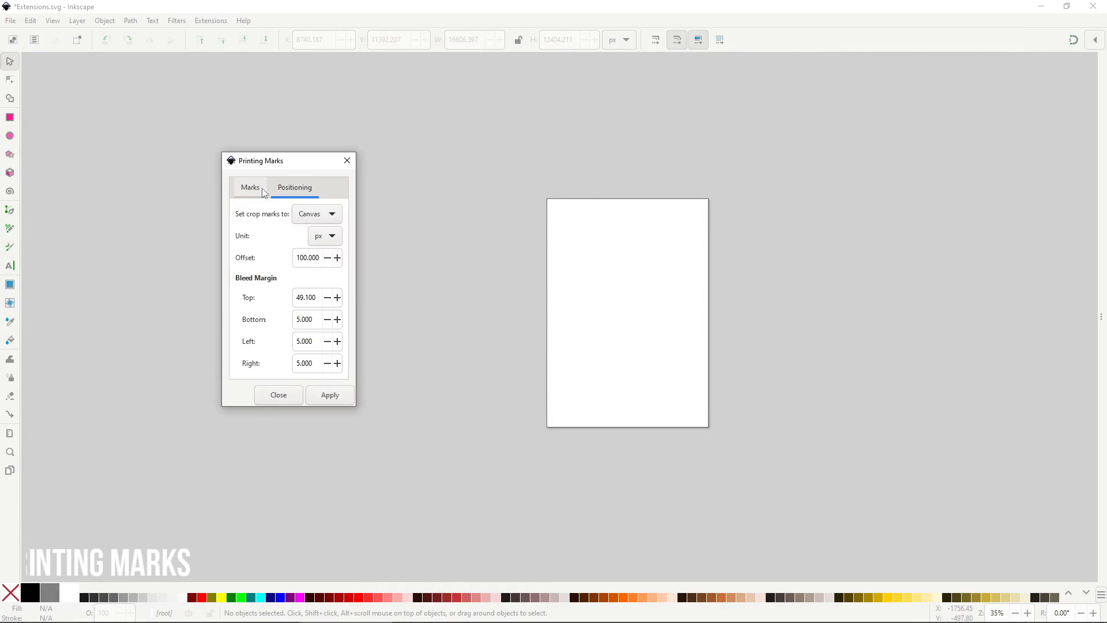
{"action": "left_click", "coordinate": [329, 395]}
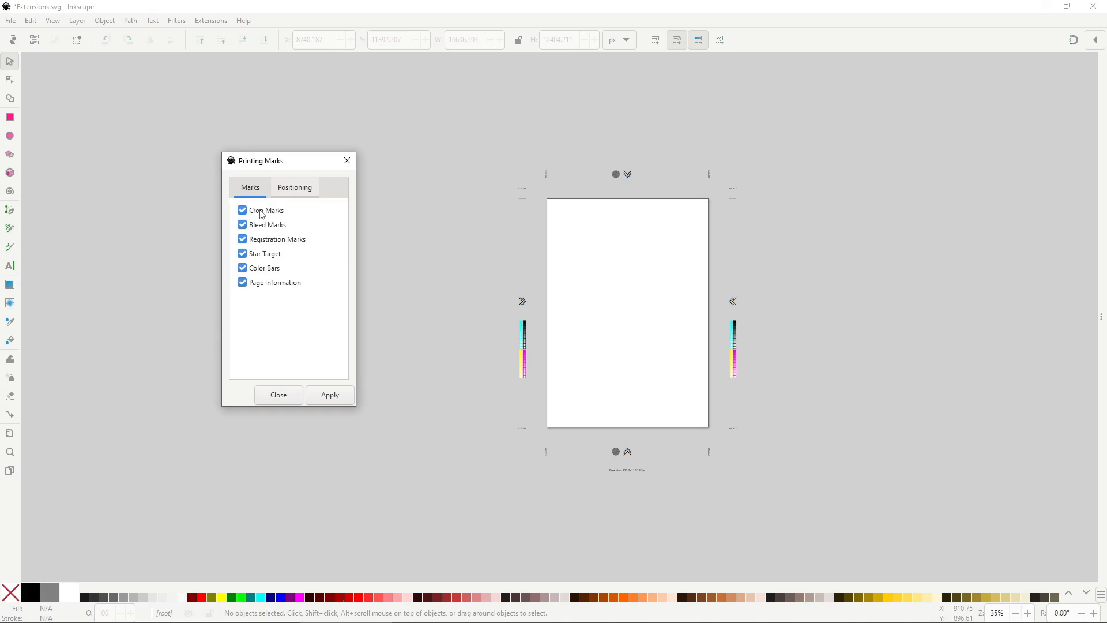
{"action": "left_click", "coordinate": [329, 394]}
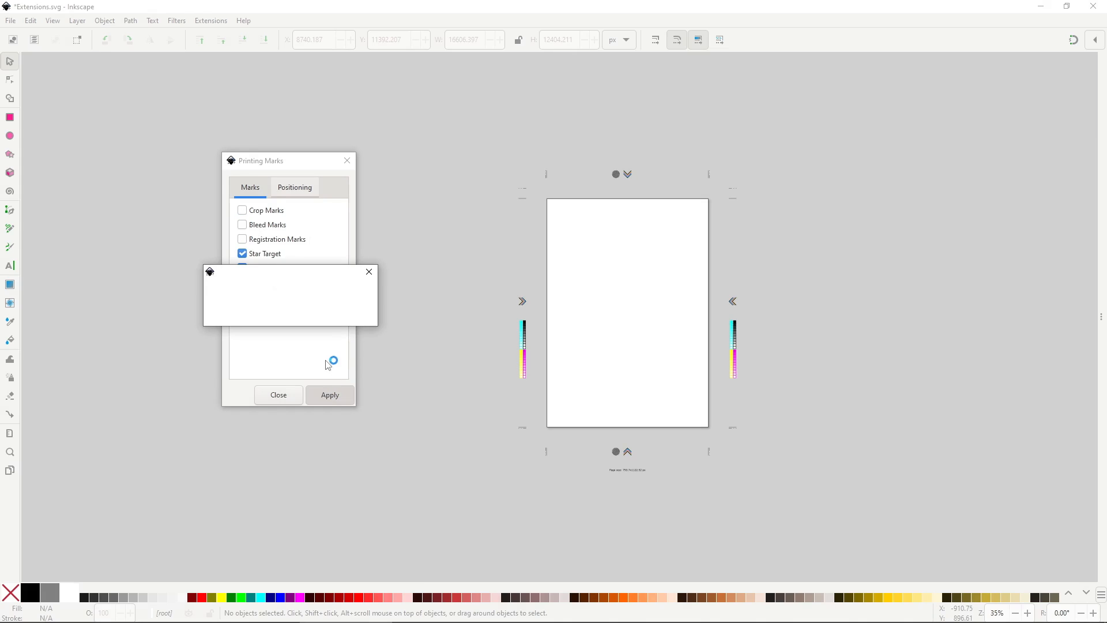
{"action": "left_click", "coordinate": [329, 395]}
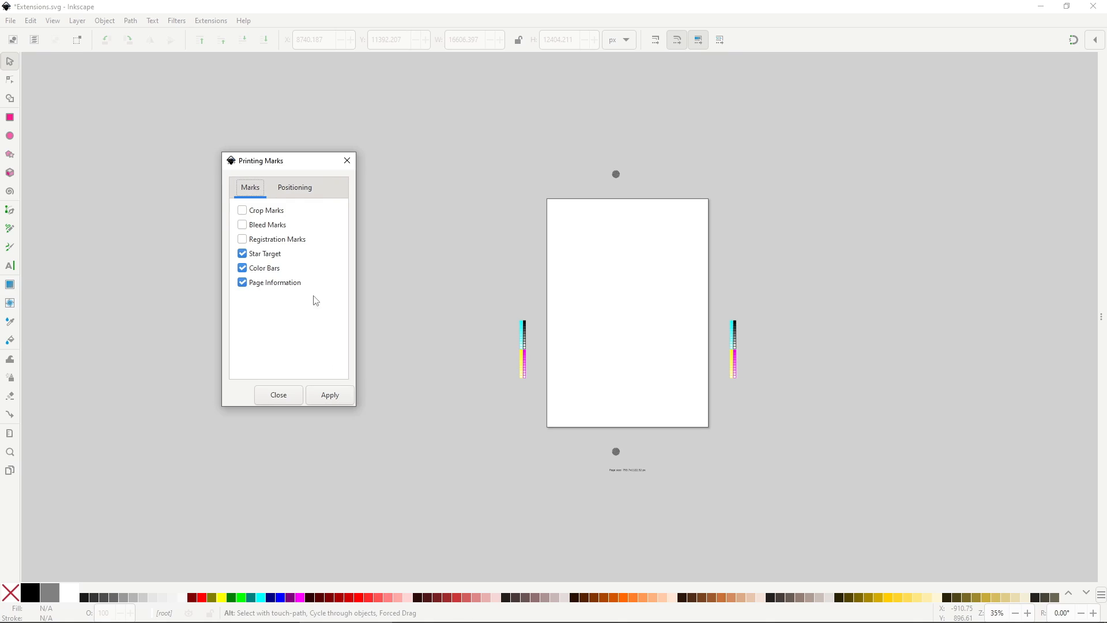
- Set the mark positioning offset to 10 px, apply it and close the dialog
{"action": "left_click", "coordinate": [295, 187]}
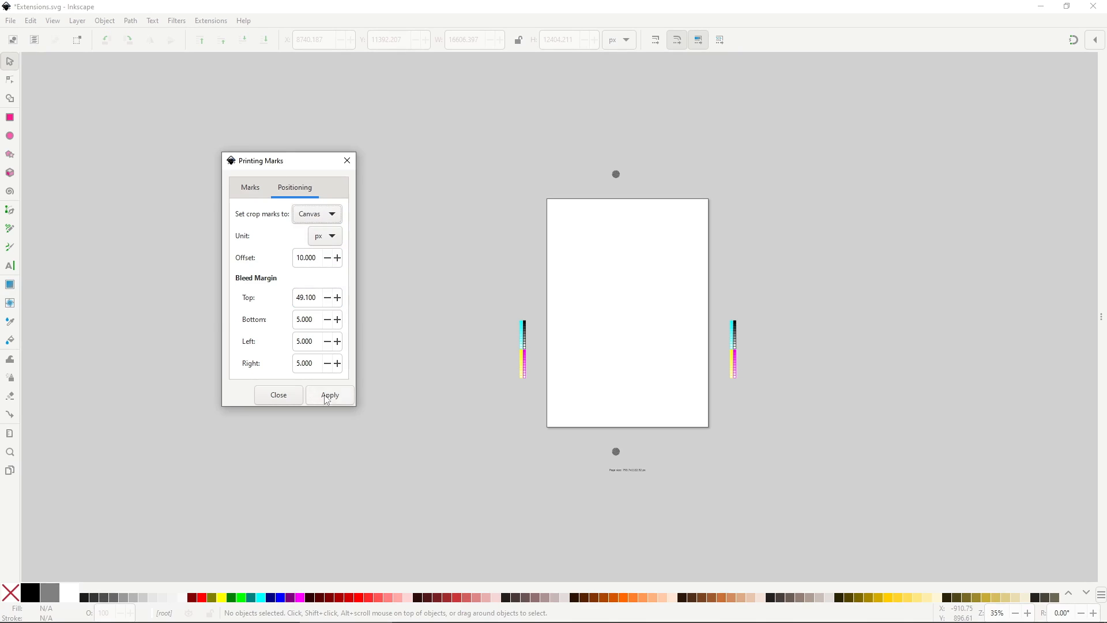
{"action": "left_click", "coordinate": [329, 395]}
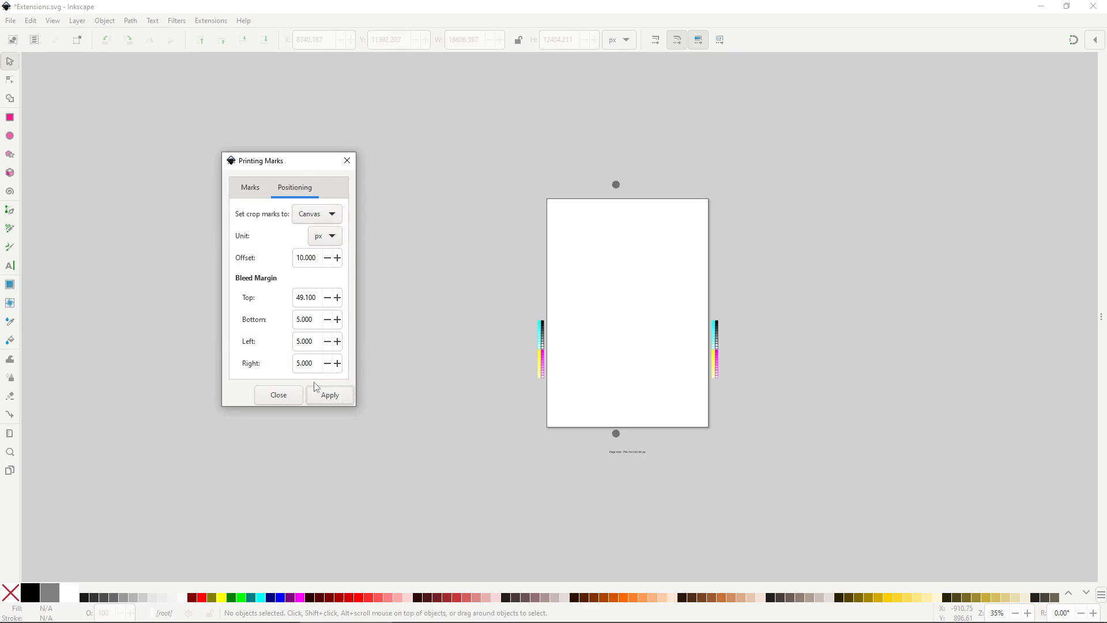
{"action": "left_click", "coordinate": [210, 20]}
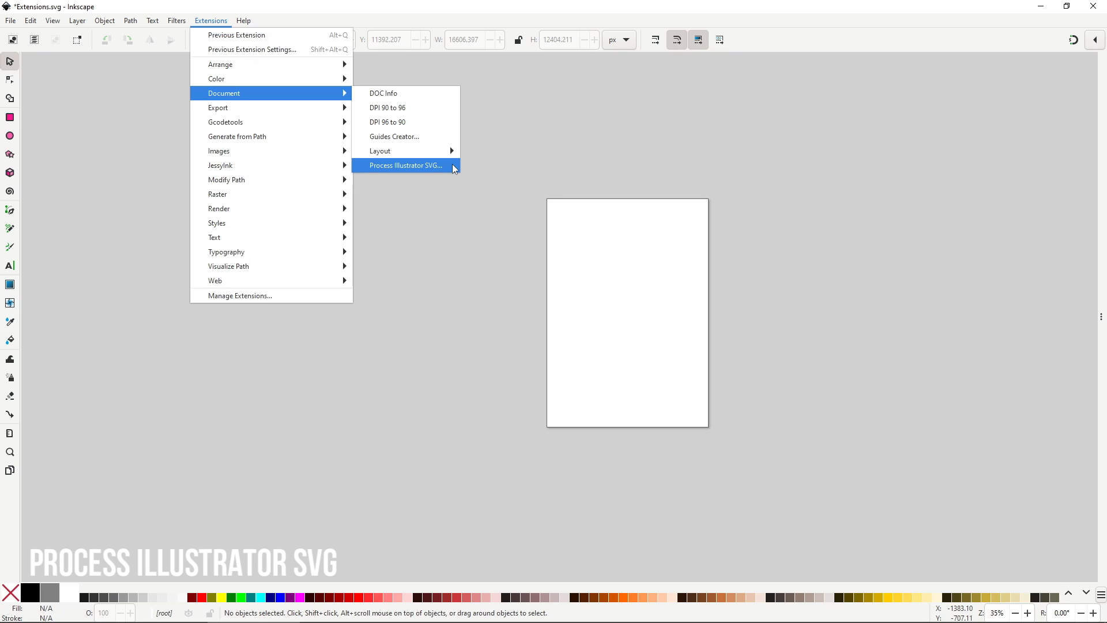
- Show the Process Illustrator SVG extension's dialog explaining named-layer import and scale correction
{"action": "left_click", "coordinate": [405, 165]}
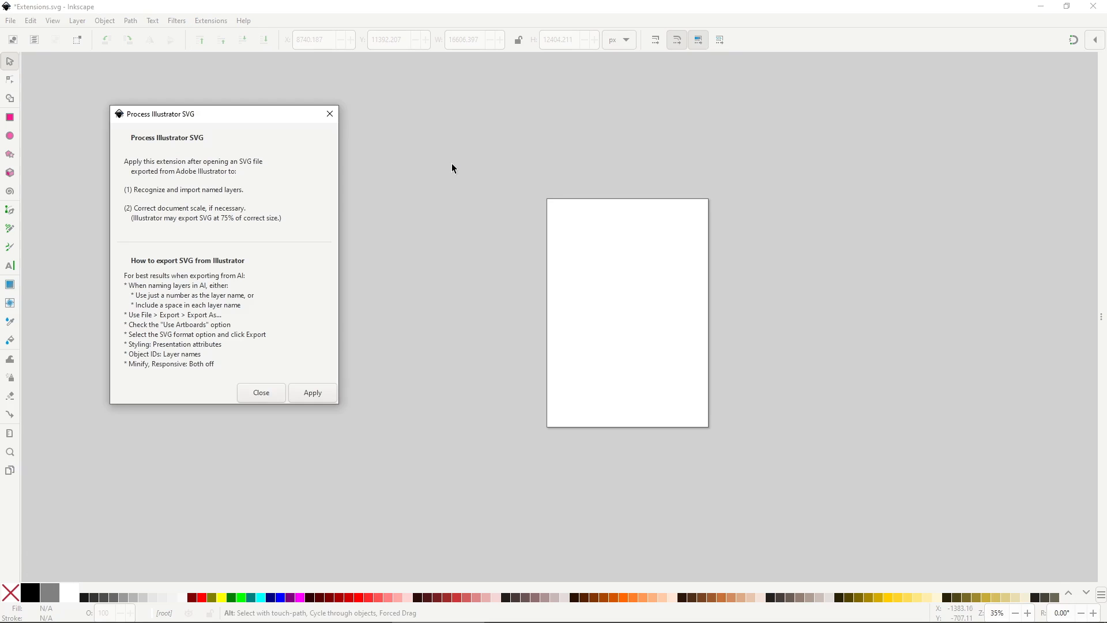
{"action": "mouse_move", "coordinate": [304, 250]}
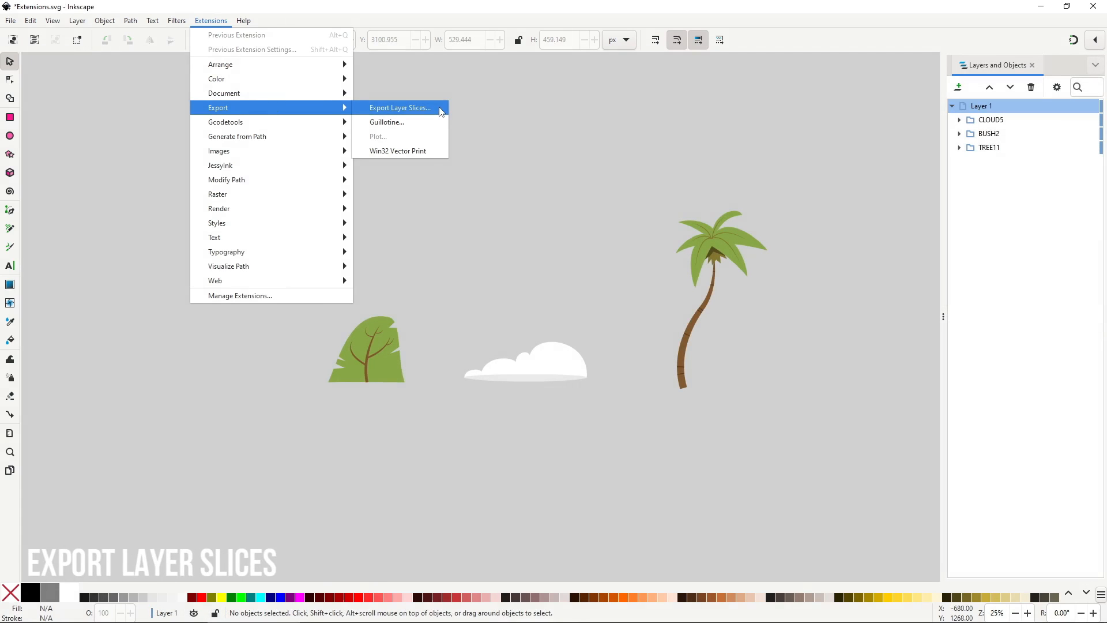
- Export Layer Slices from the layer named 'slices' at 300 DPI as rect2260–rect2262 images
{"action": "left_click", "coordinate": [400, 107]}
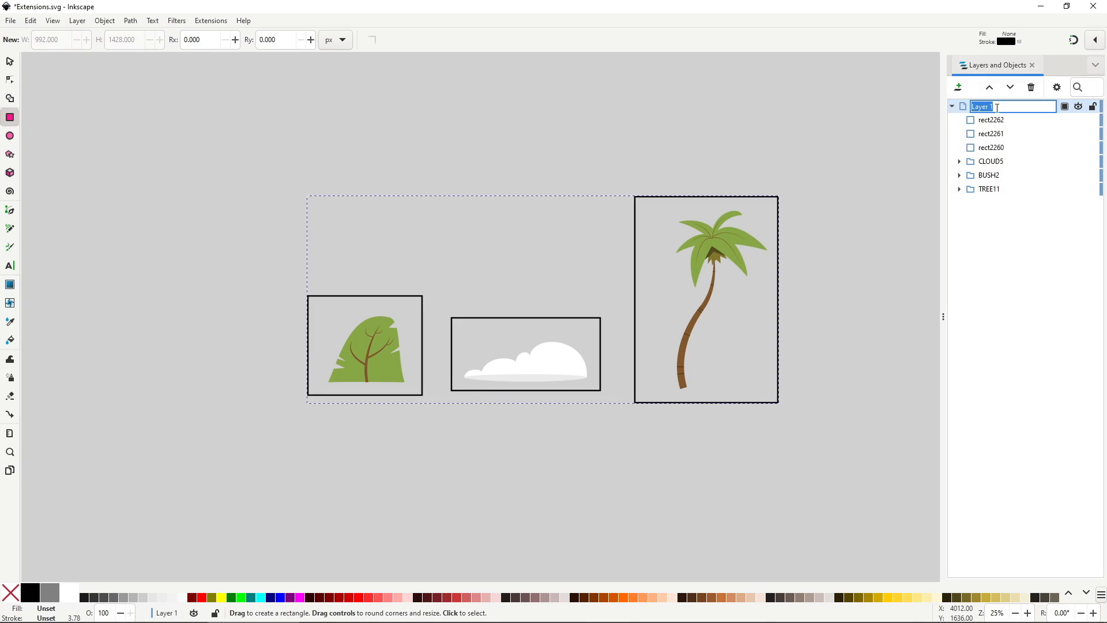
{"action": "type", "text": "slices"}
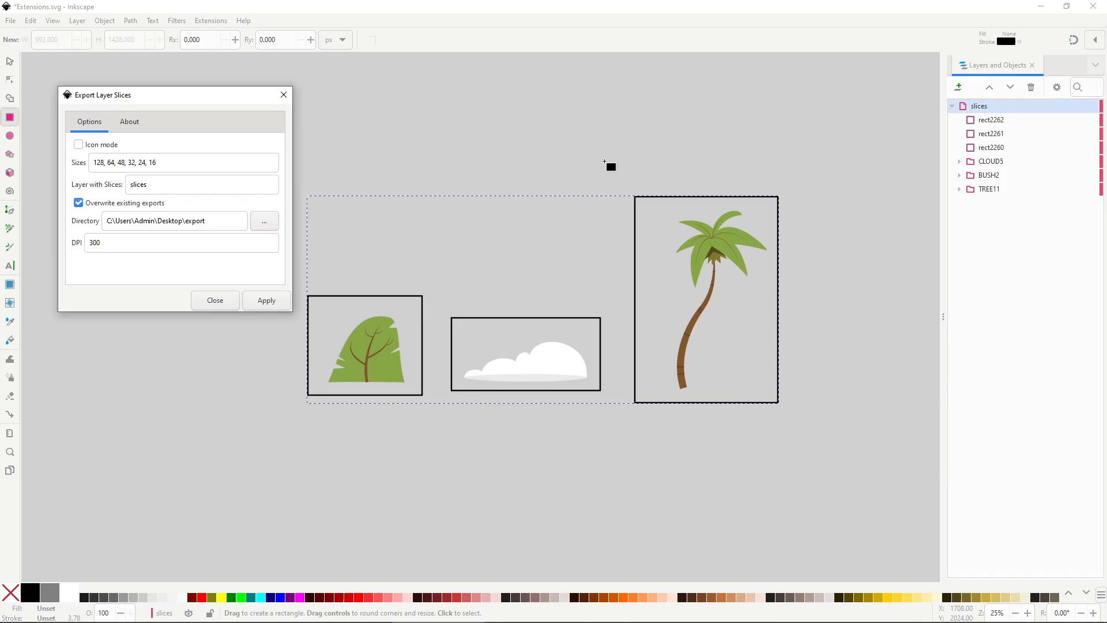
{"action": "mouse_move", "coordinate": [235, 138]}
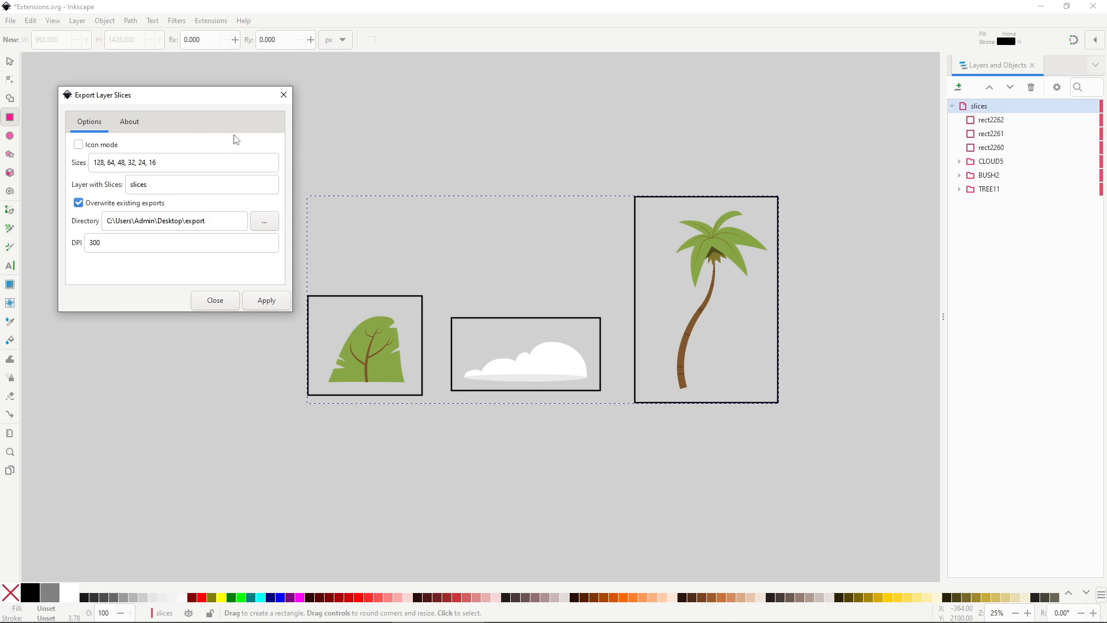
{"action": "mouse_move", "coordinate": [262, 290]}
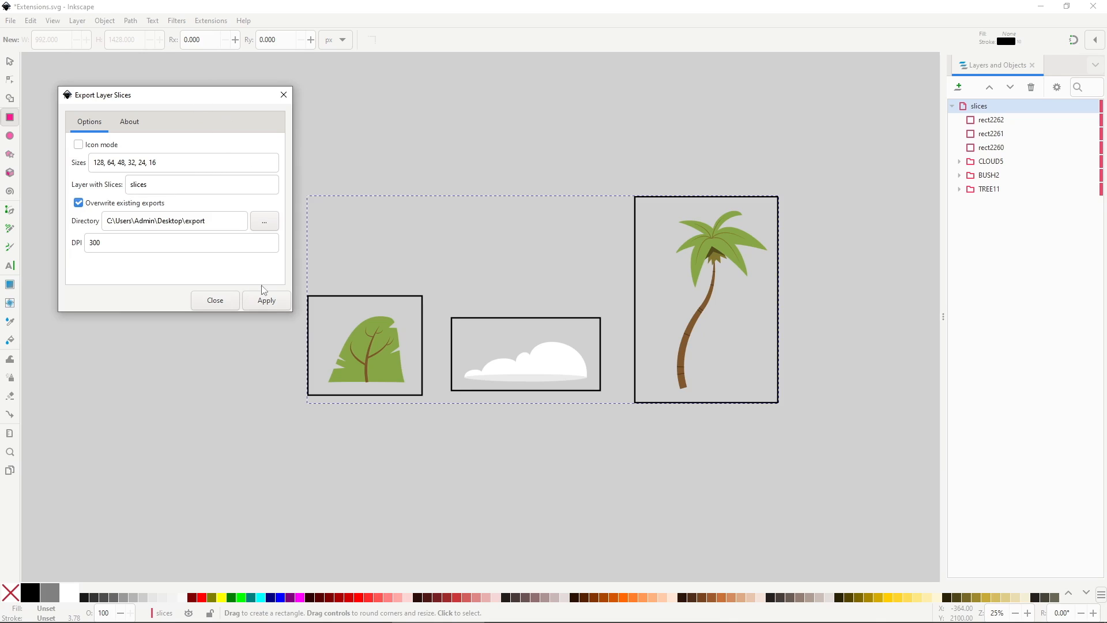
{"action": "left_click", "coordinate": [266, 300]}
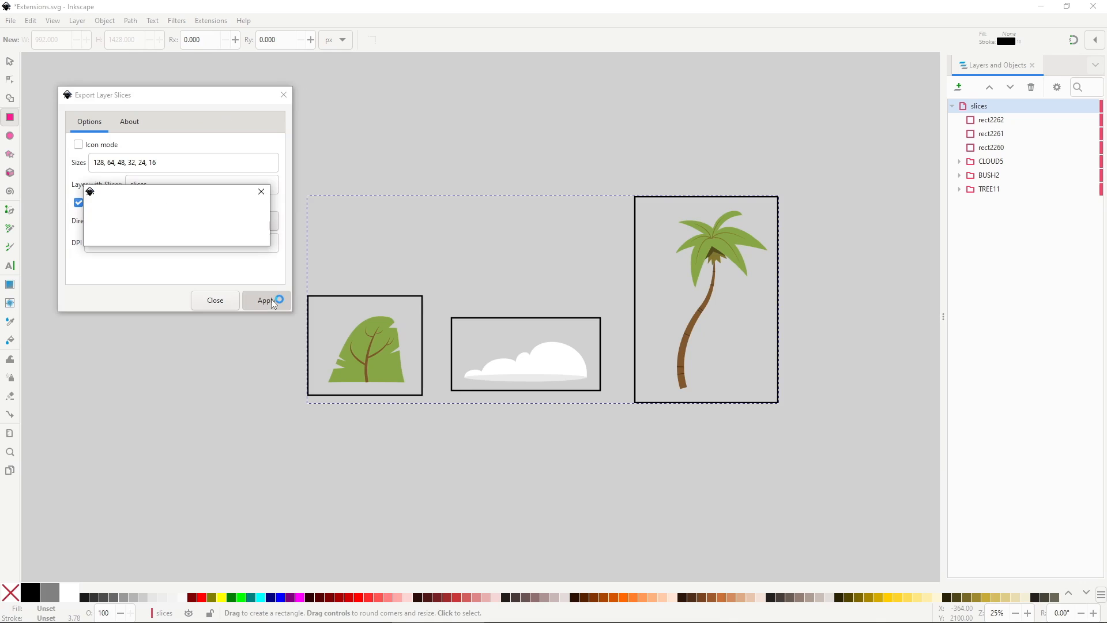
{"action": "left_click", "coordinate": [267, 300]}
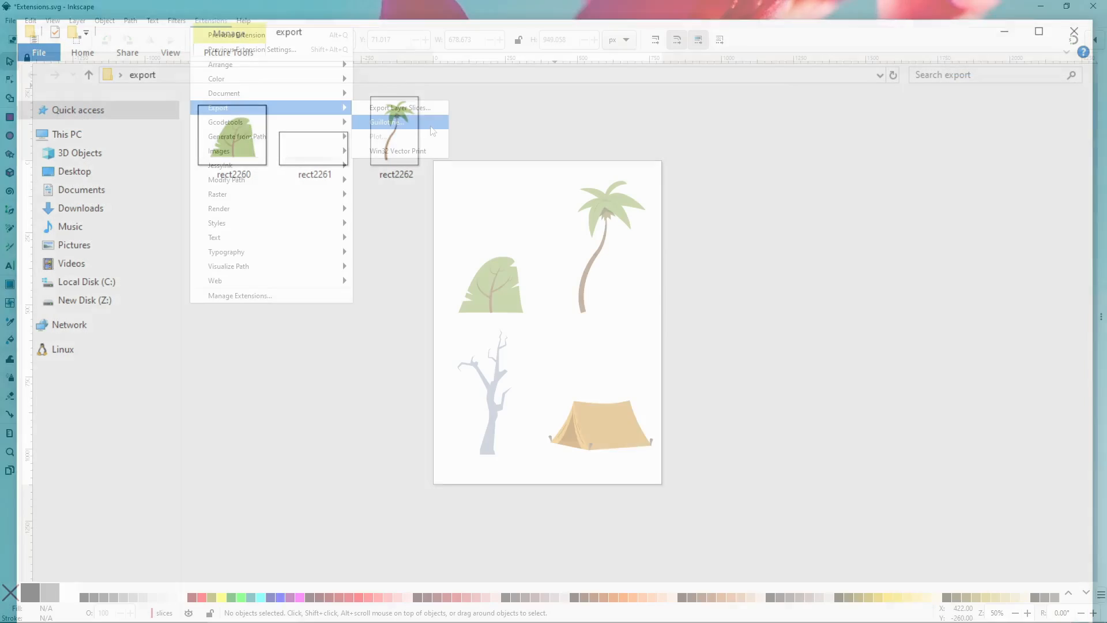
- Run Guillotine along the two guides, exporting the quarters as guillotined_0 to guillotined_3 PNG files
{"action": "left_click", "coordinate": [387, 121]}
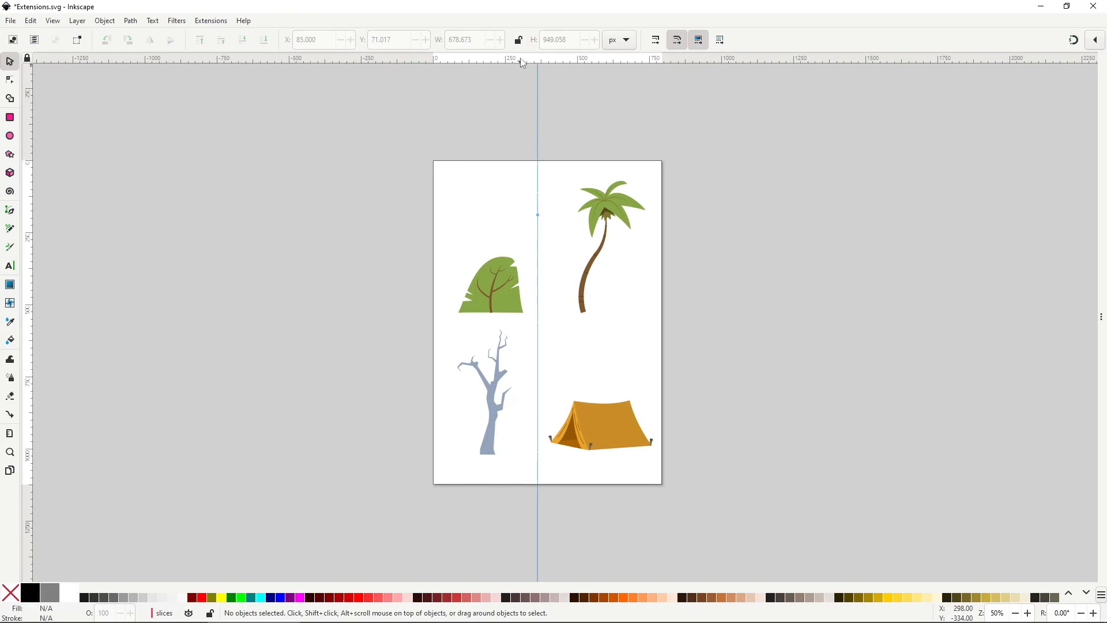
{"action": "left_click", "coordinate": [210, 21]}
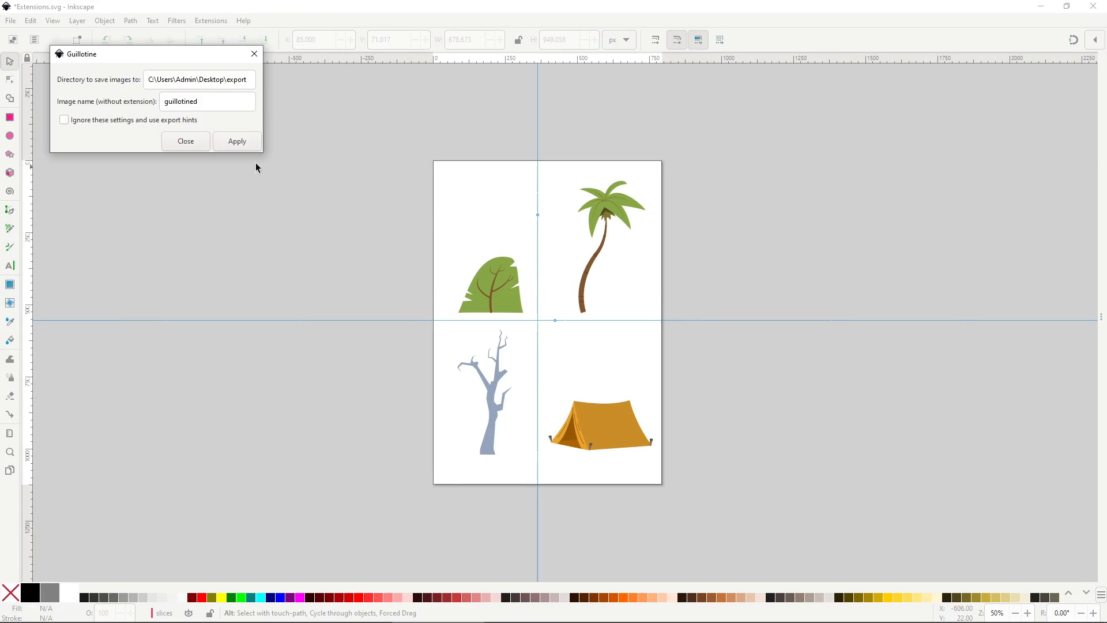
{"action": "left_click", "coordinate": [237, 141]}
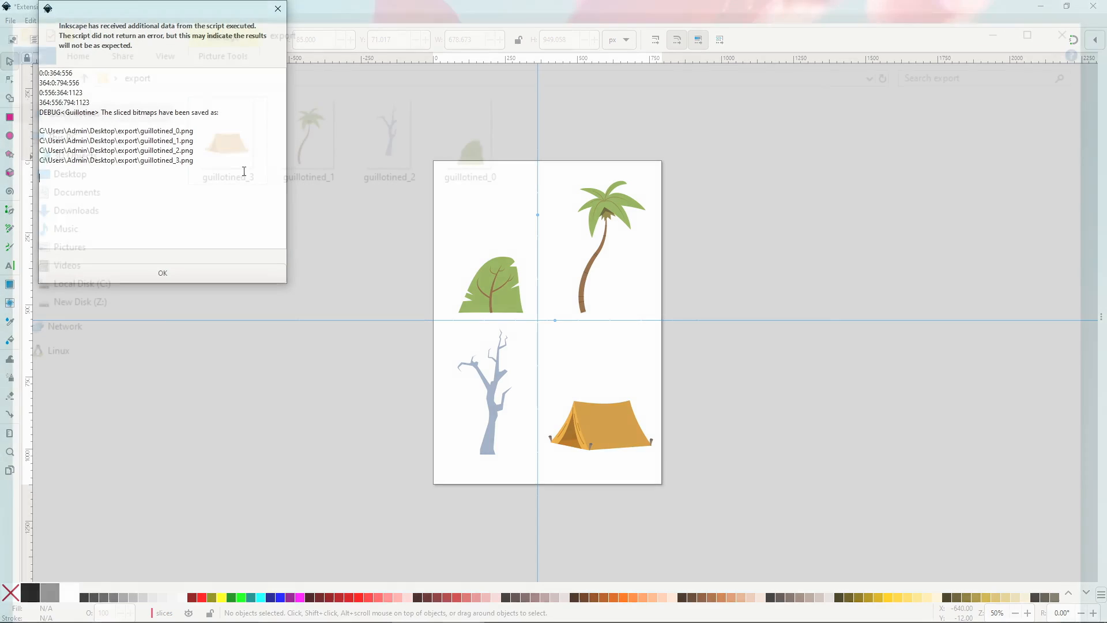
{"action": "left_click", "coordinate": [162, 274]}
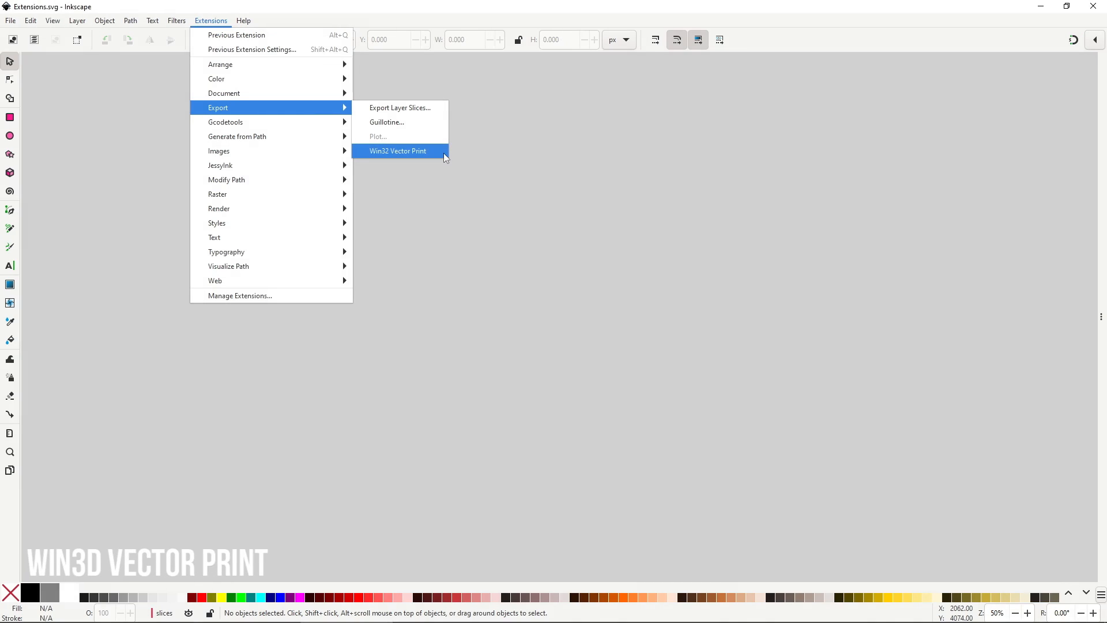
{"action": "left_click", "coordinate": [398, 150]}
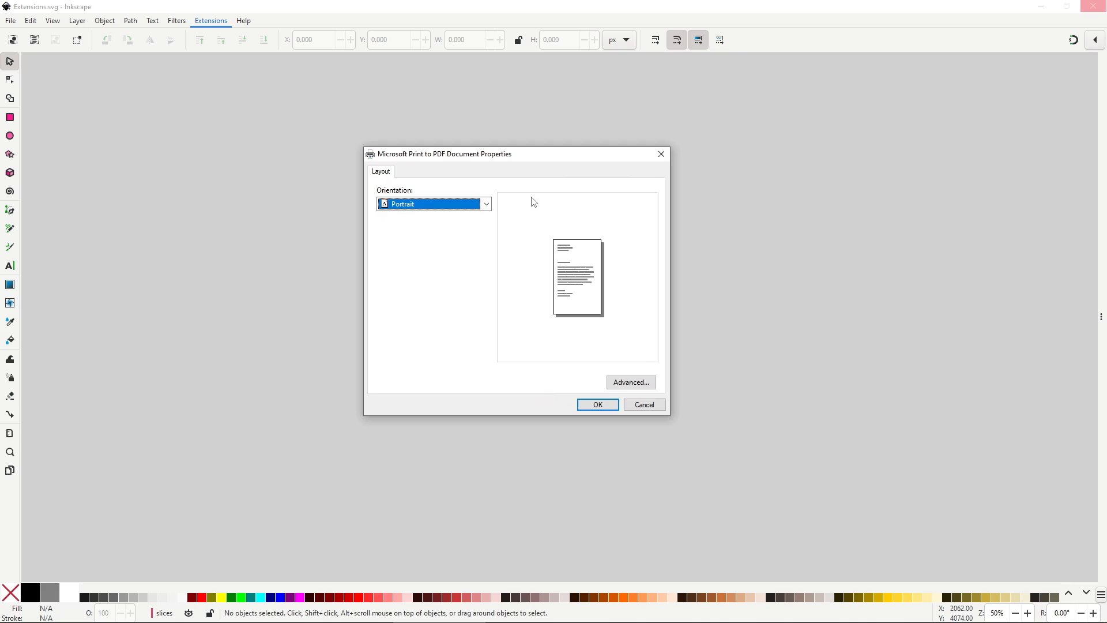
{"action": "left_click", "coordinate": [210, 21]}
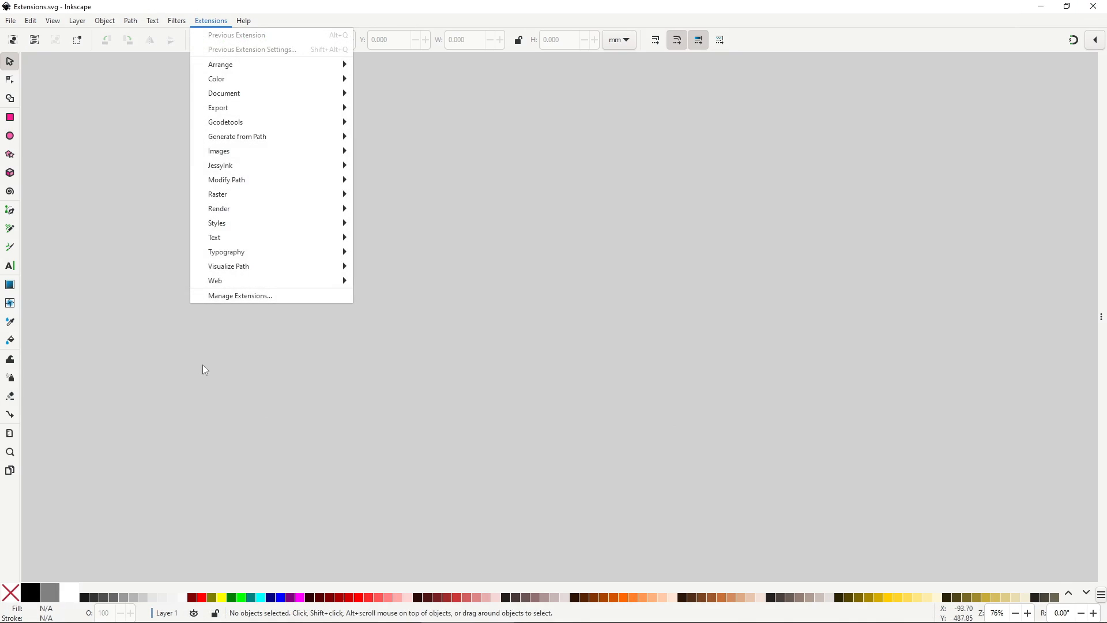